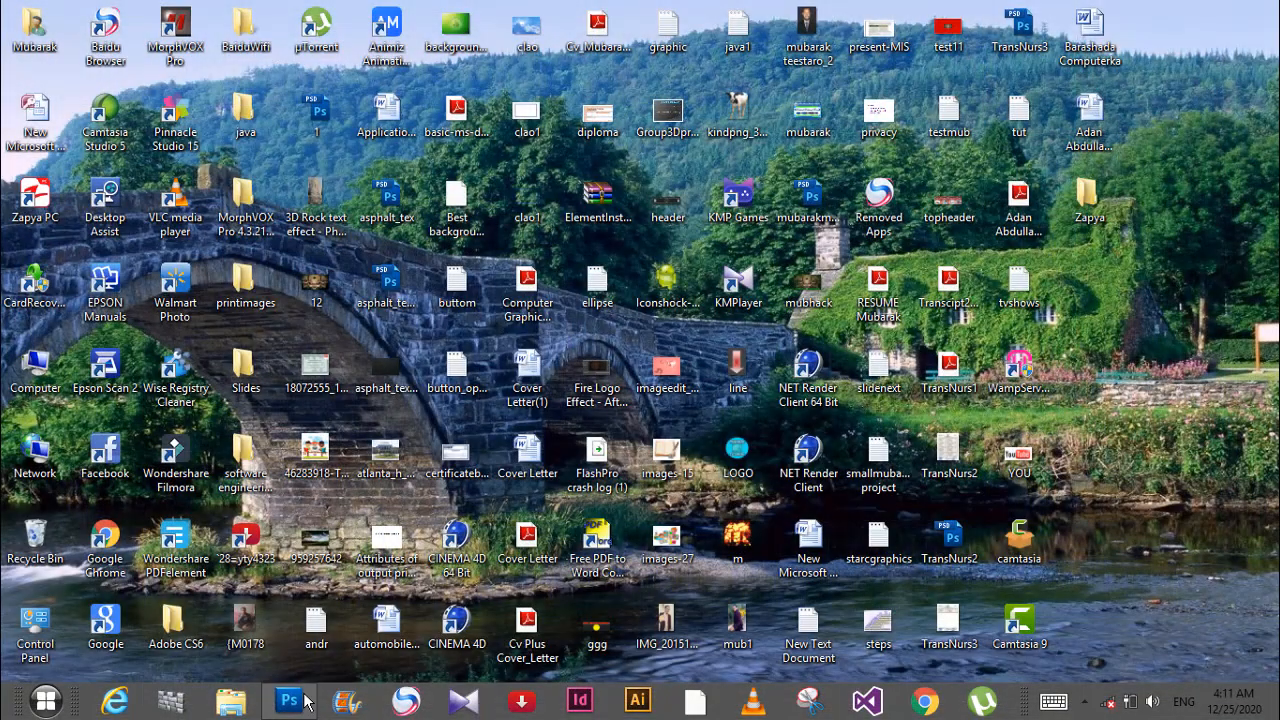
Create a new document named 'Shopping Banner', 60 × 33 inches at 72 ppi
click(288, 700)
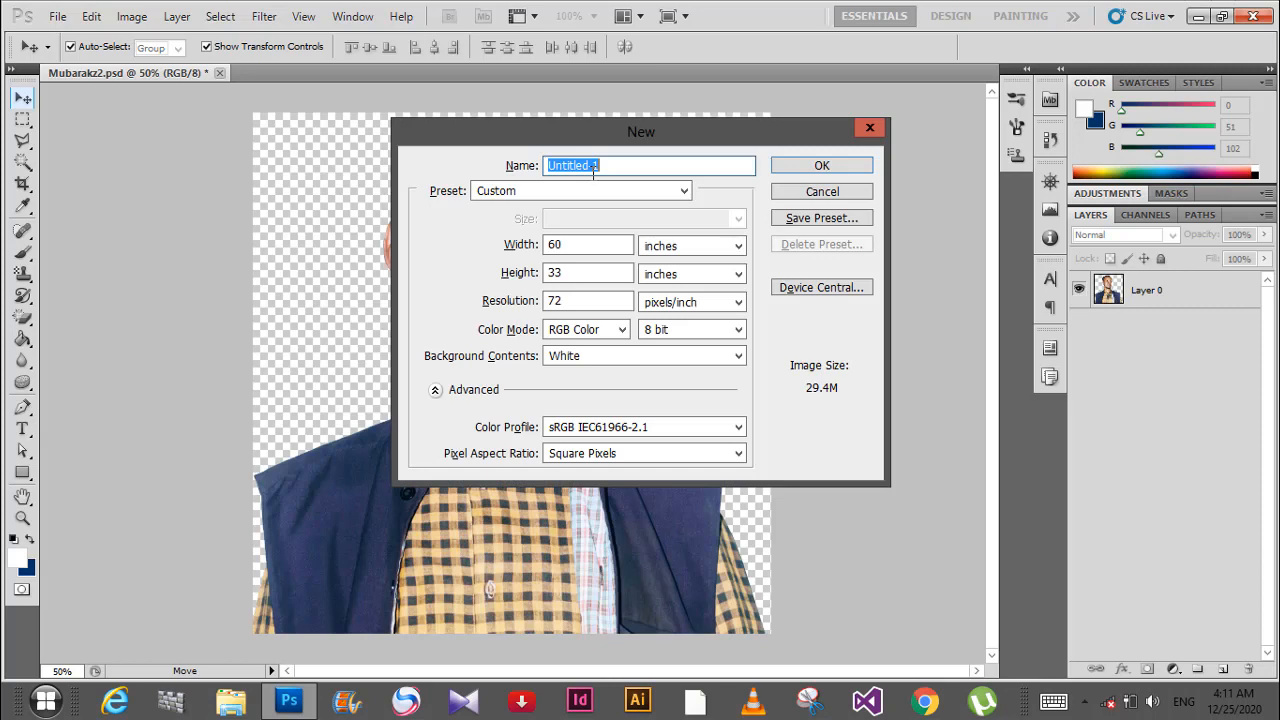
text(Shopp)
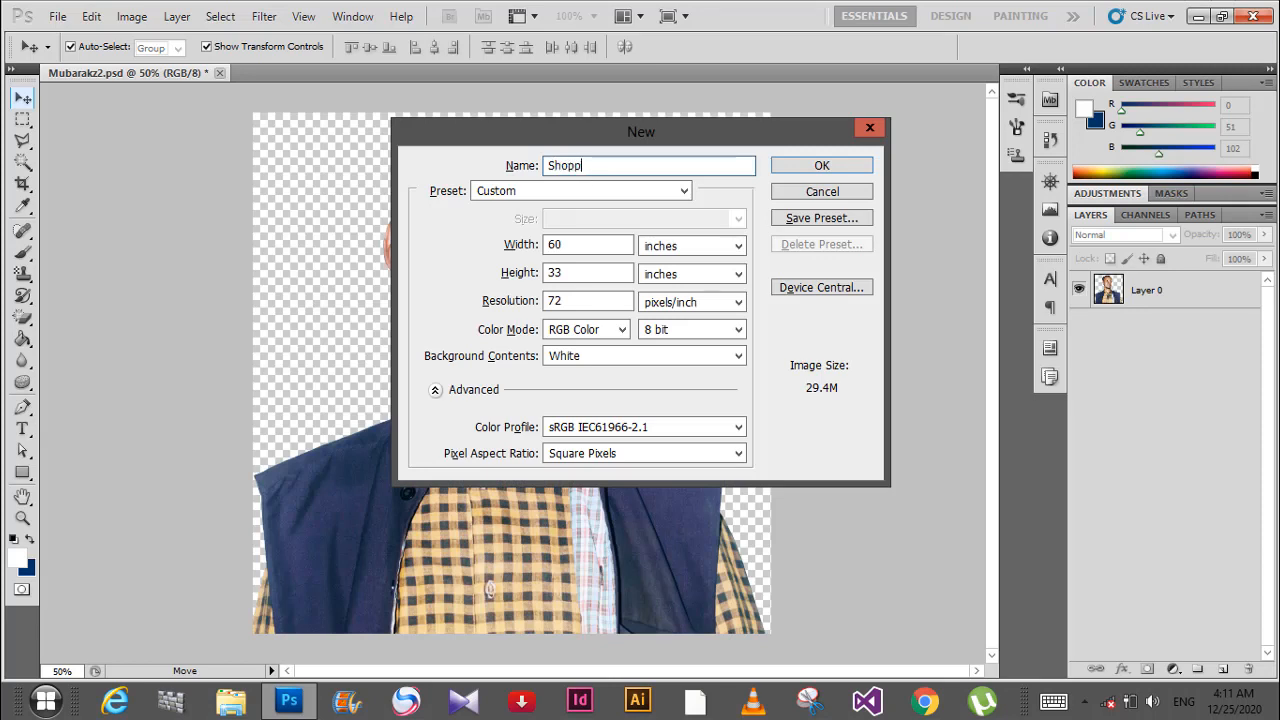
text(ing)
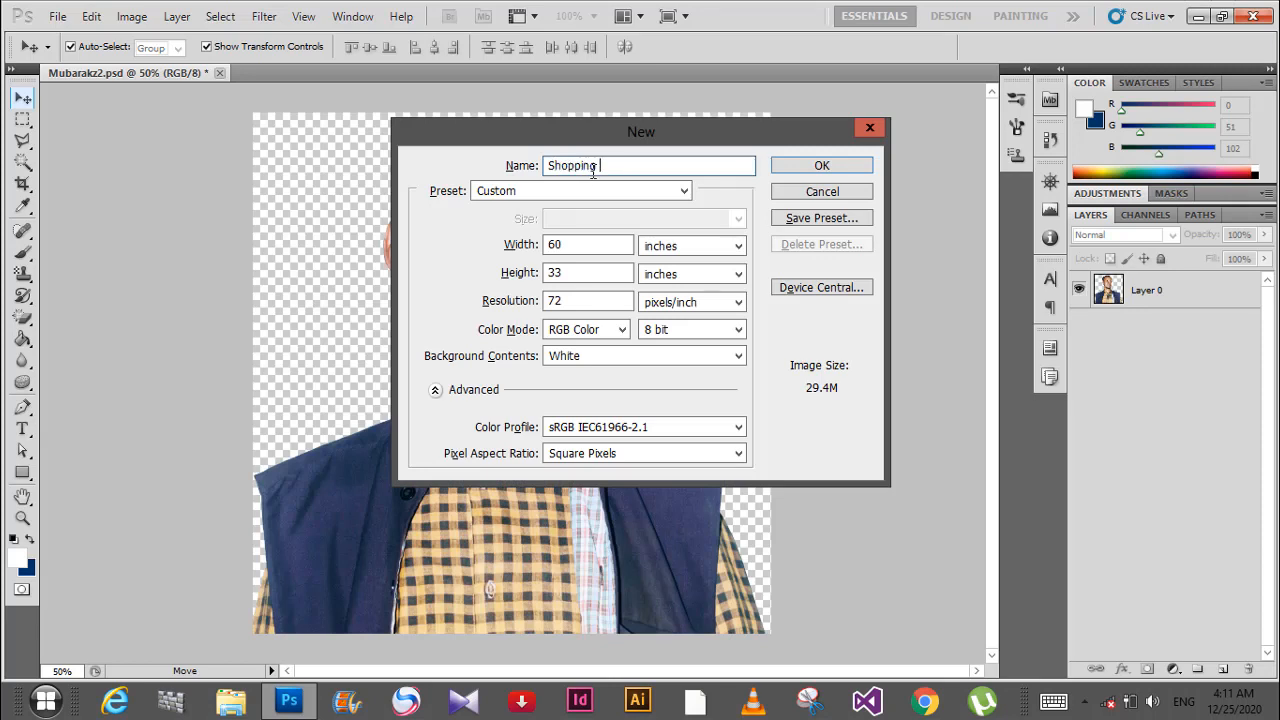
text(Ban)
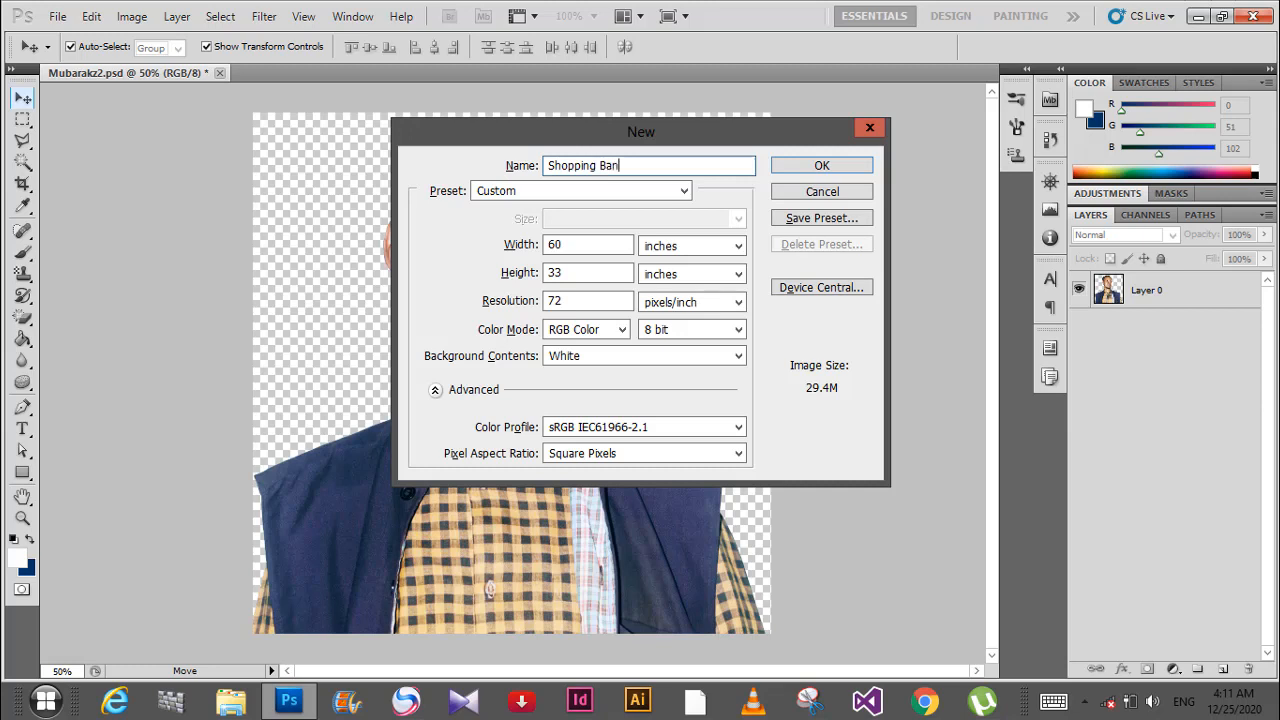
text(ner)
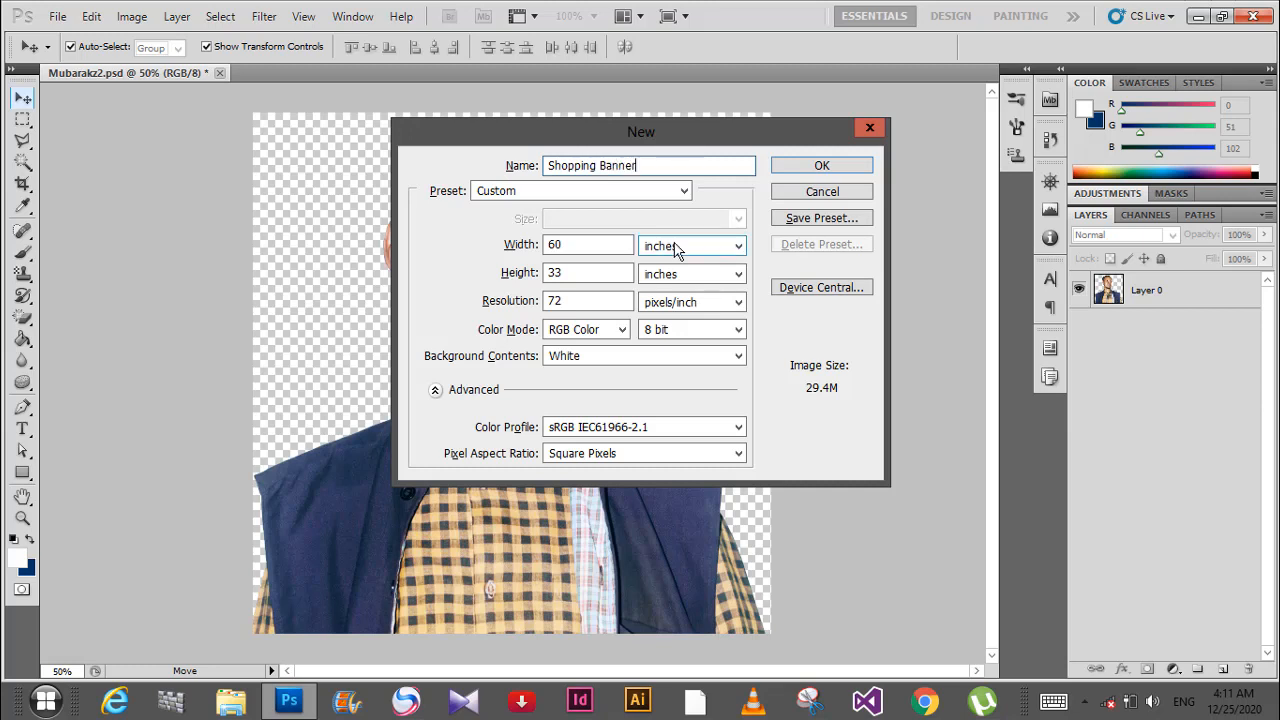
click(692, 244)
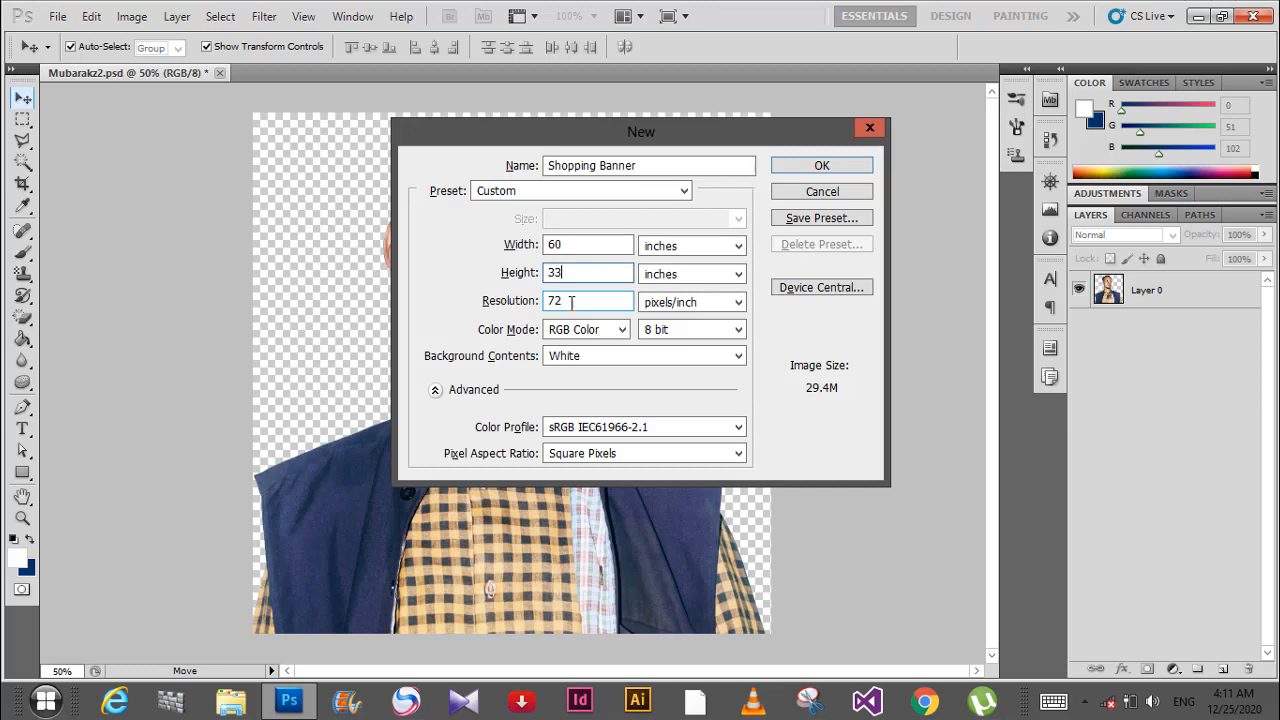
click(820, 164)
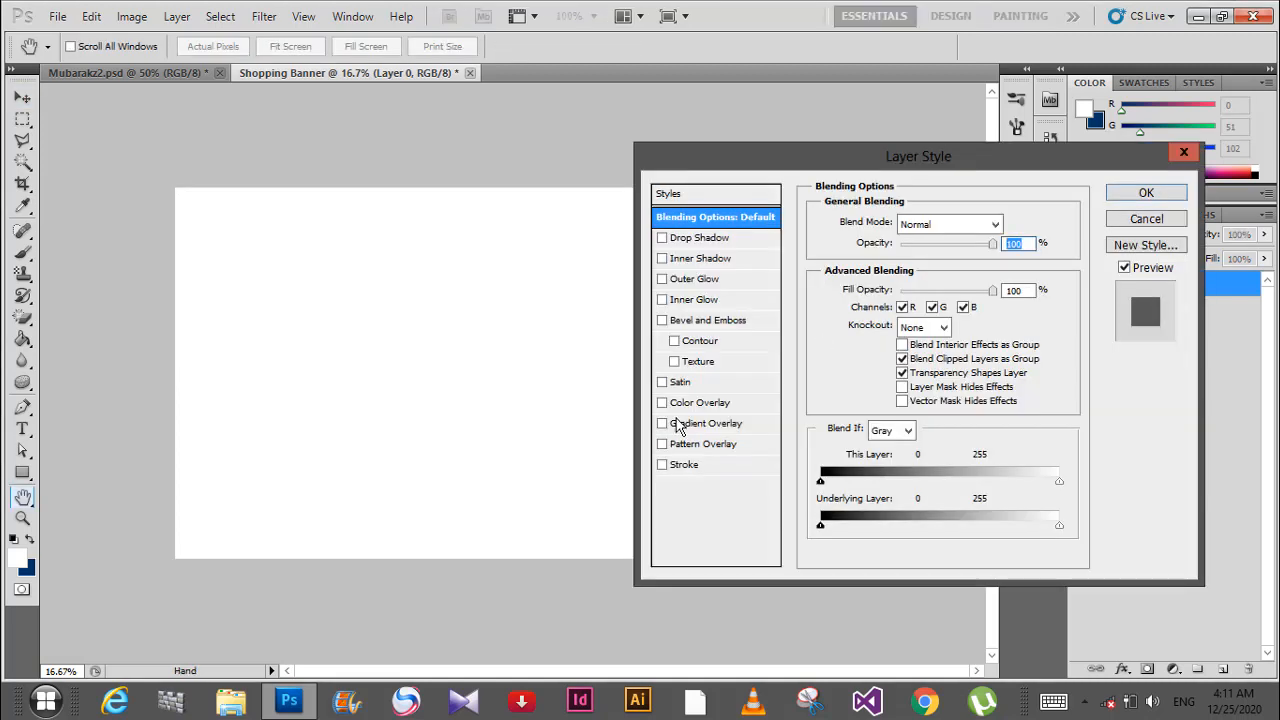
Add a reversed Gradient Overlay to the background and set its dark stop to blue
click(660, 424)
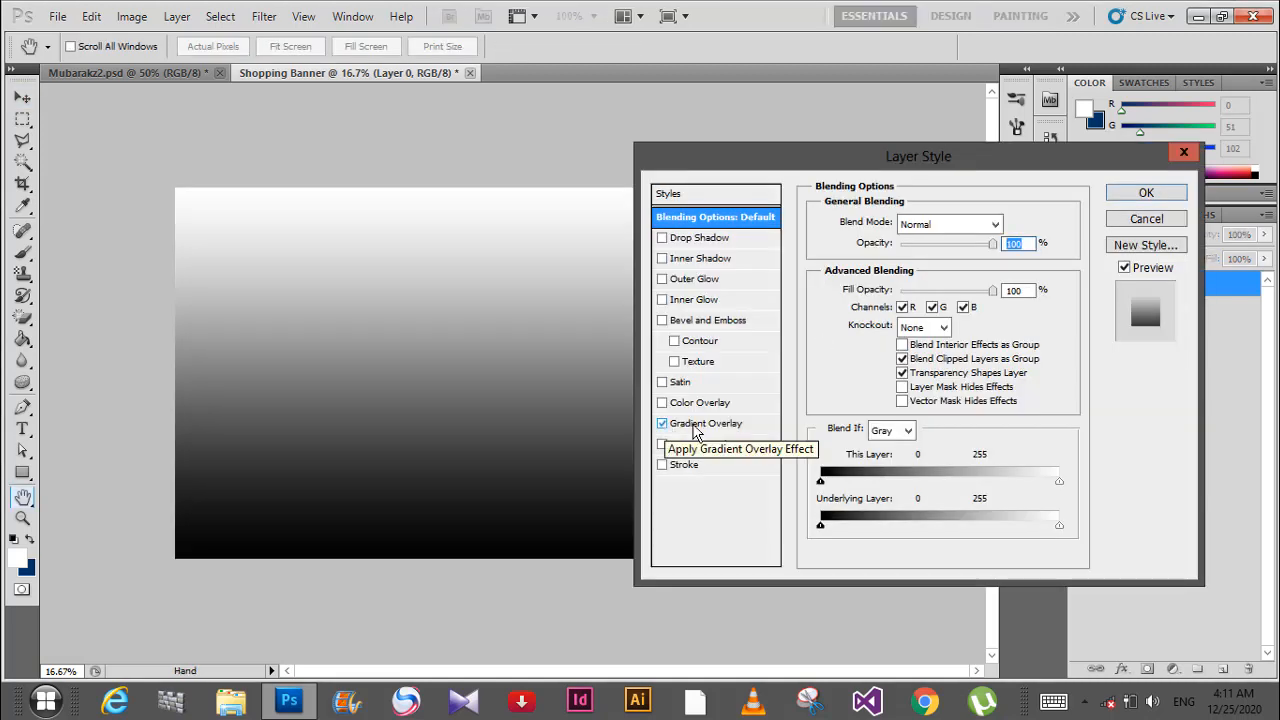
click(704, 424)
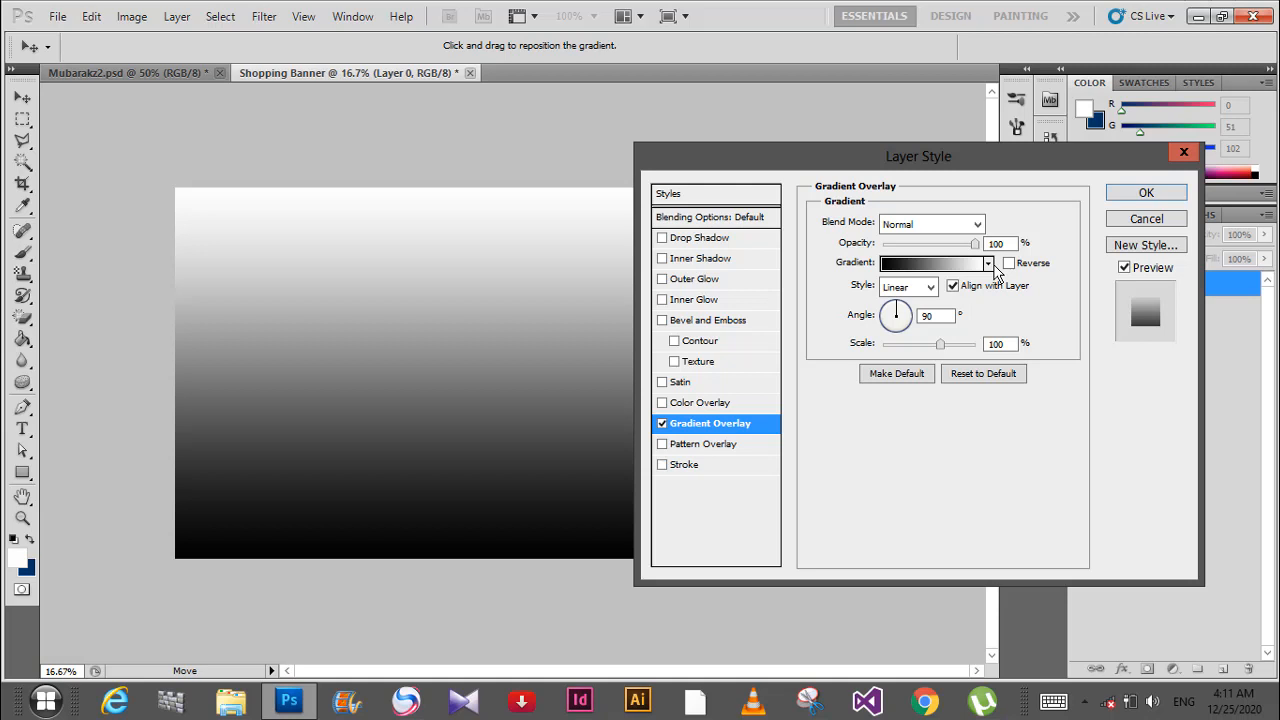
click(1010, 264)
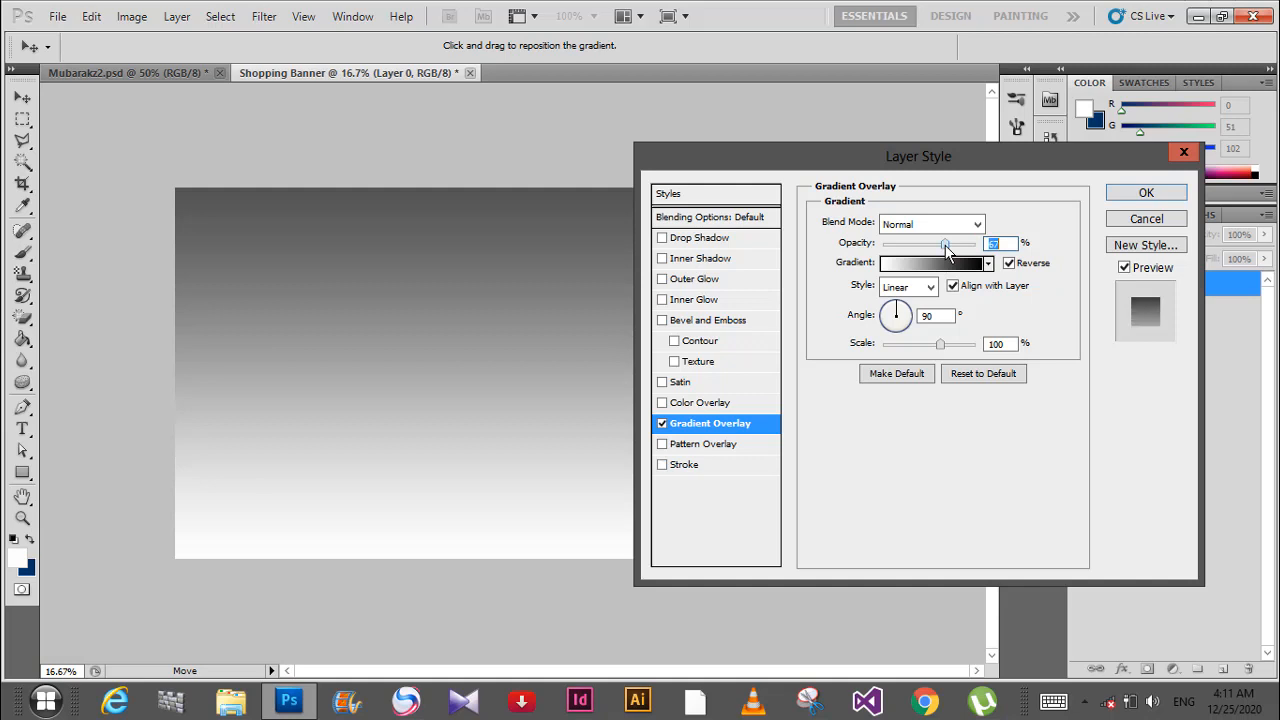
click(930, 262)
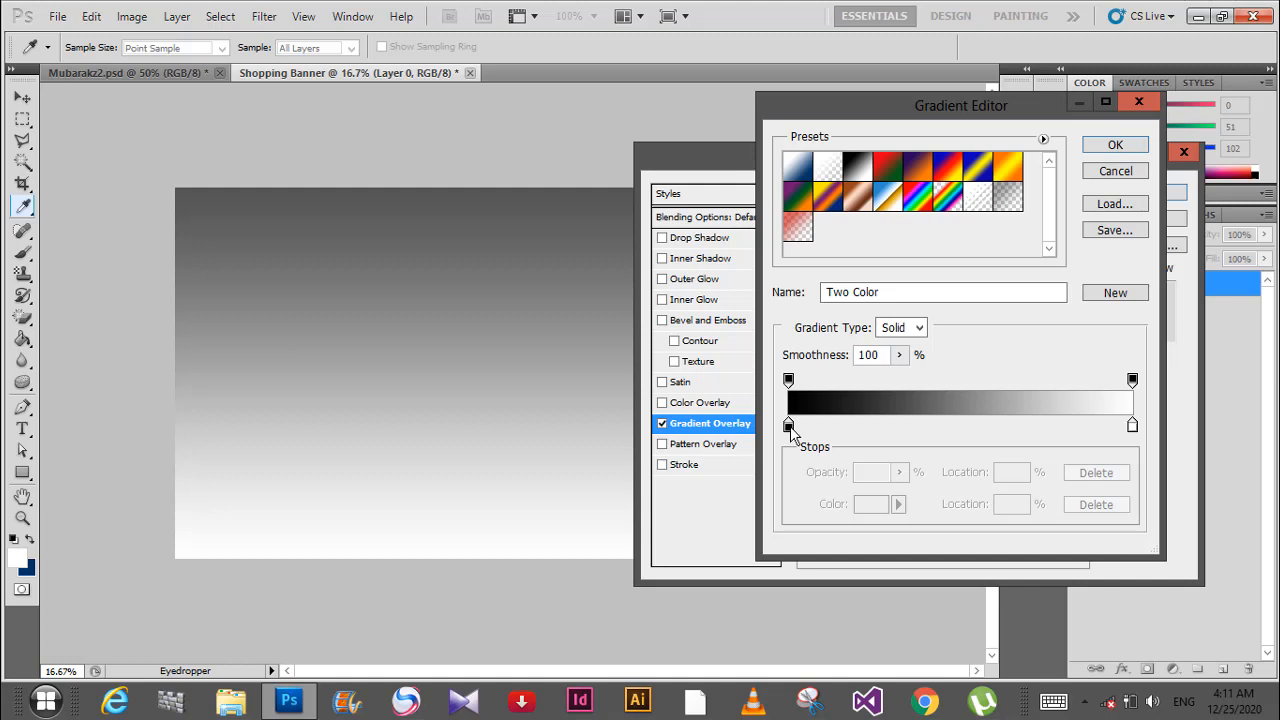
click(788, 424)
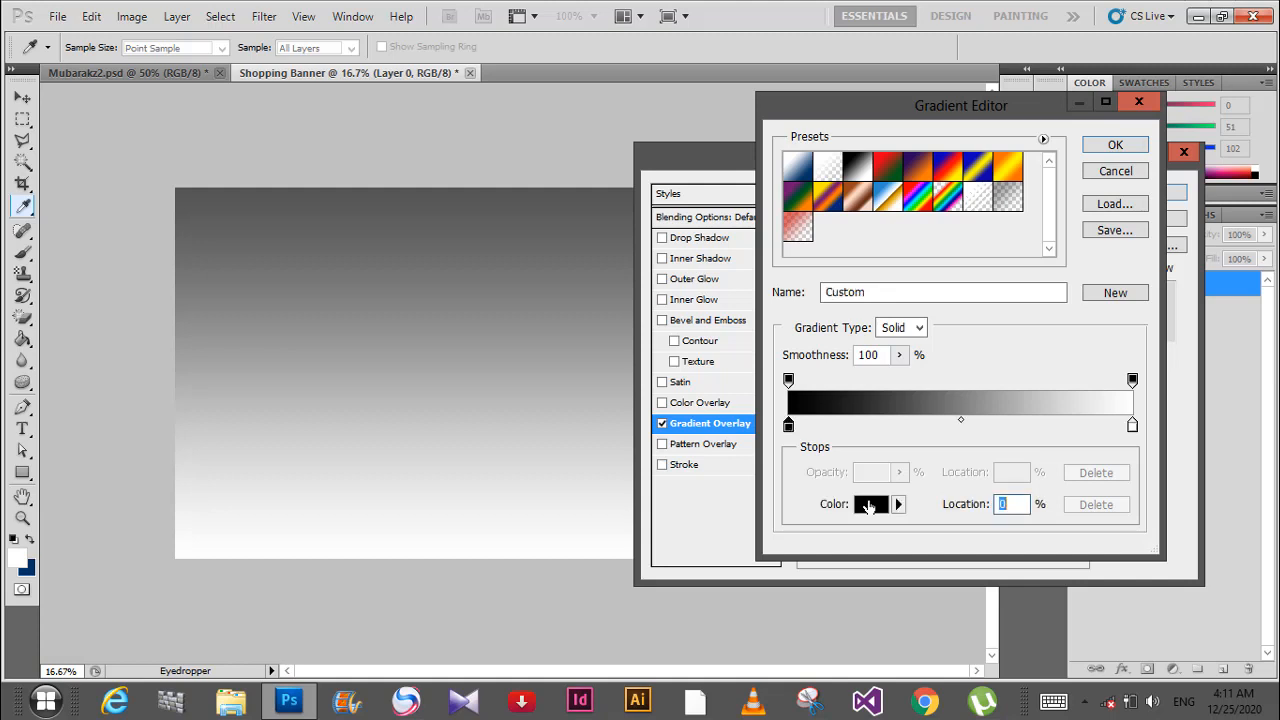
click(868, 504)
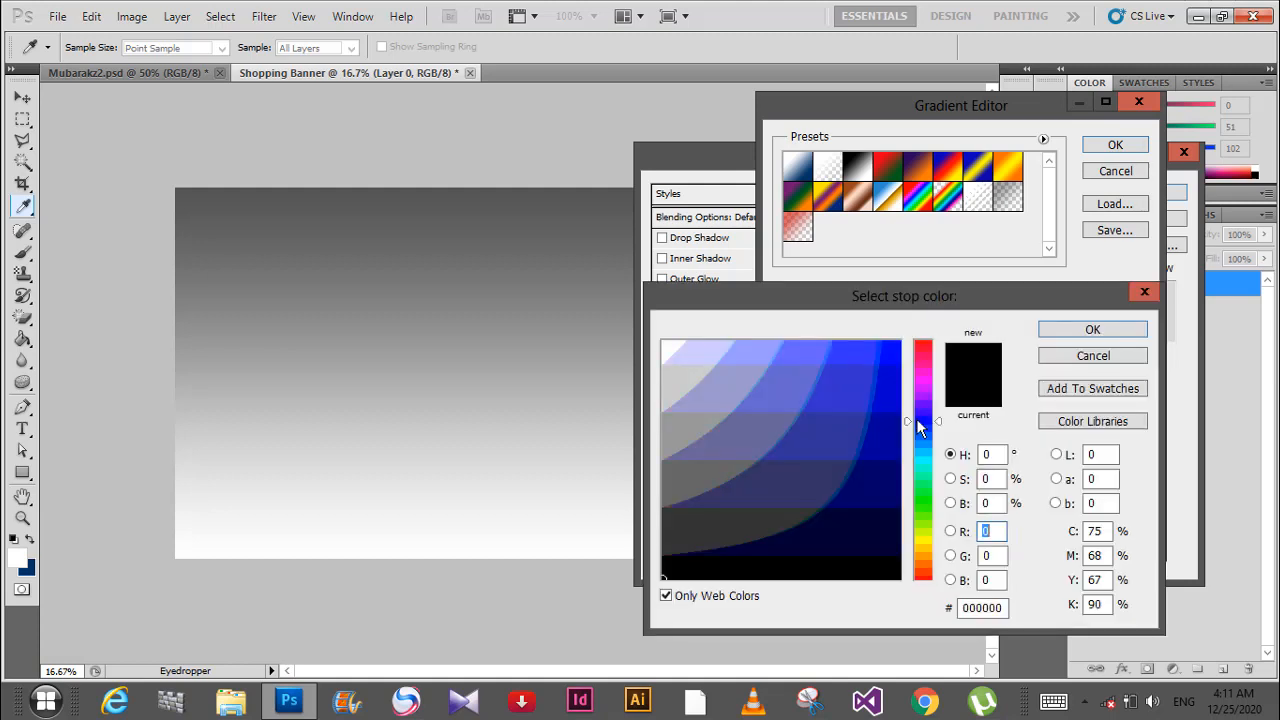
click(1092, 328)
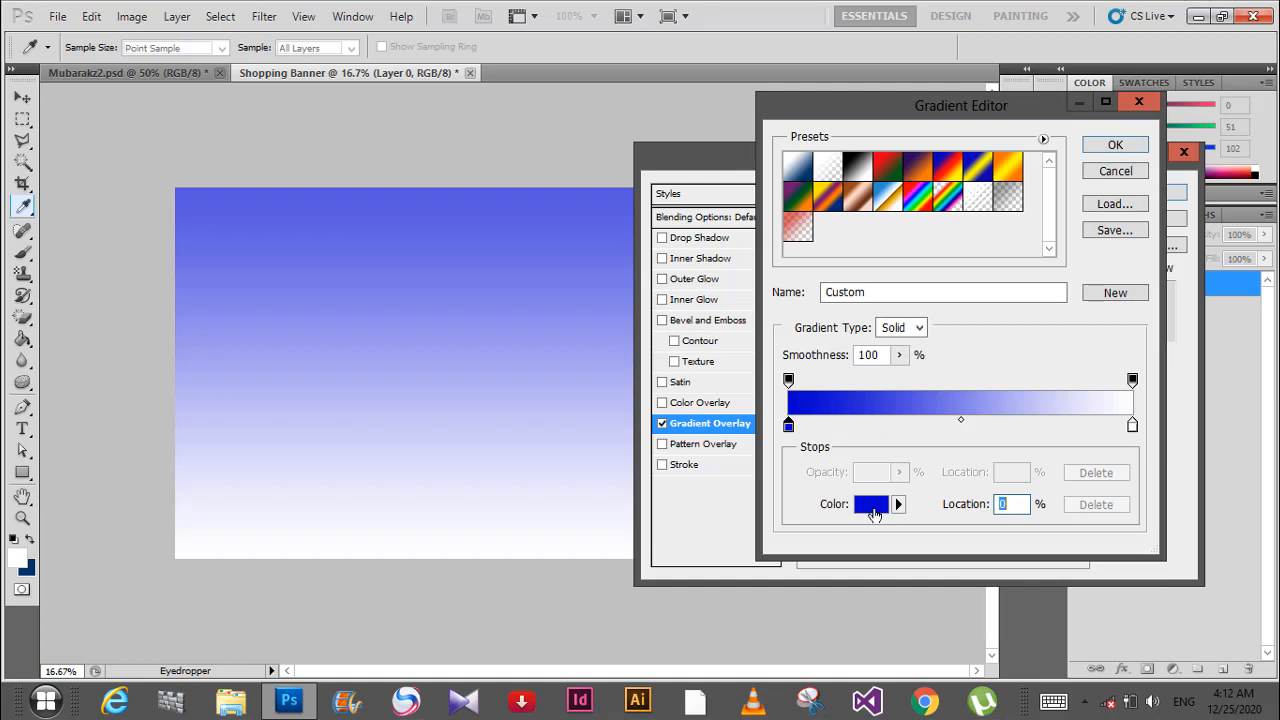
Lighten the gradient stop to #3366cc blue and apply the blue-to-white gradient
click(872, 504)
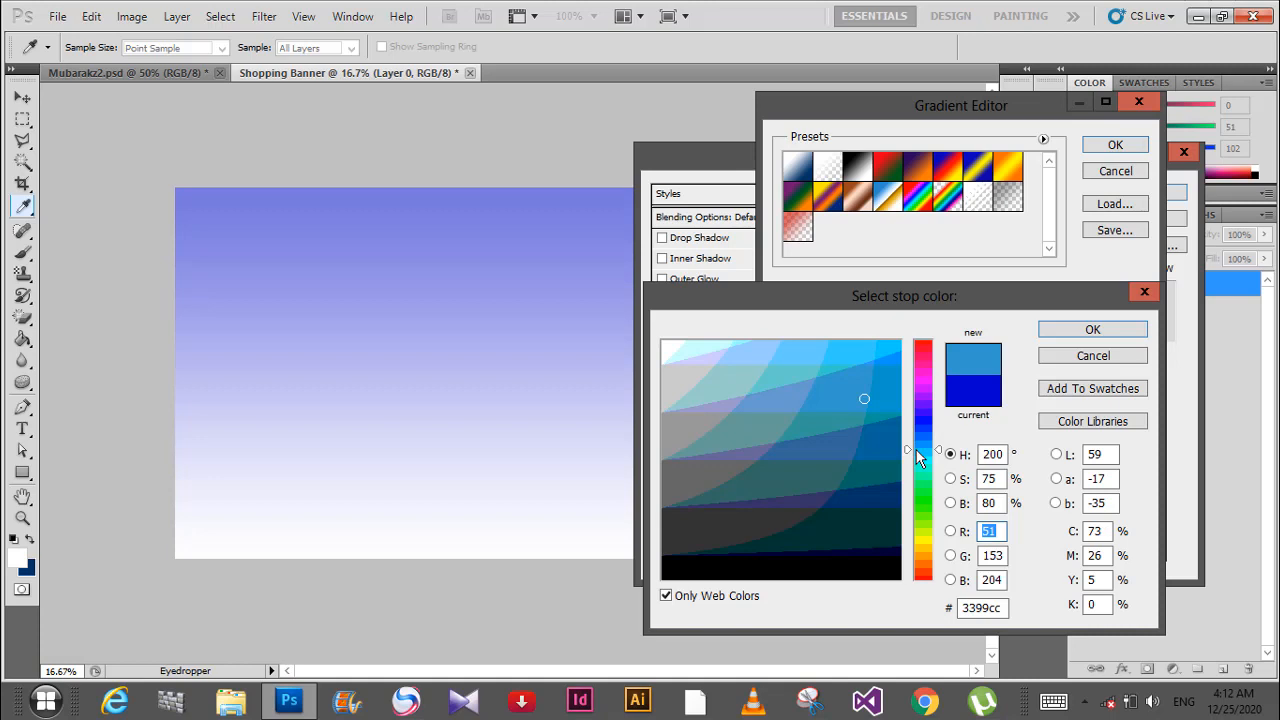
click(886, 384)
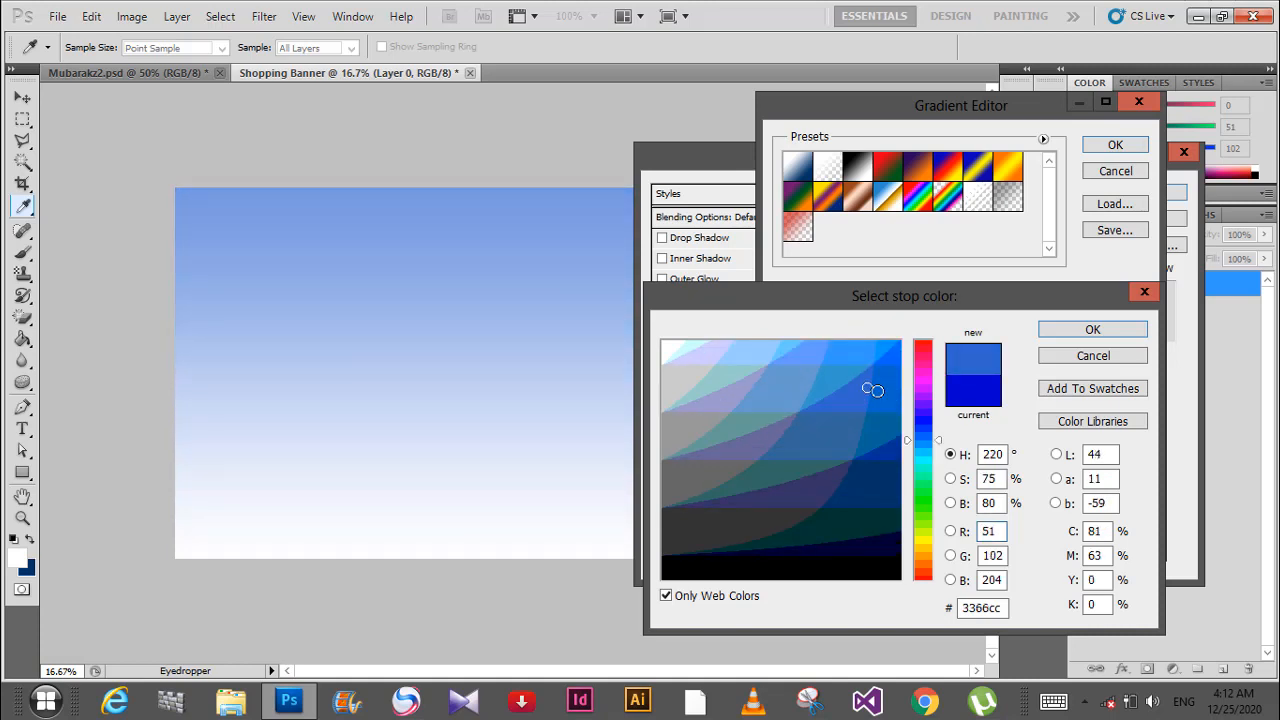
click(1092, 328)
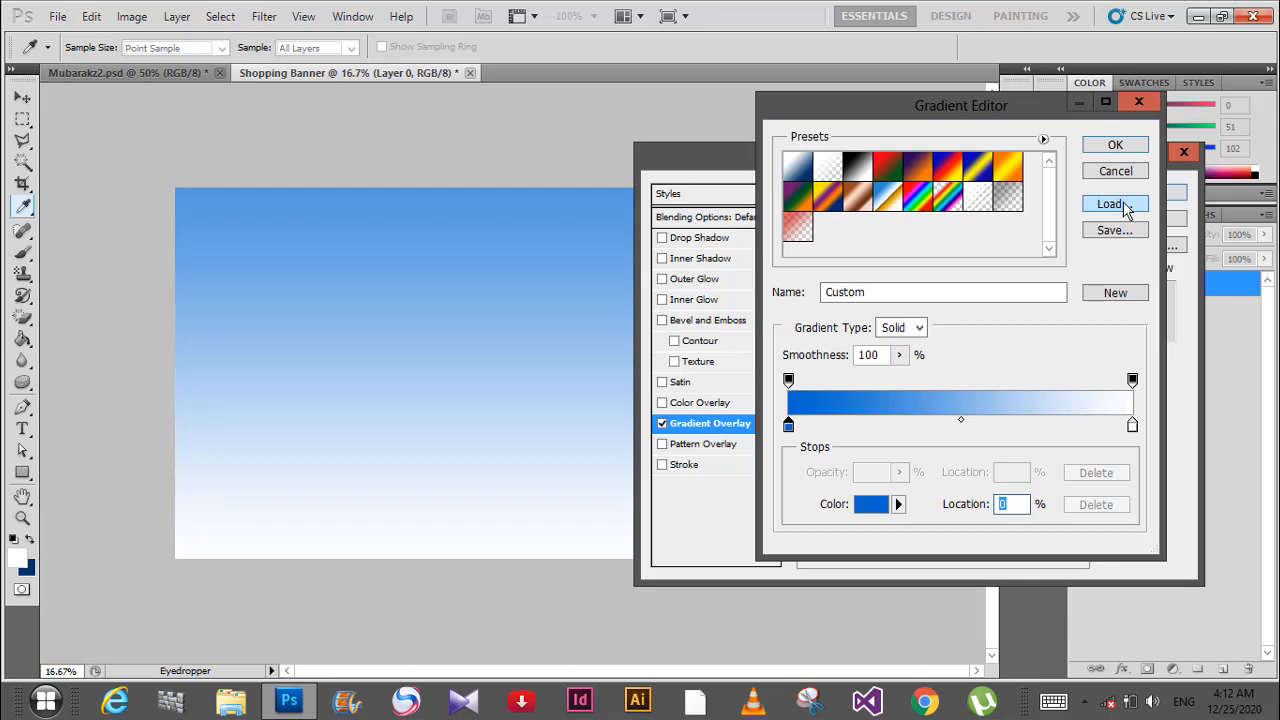
click(1116, 144)
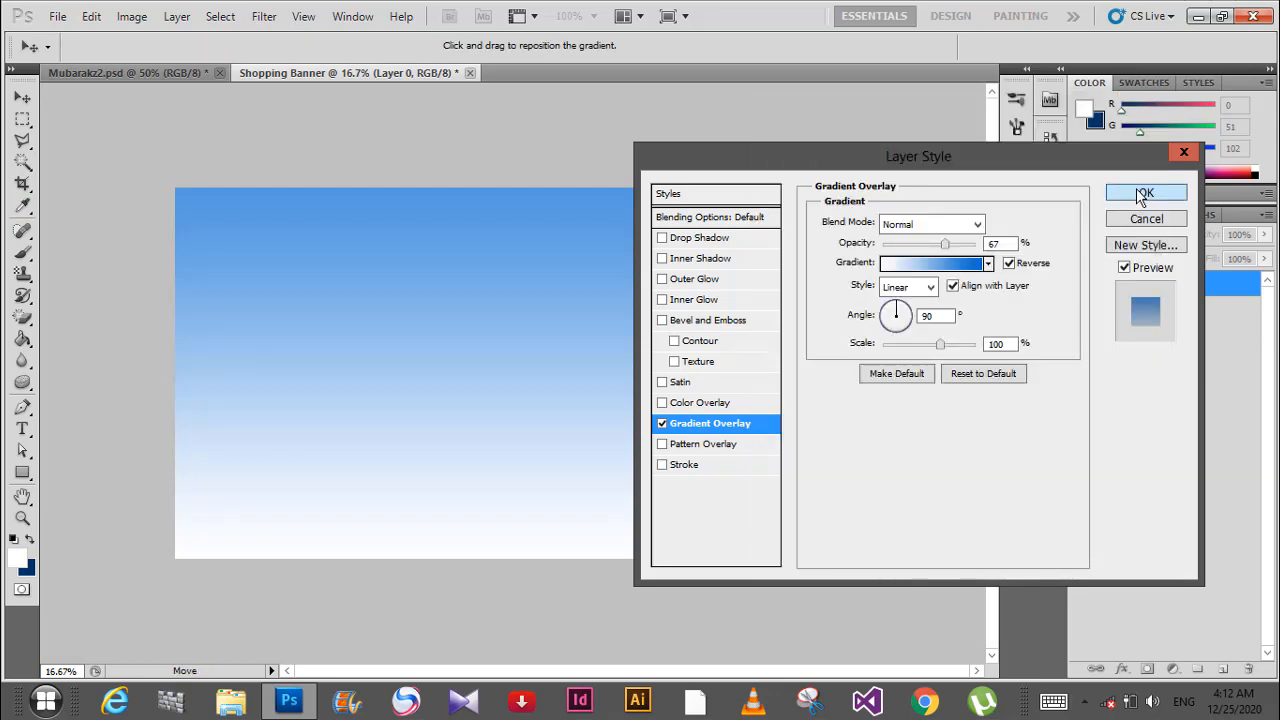
click(1144, 192)
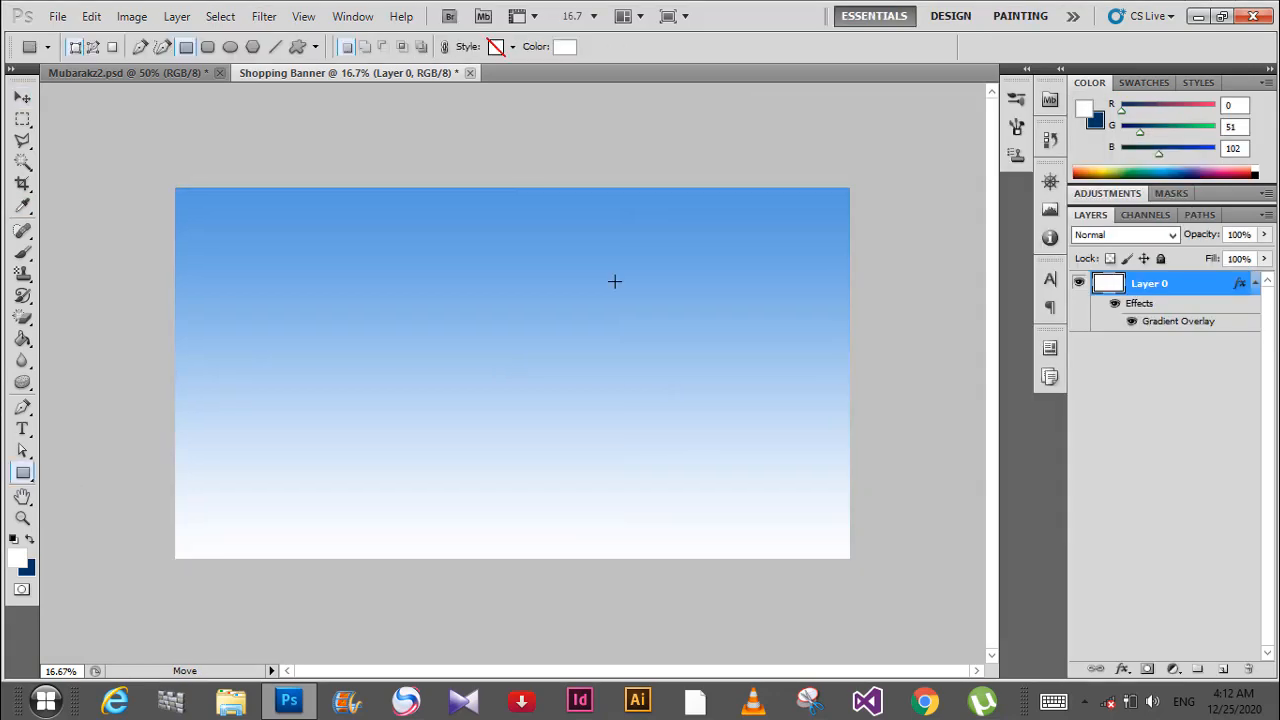
Draw a white rectangle shape covering the banner's top-right corner
drag(636, 186, 852, 434)
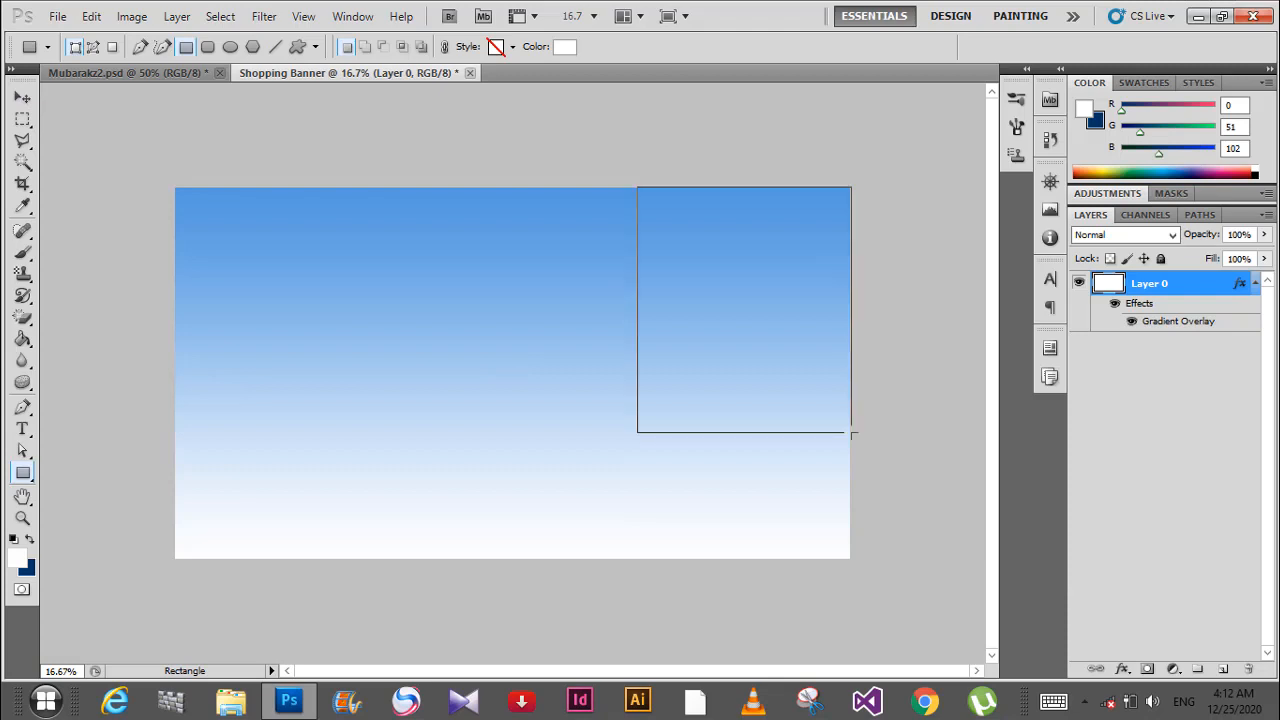
drag(636, 188, 850, 448)
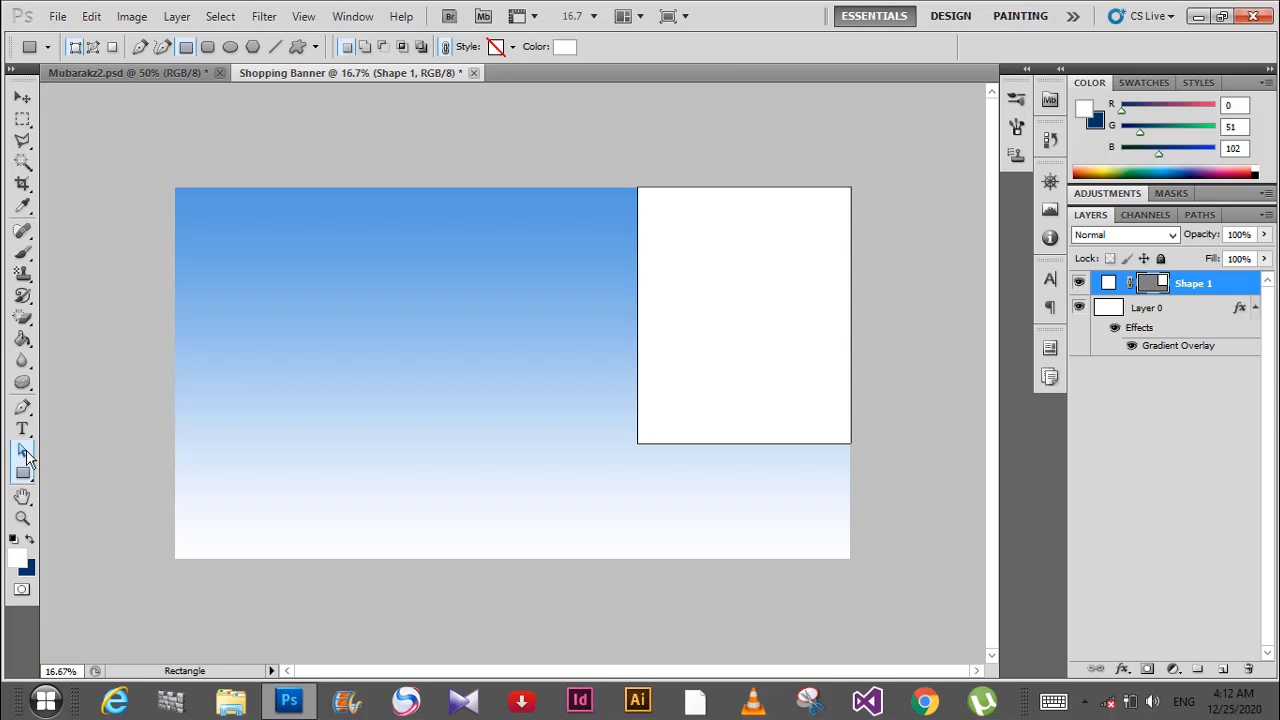
mouse_move(22, 452)
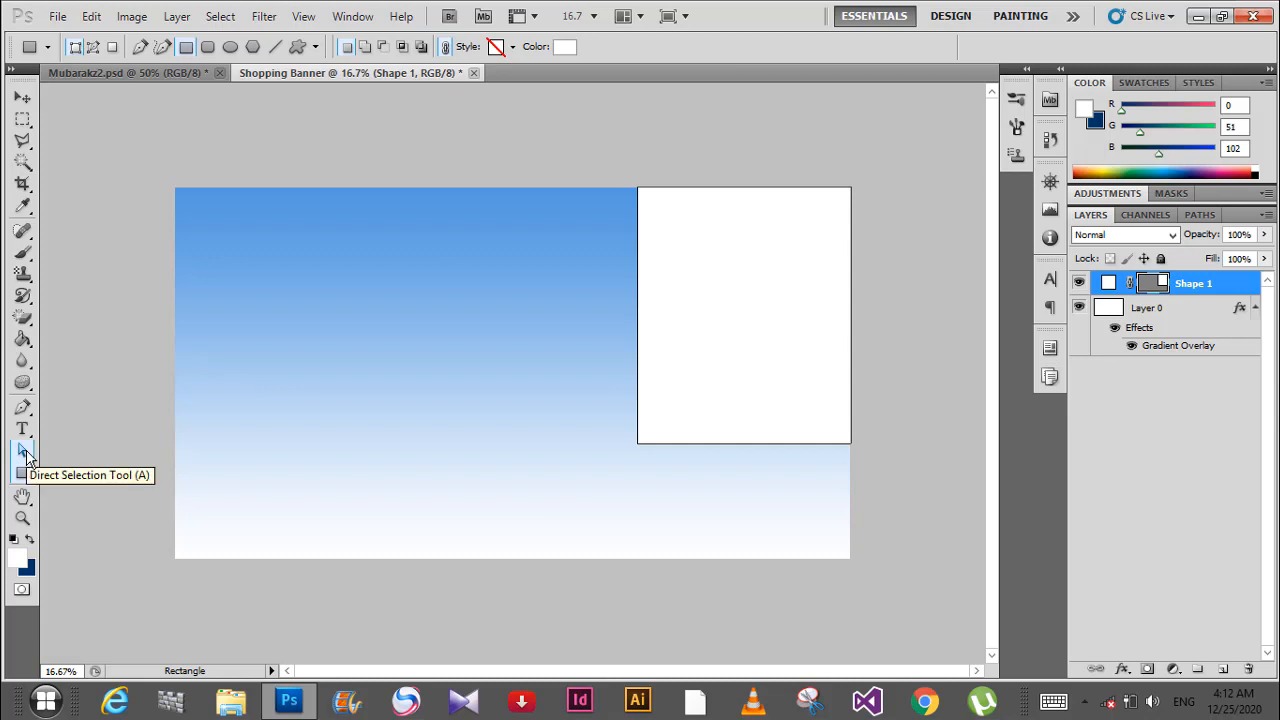
Remove the rectangle's lower-left point and bend its left edge into a curve with a new anchor
click(22, 450)
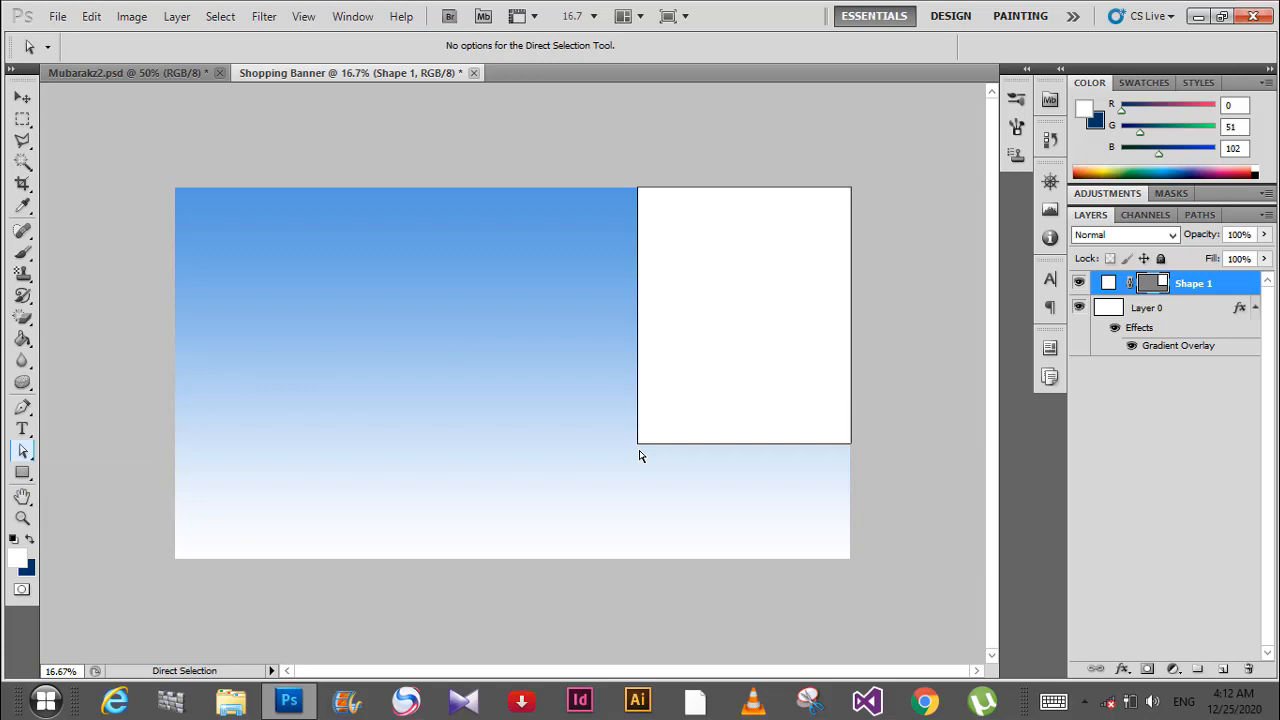
right_click(638, 448)
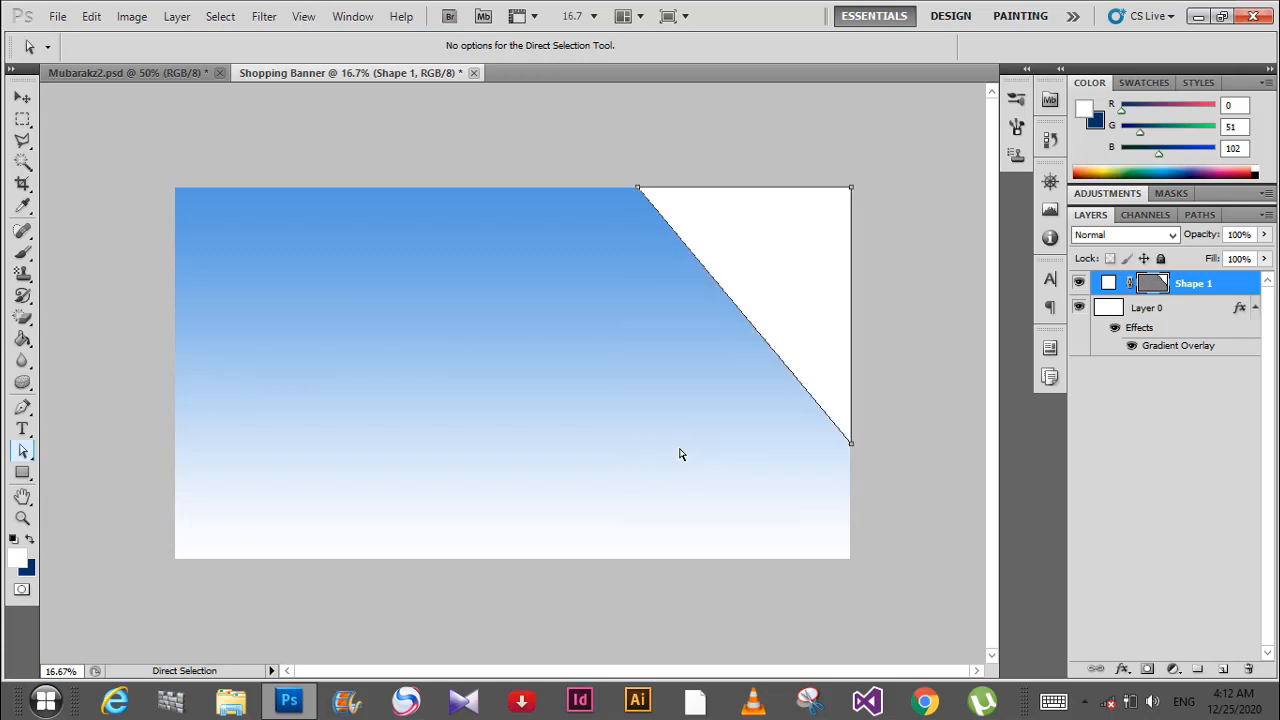
right_click(738, 318)
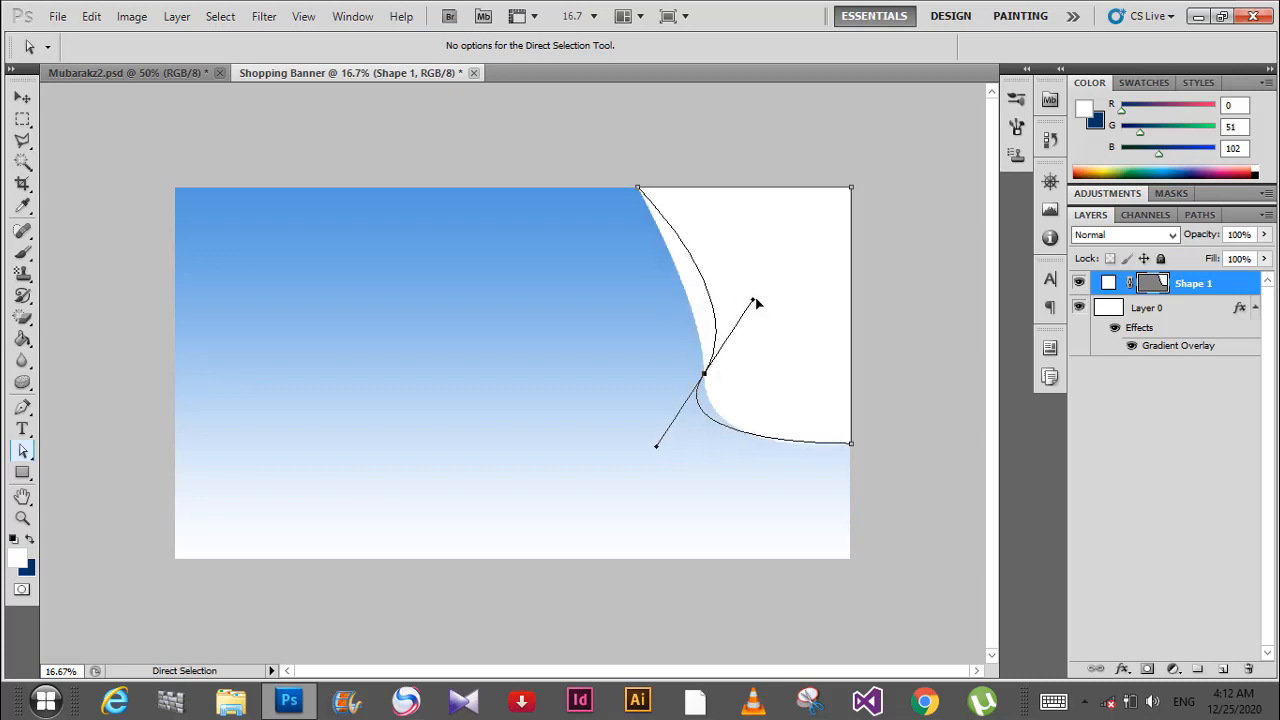
drag(758, 304, 638, 192)
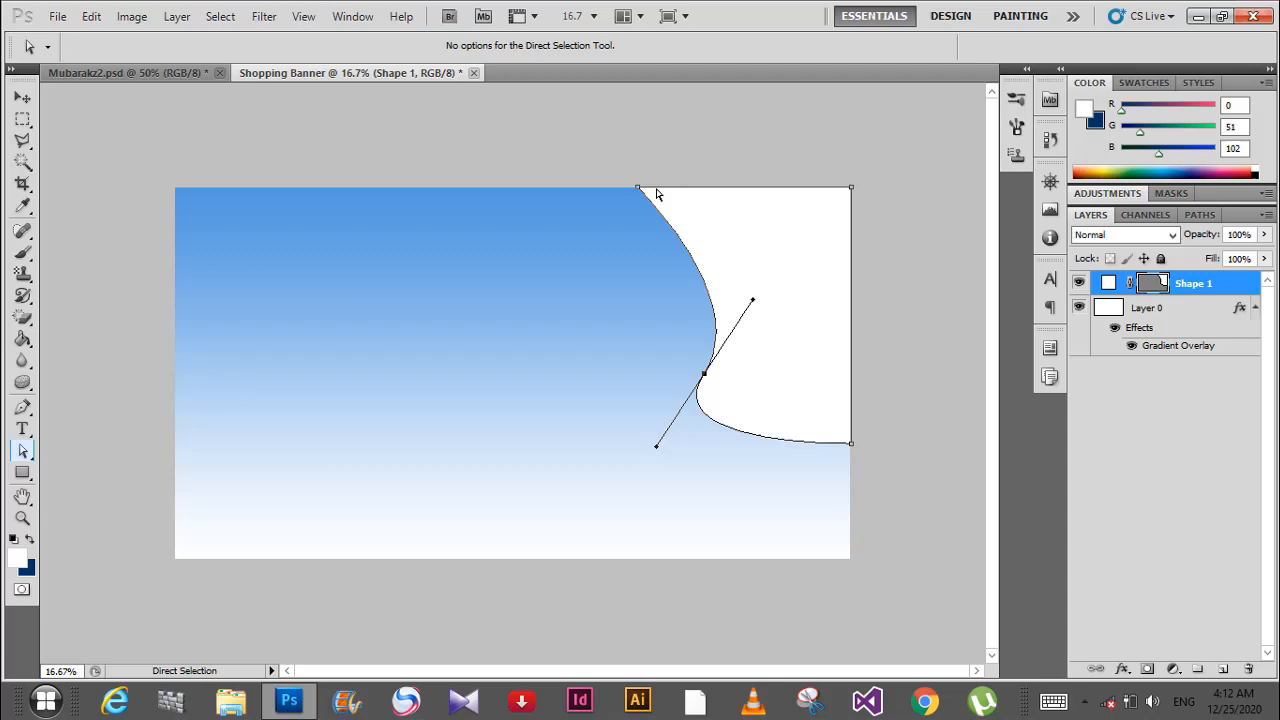
drag(640, 188, 648, 192)
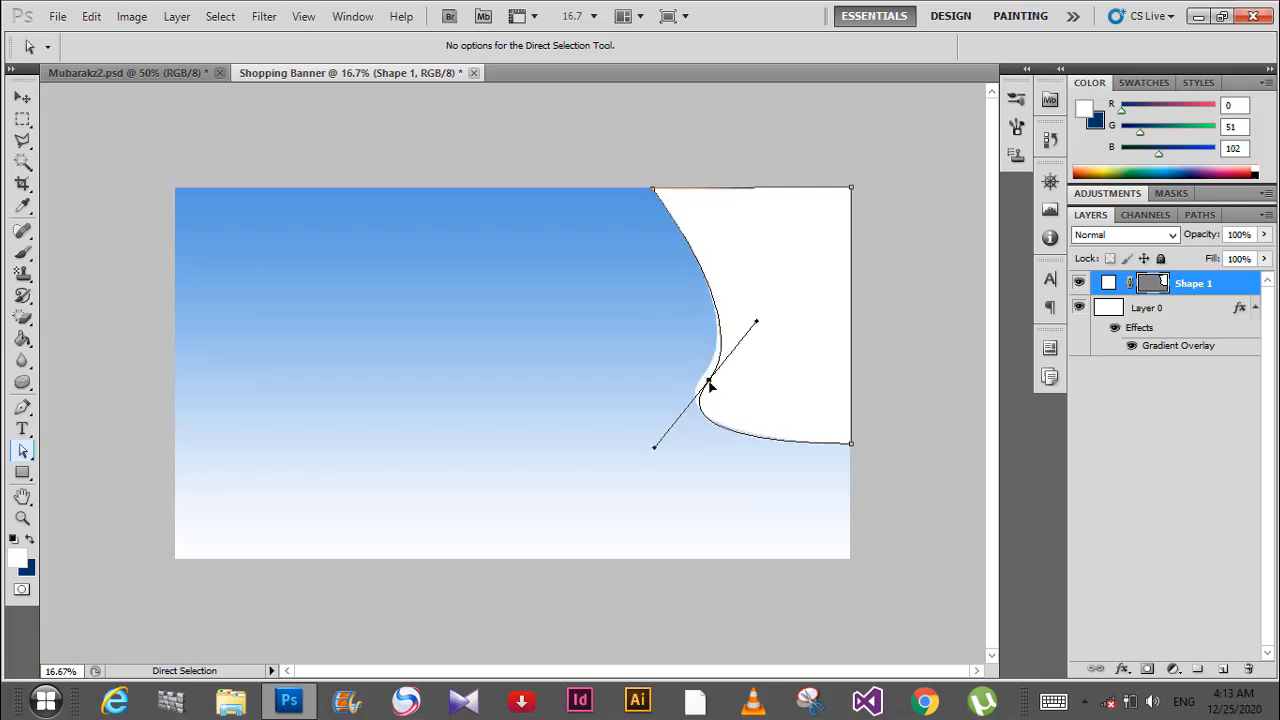
Drag the anchor's Bezier handles to smooth the left edge into an inward S-curve
drag(710, 388, 696, 400)
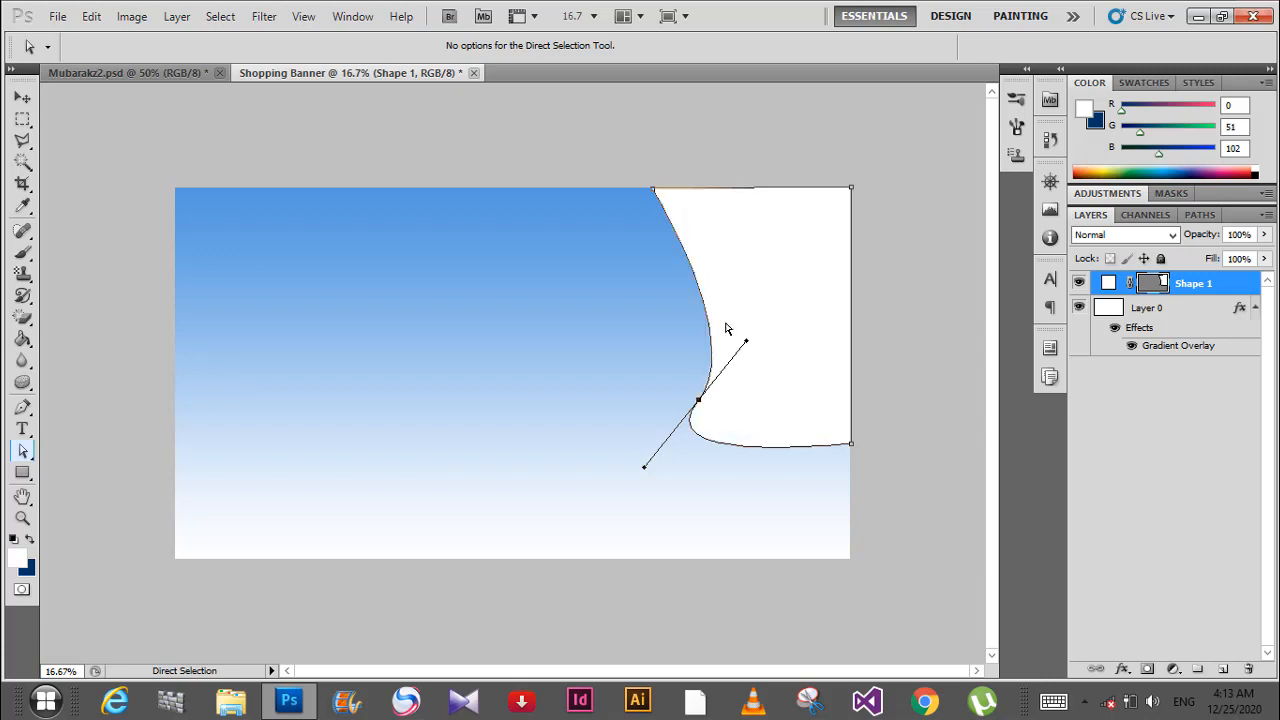
drag(744, 342, 800, 280)
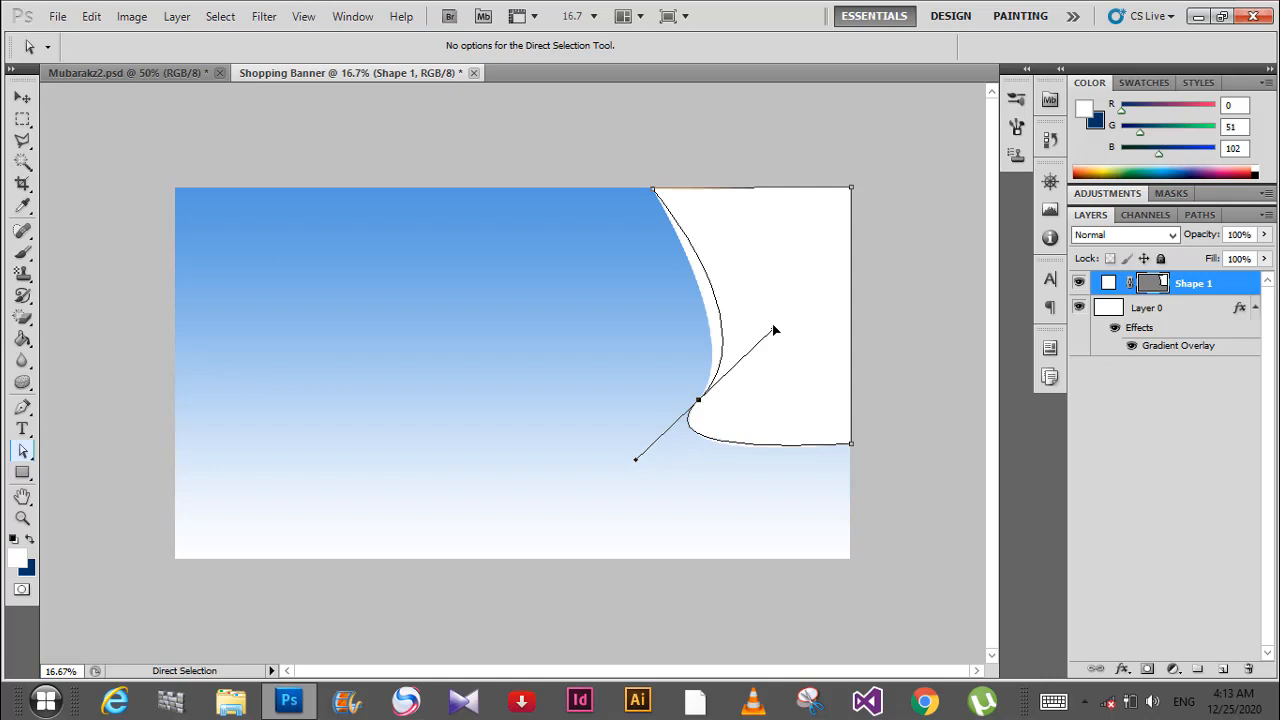
drag(776, 330, 744, 260)
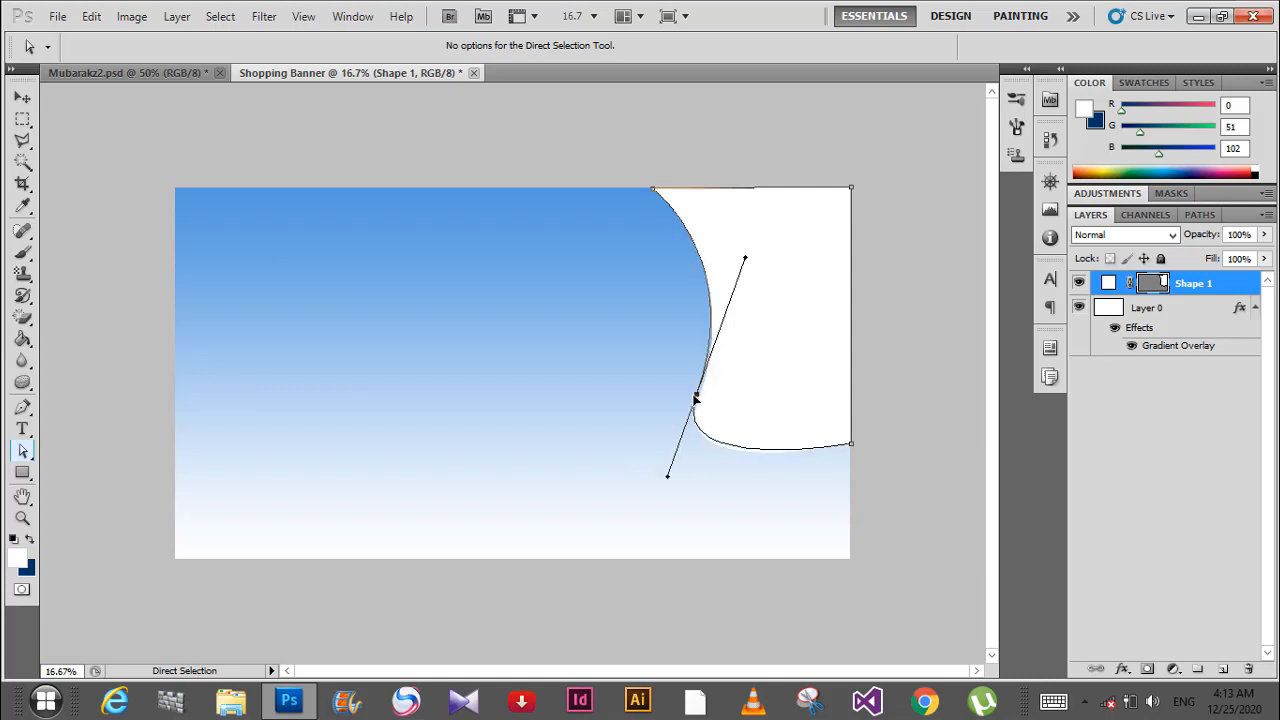
drag(700, 398, 710, 396)
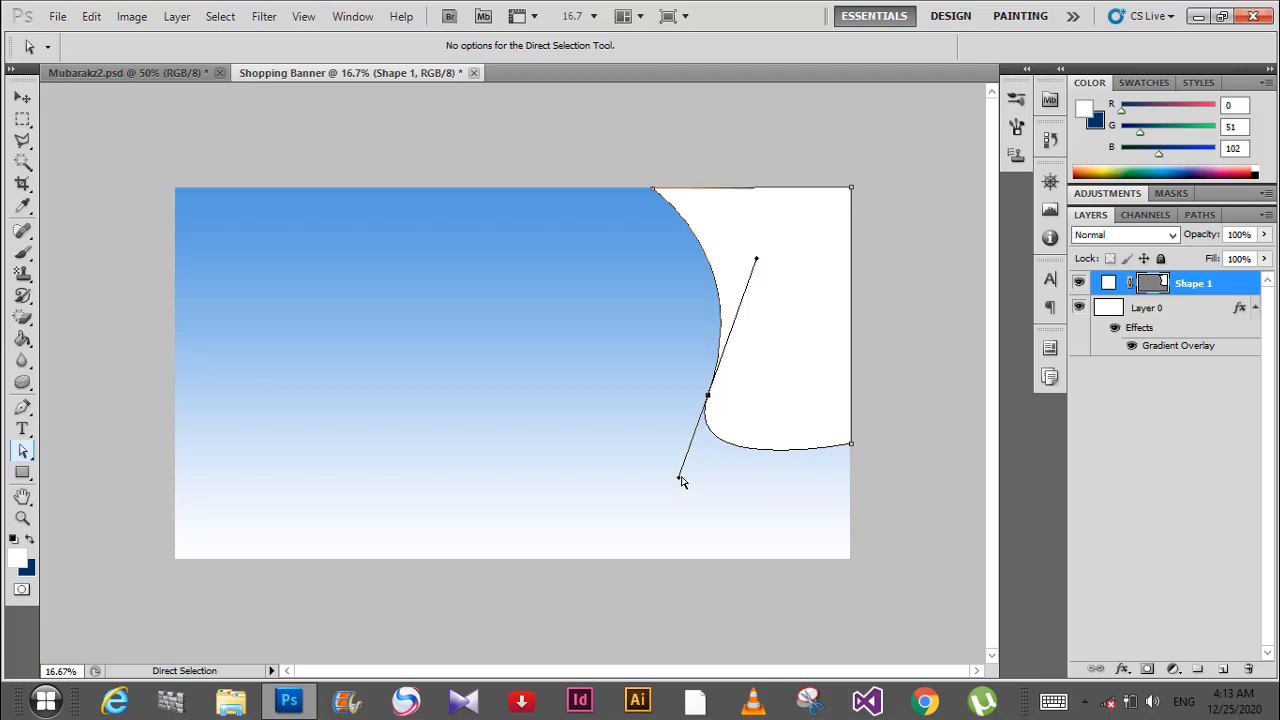
drag(684, 480, 676, 456)
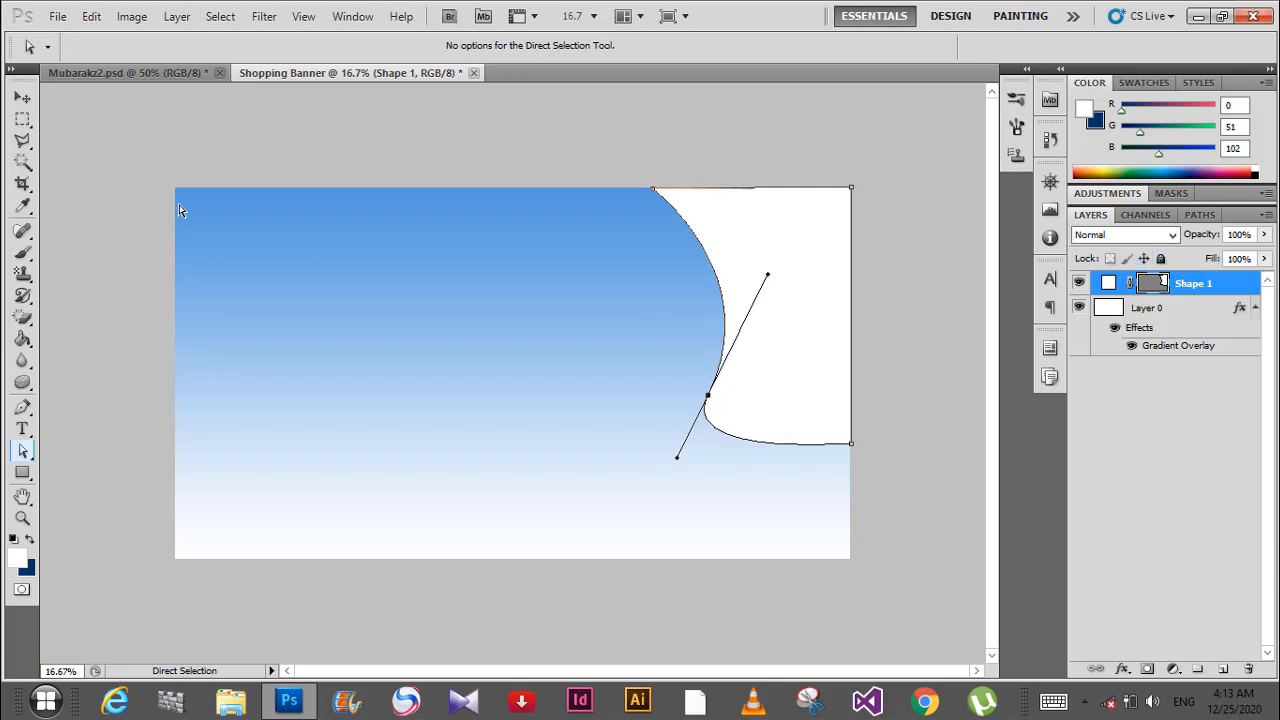
Add a bright blue #0000cc stroke to the white curved shape via its layer style
click(24, 96)
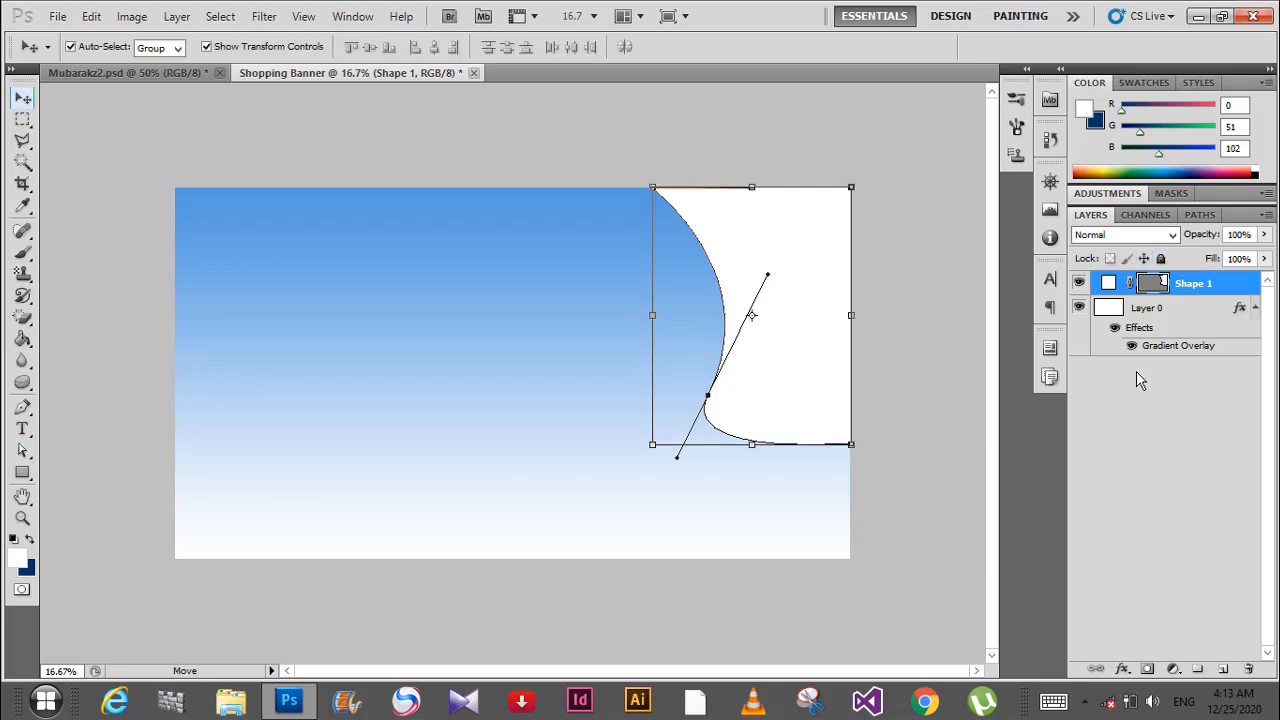
mouse_move(840, 410)
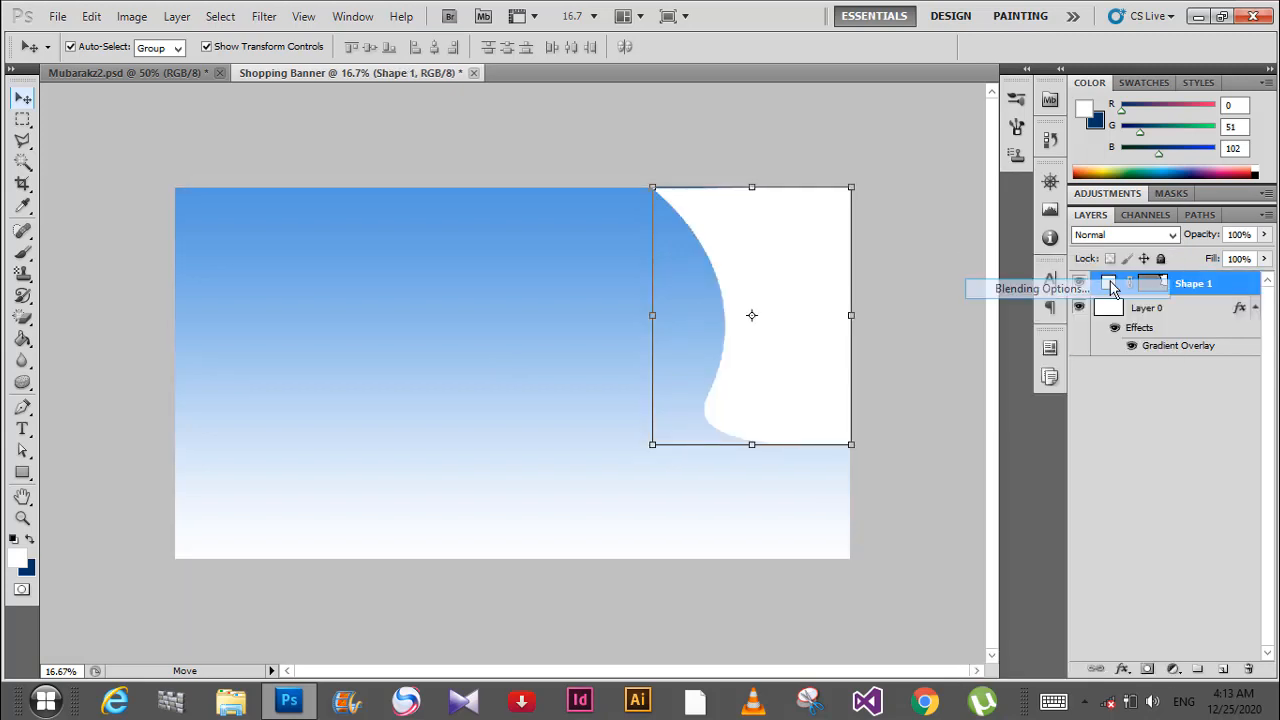
click(1040, 288)
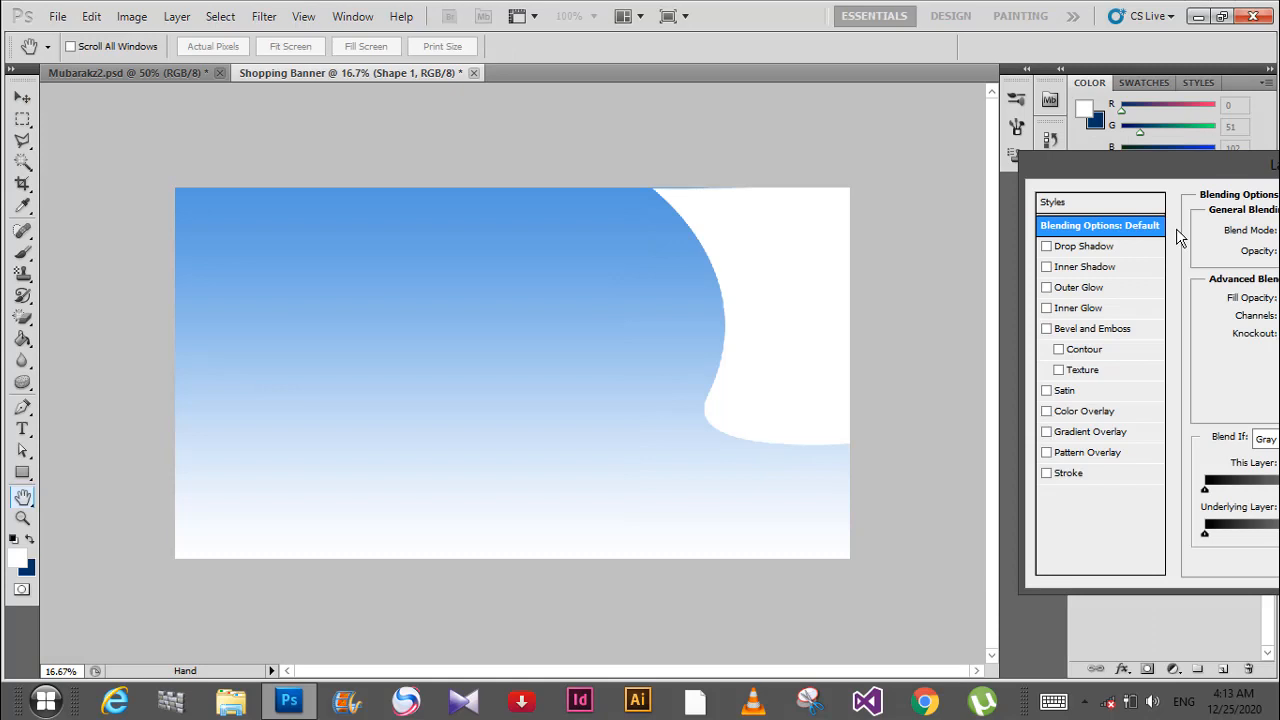
click(1048, 472)
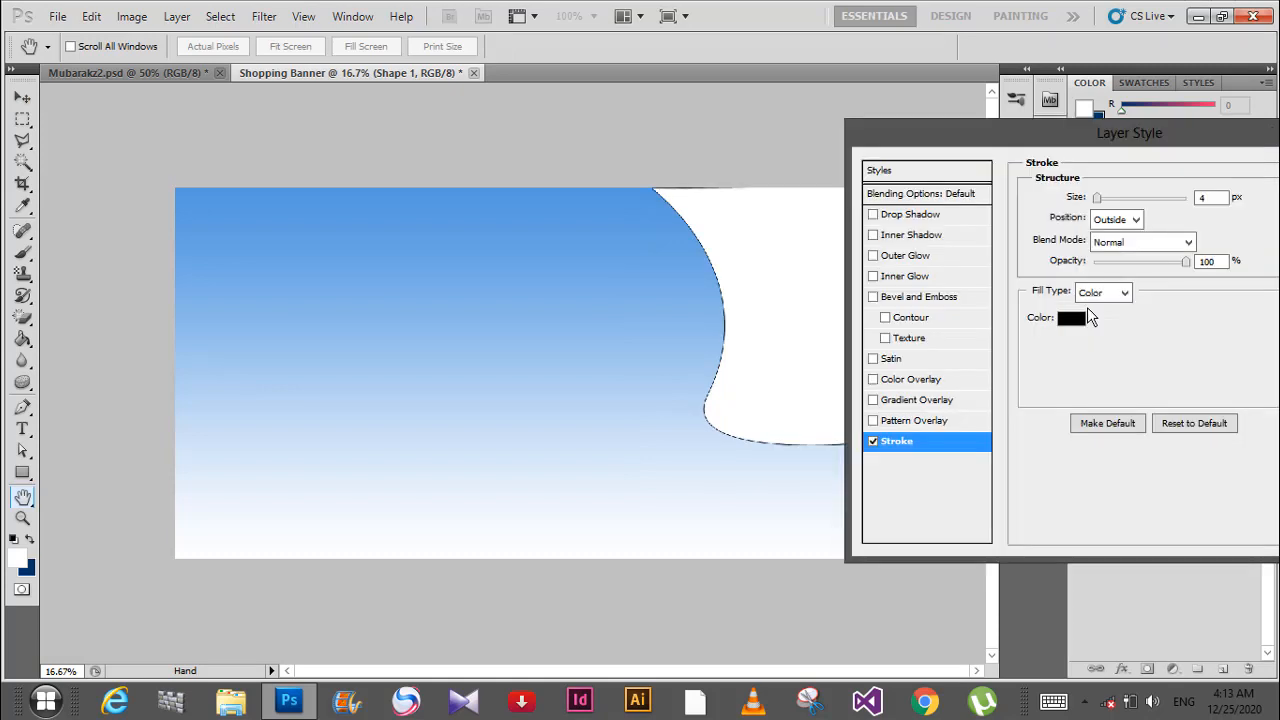
click(1070, 316)
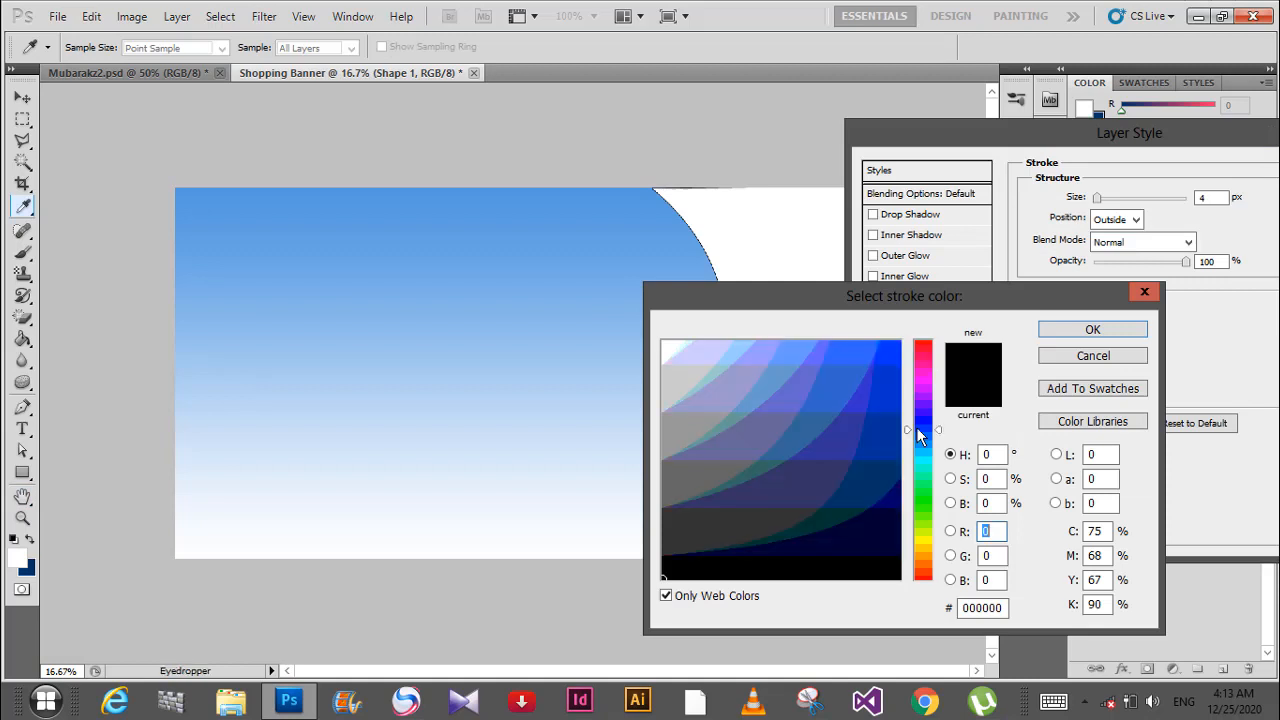
click(886, 436)
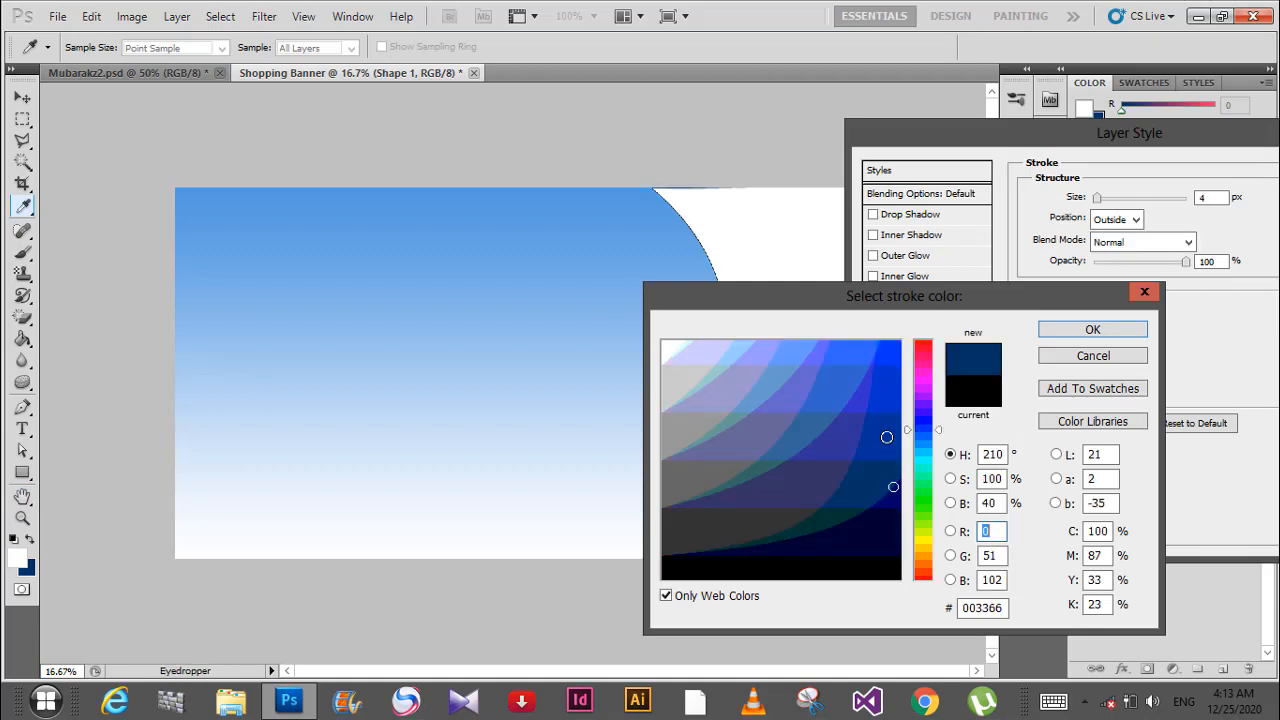
click(922, 420)
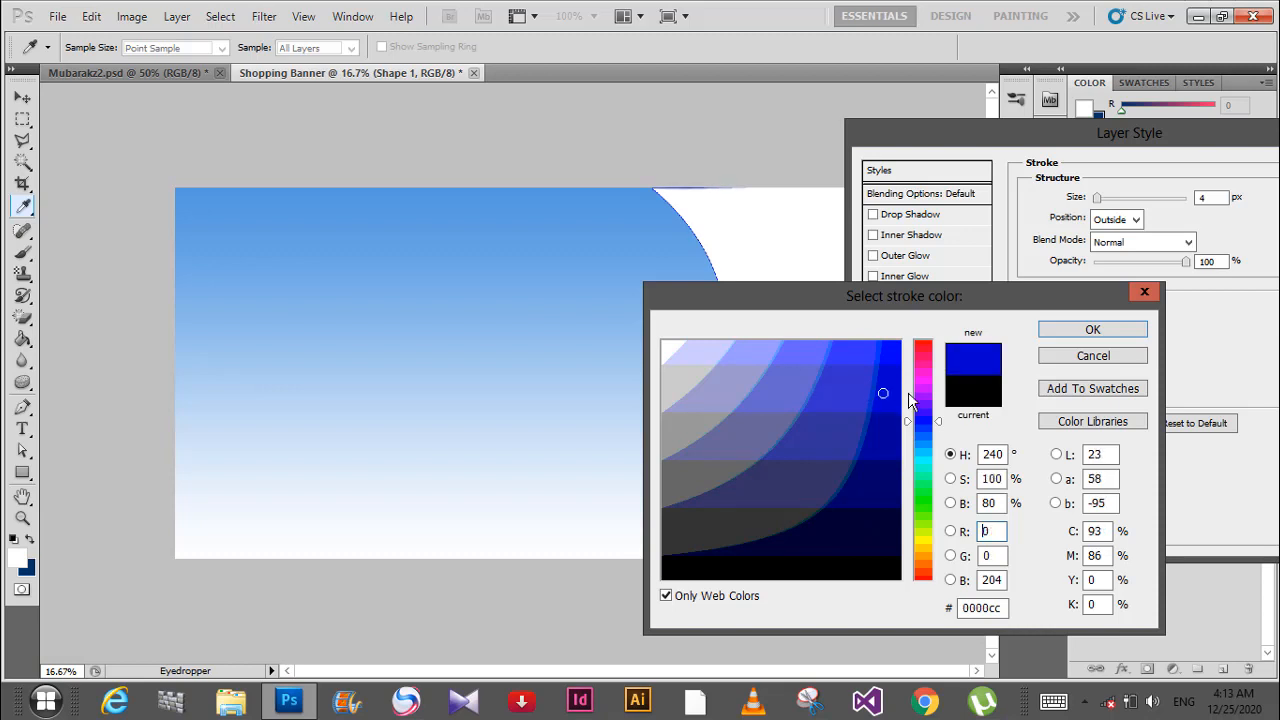
click(1092, 328)
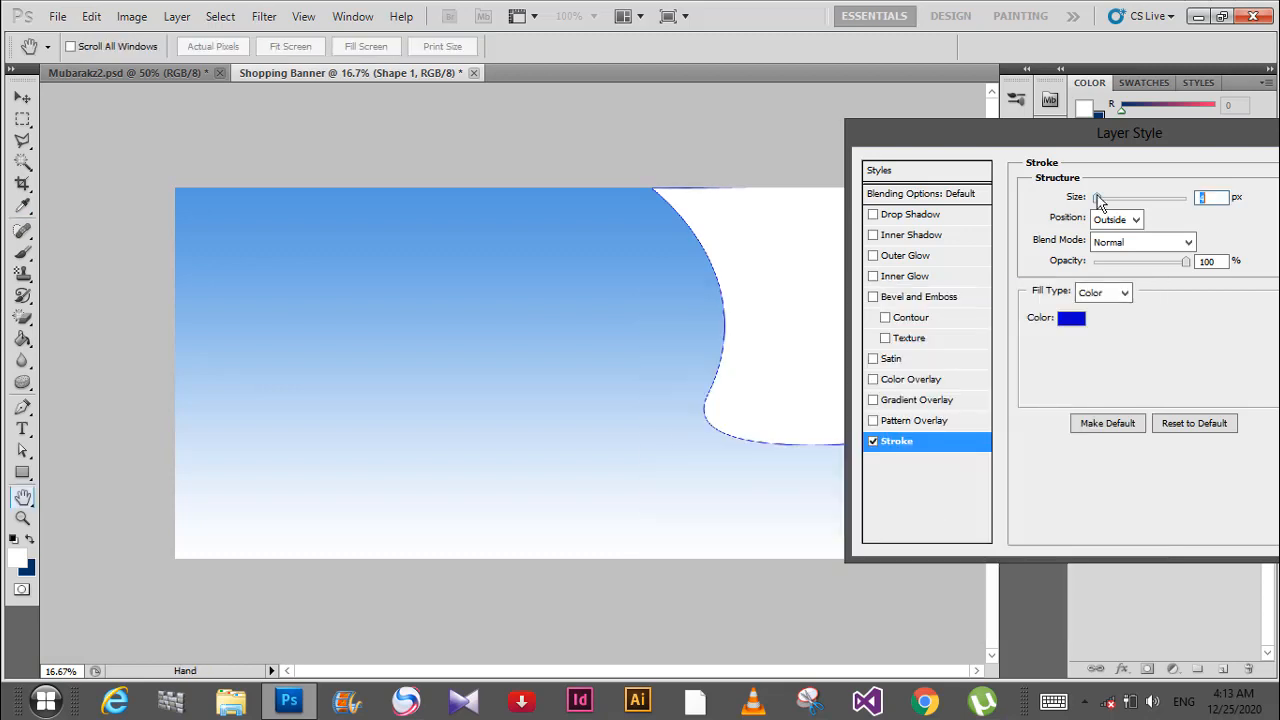
Thicken the blue stroke, apply it, and stretch the shape slightly taller with Free Transform
drag(1096, 198, 1108, 198)
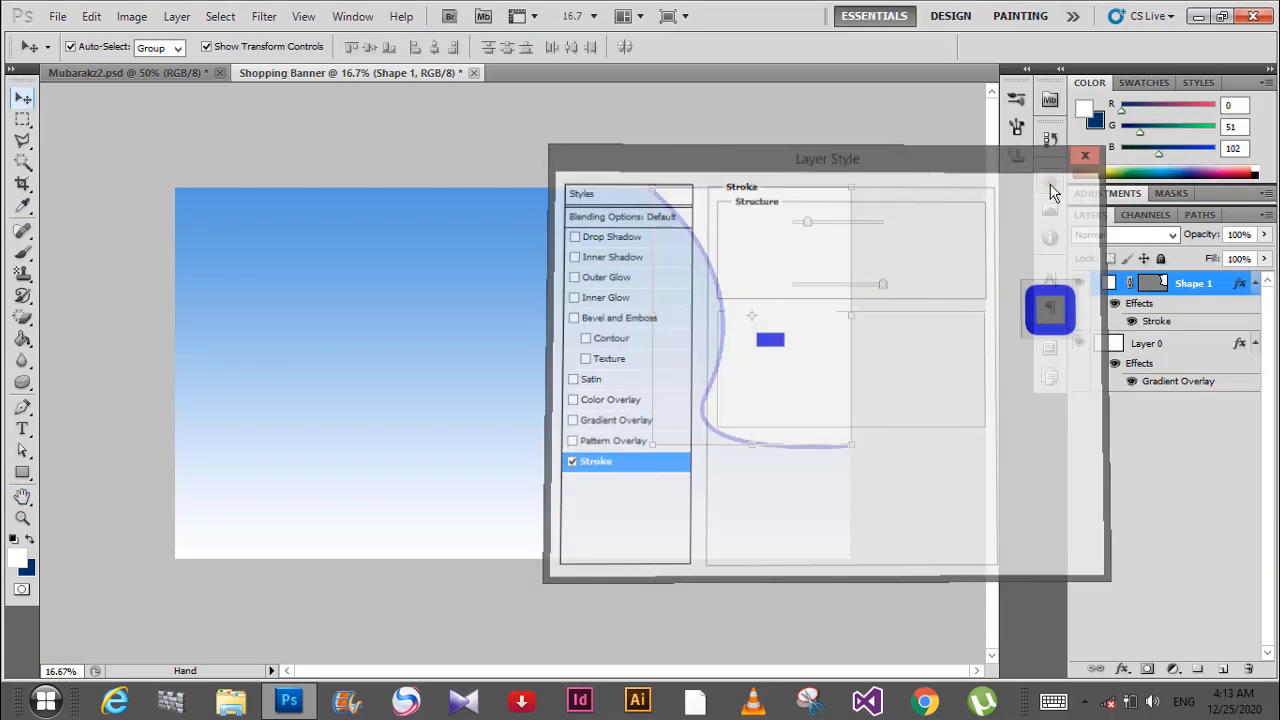
click(1084, 156)
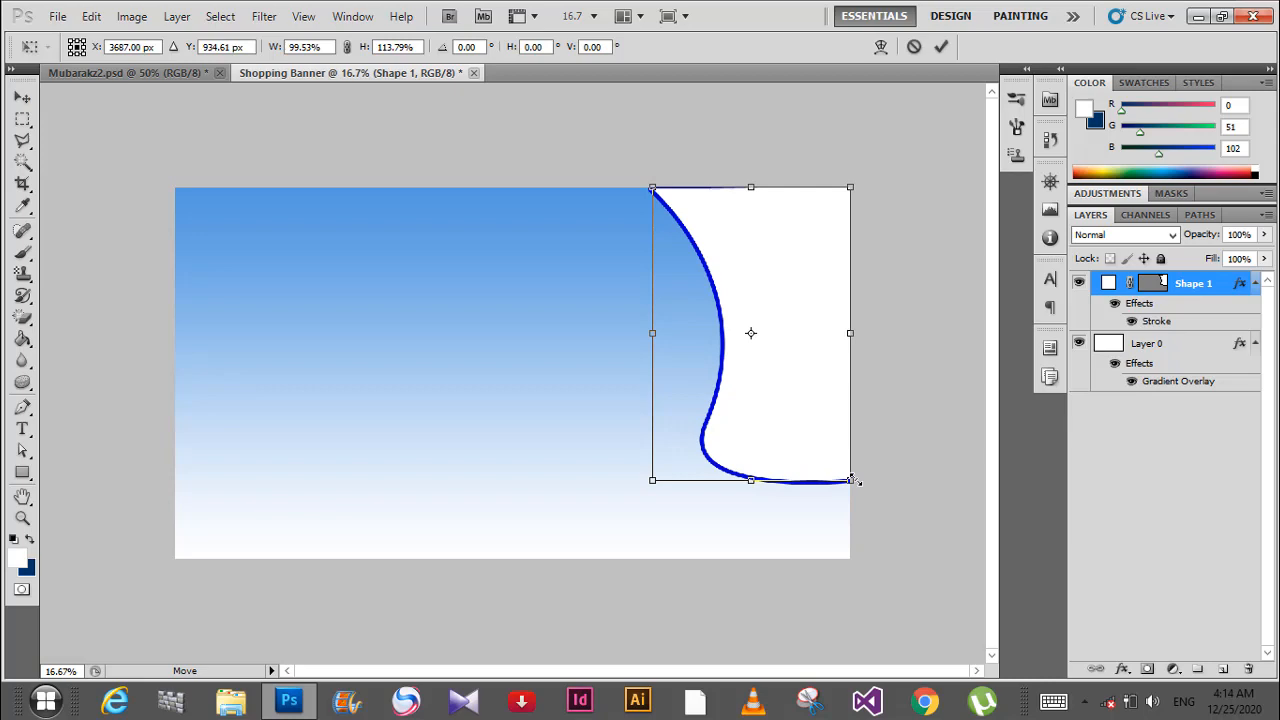
click(940, 48)
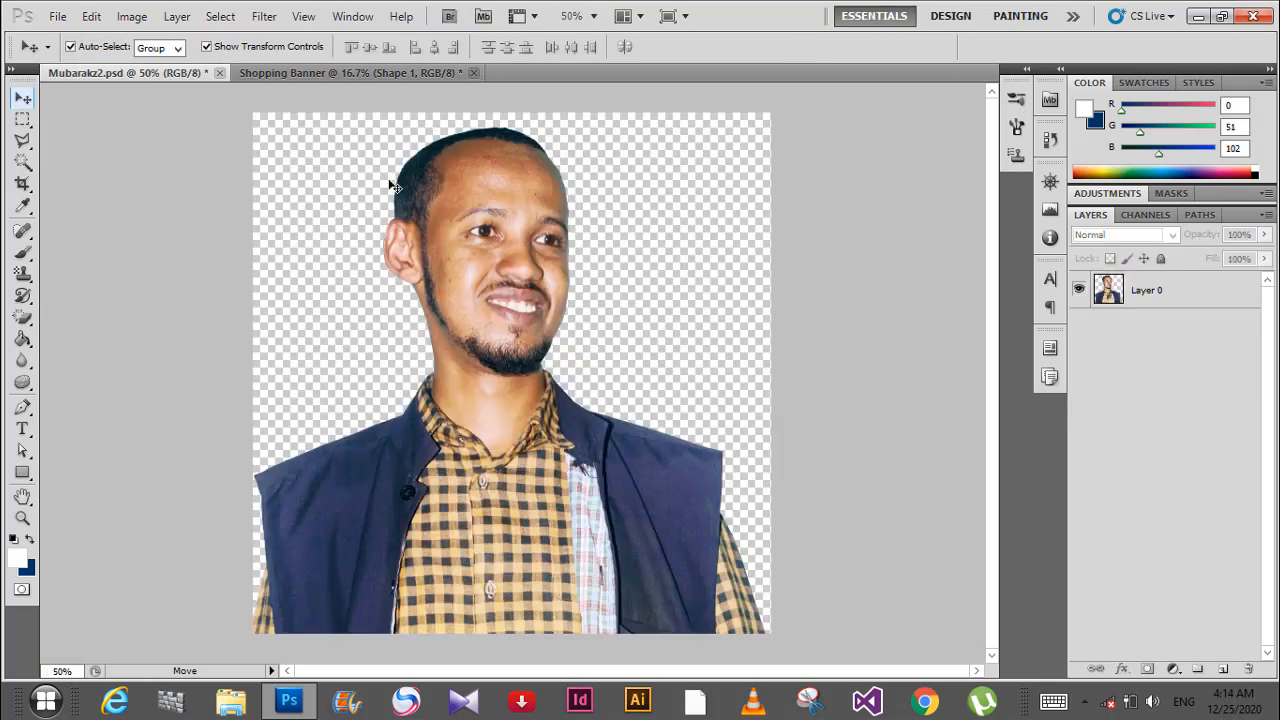
Bring the portrait into the banner, clip it to the curved shape and enlarge it to fill
click(350, 72)
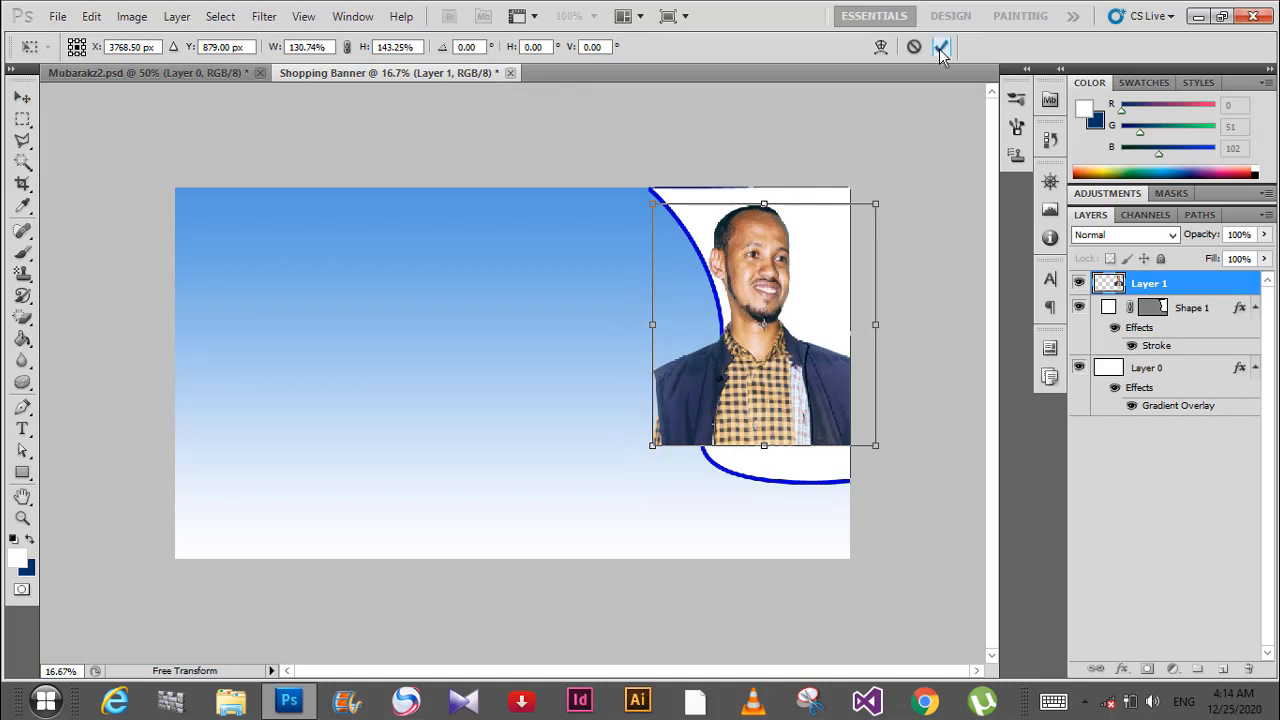
right_click(1150, 284)
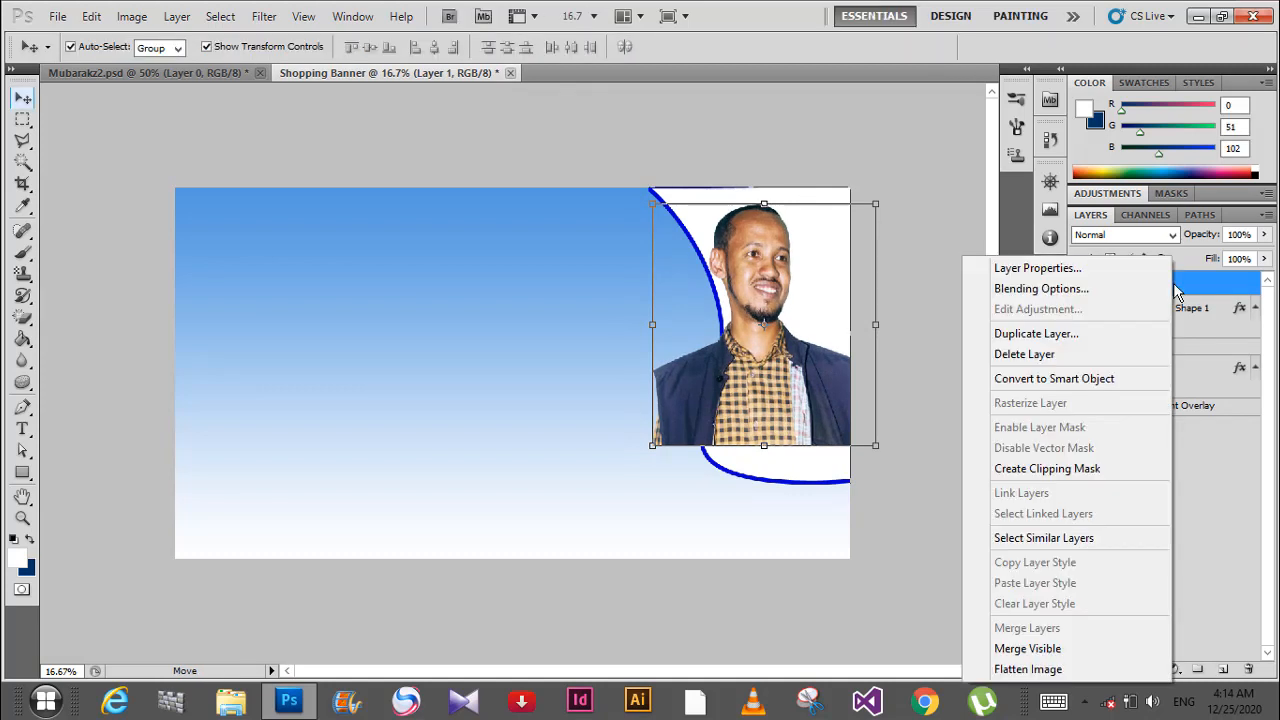
mouse_move(1040, 288)
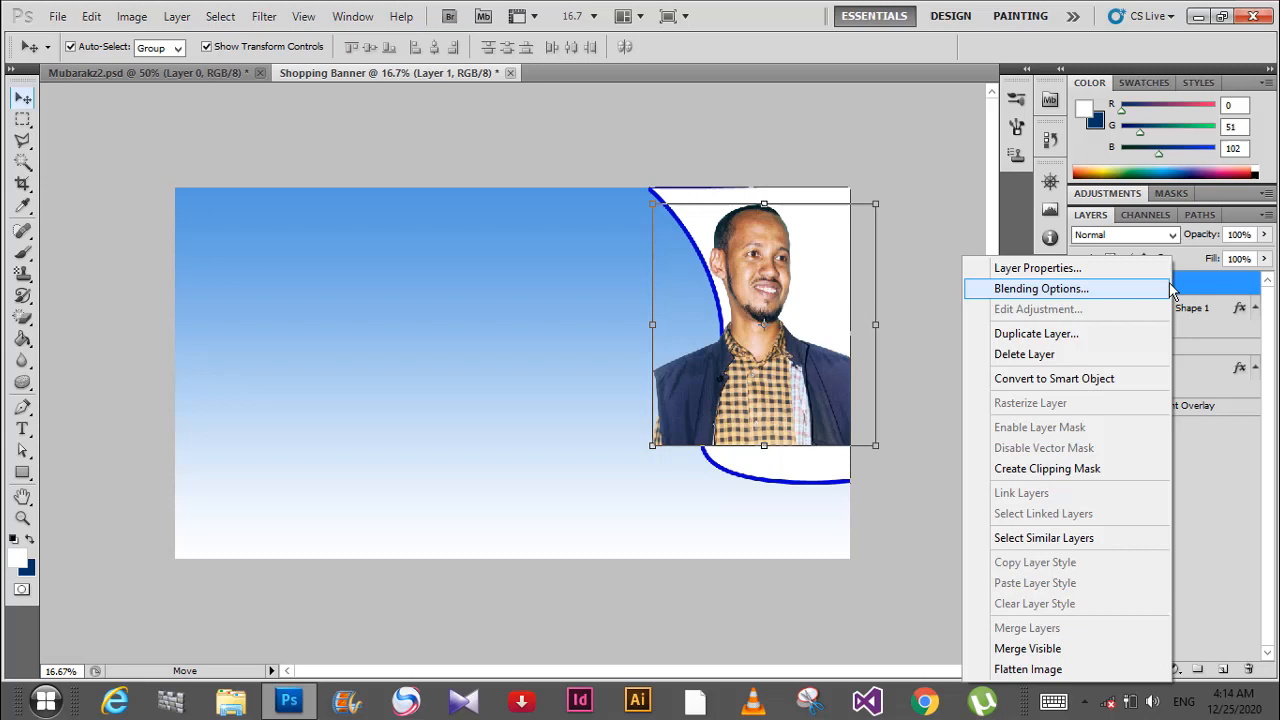
mouse_move(1068, 468)
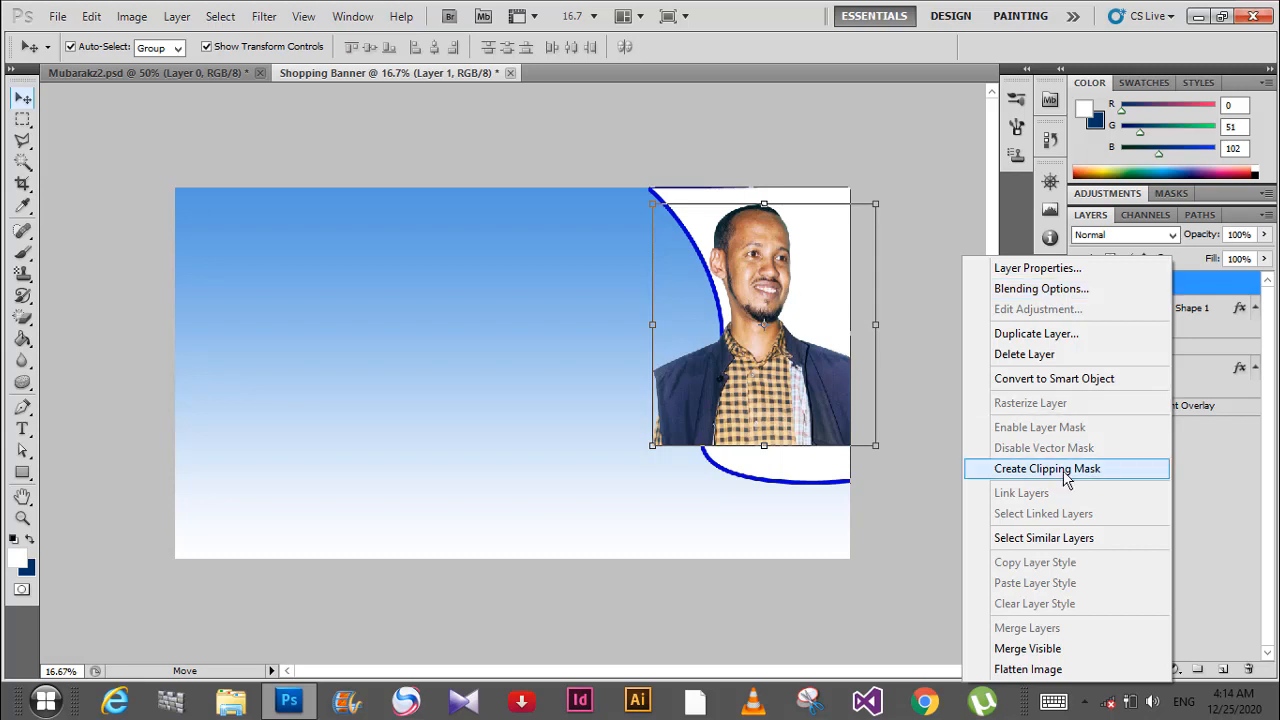
click(1048, 468)
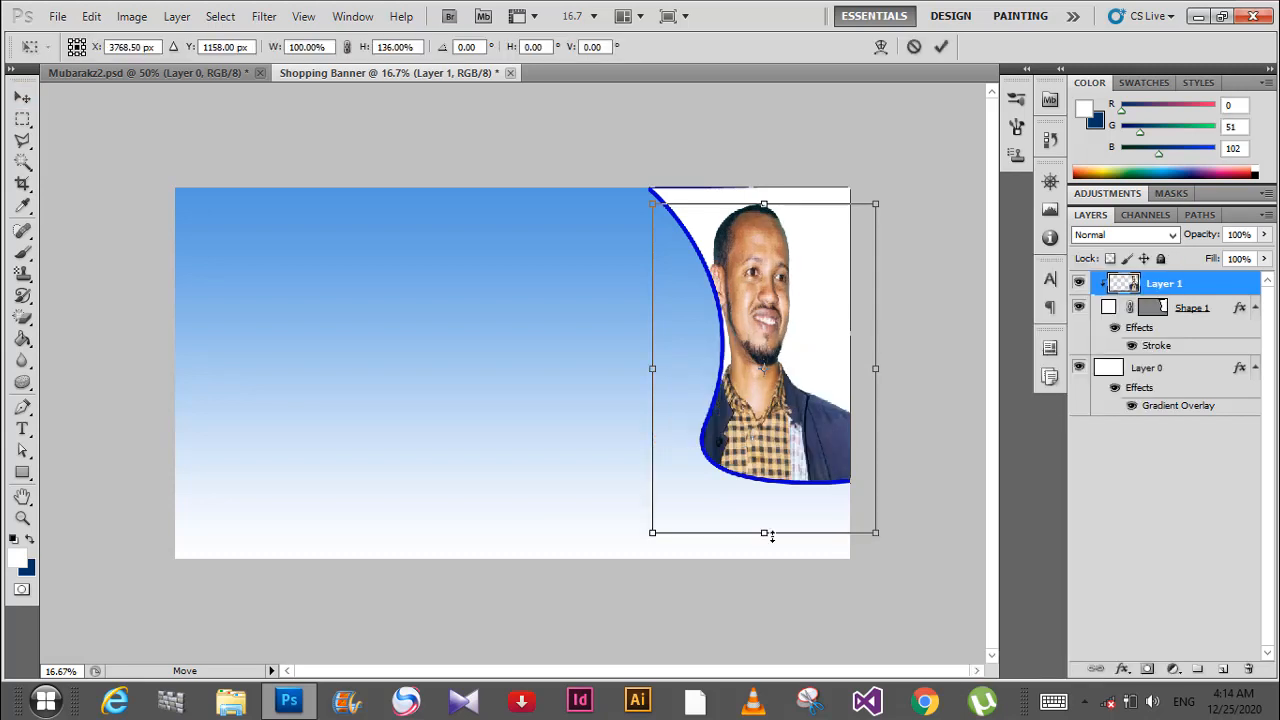
drag(876, 368, 890, 368)
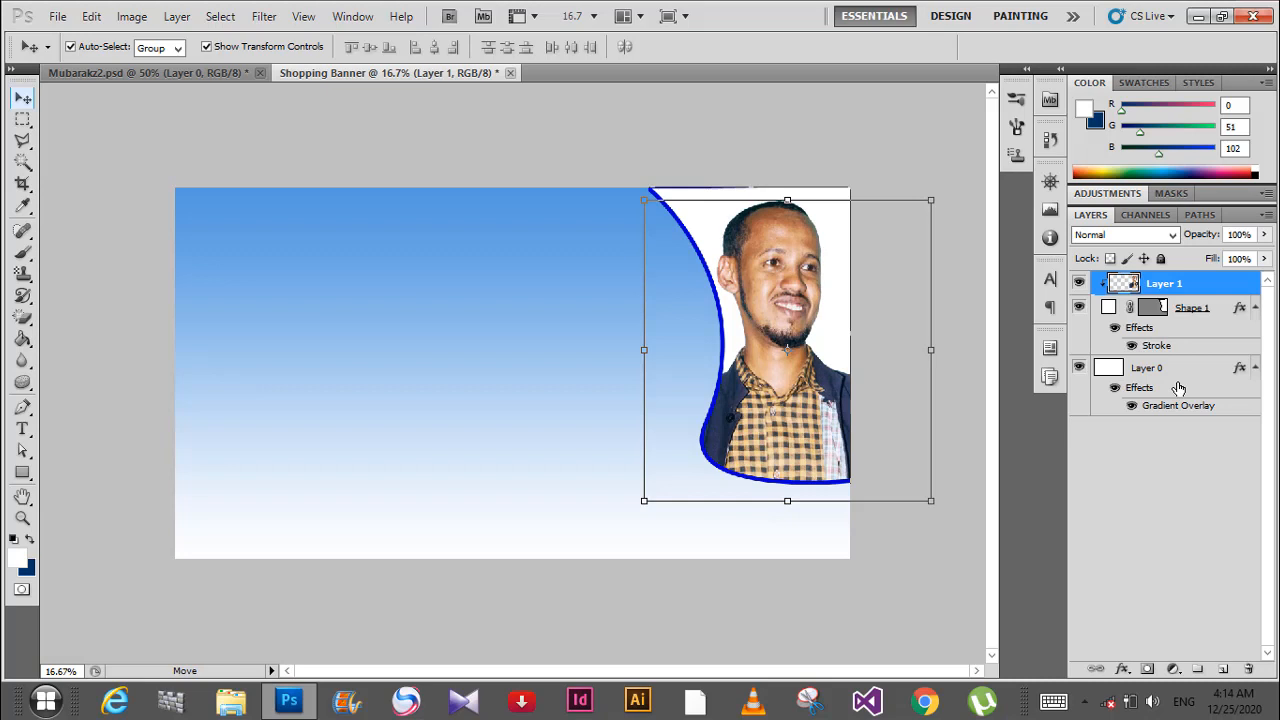
Add a white Impact title 'Shopping Banner' at the banner's top-left and commit it
click(1148, 368)
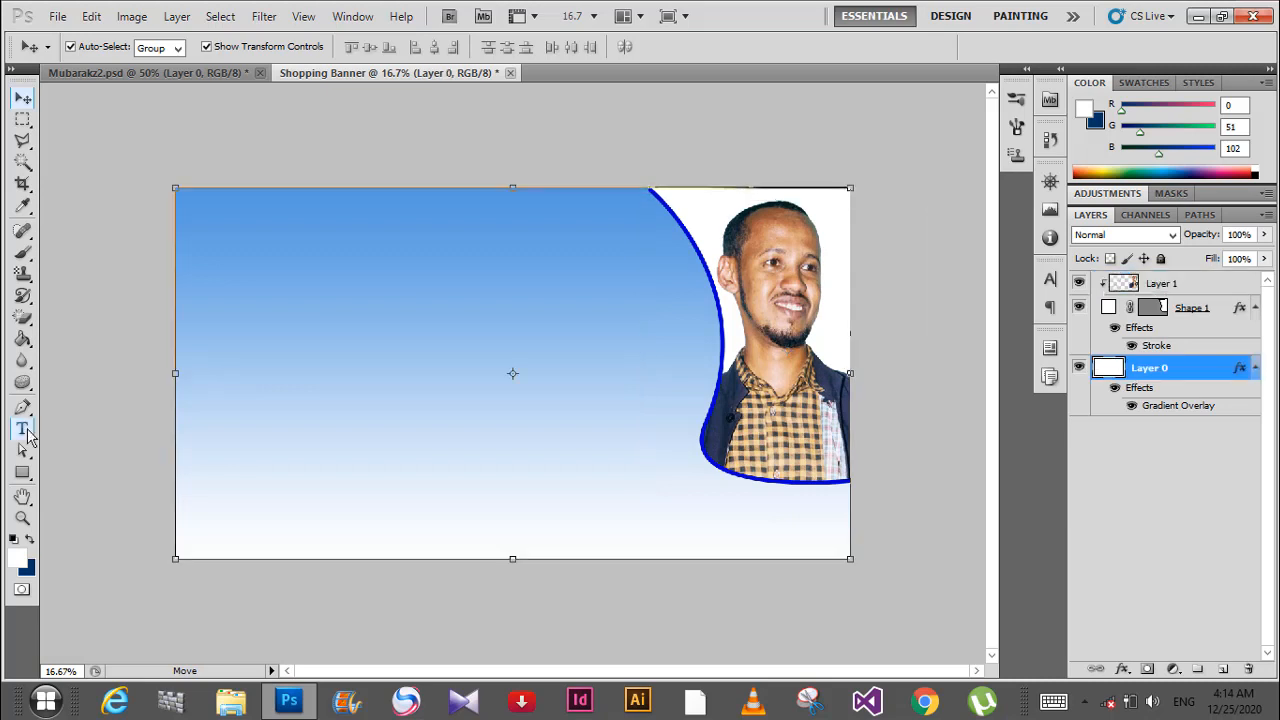
click(22, 428)
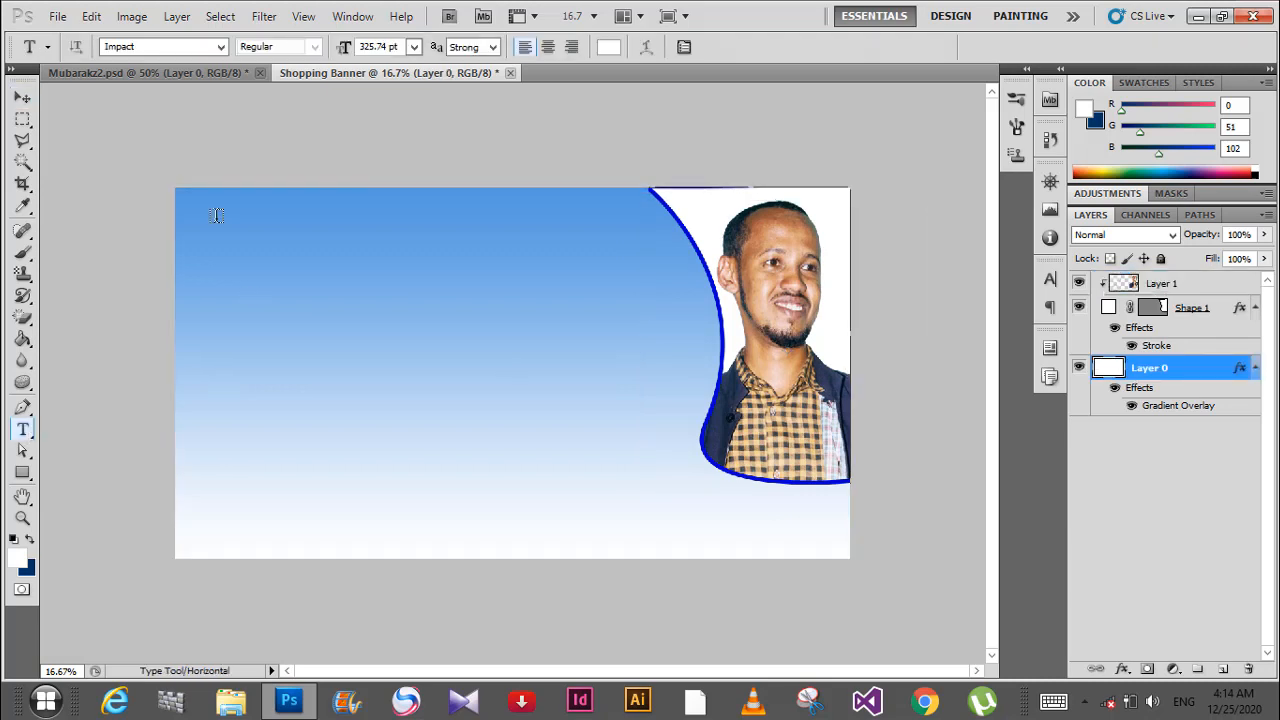
click(216, 210)
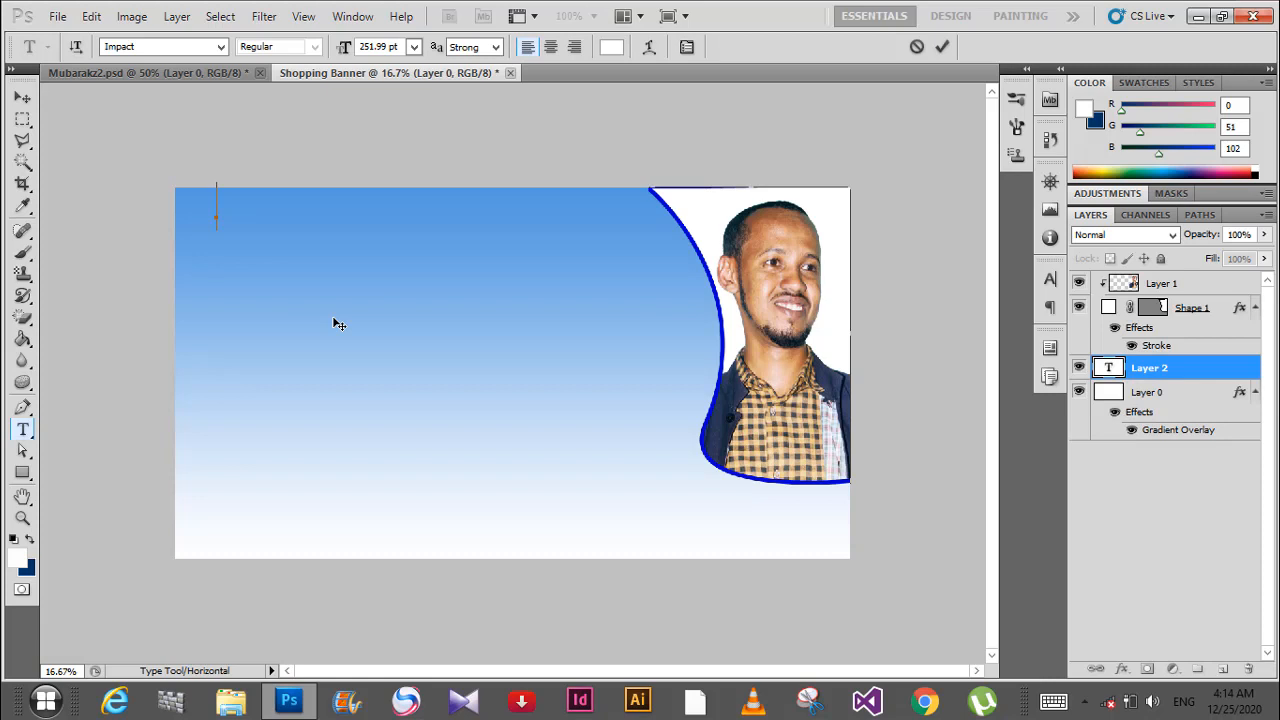
mouse_move(356, 312)
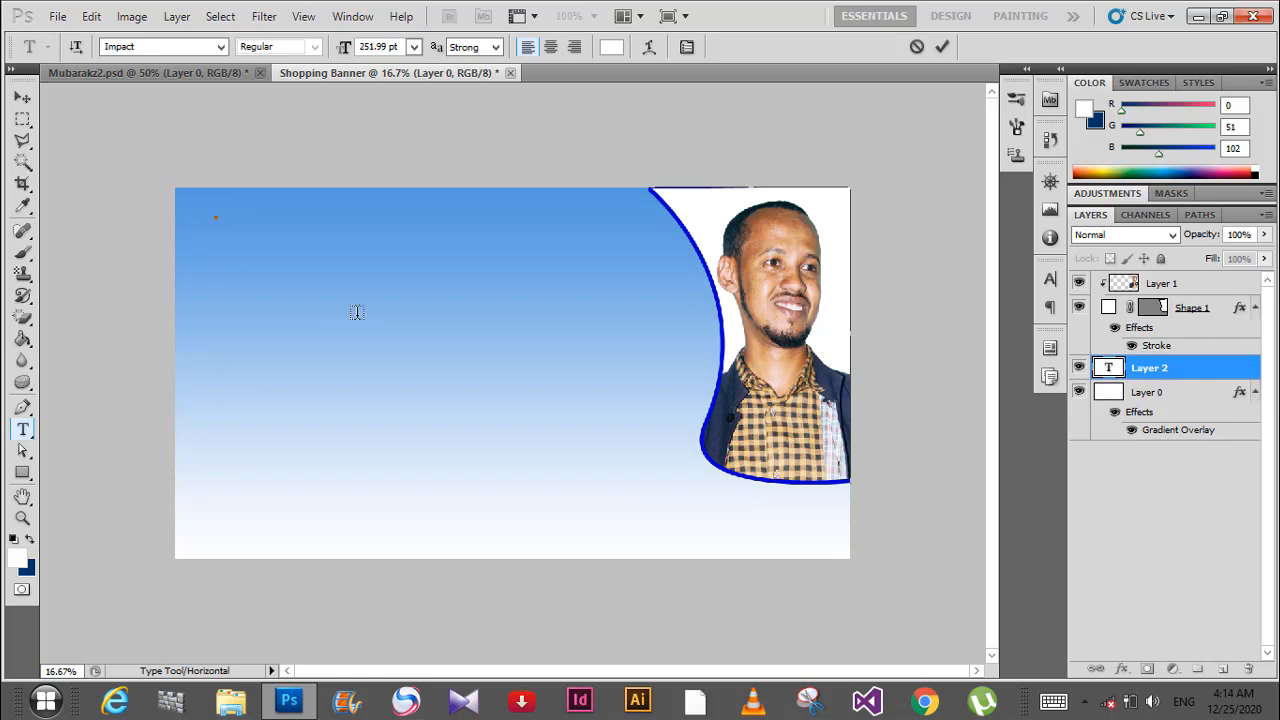
text(Shoppi)
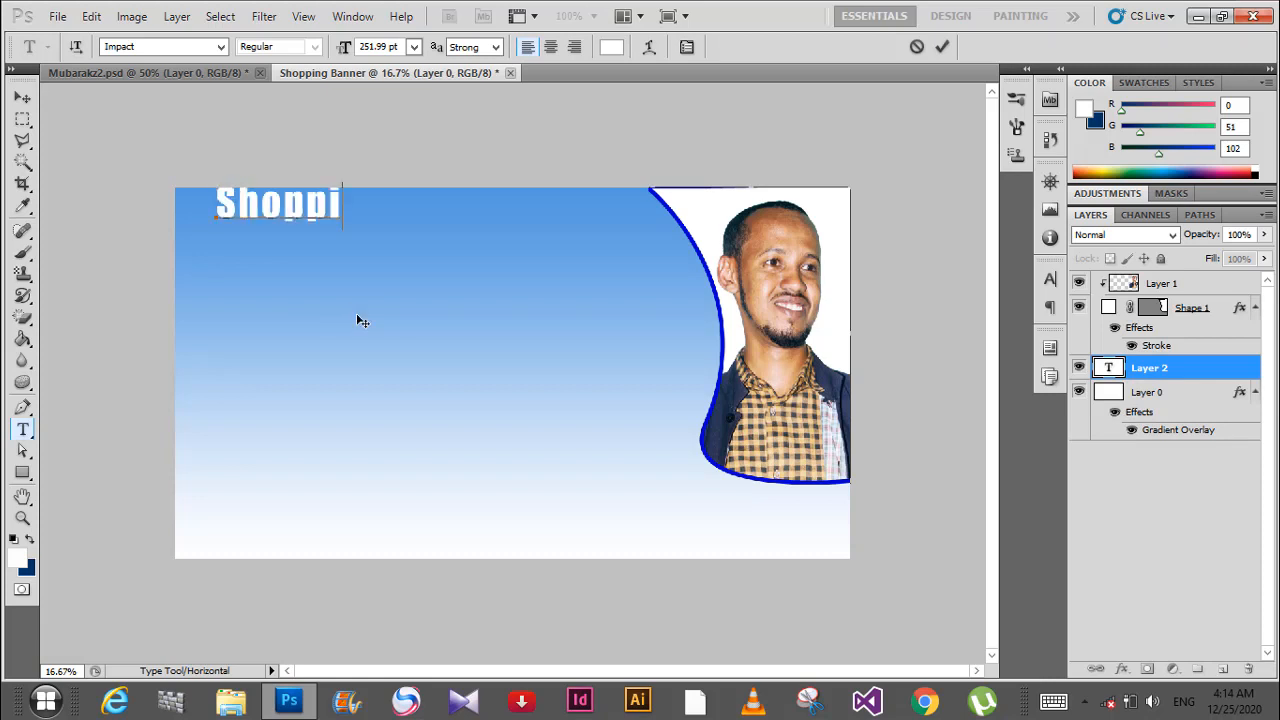
text(ng B)
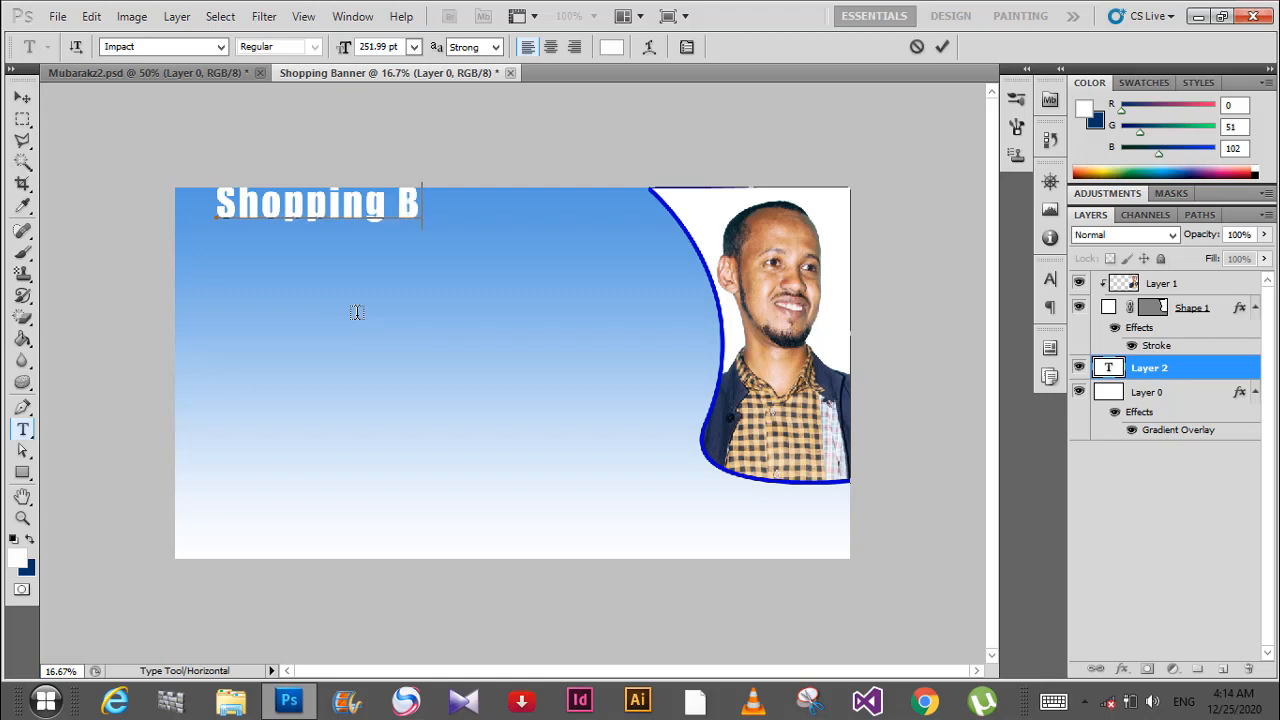
text(anner)
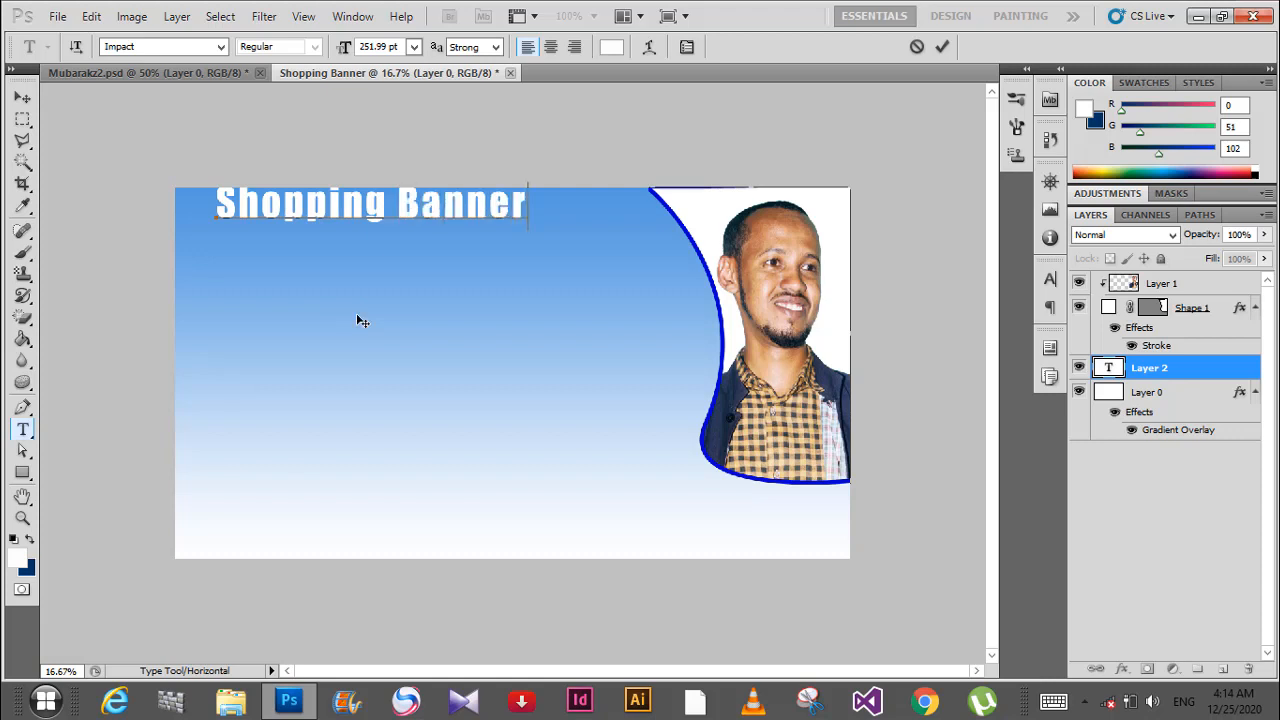
click(22, 96)
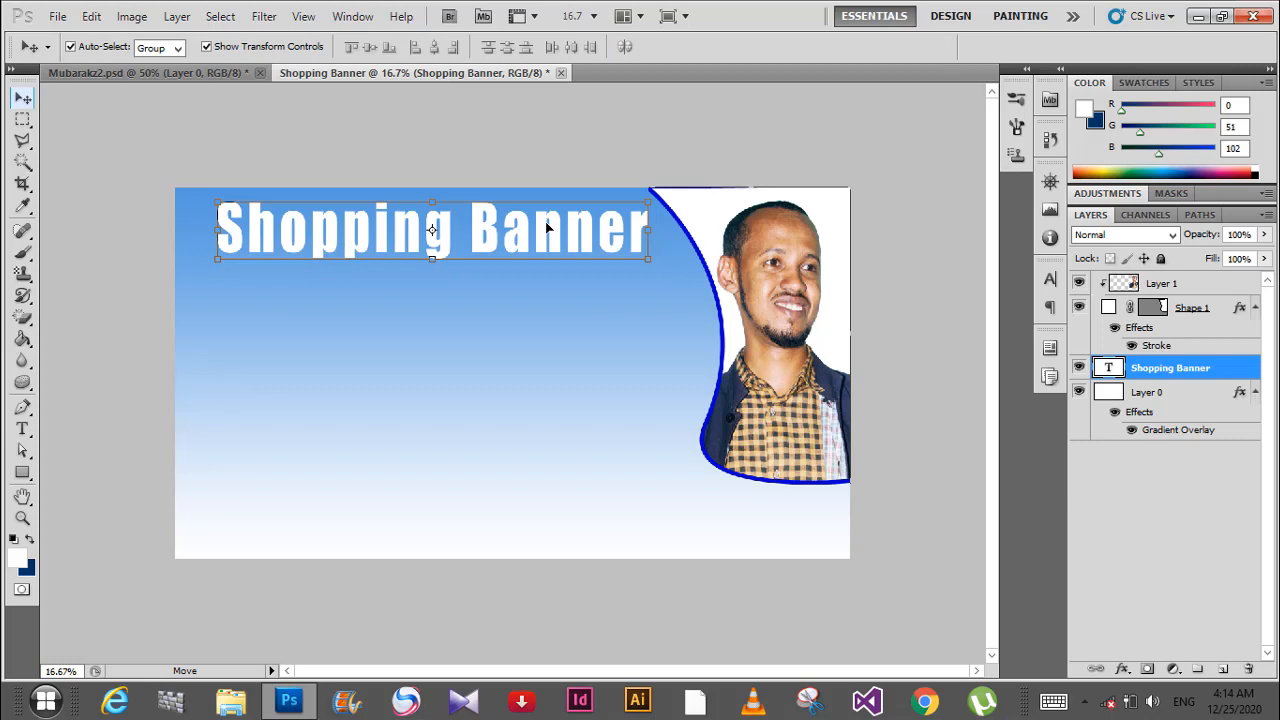
Recolour the 'Shopping Banner' title text to blue #0000cc and commit
click(22, 428)
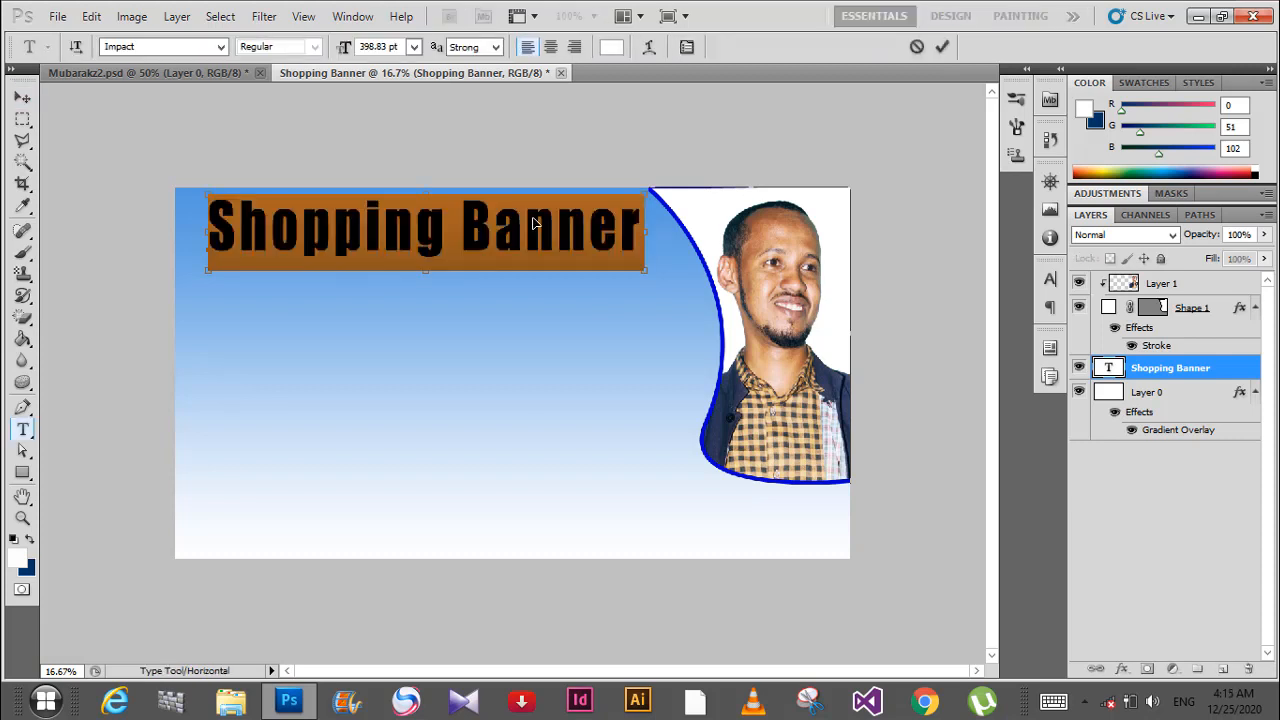
click(612, 46)
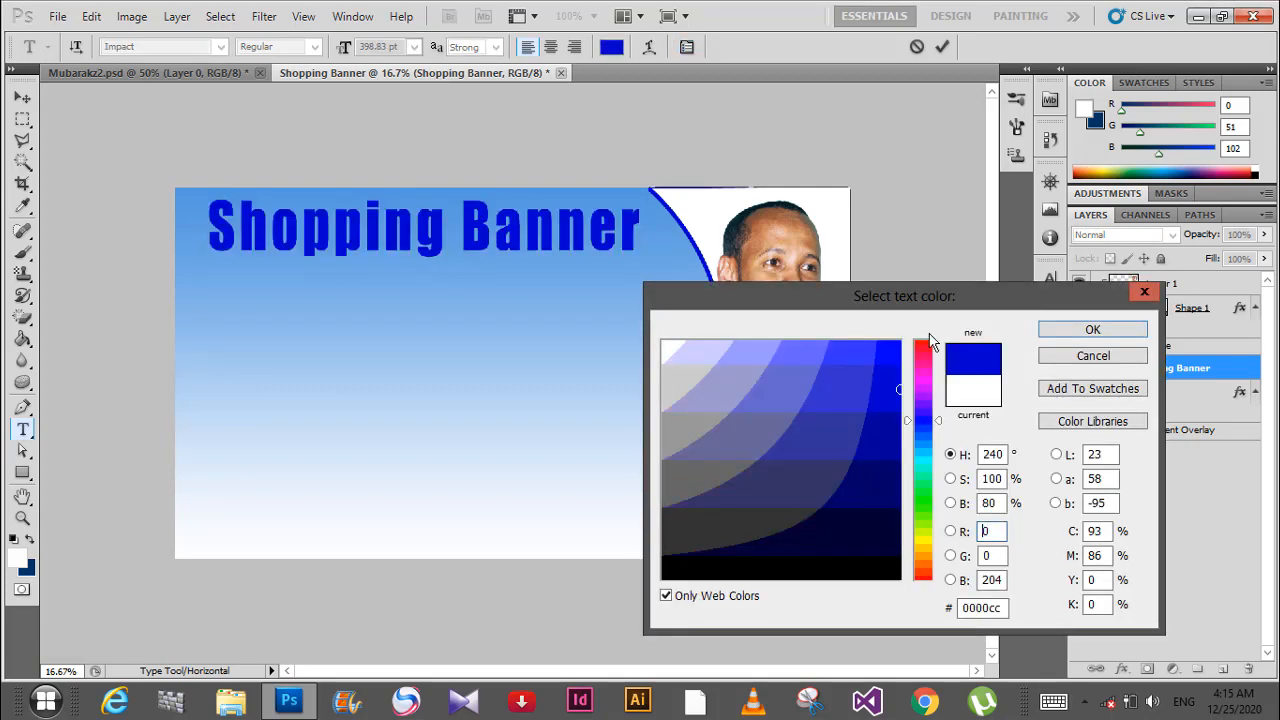
click(1092, 330)
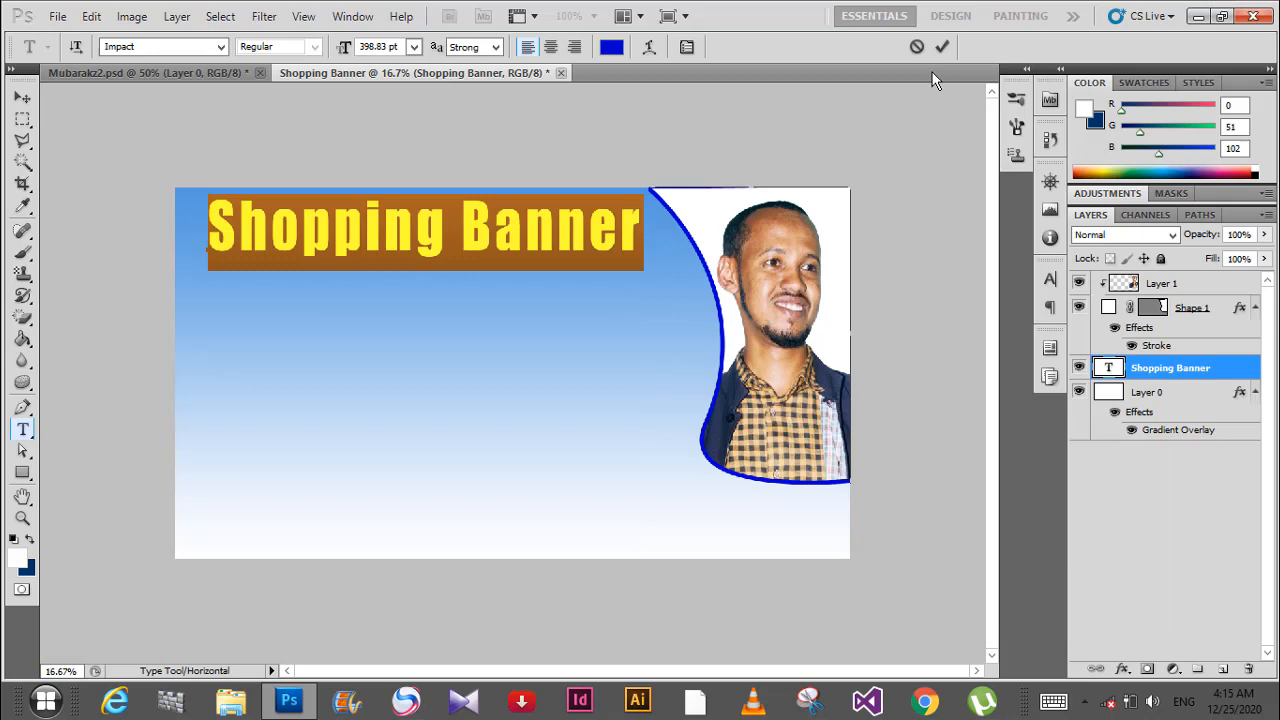
click(22, 98)
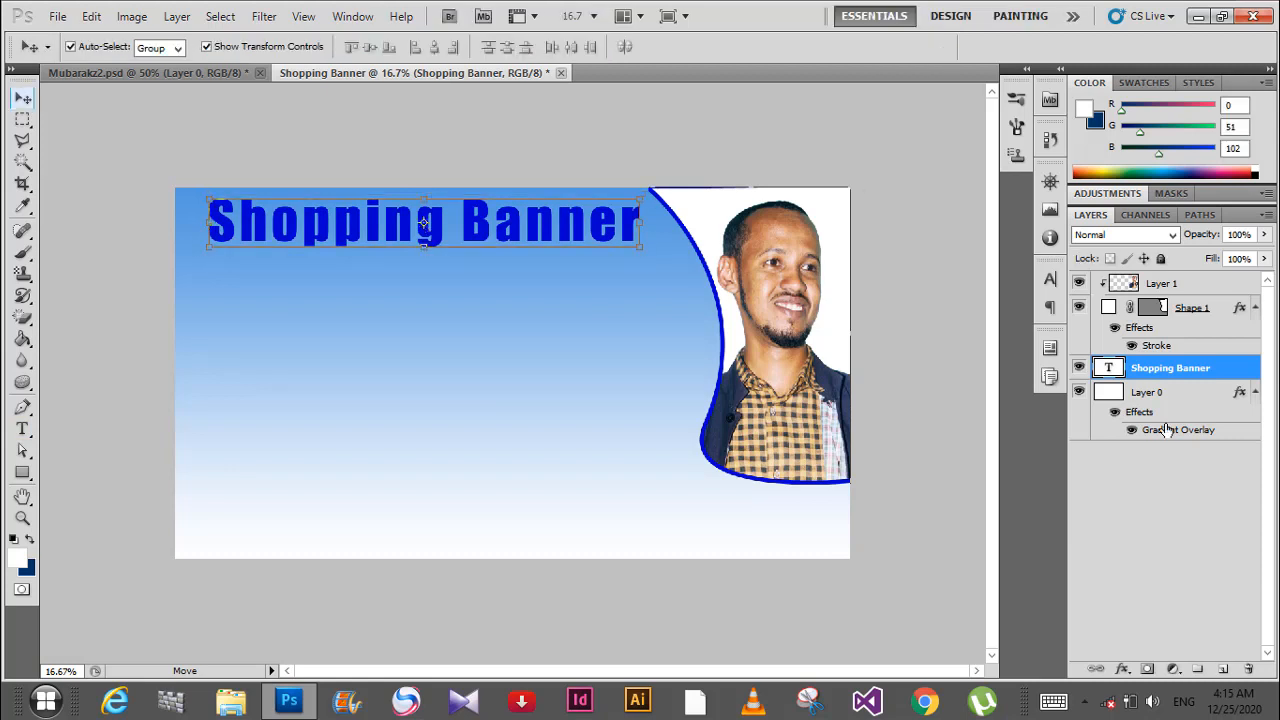
Draw three white circles beneath the title and reposition them with the Move tool
click(1148, 392)
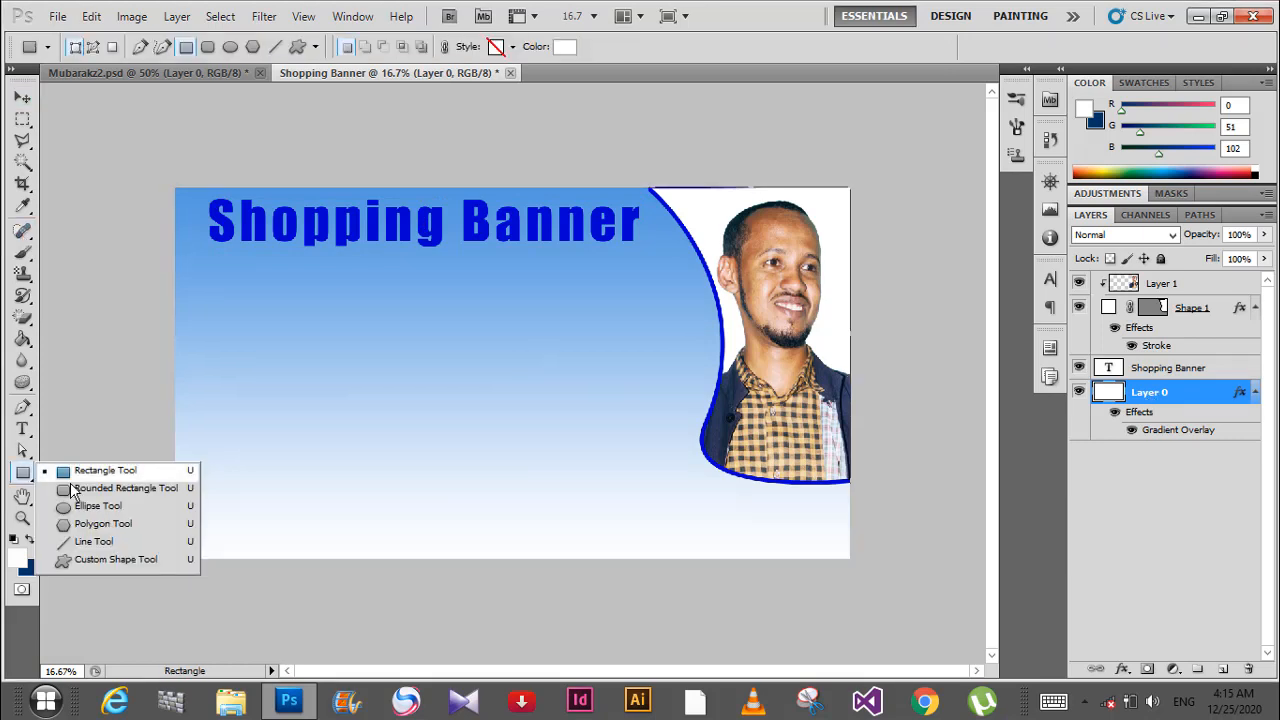
click(98, 504)
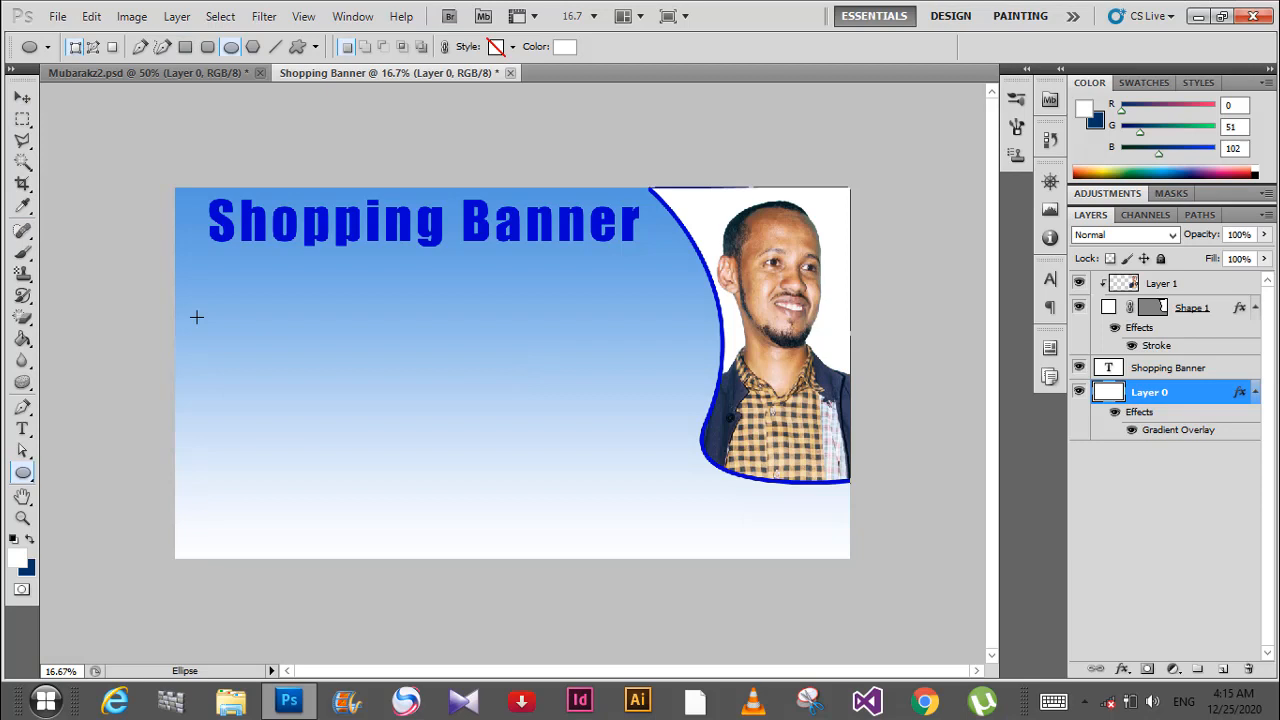
drag(196, 318, 332, 452)
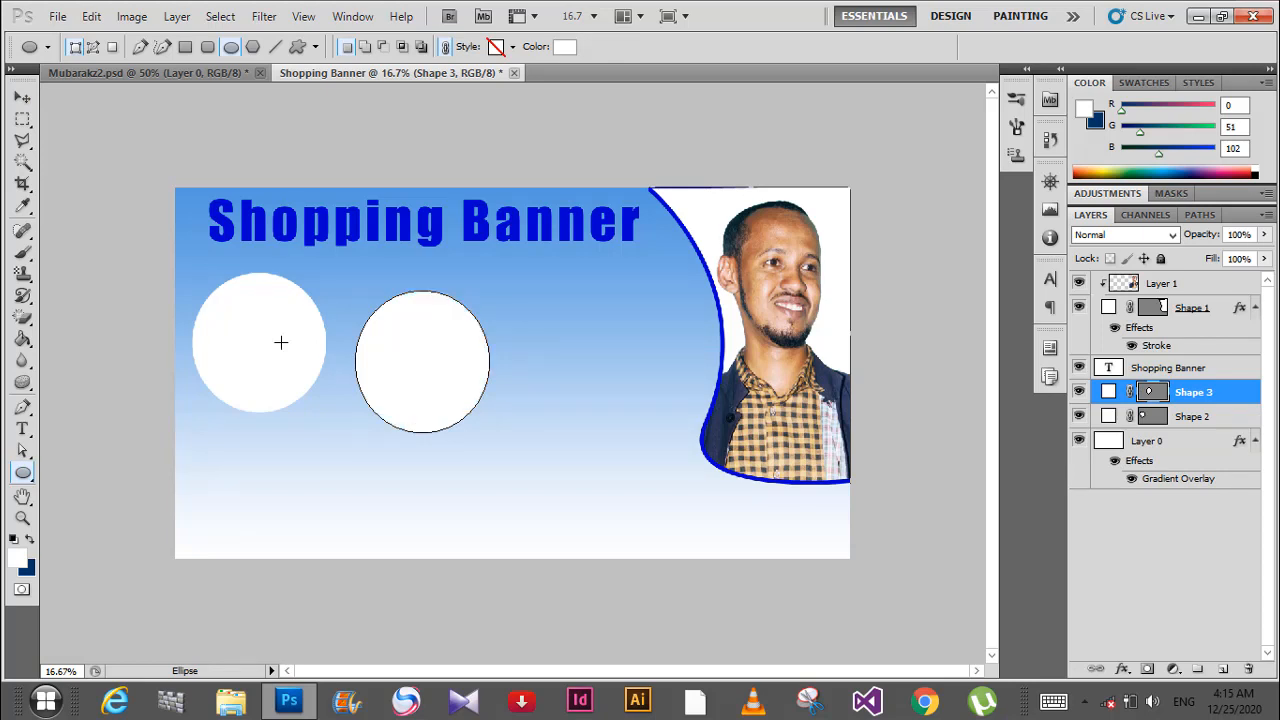
mouse_move(268, 420)
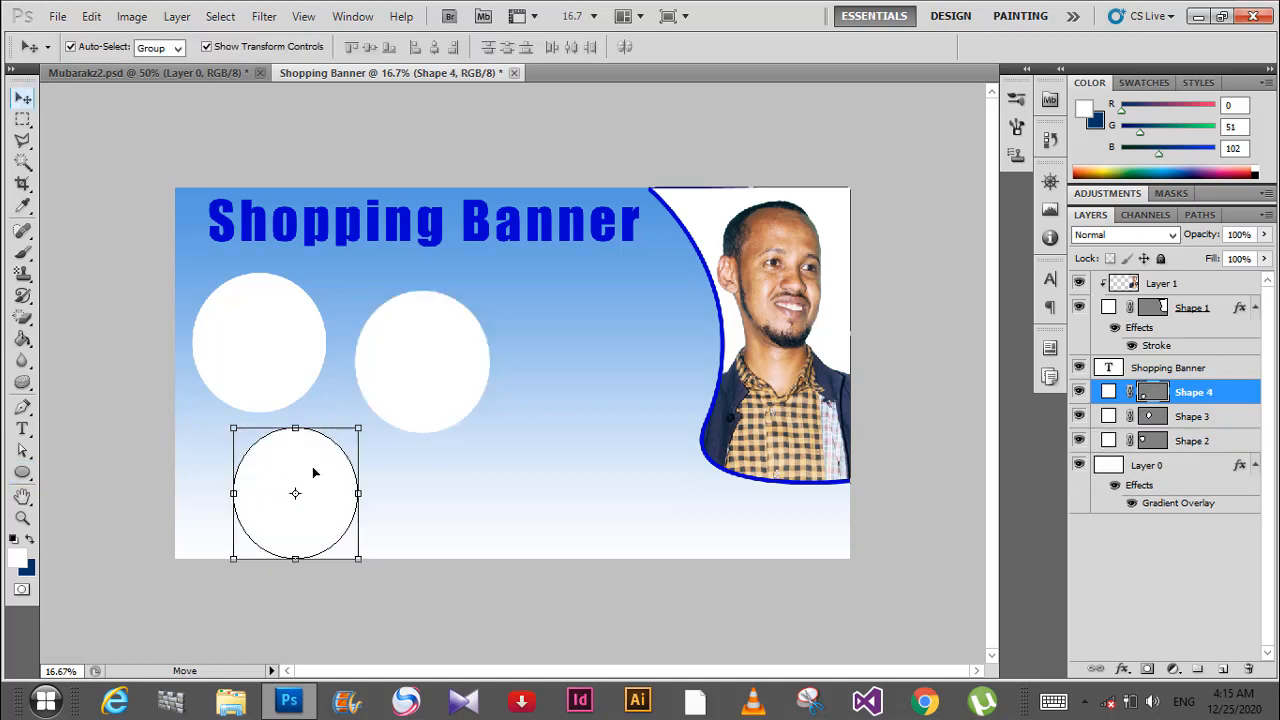
drag(296, 492, 312, 478)
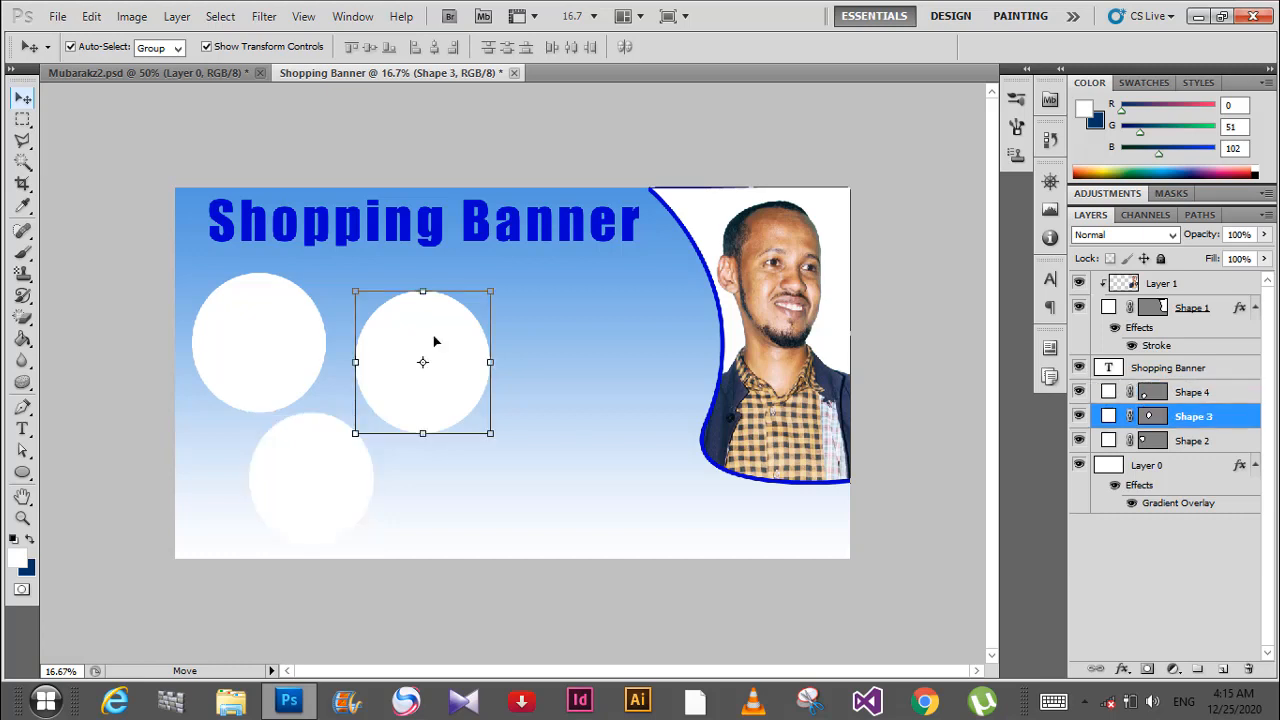
drag(436, 360, 408, 360)
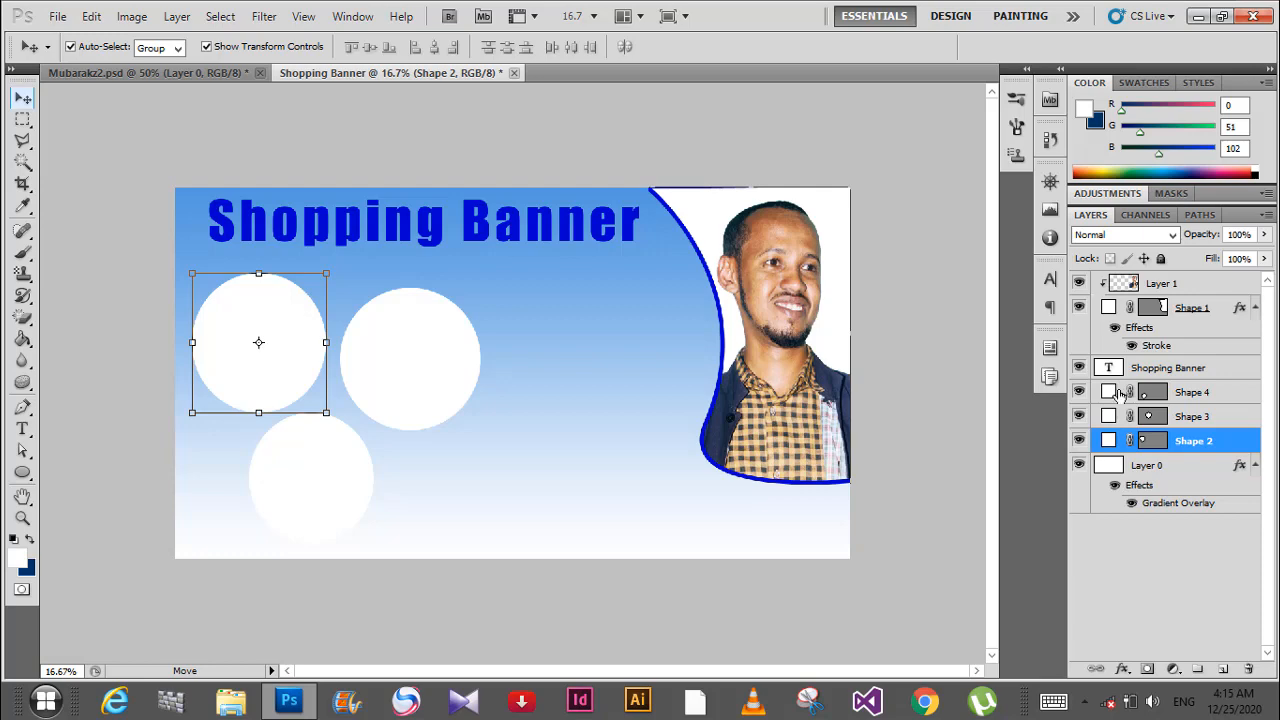
Give the top-left circle a thick blue #0000cc stroke through its layer style
right_click(1192, 440)
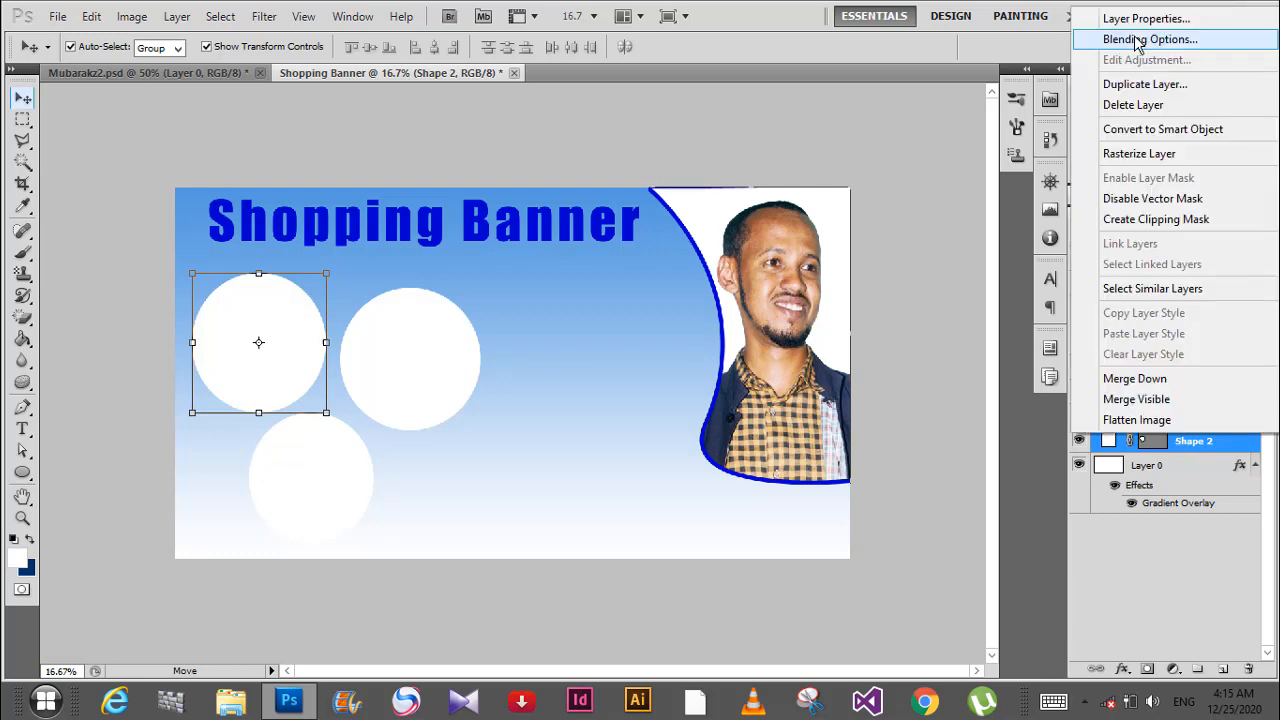
click(1150, 38)
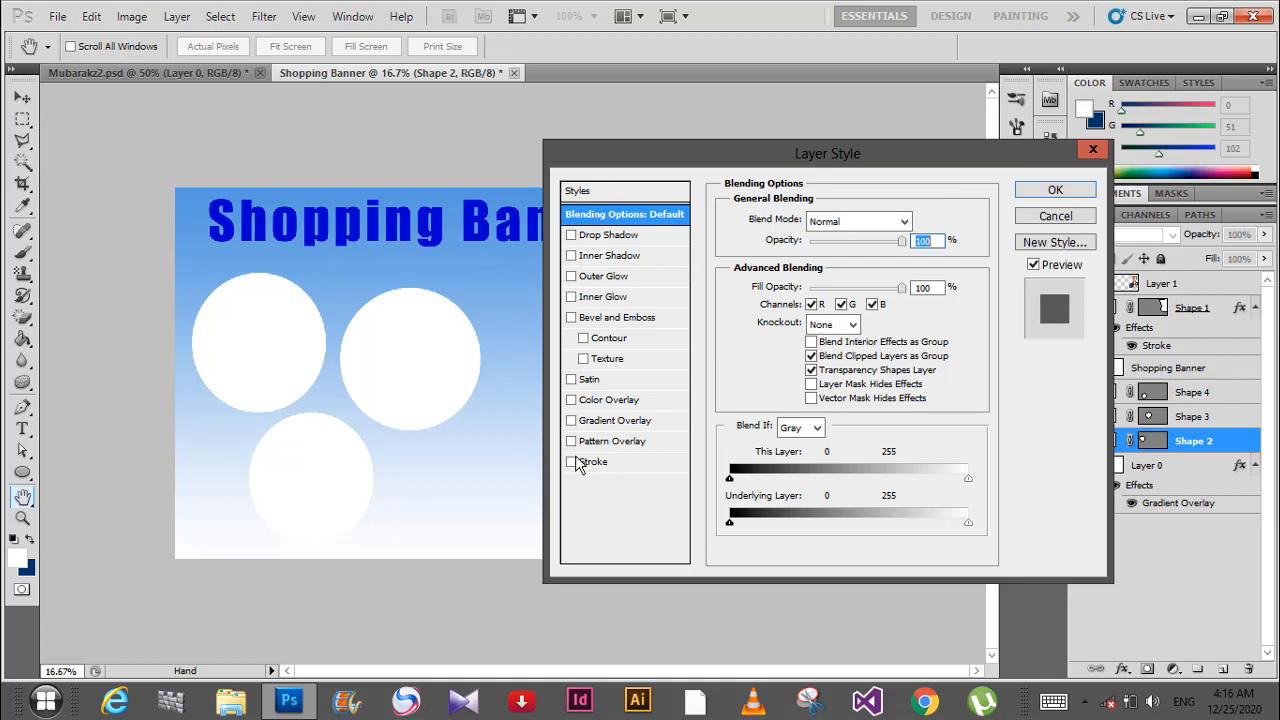
click(594, 460)
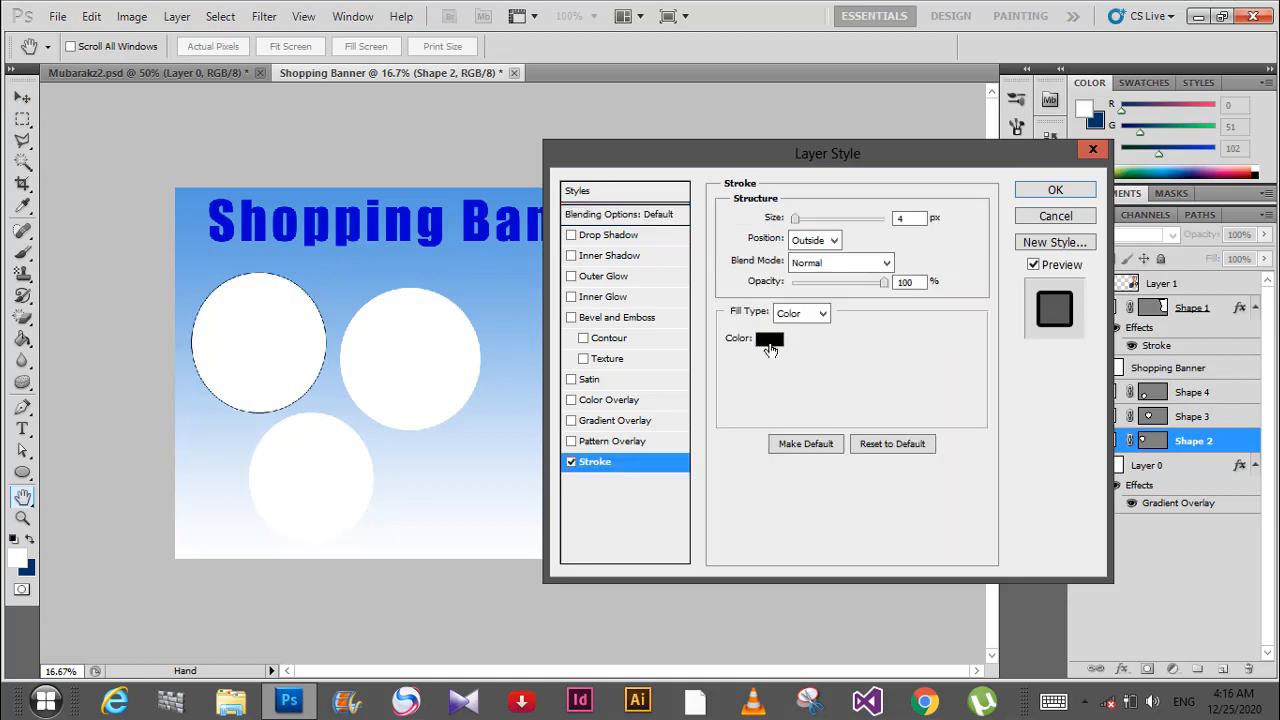
click(768, 338)
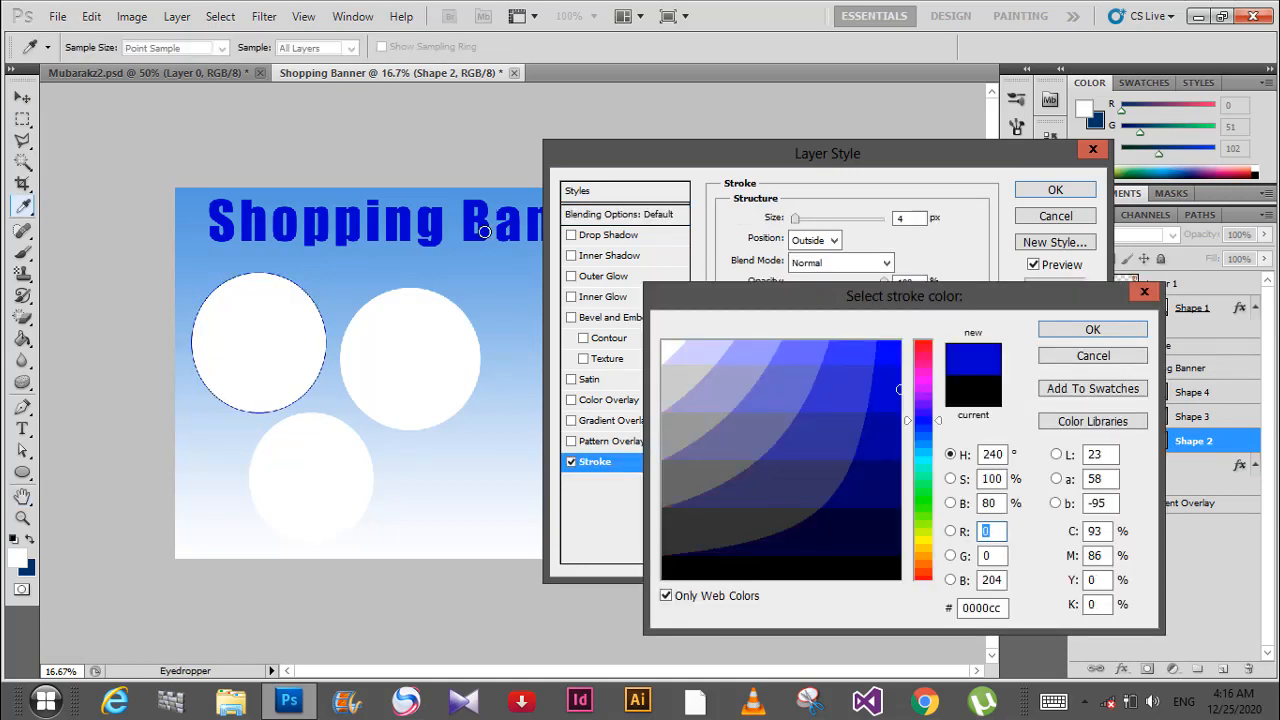
click(1092, 328)
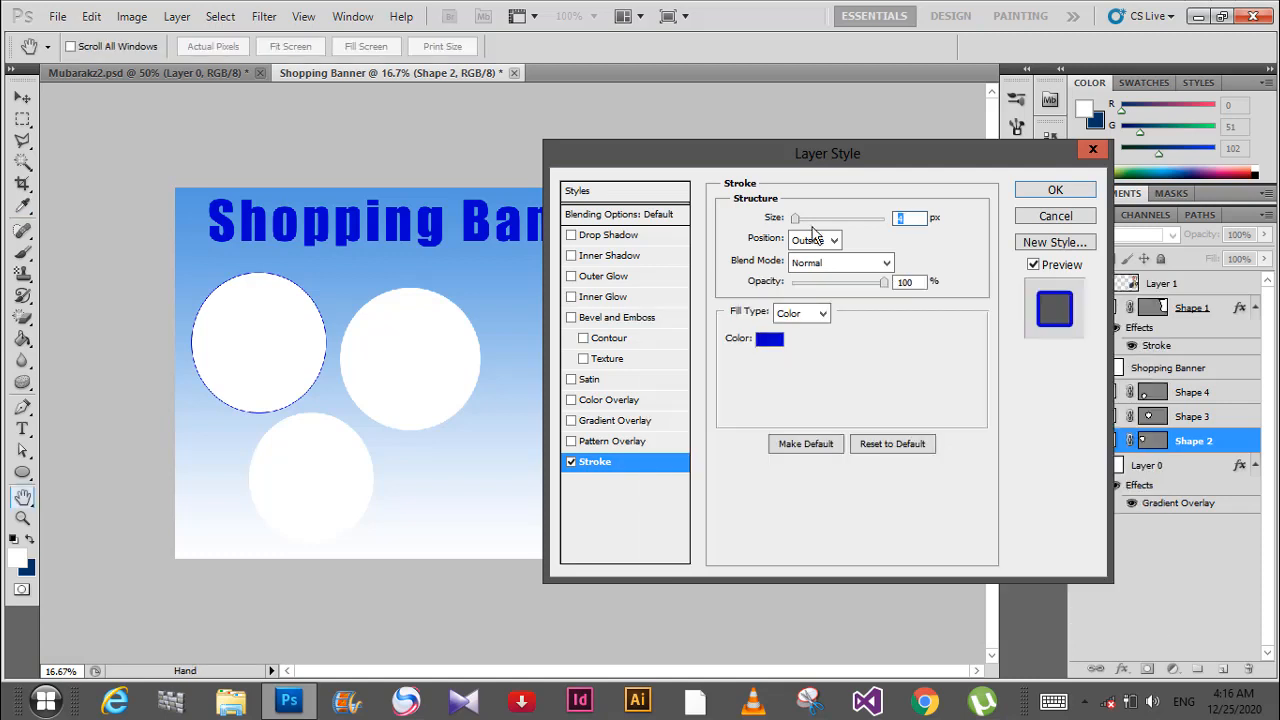
drag(796, 218, 804, 218)
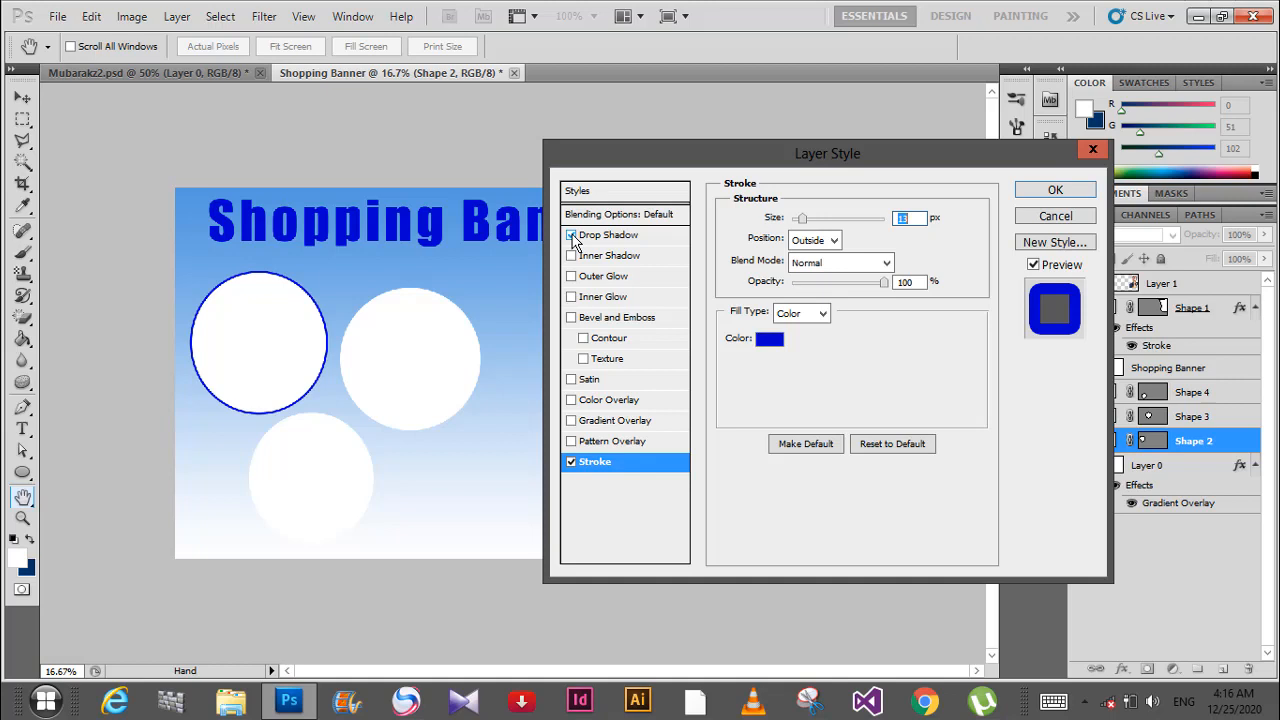
Enable a Drop Shadow with Normal blend mode and dark blue #000033 colour
click(608, 234)
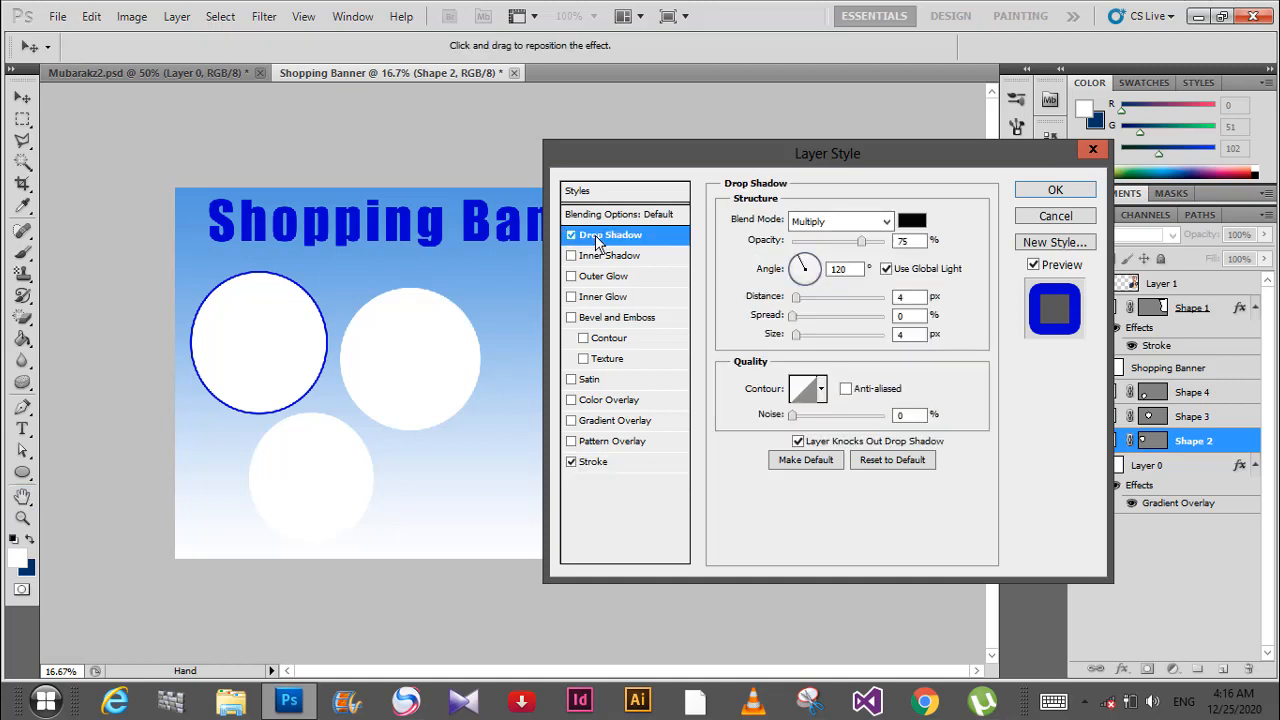
click(884, 220)
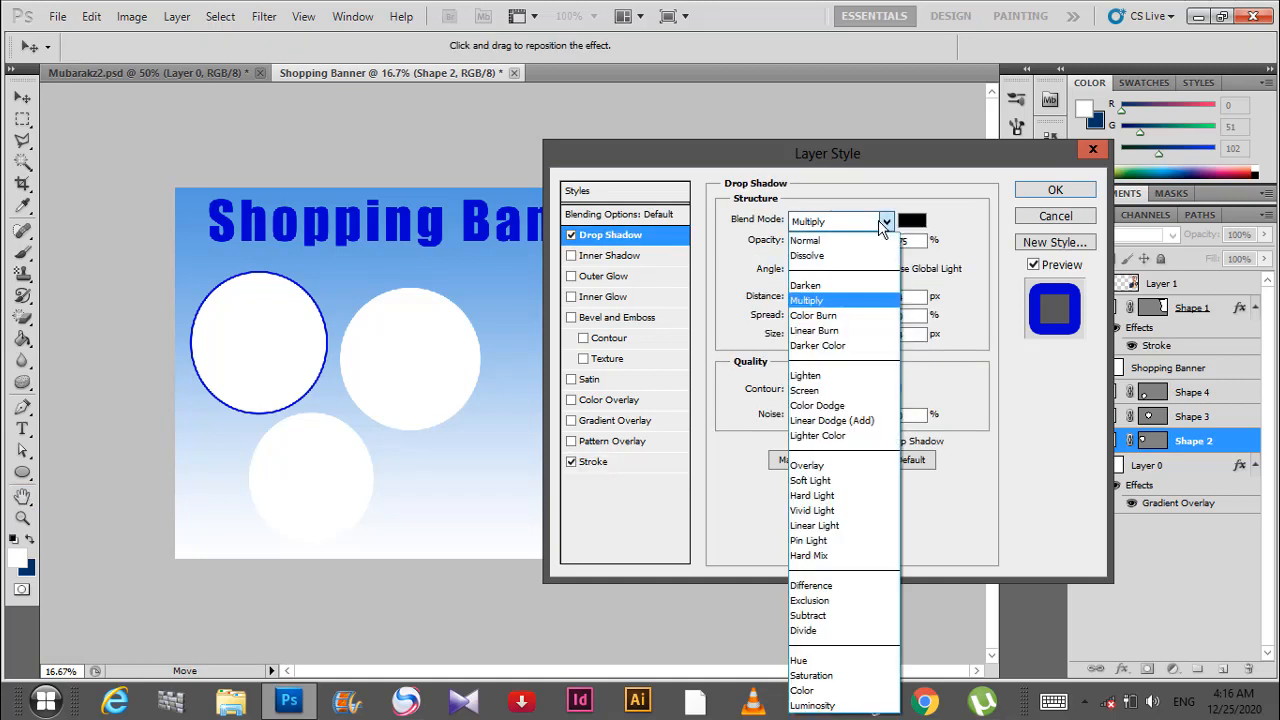
click(804, 240)
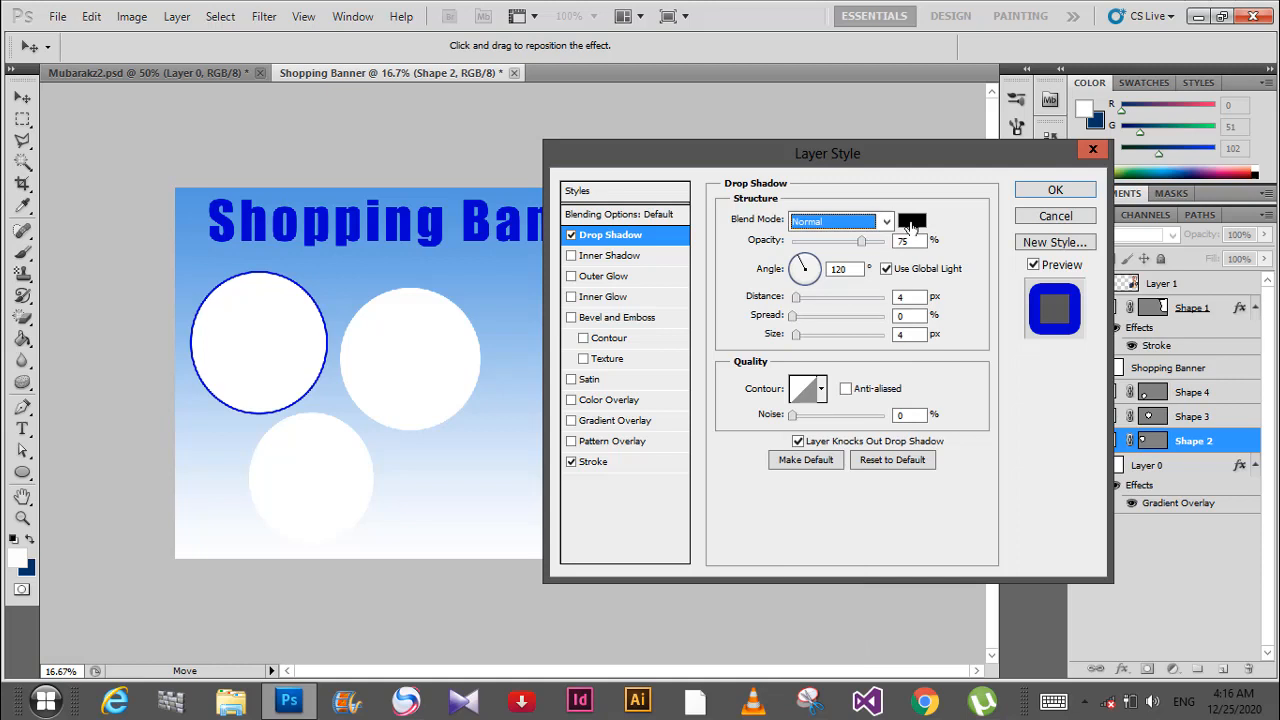
click(912, 220)
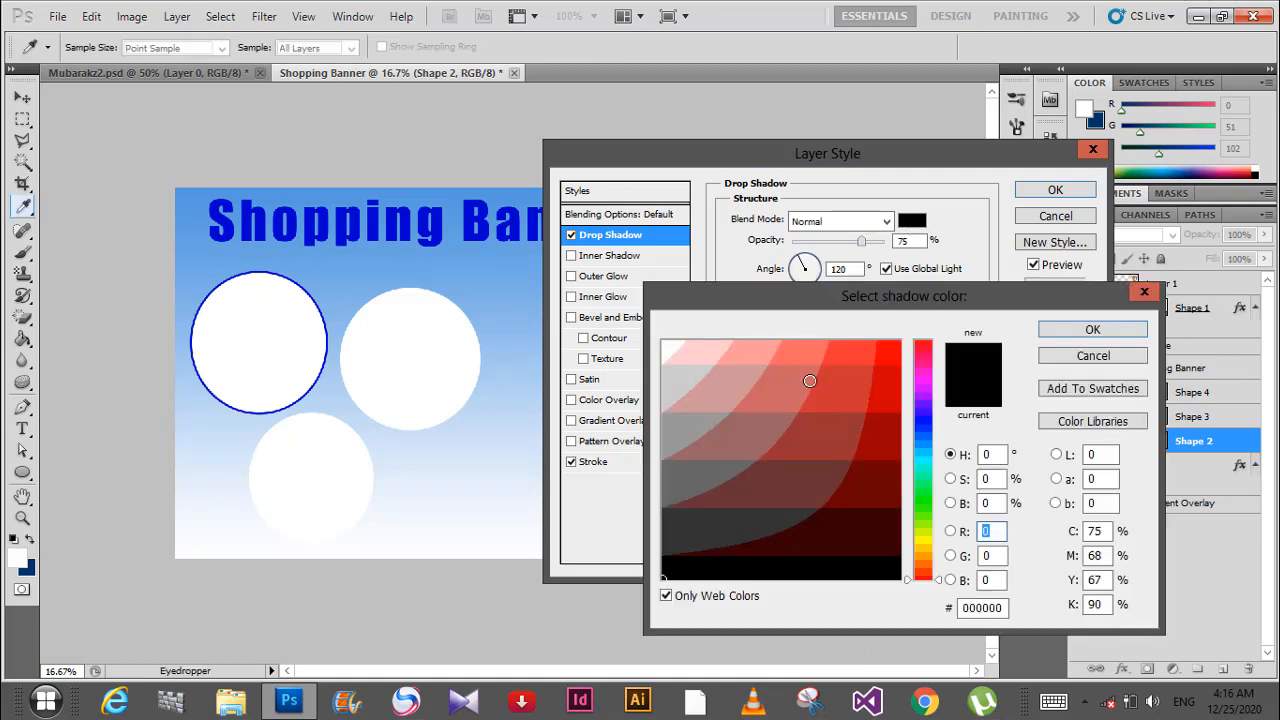
drag(924, 390, 924, 420)
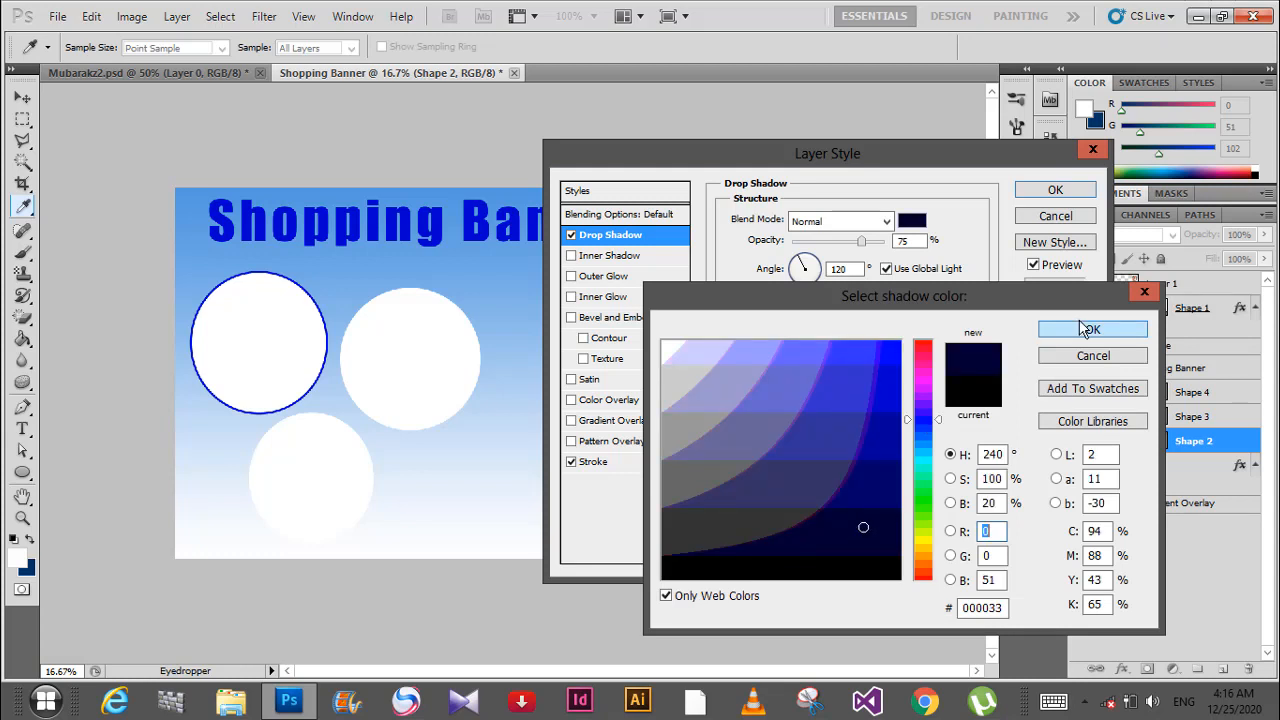
click(1092, 328)
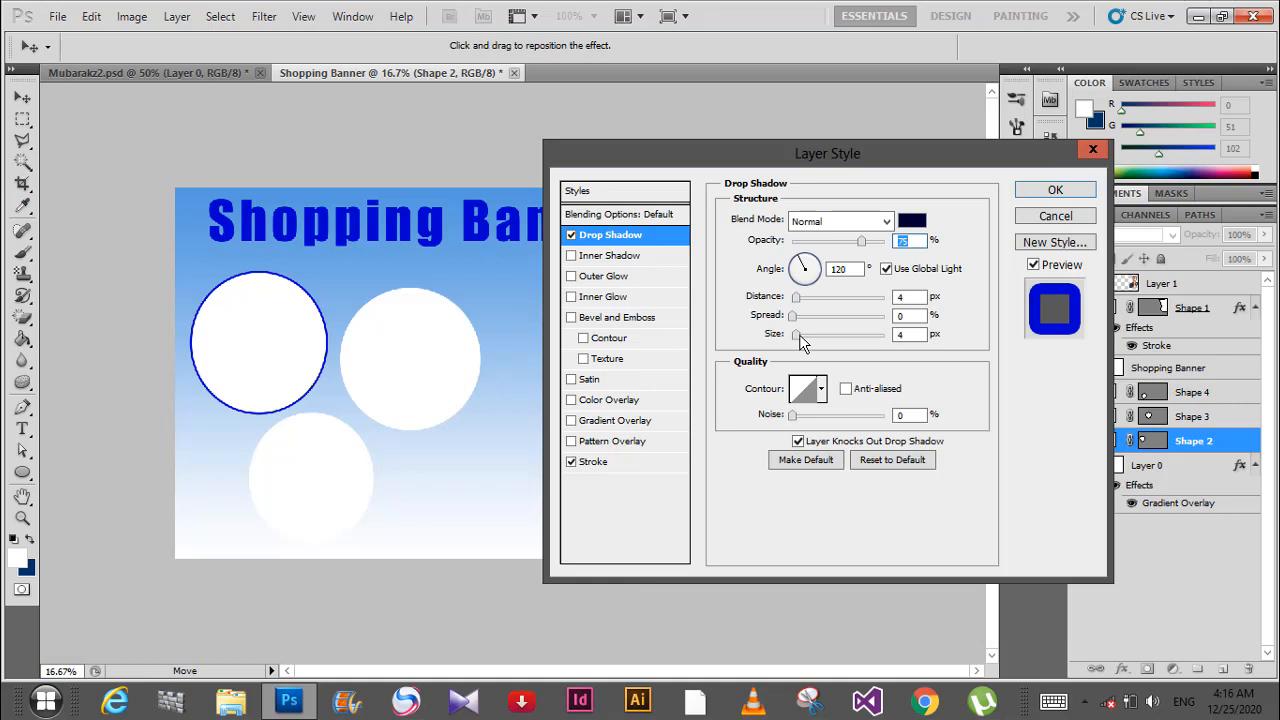
Raise the shadow's distance, spread and size at 90° and apply the style
drag(804, 260, 808, 272)
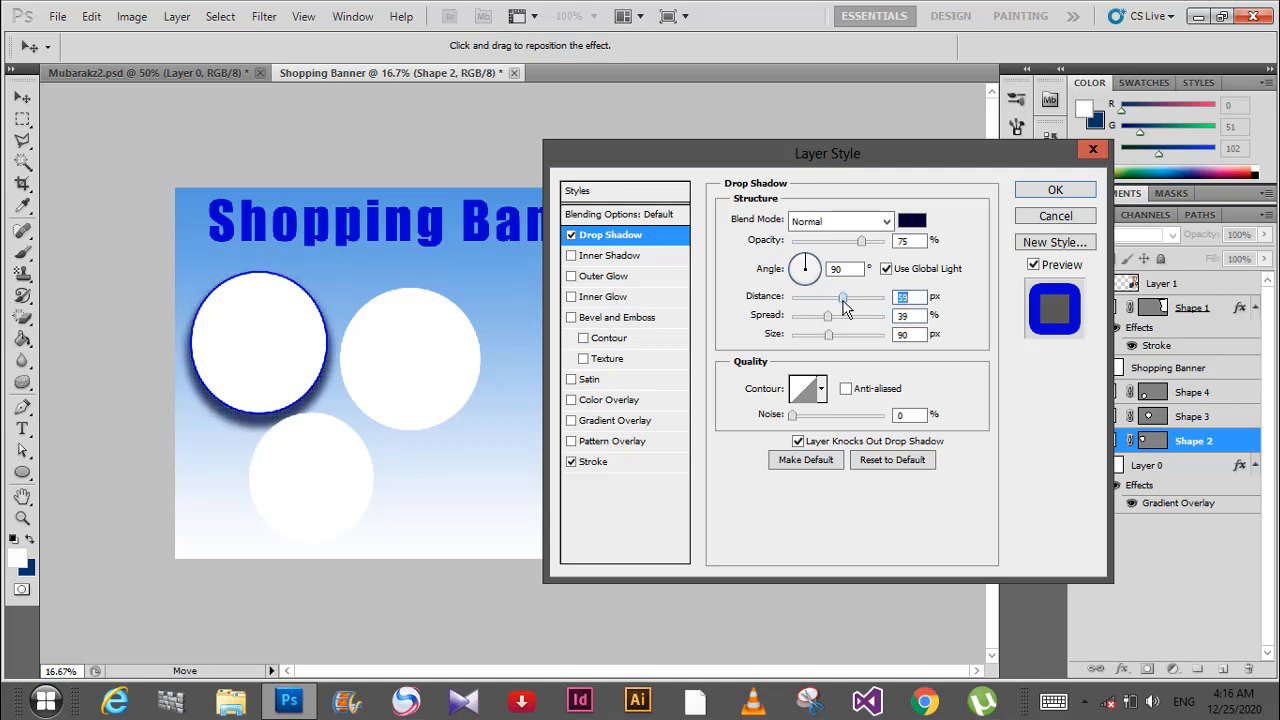
click(1056, 190)
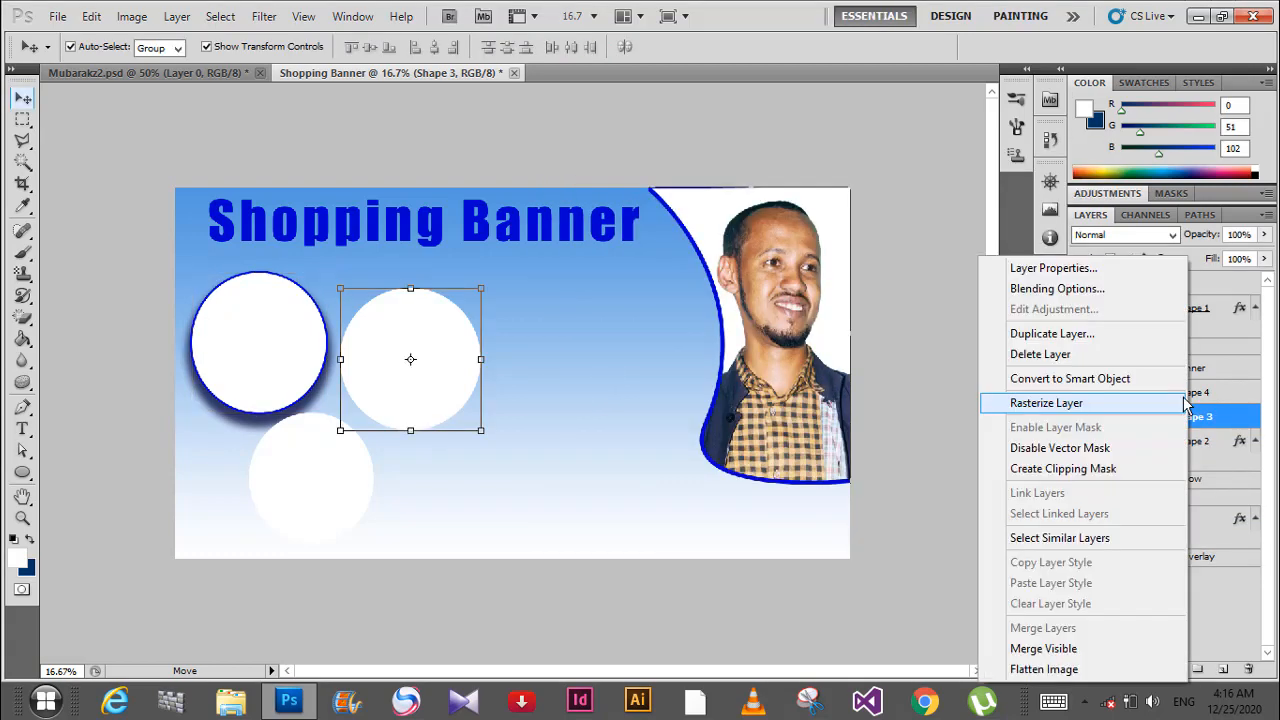
Give the second circle a blue Stroke outline in its Layer Style
click(1056, 288)
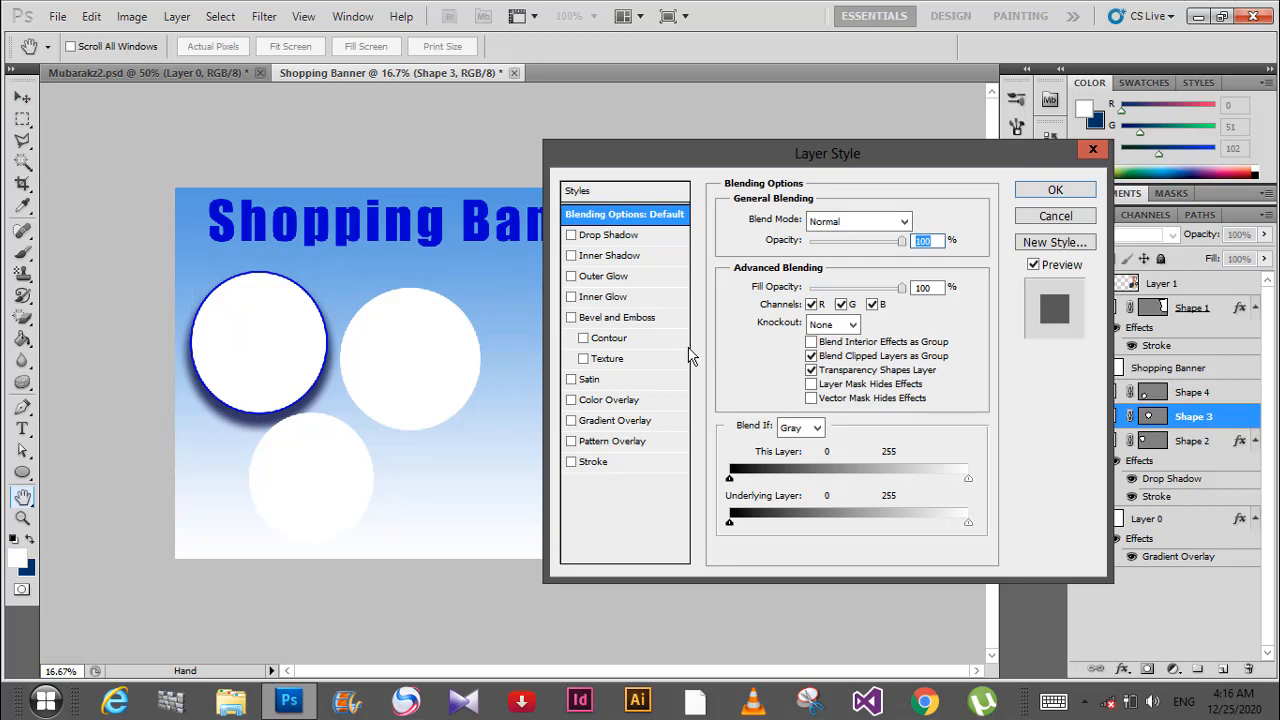
mouse_move(572, 316)
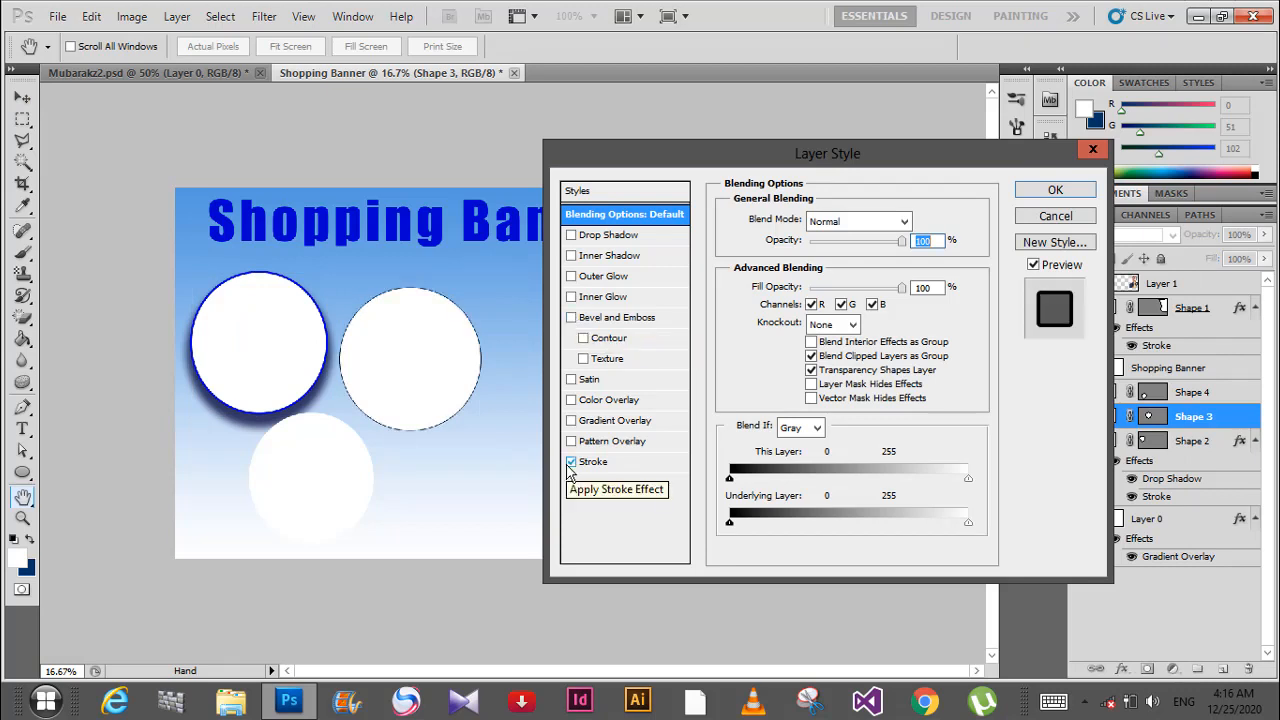
click(592, 460)
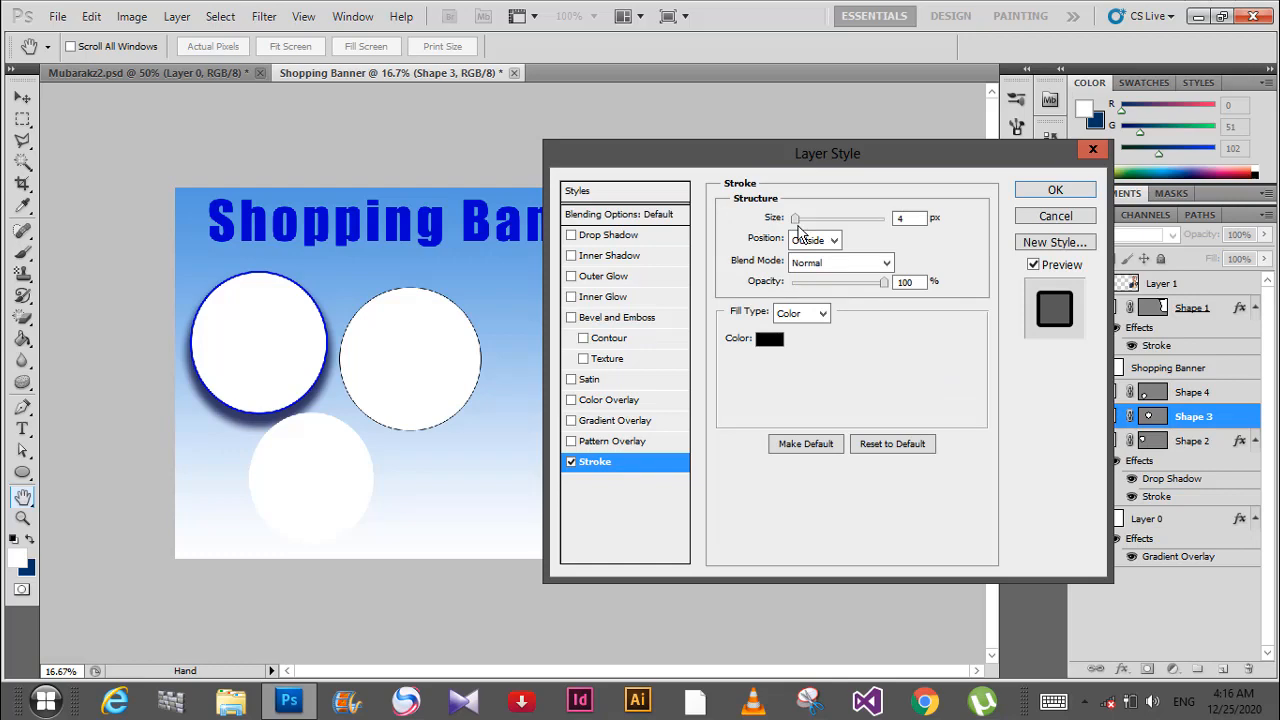
click(768, 338)
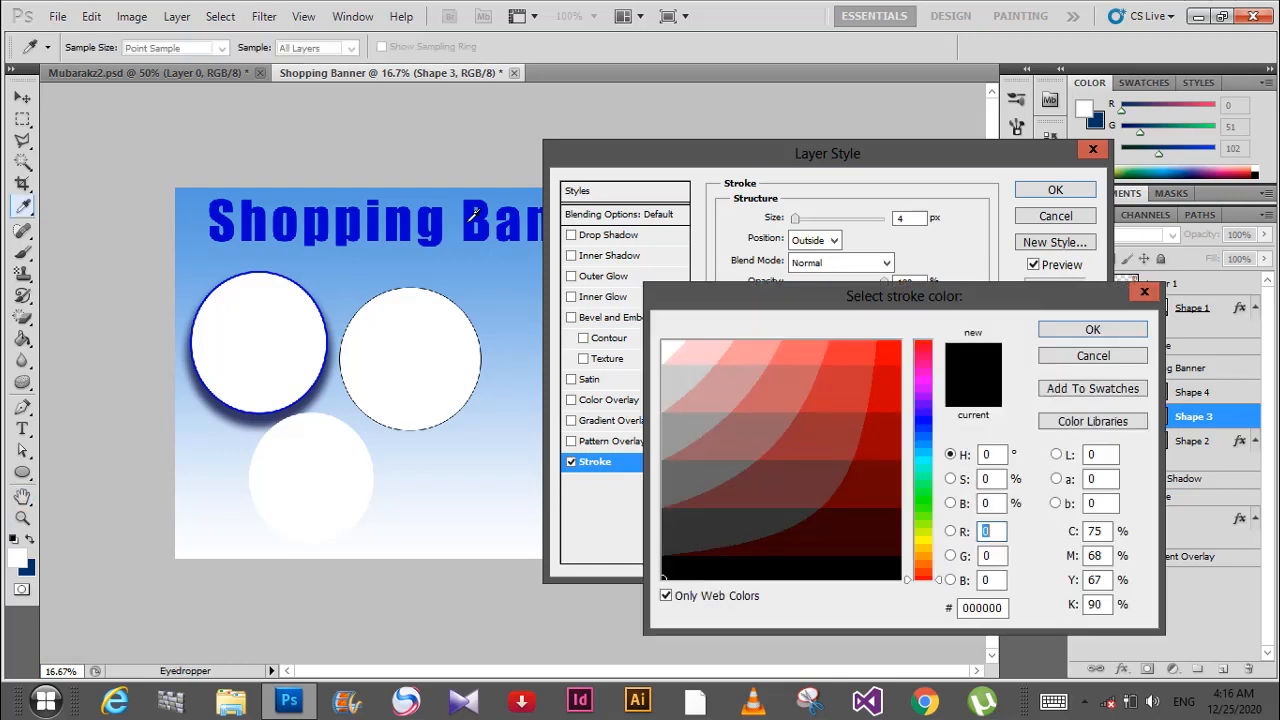
click(1092, 328)
text(15)
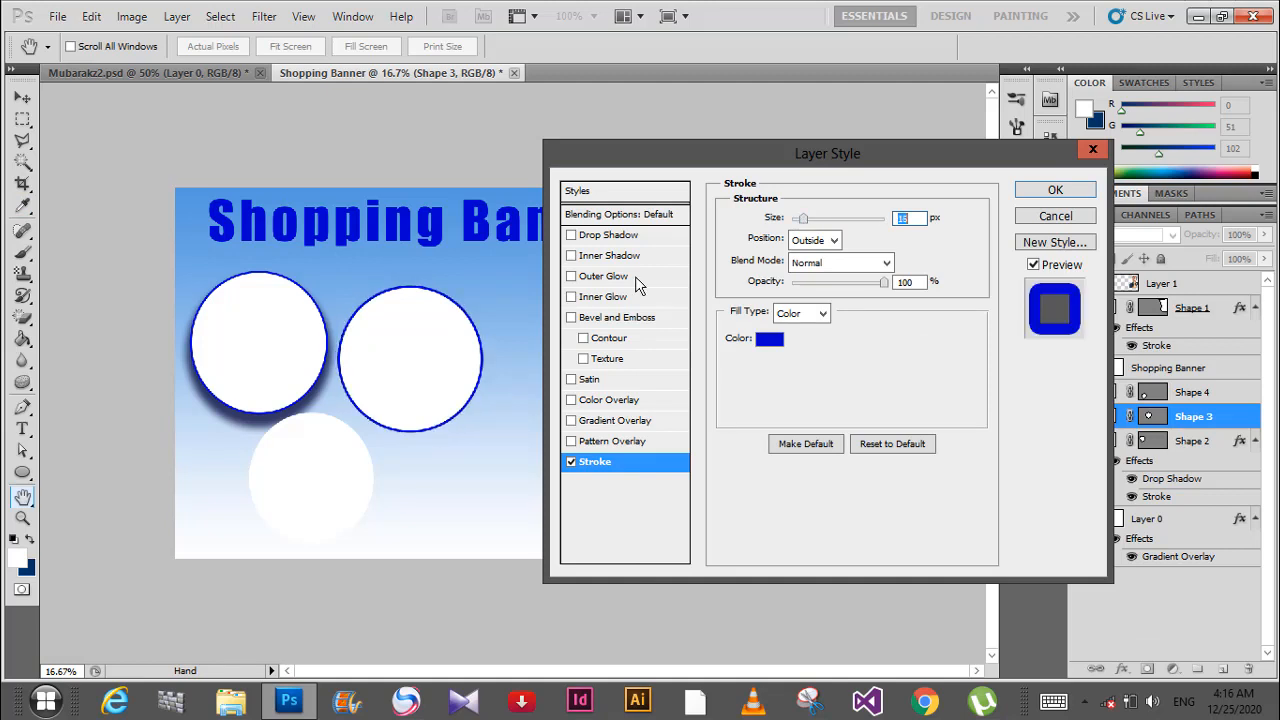
Add a dark blue Drop Shadow at 60% opacity, Spread 64, Size 59, and apply it
click(610, 234)
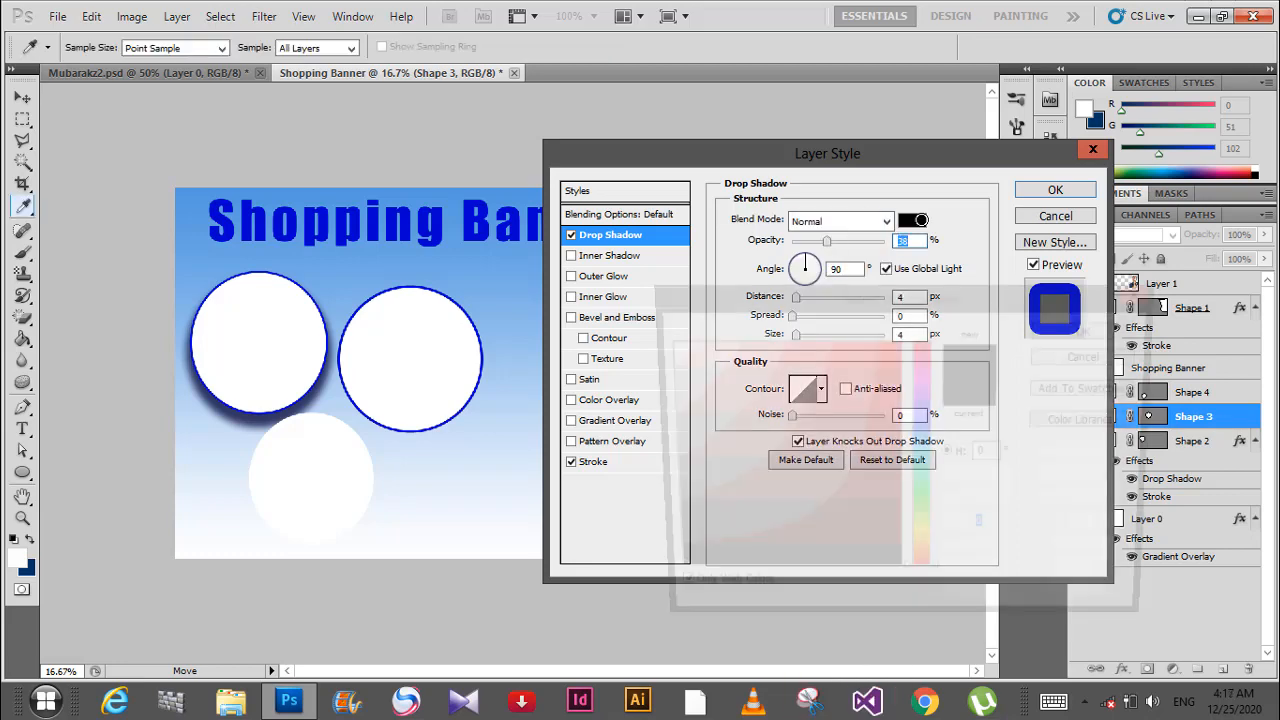
click(912, 220)
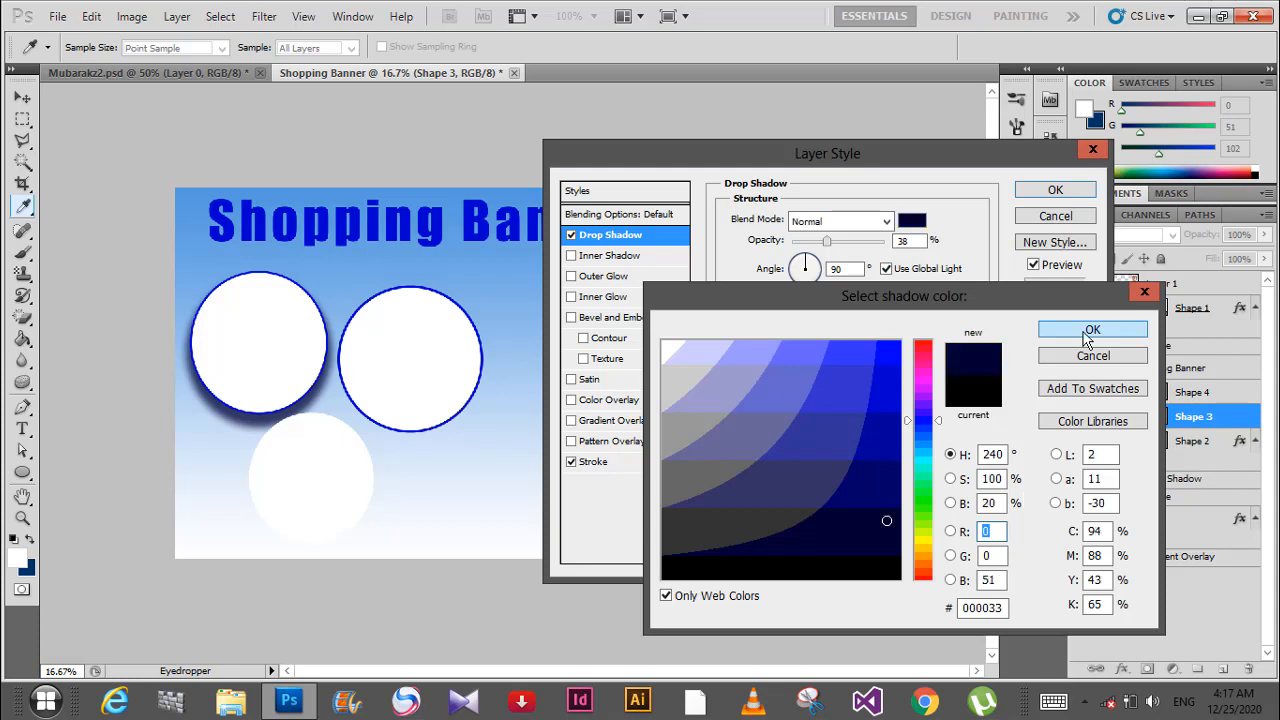
click(1092, 328)
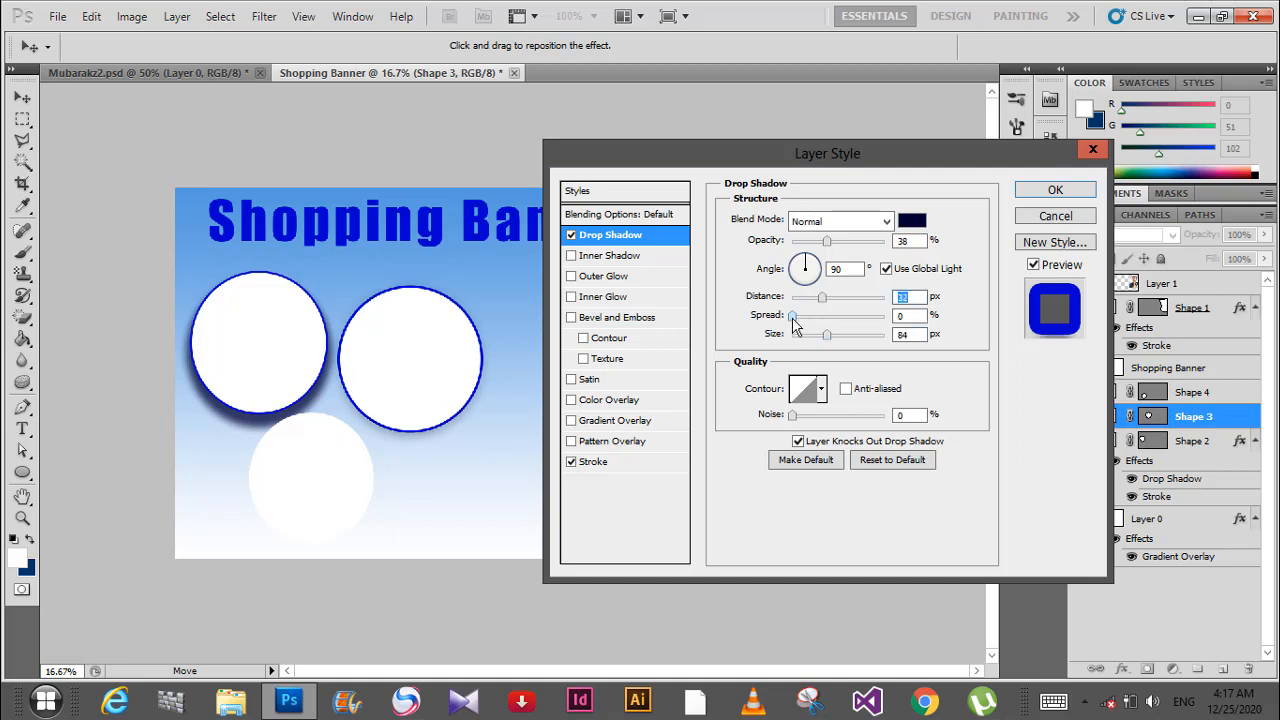
drag(792, 316, 852, 316)
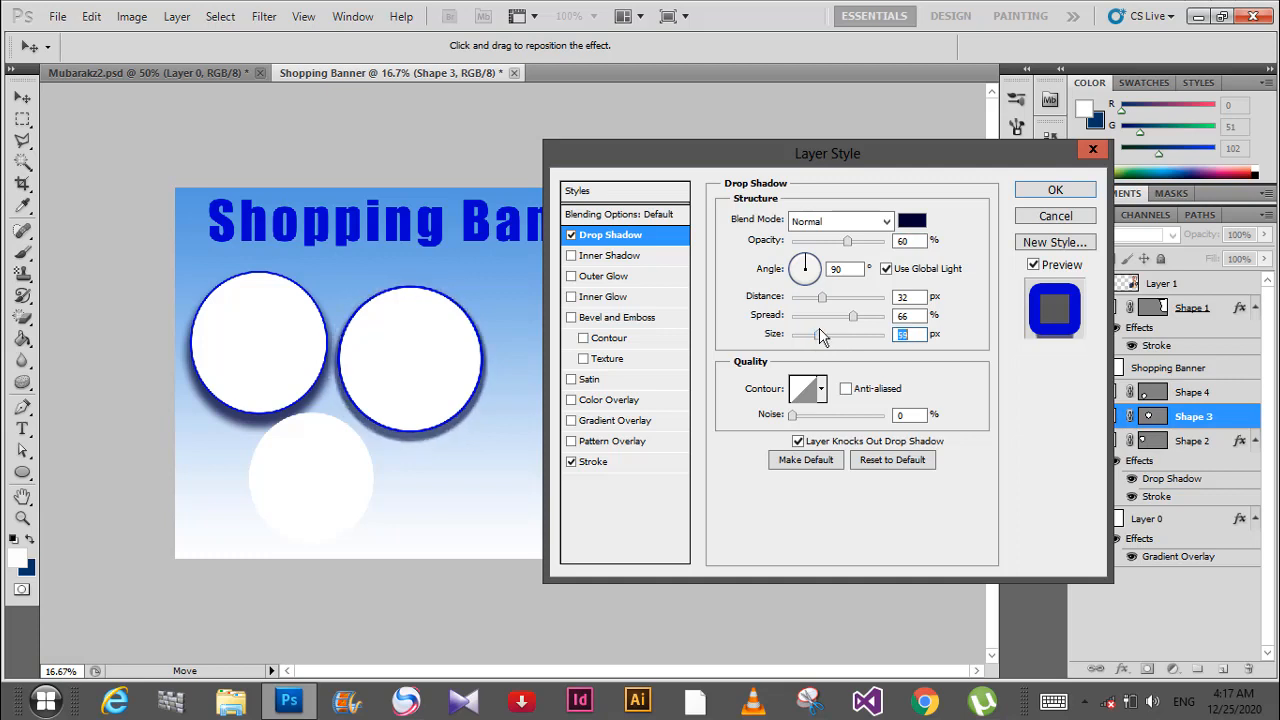
drag(856, 316, 876, 316)
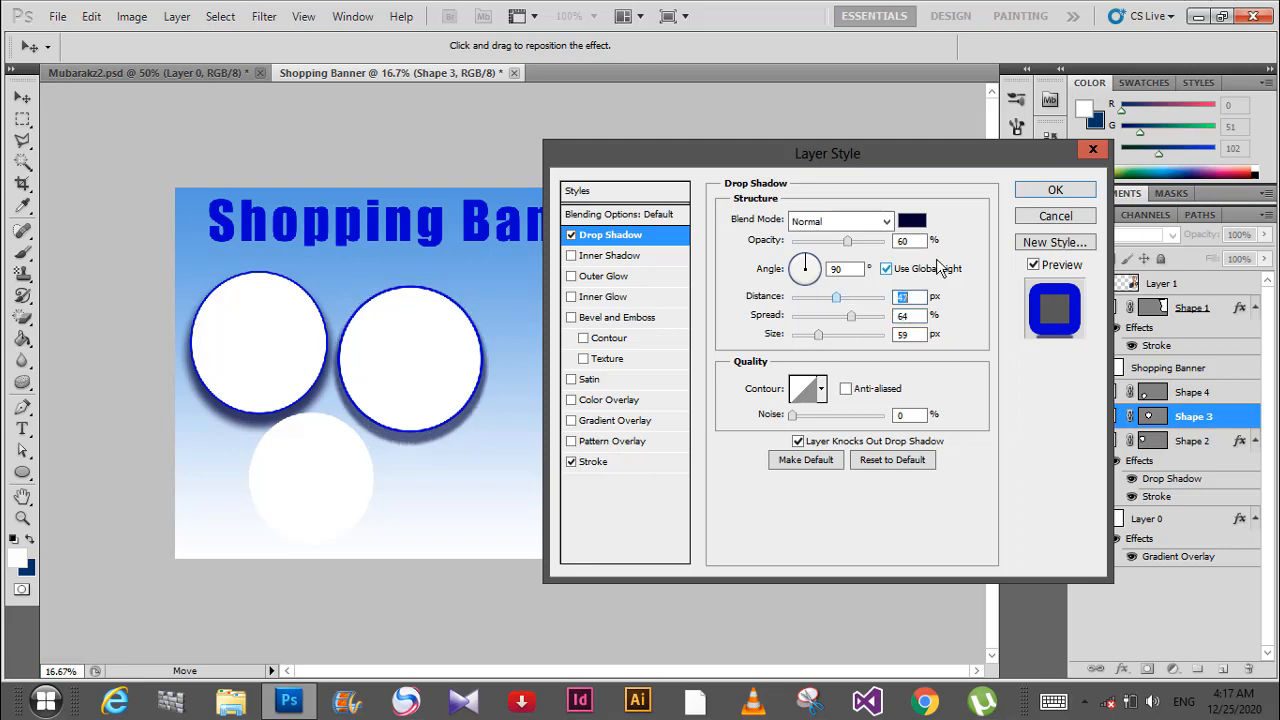
click(1056, 190)
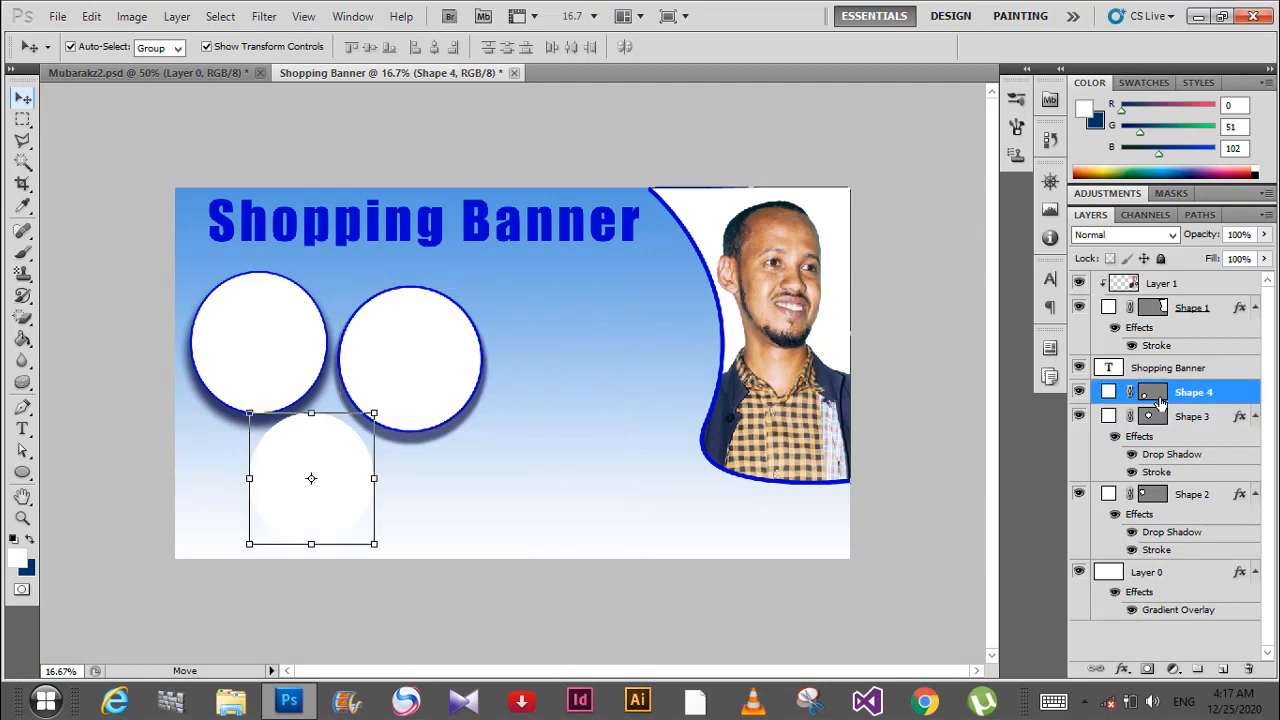
Give the bottom circle (Shape 4) a blue Stroke outline
double_click(1152, 390)
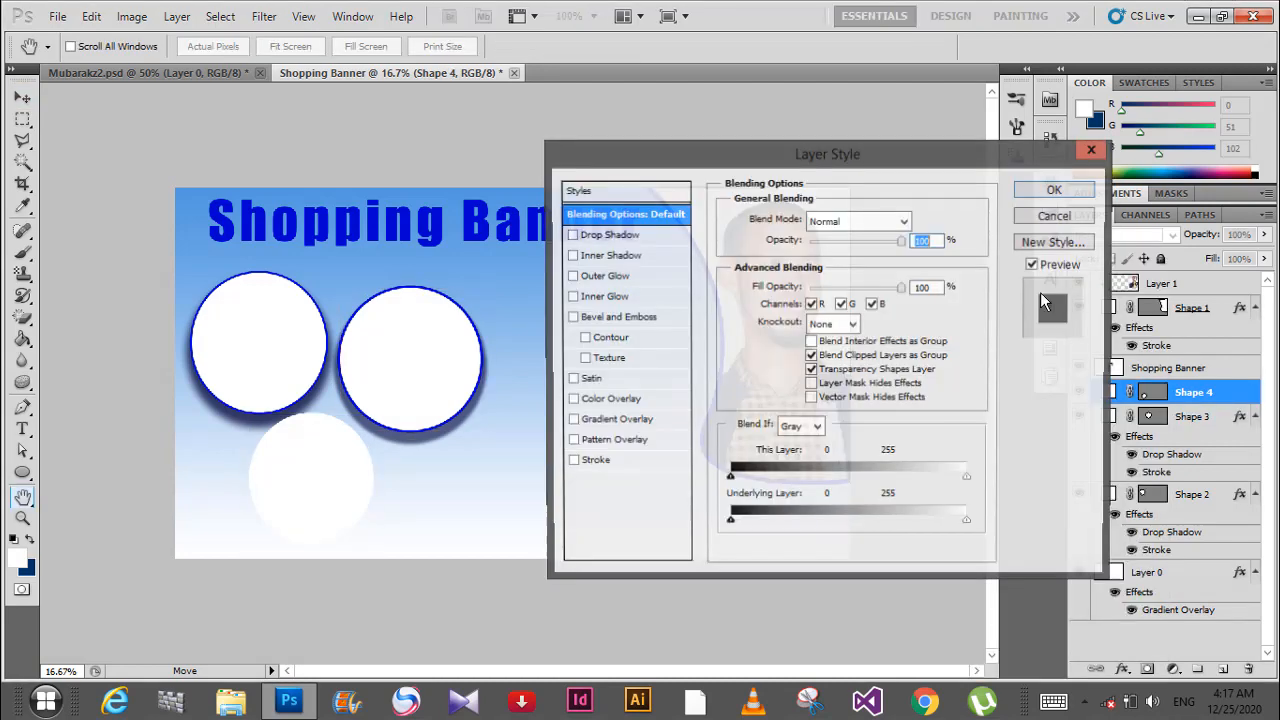
click(572, 460)
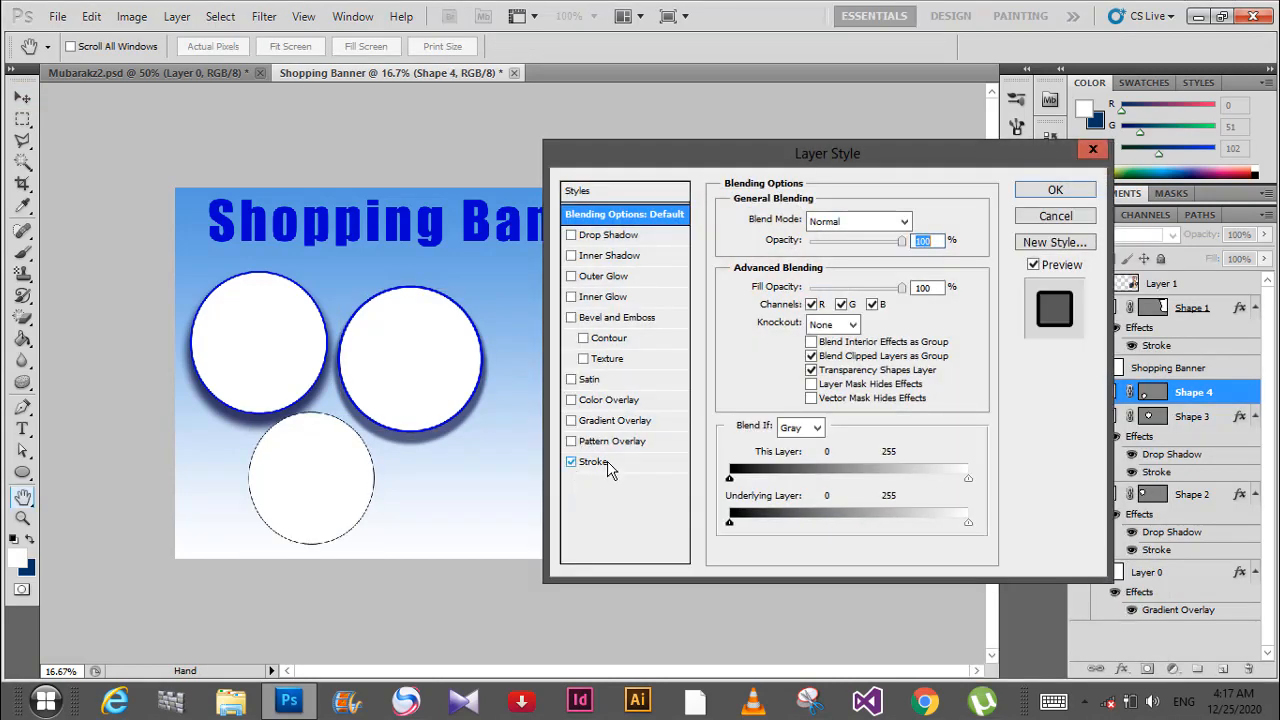
click(594, 460)
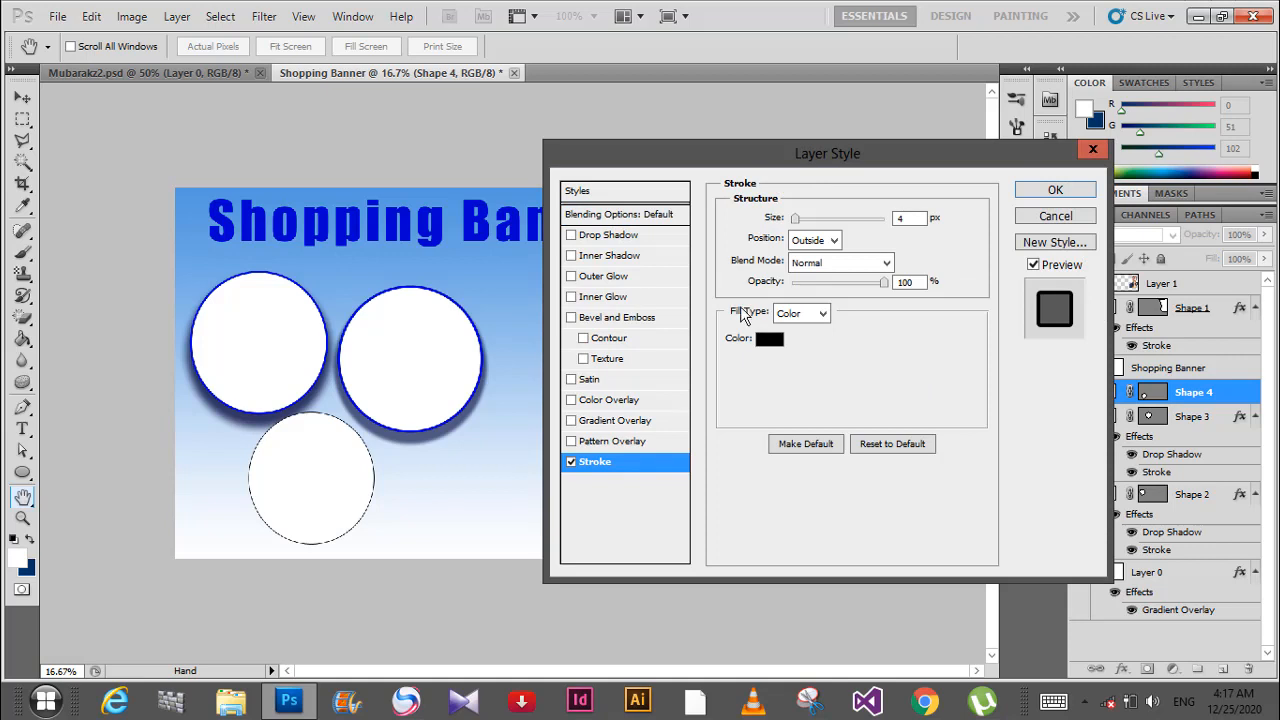
click(770, 338)
text(15)
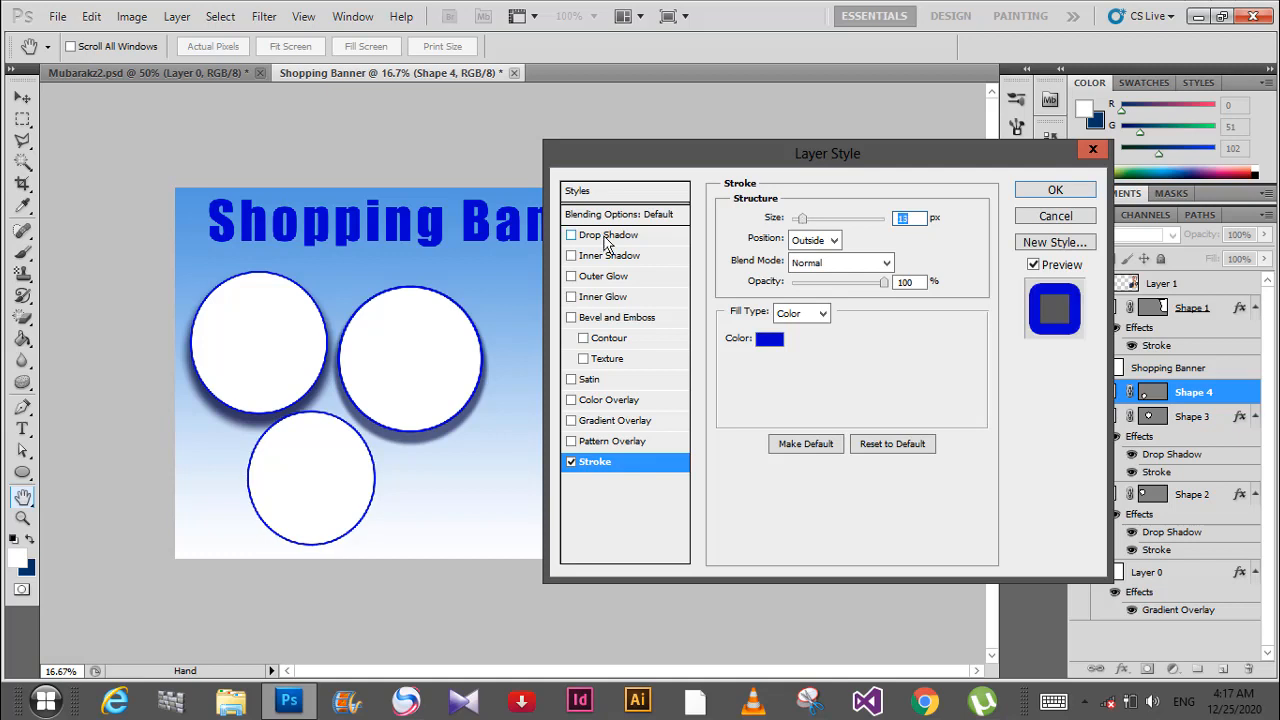
Add a Normal-mode dark blue Drop Shadow with Distance 0 and large Size, then apply
click(608, 234)
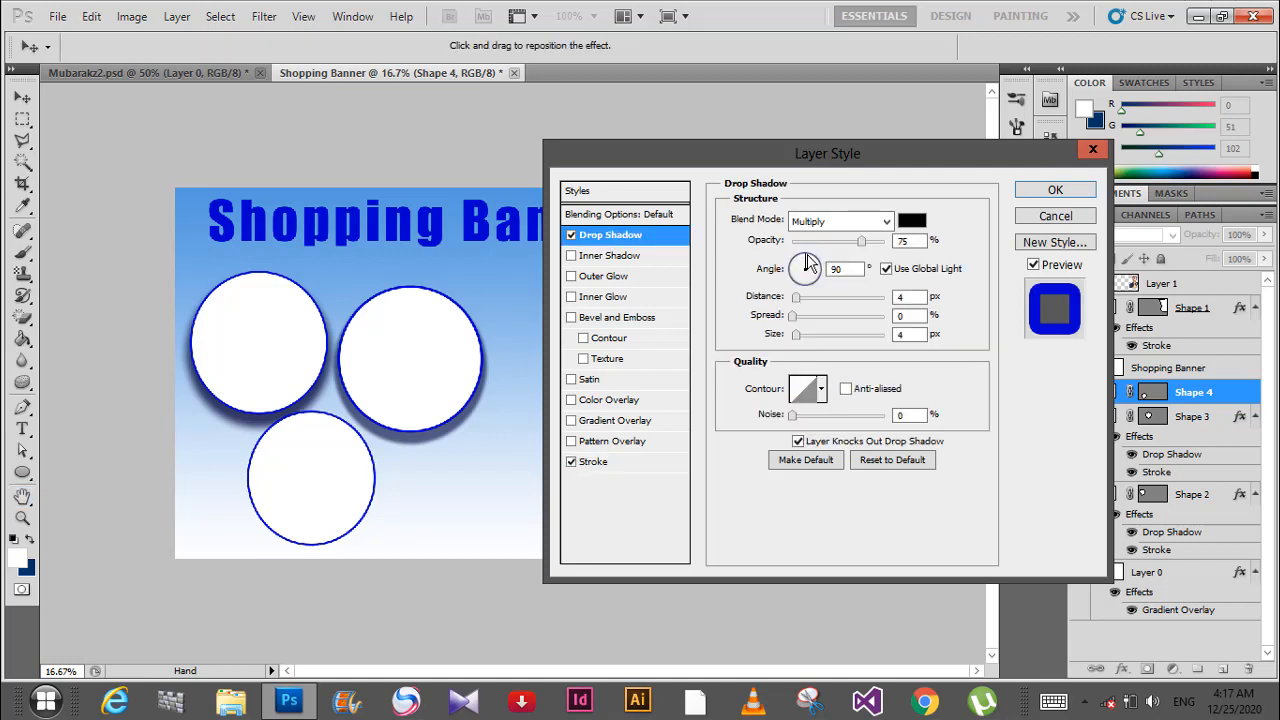
click(840, 220)
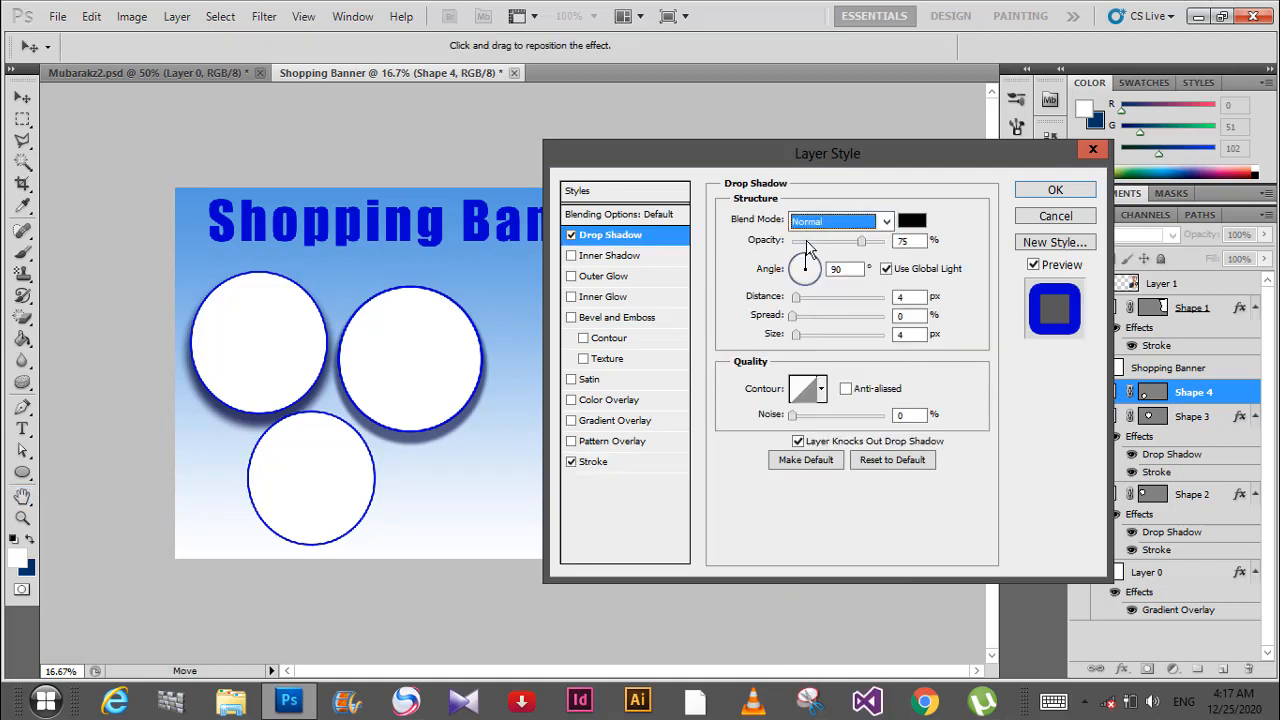
click(912, 220)
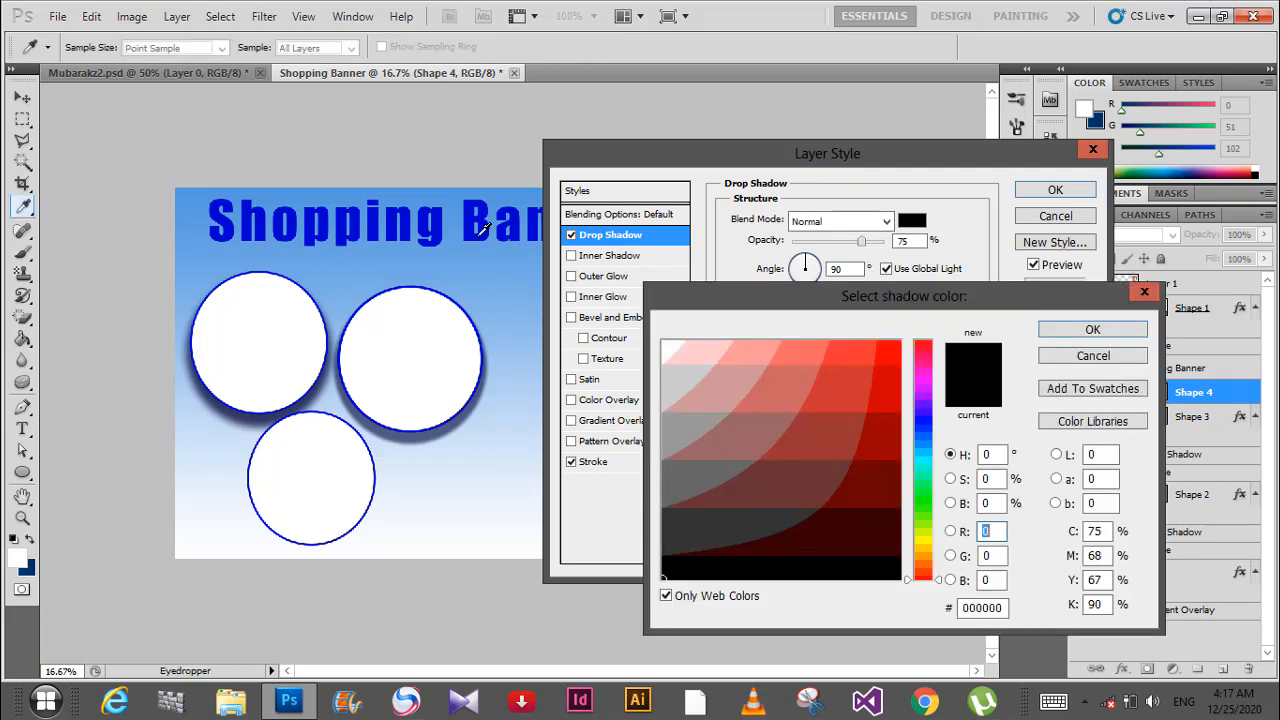
click(862, 530)
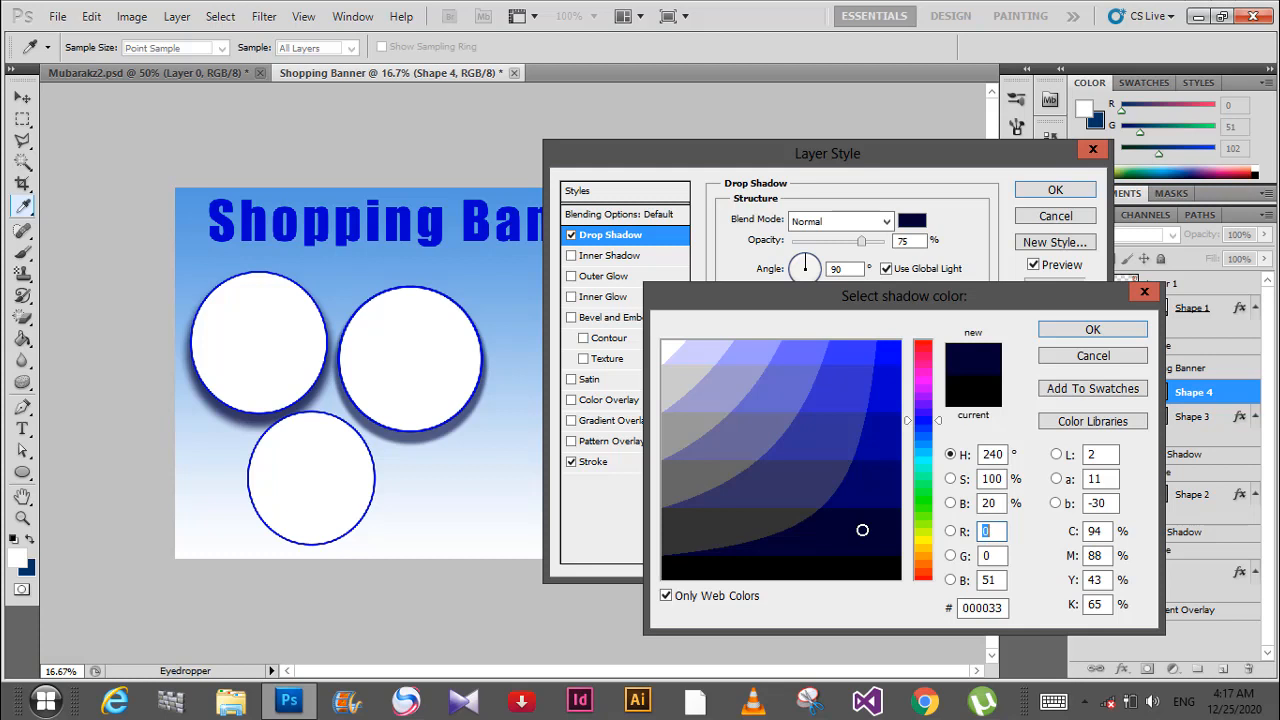
click(1092, 328)
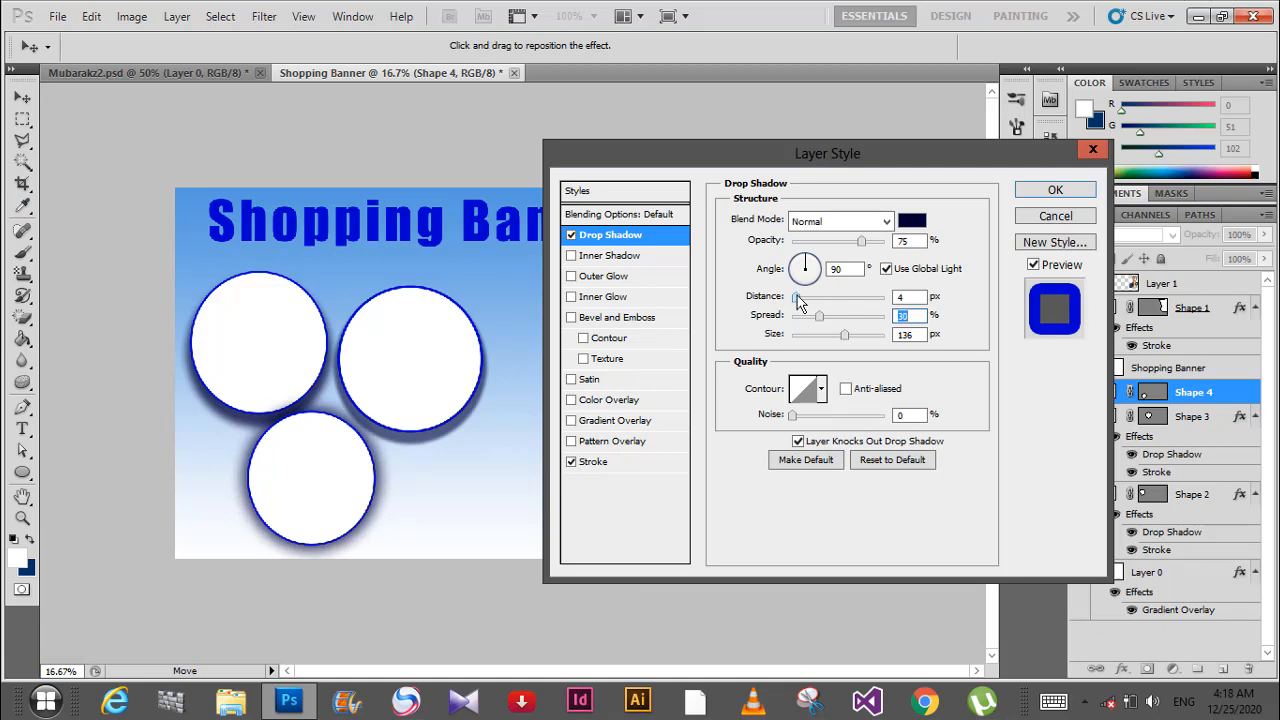
drag(798, 296, 792, 296)
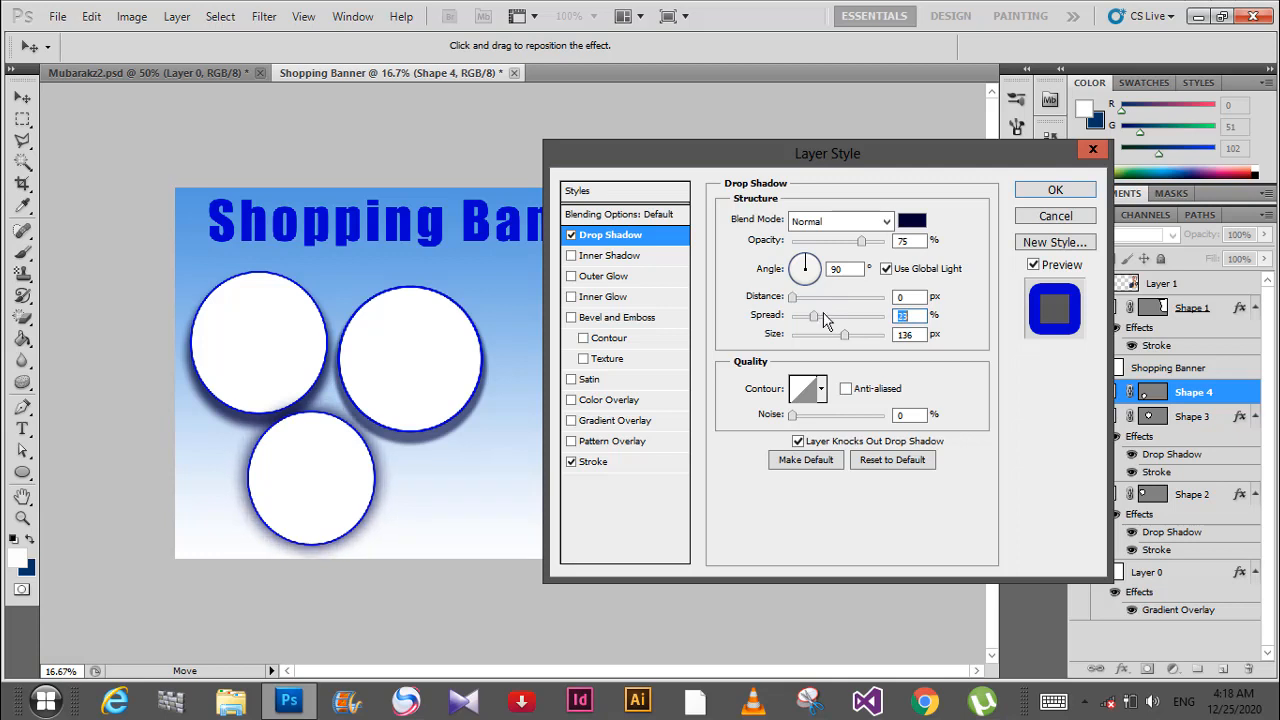
click(1054, 188)
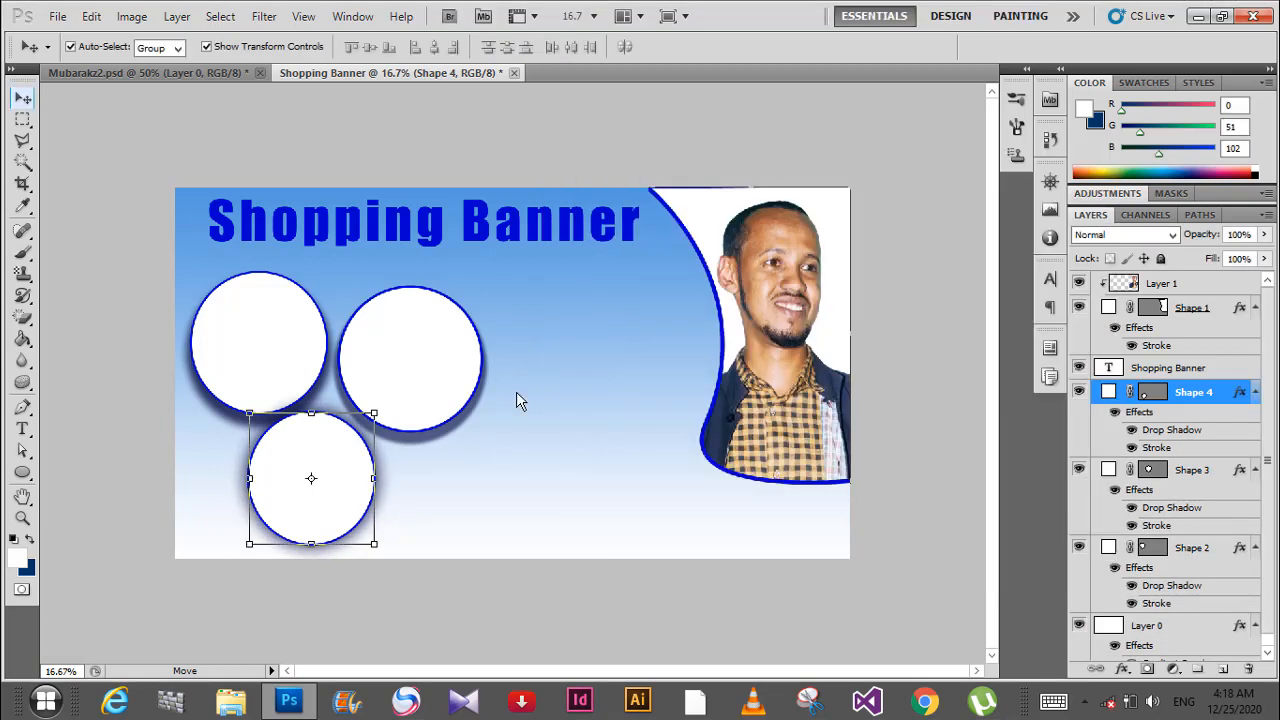
mouse_move(300, 320)
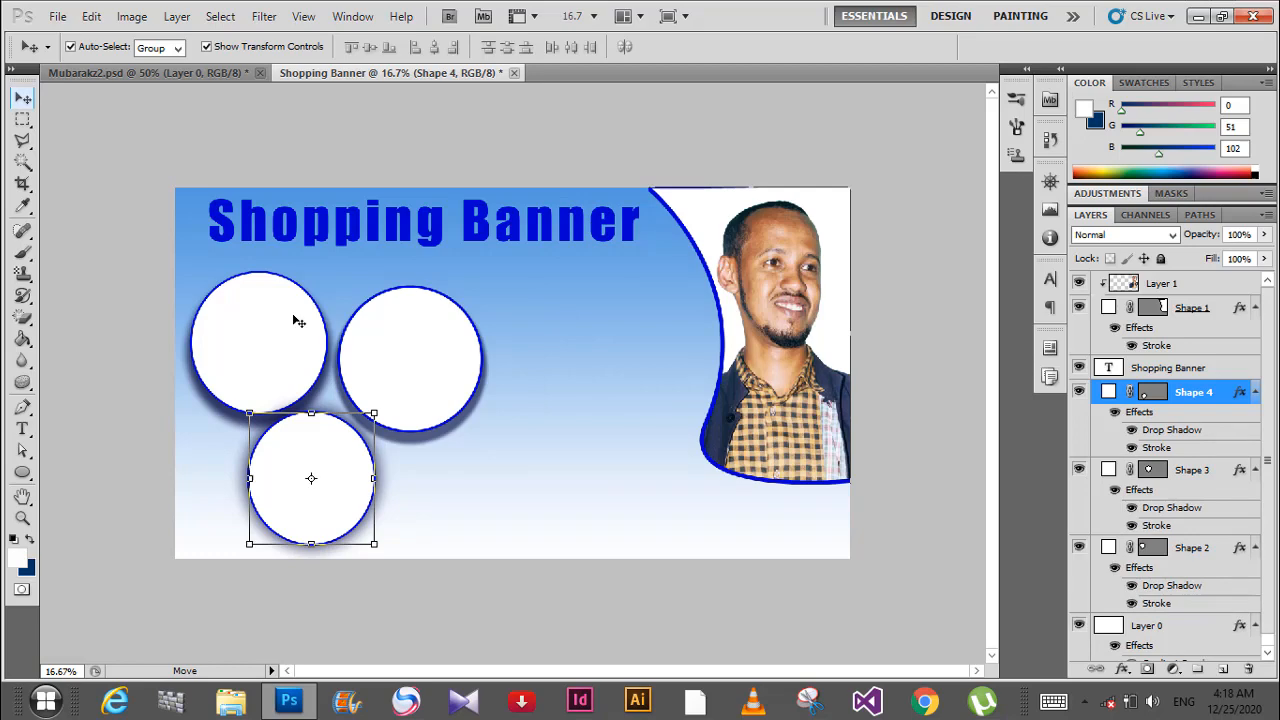
Bring the black leather jacket image 3.png into the Shopping Banner document
click(56, 16)
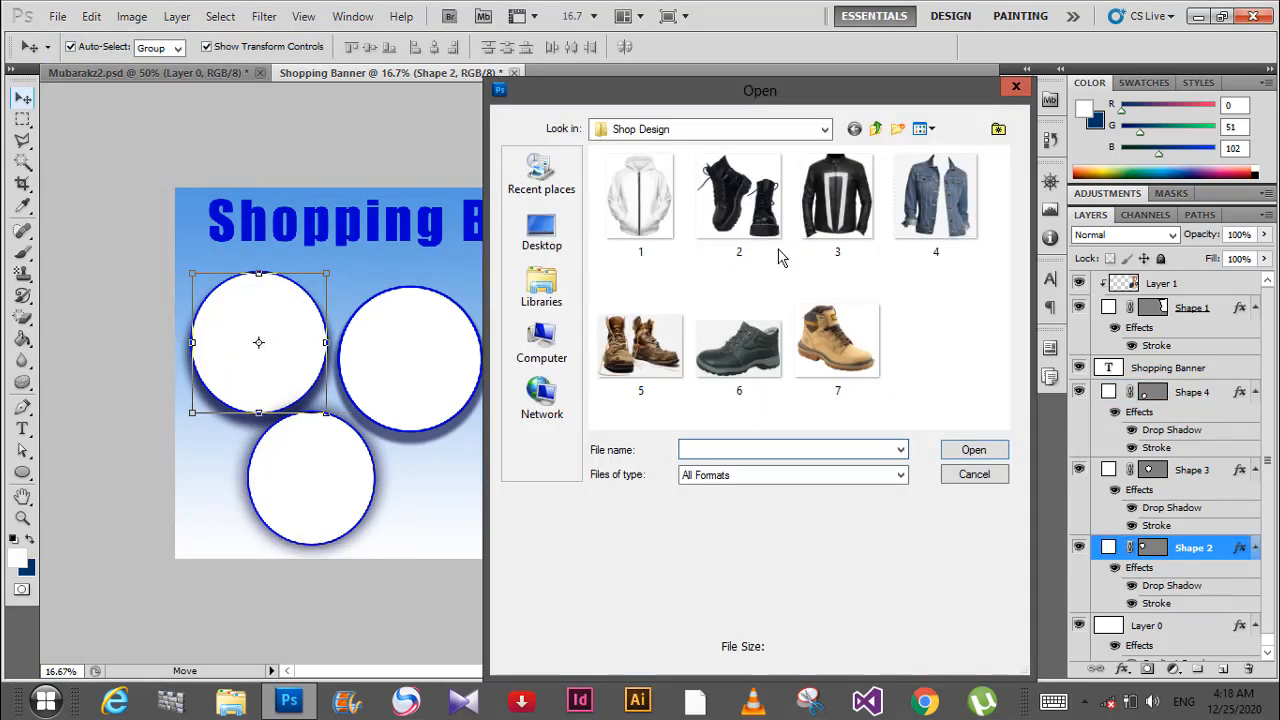
click(836, 196)
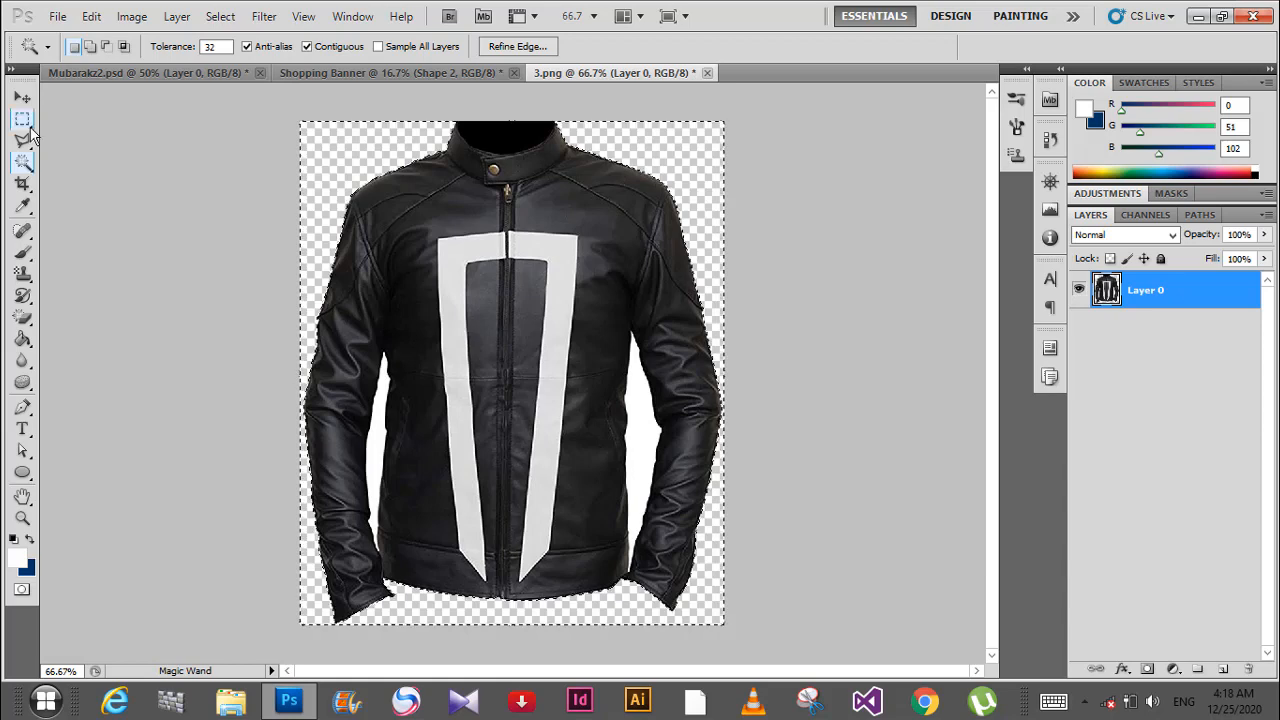
click(22, 96)
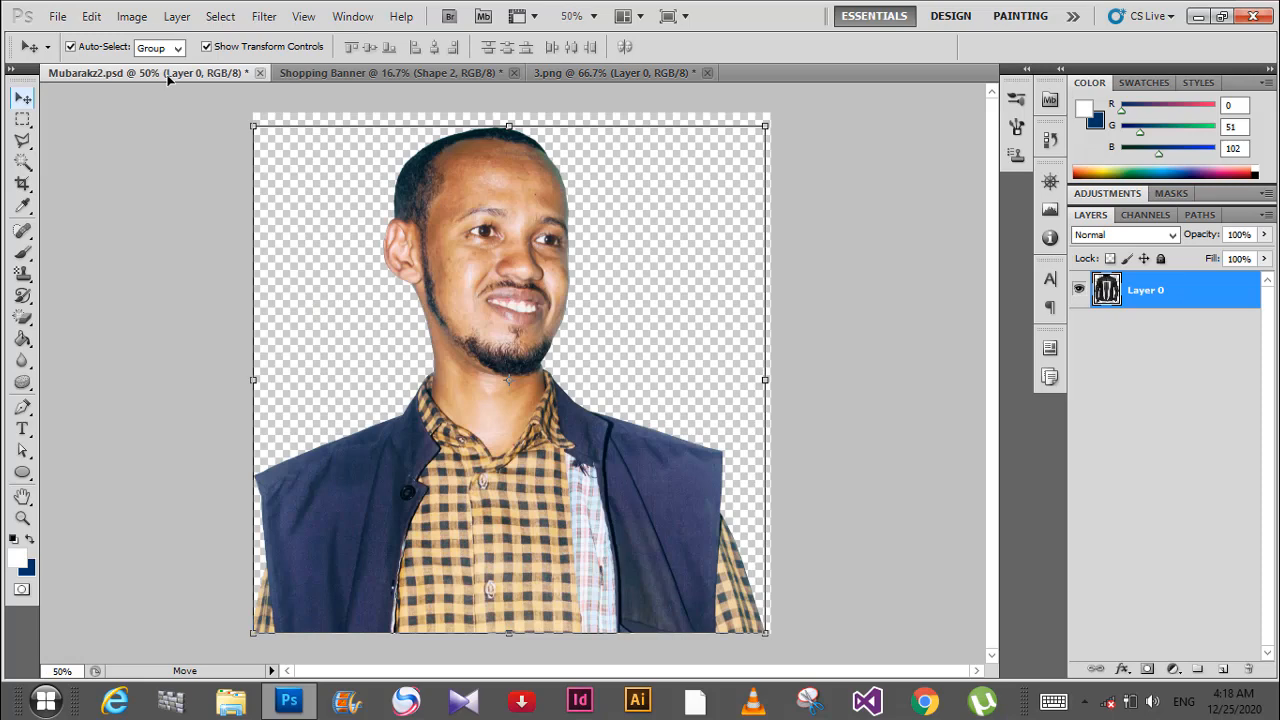
click(390, 72)
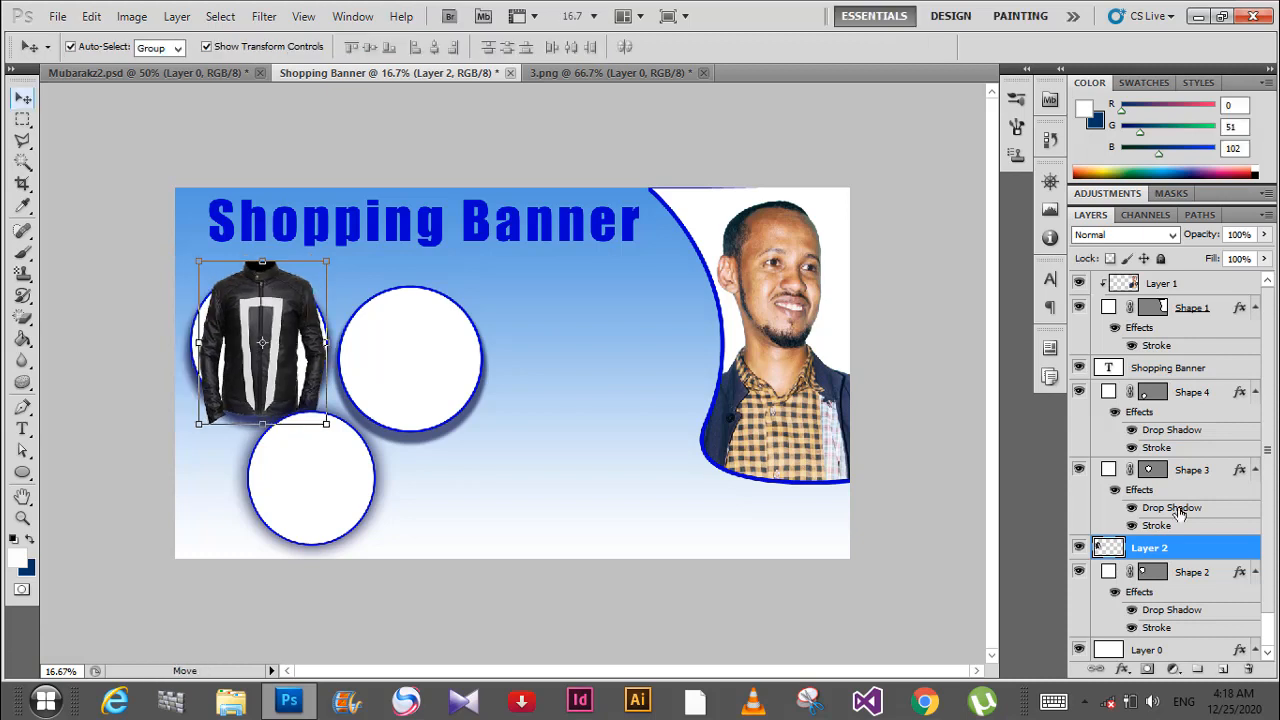
Clip the jacket layer into the left circle with Create Clipping Mask
right_click(1150, 548)
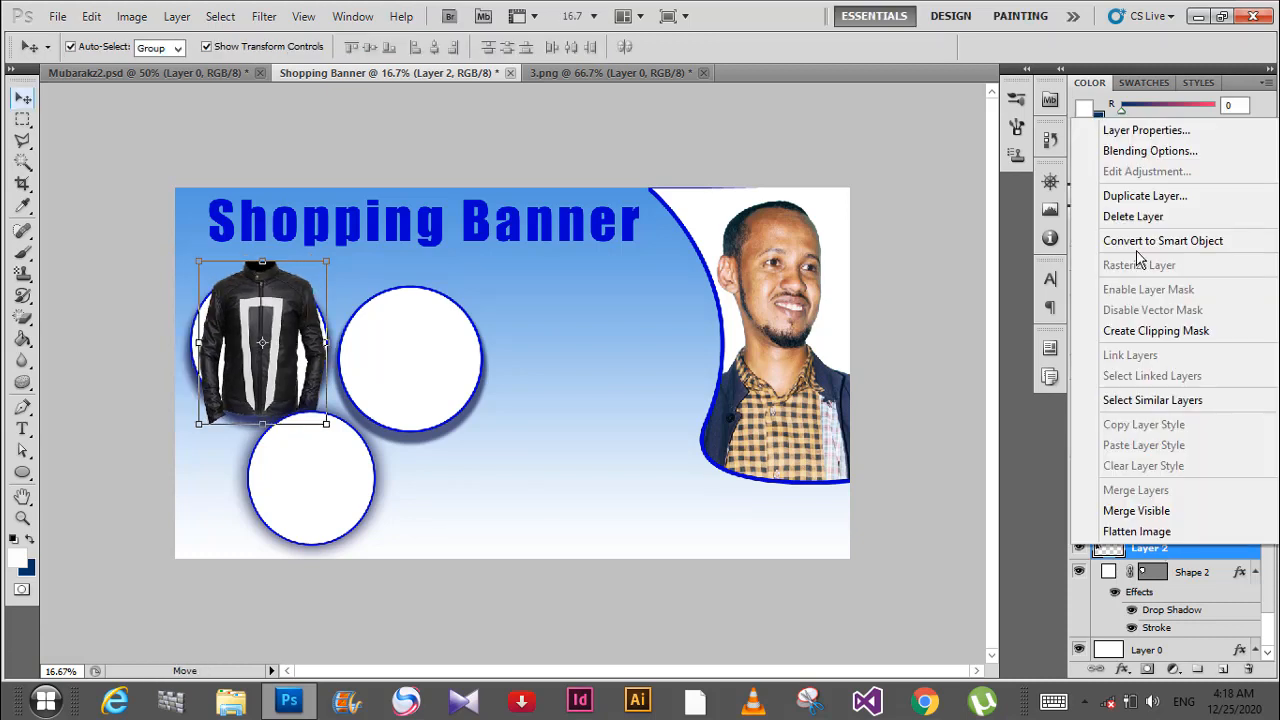
click(1156, 330)
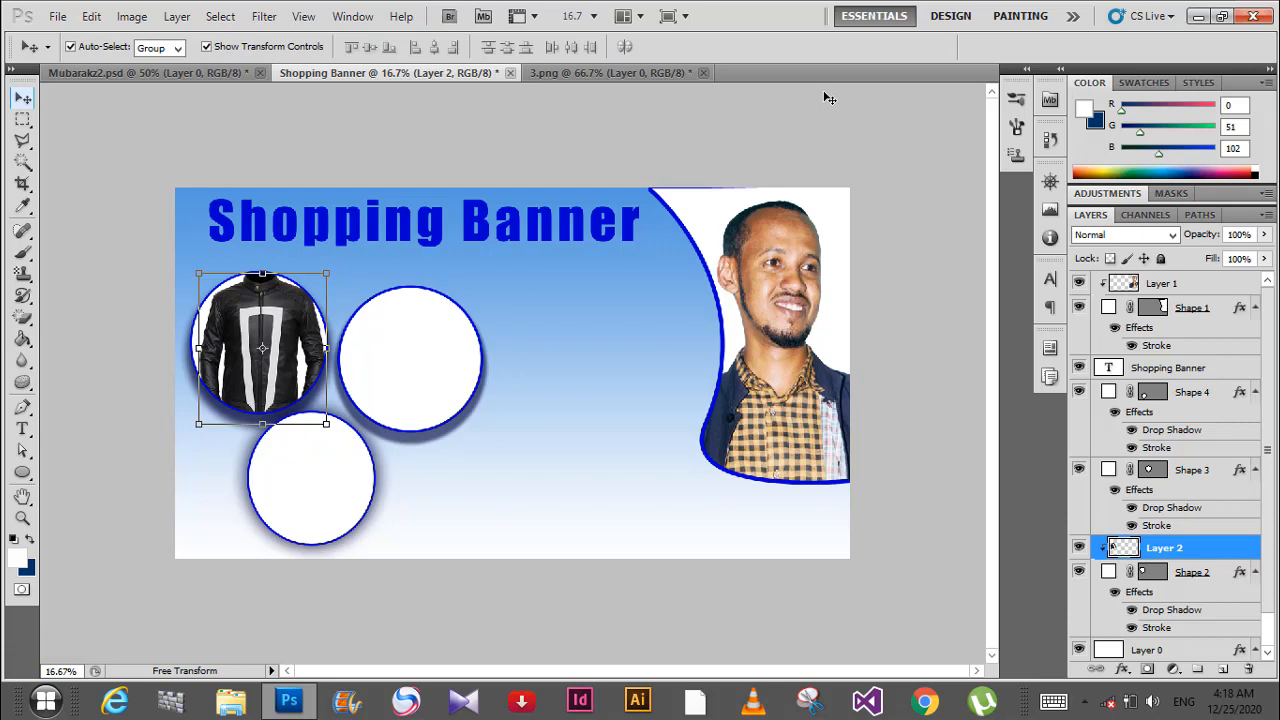
click(410, 360)
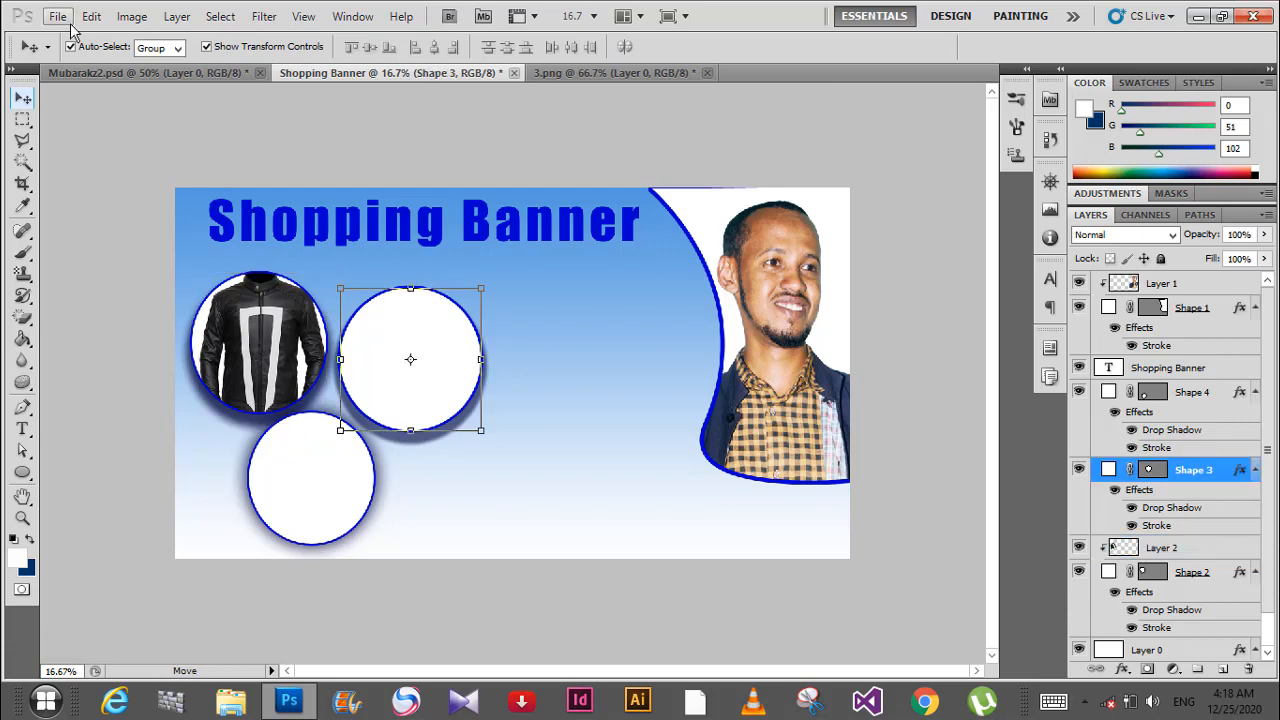
Bring in the boots image, clip it into the upper-right circle and scale it to fit
click(56, 16)
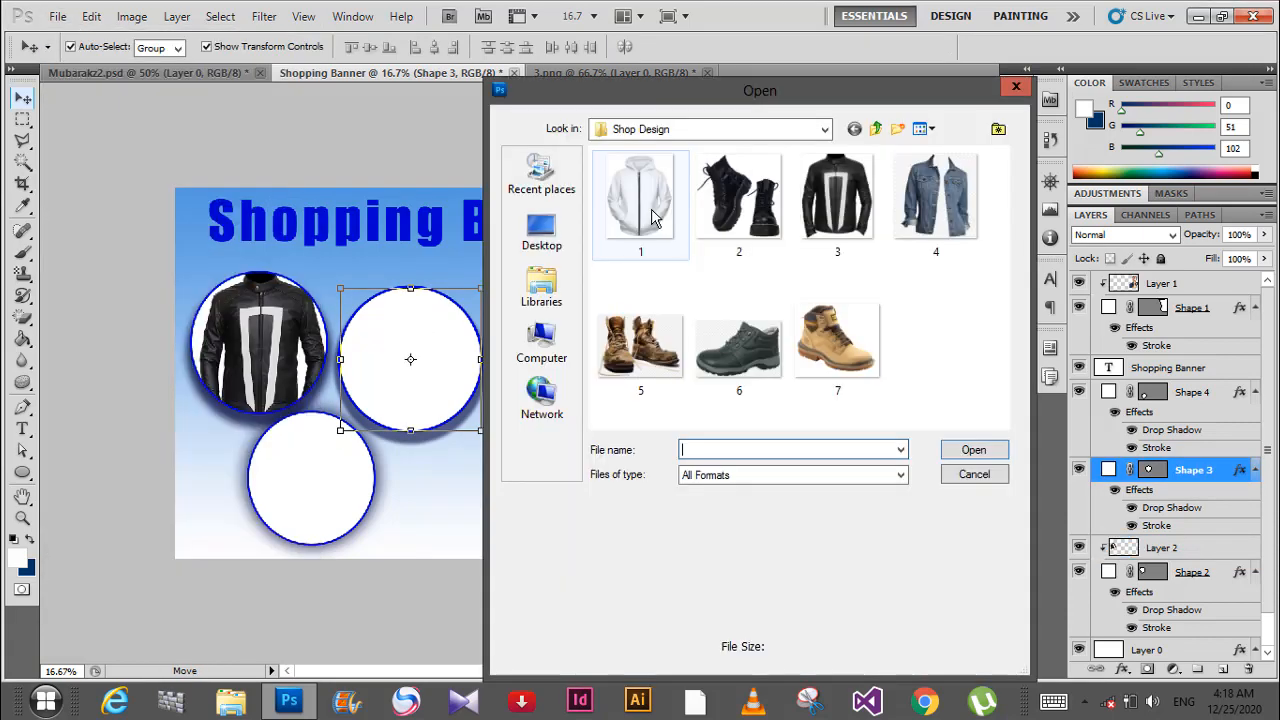
click(738, 200)
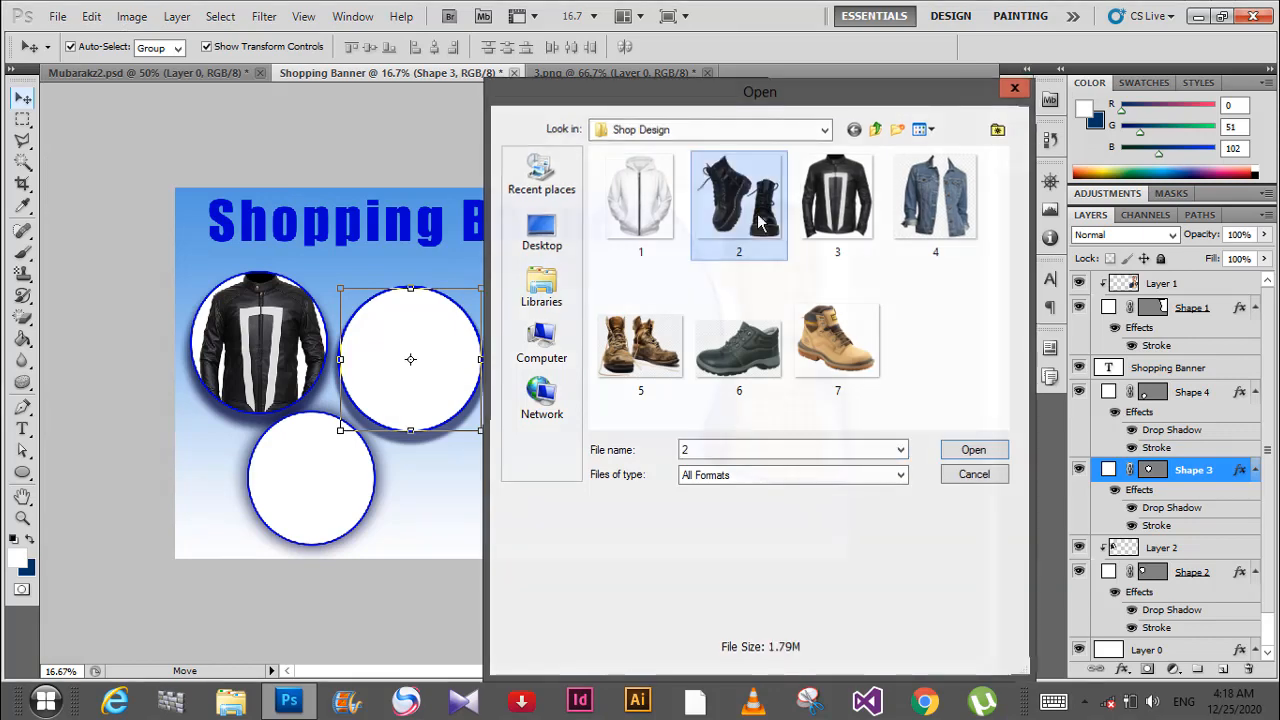
click(972, 448)
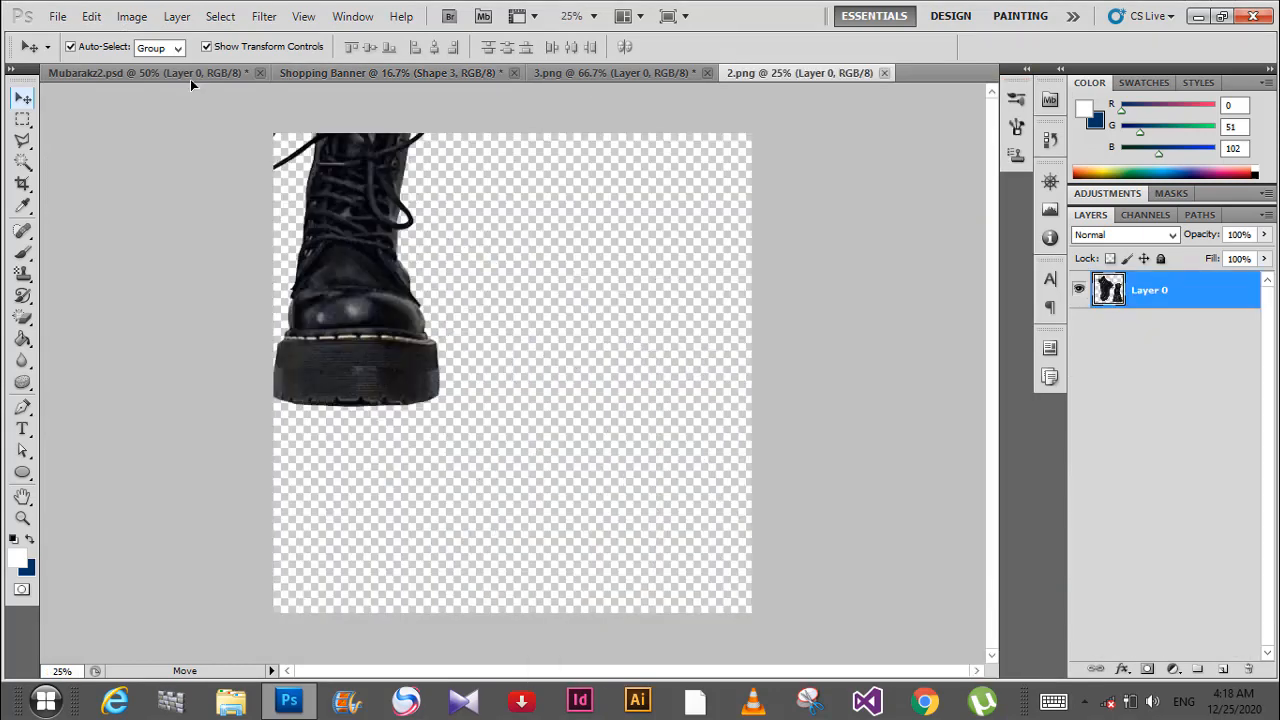
click(390, 72)
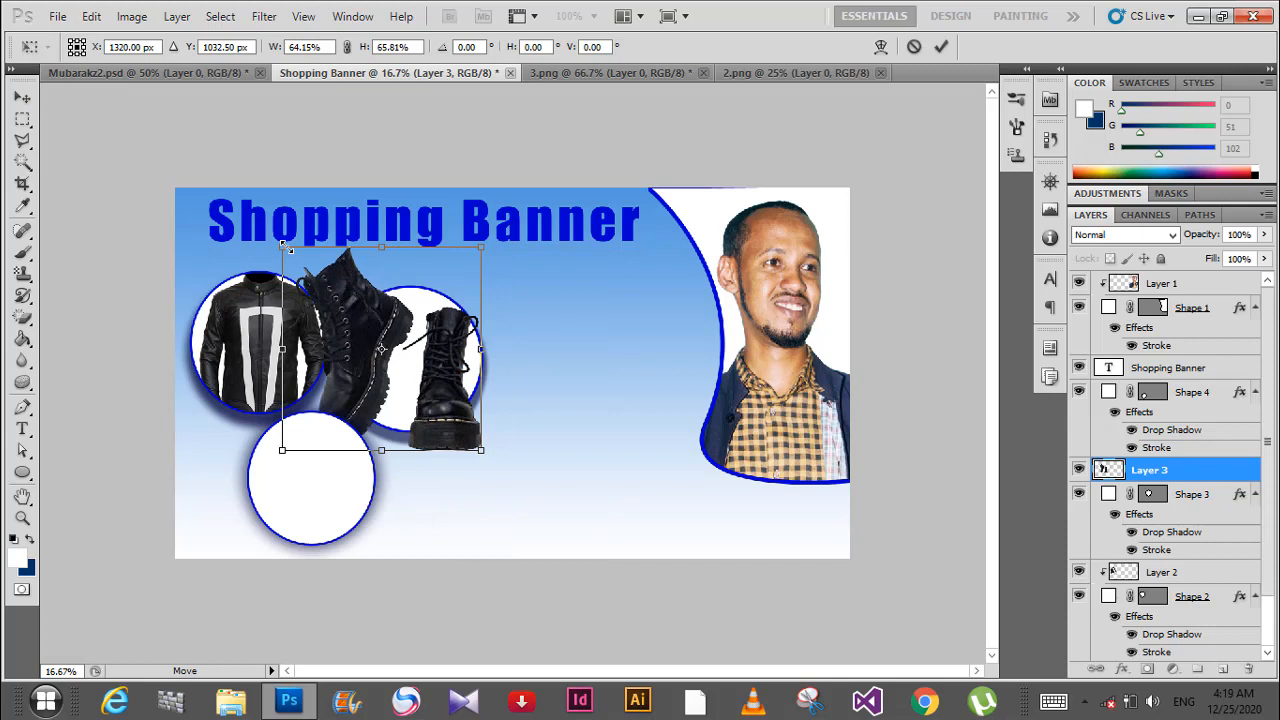
click(940, 46)
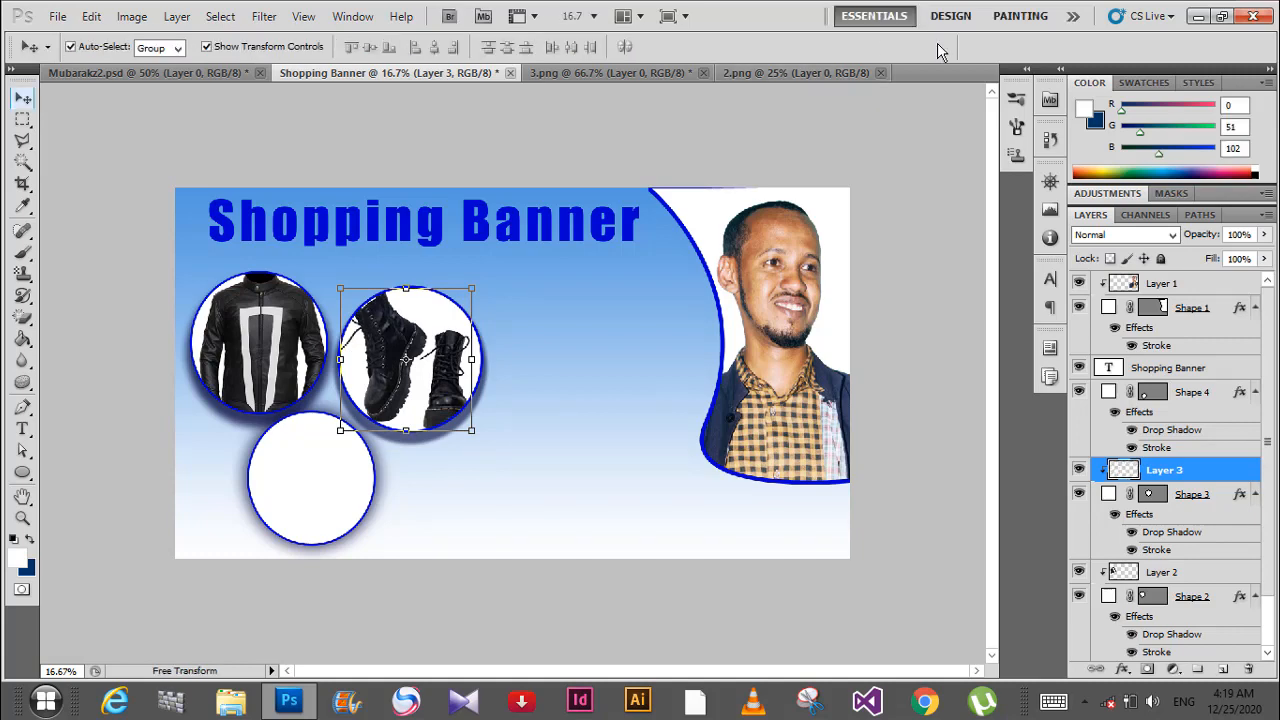
click(56, 16)
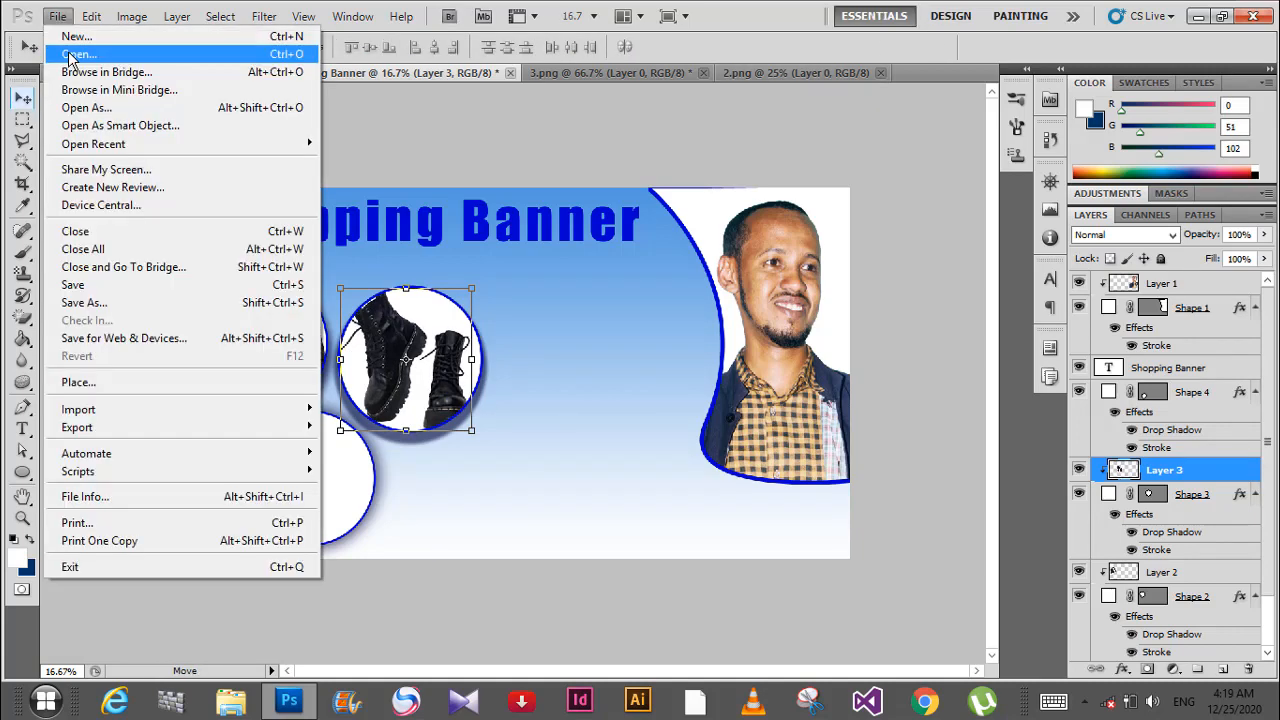
Bring the denim jacket image 4.png into the banner above the third circle
click(78, 54)
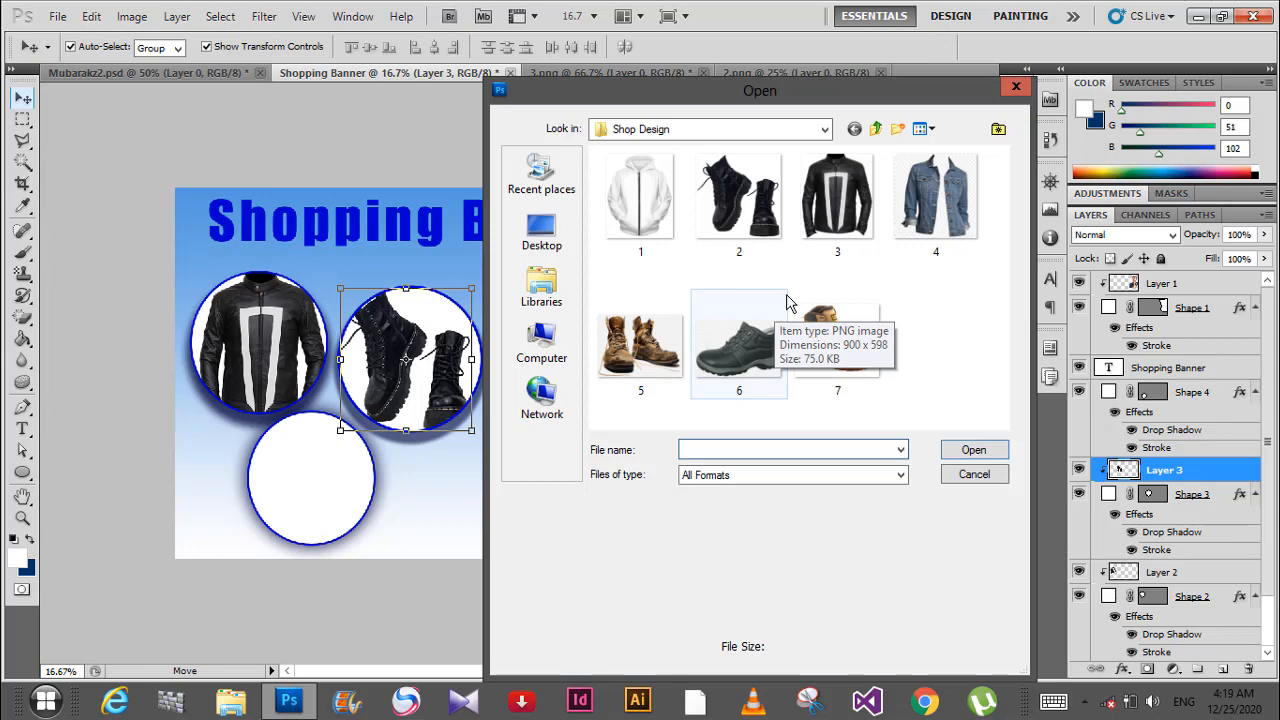
double_click(936, 196)
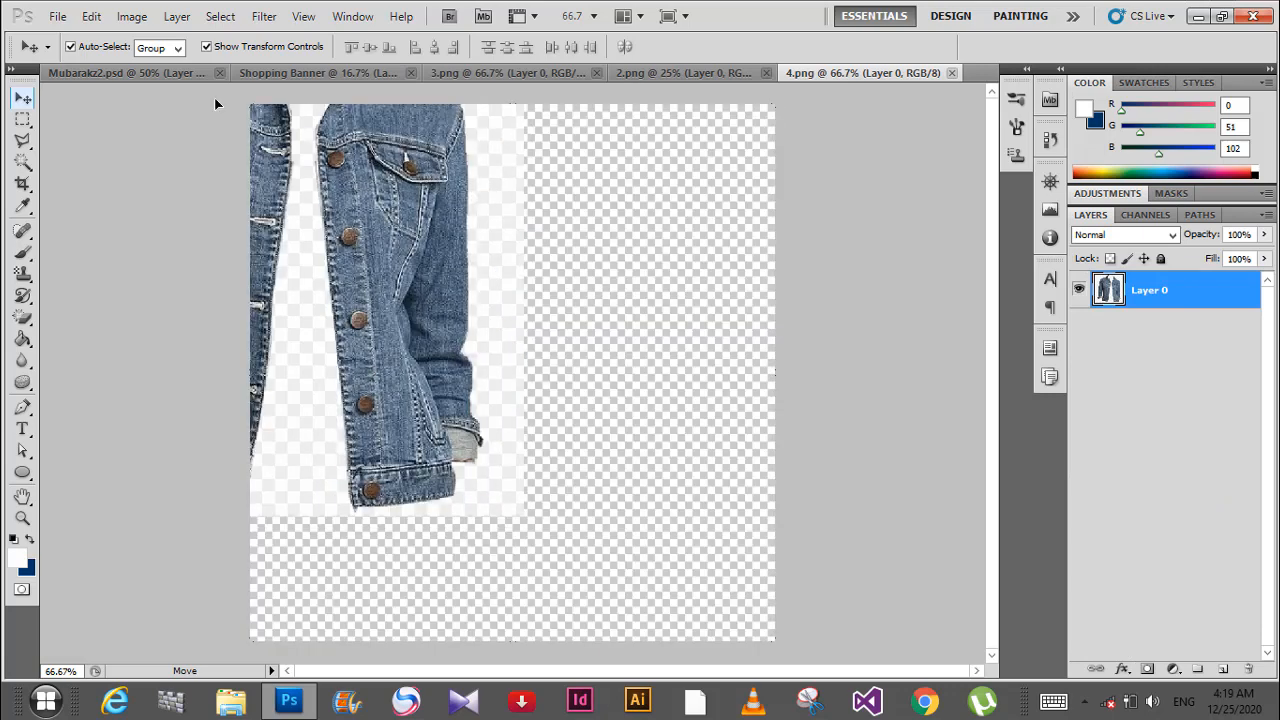
click(318, 72)
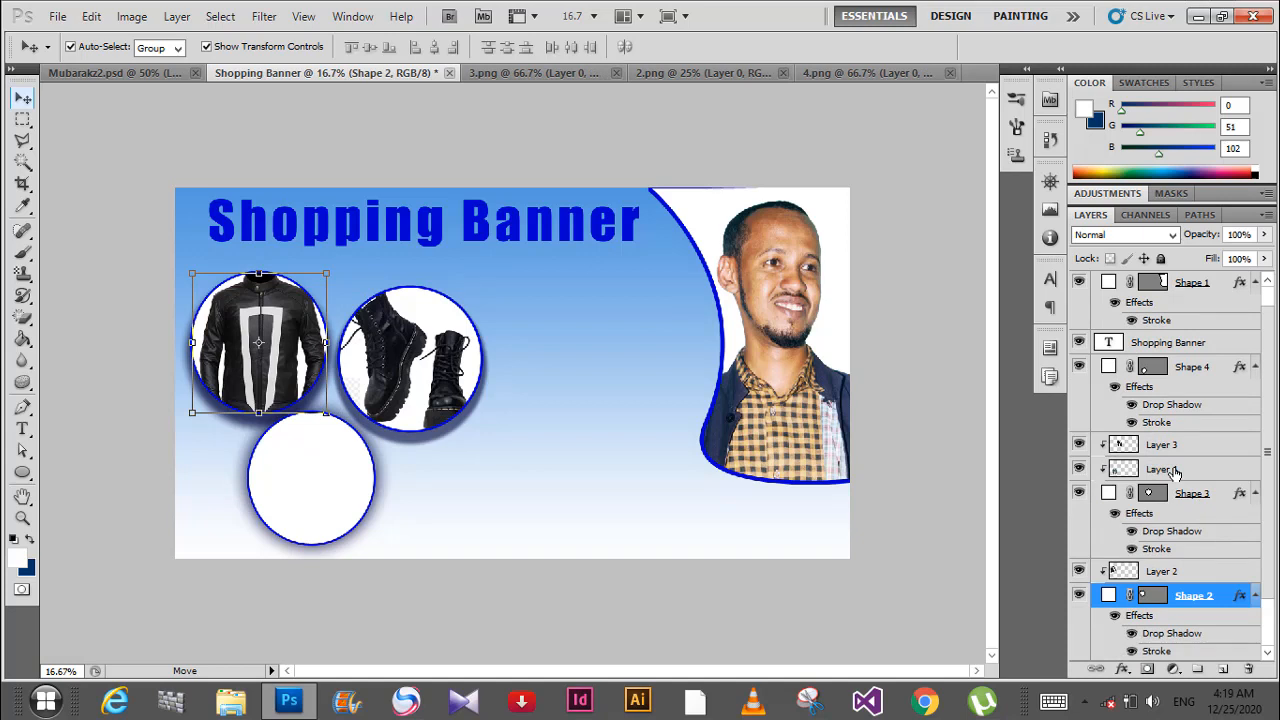
click(1164, 468)
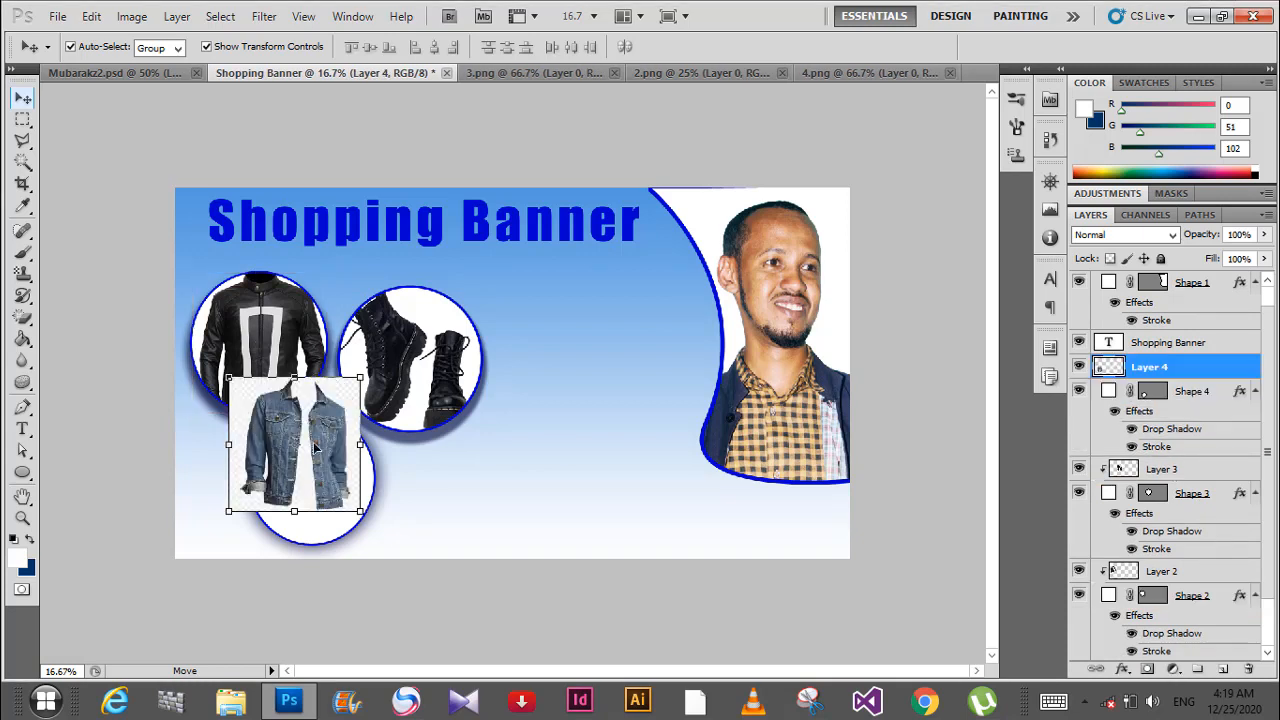
Clip the denim jacket into the bottom circle with Create Clipping Mask
right_click(1148, 368)
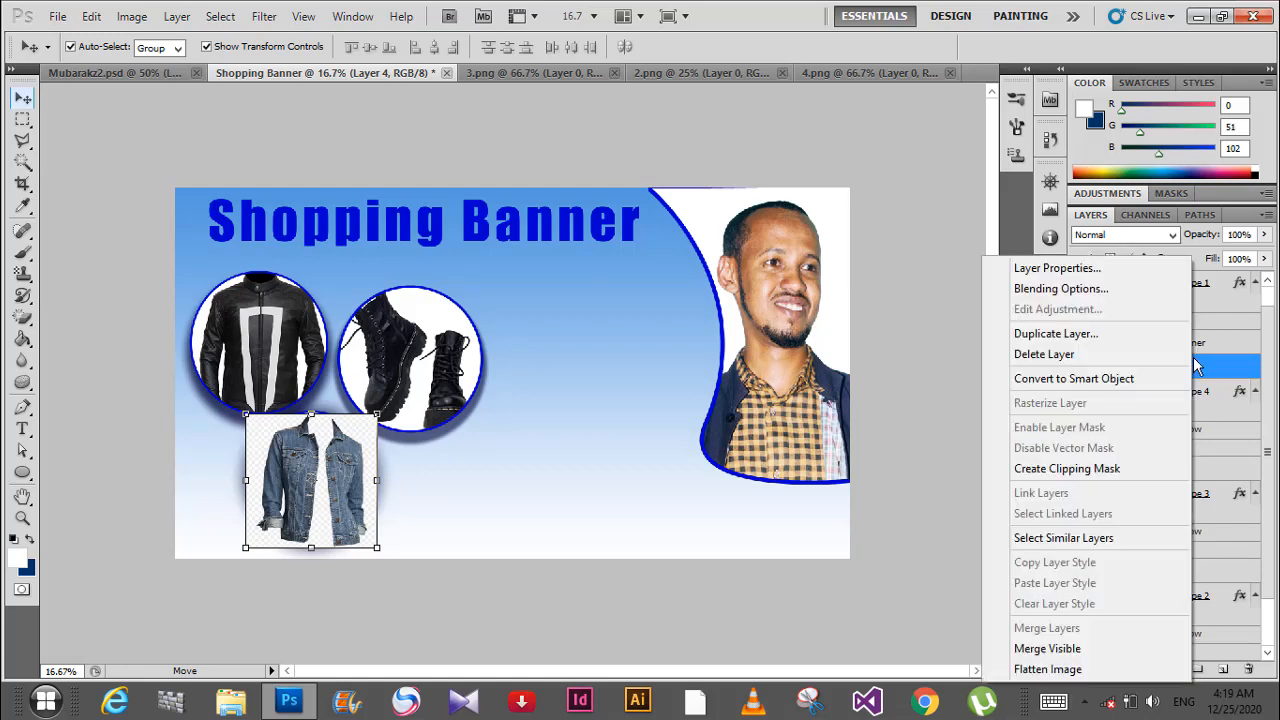
mouse_move(1068, 468)
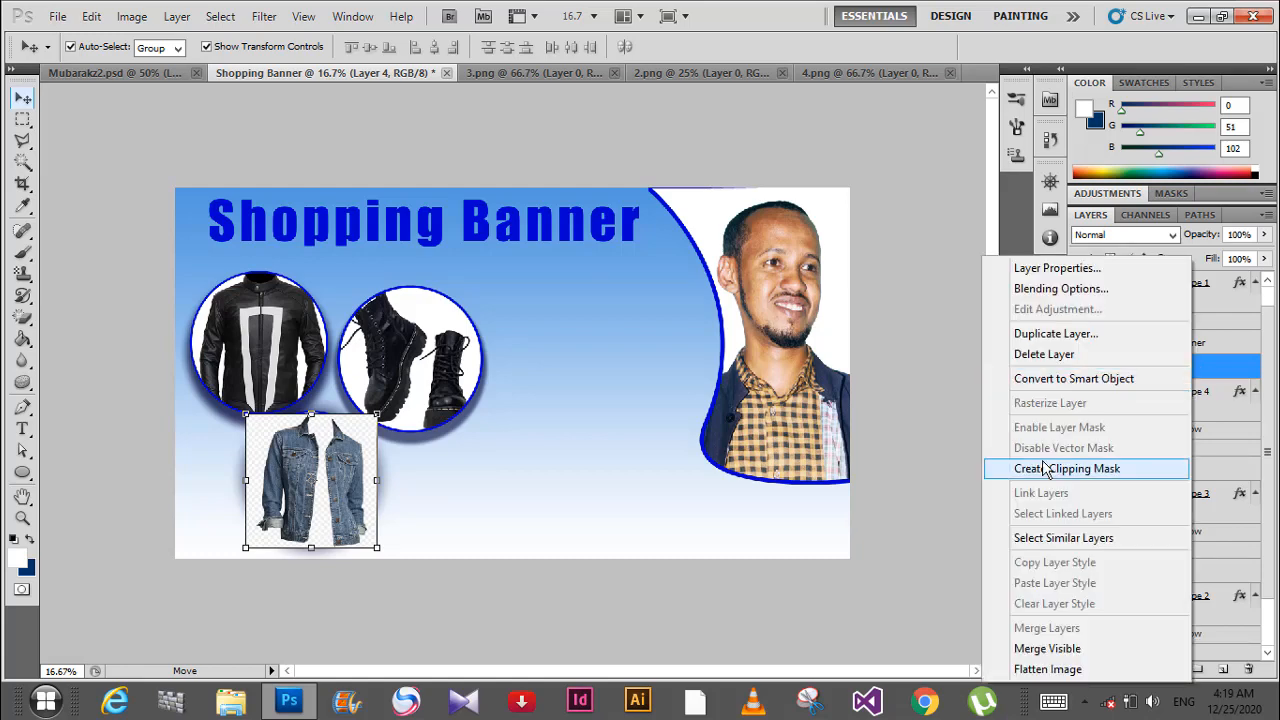
click(1066, 468)
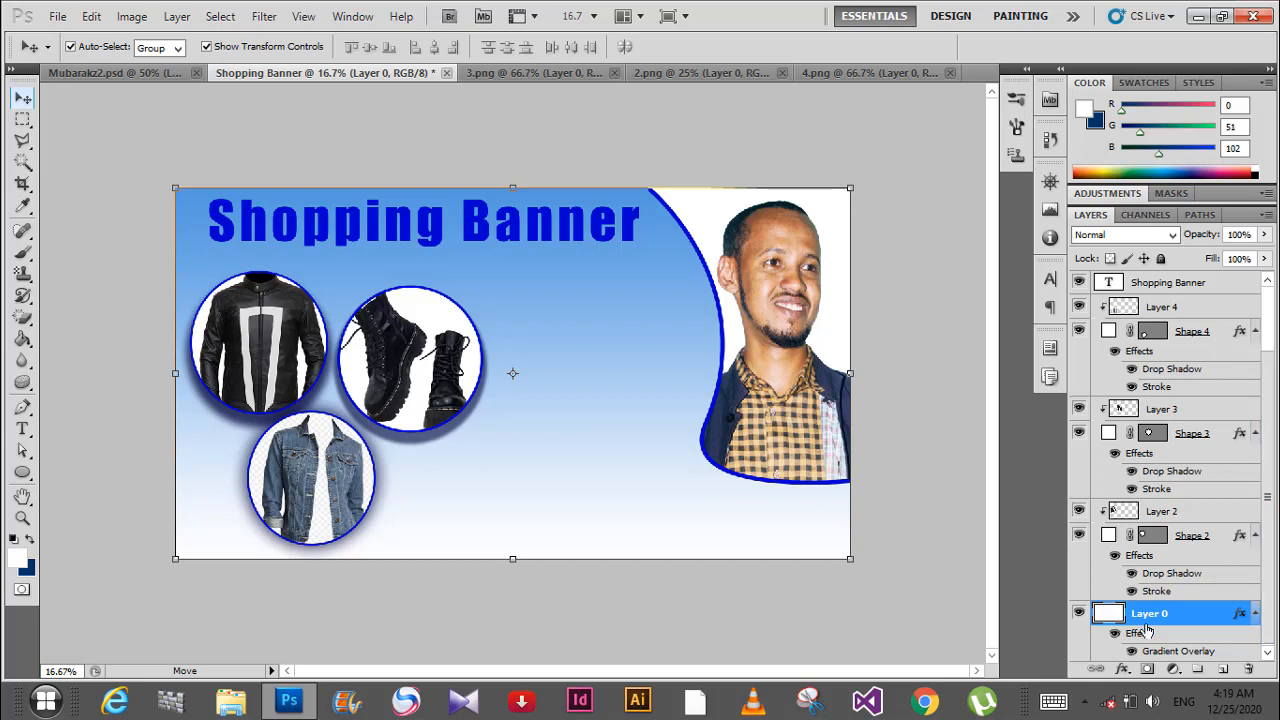
click(22, 472)
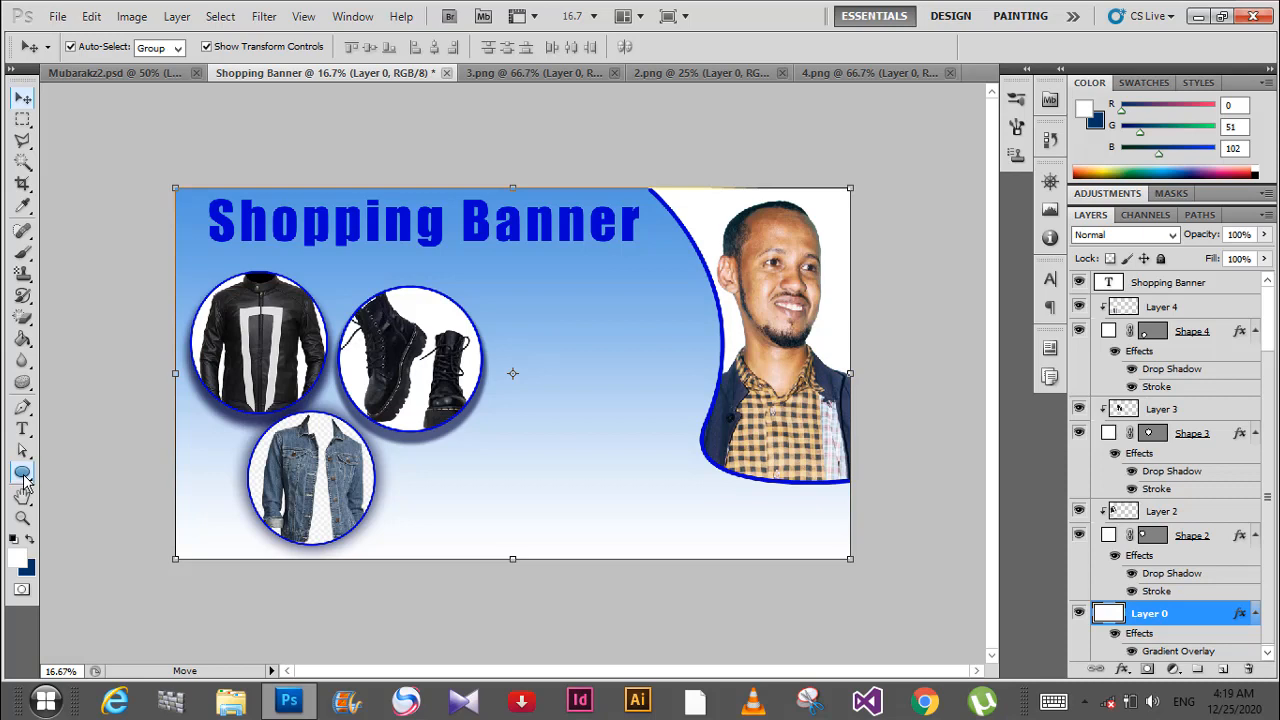
Draw a tall white rectangle at the lower left and delete its top-right anchor point for a slanted edge
click(24, 472)
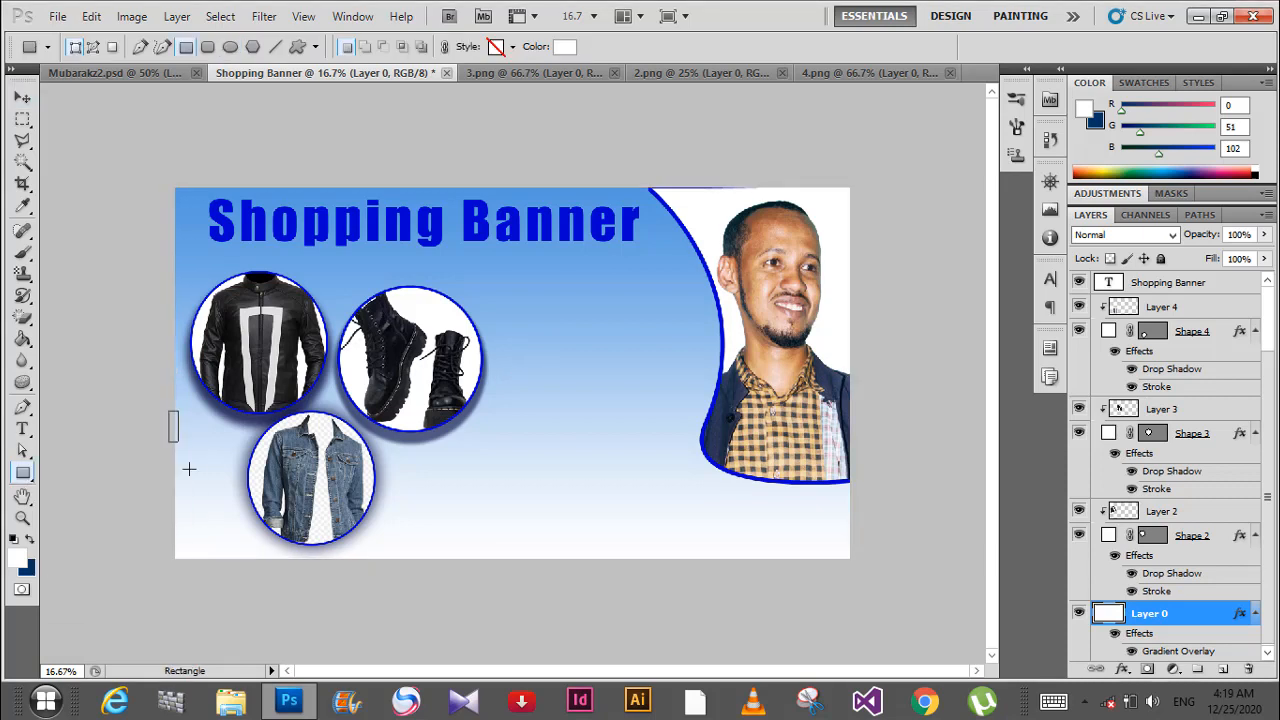
drag(170, 412, 238, 564)
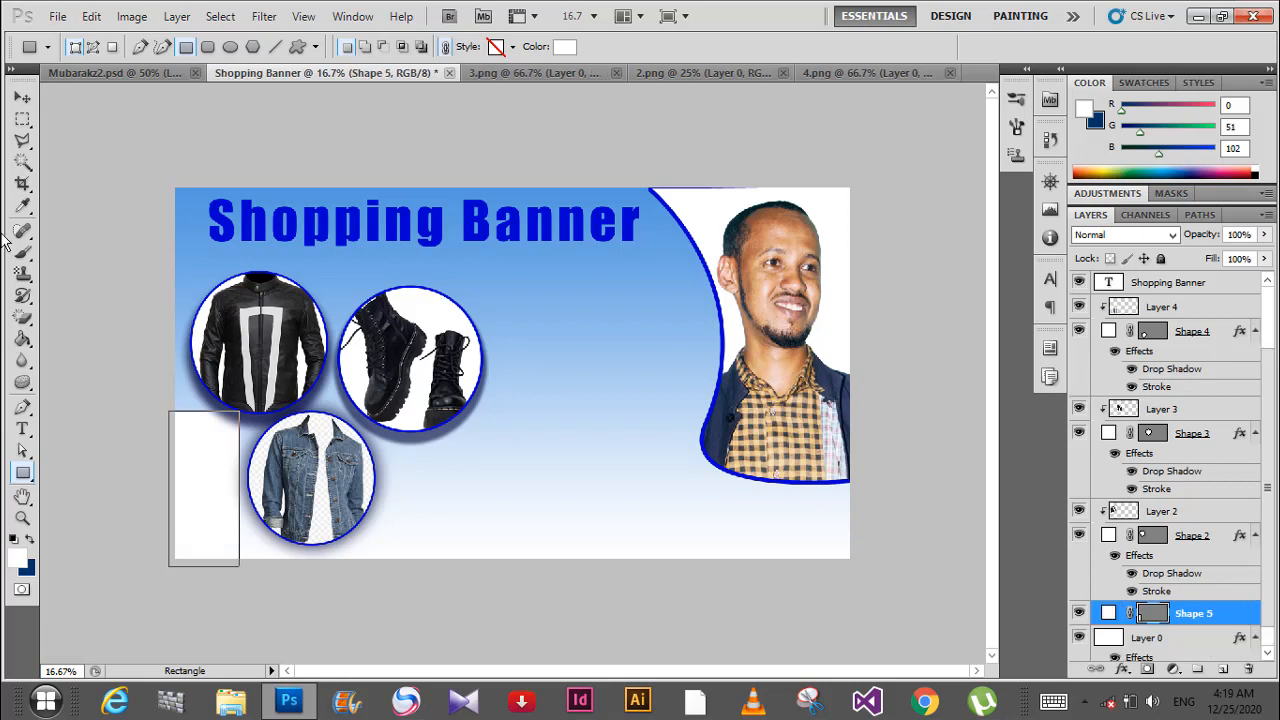
click(22, 96)
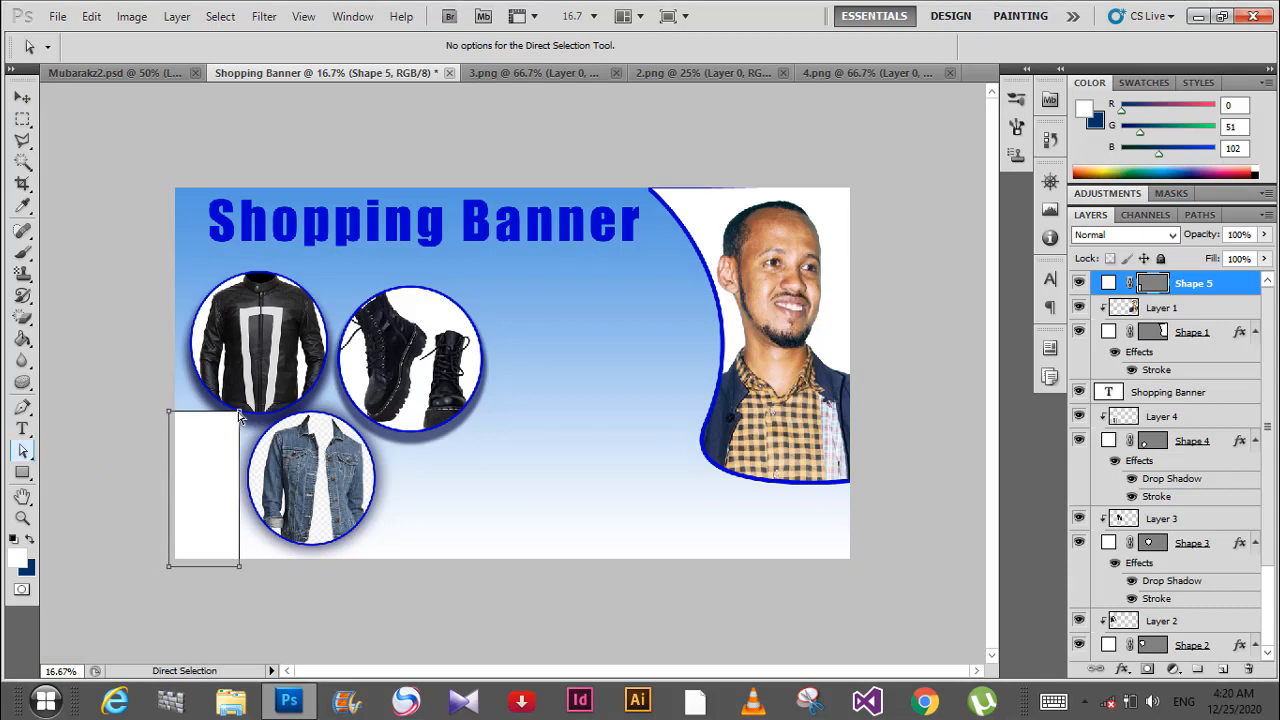
right_click(240, 418)
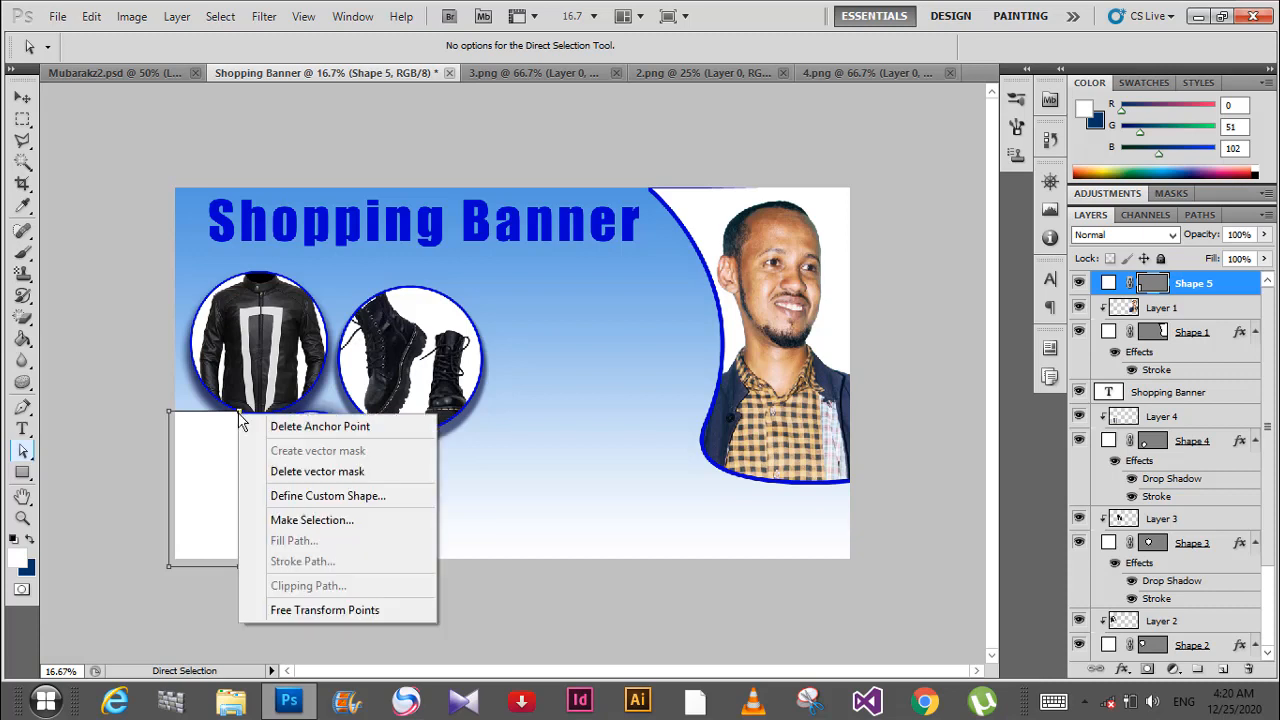
click(320, 426)
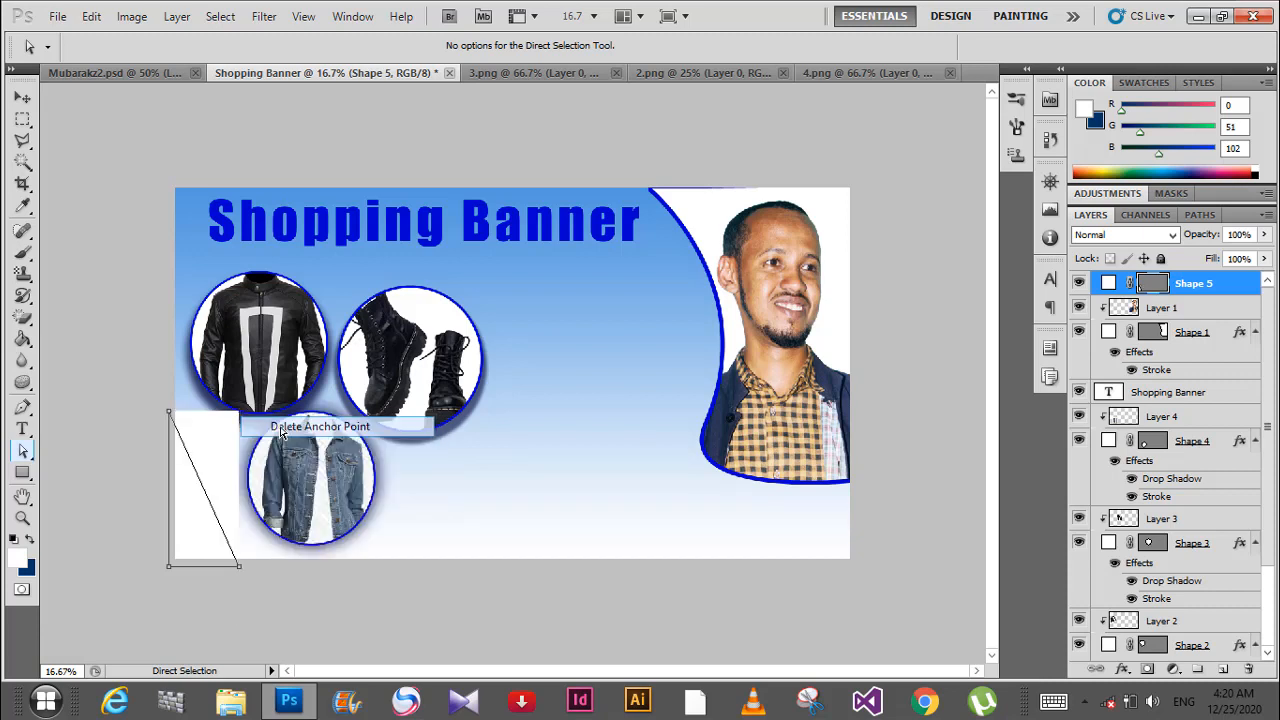
mouse_move(196, 476)
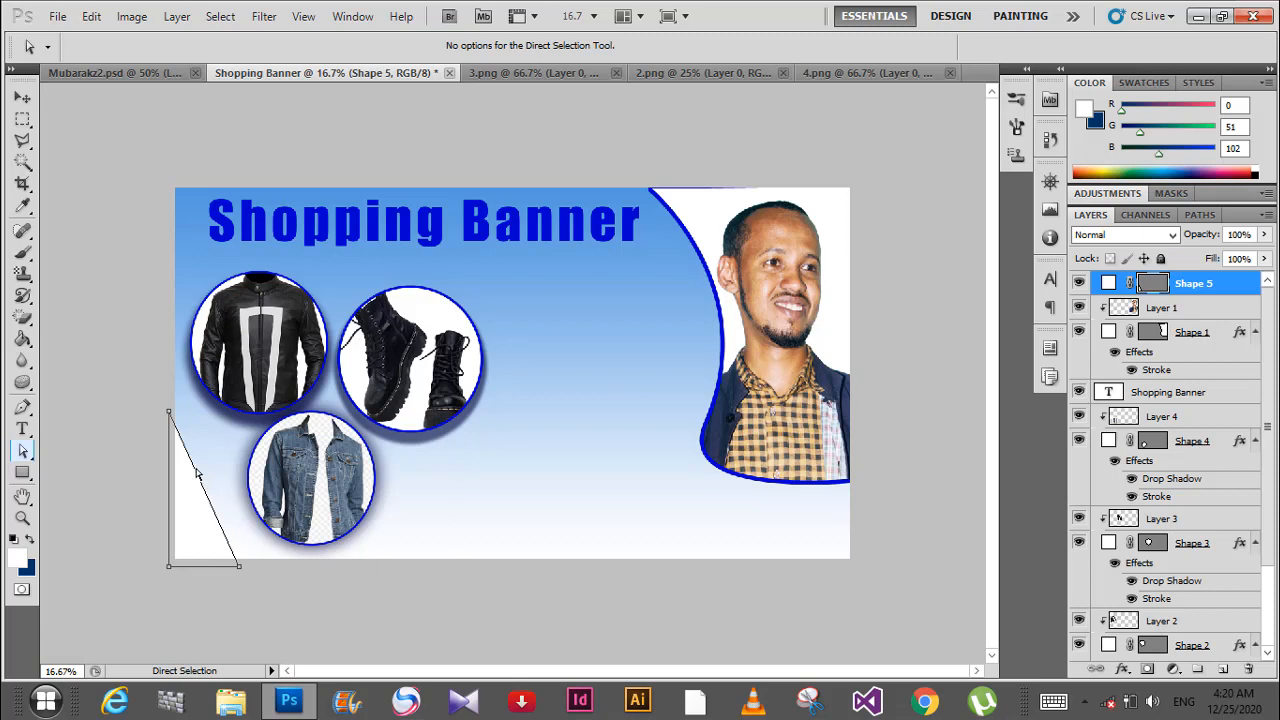
mouse_move(194, 468)
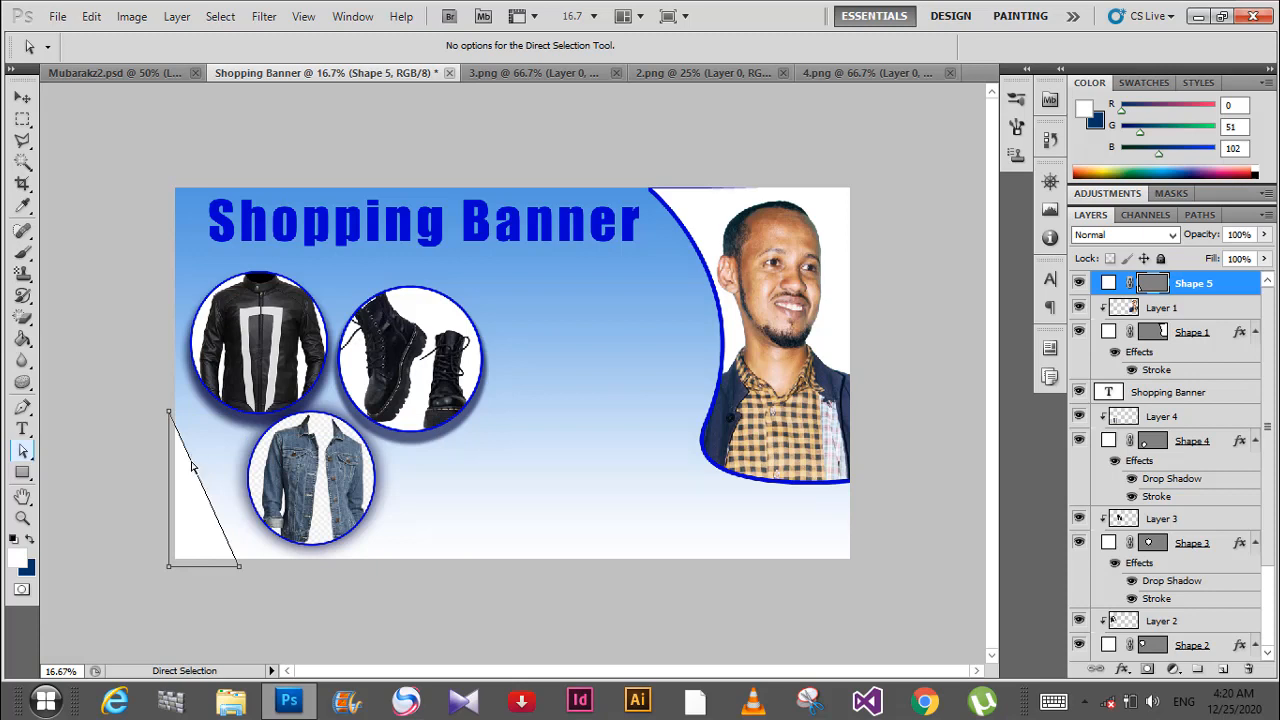
mouse_move(204, 476)
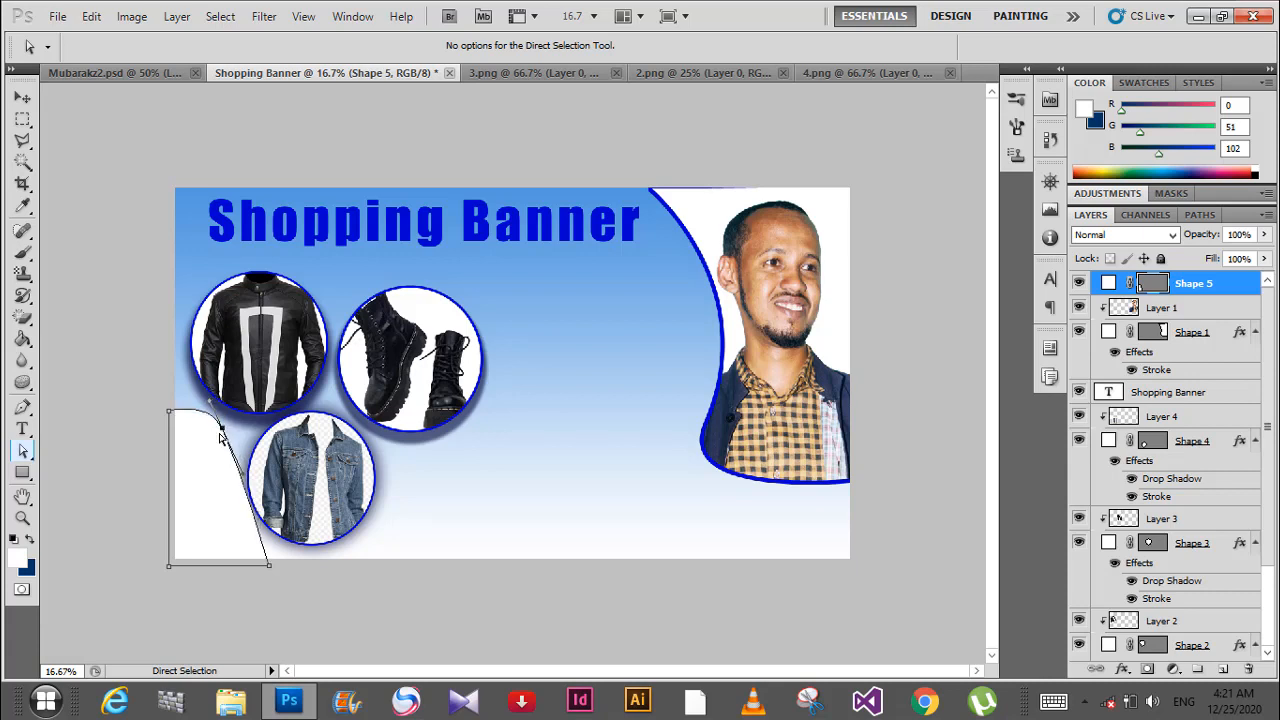
mouse_move(44, 110)
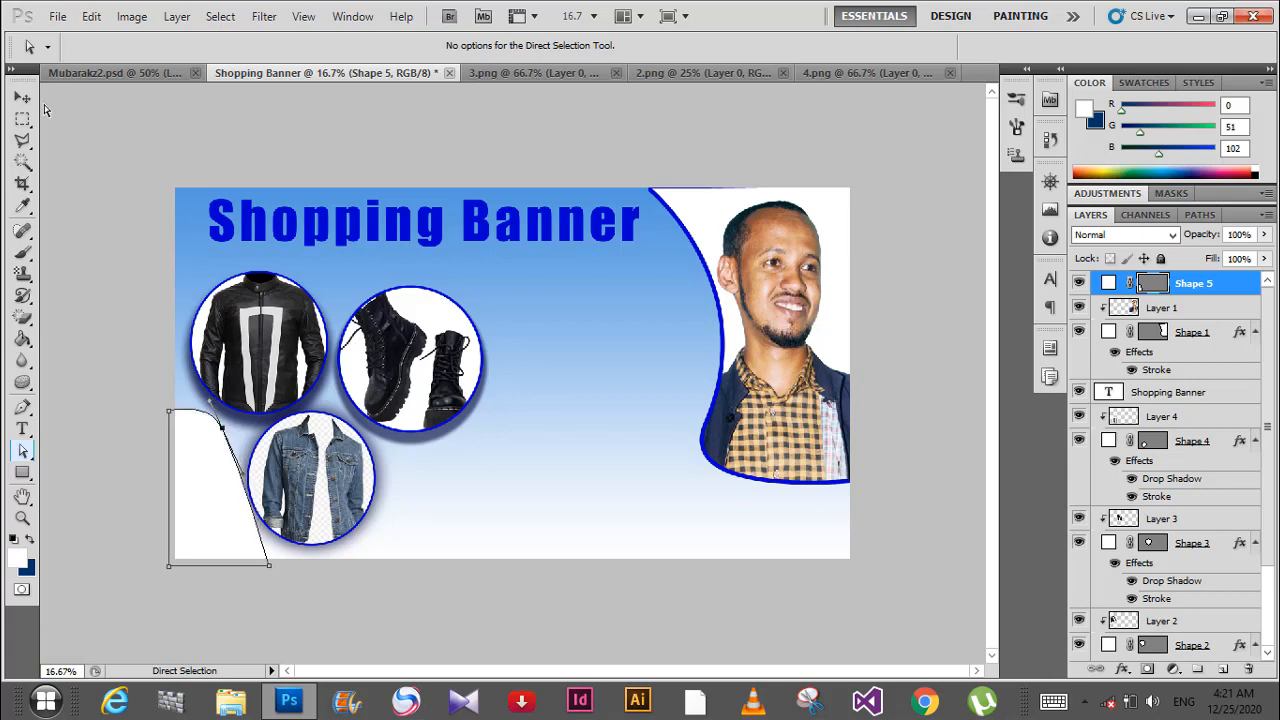
Try a white Color Overlay on the lower-left shape, then cancel the colour choice
click(24, 96)
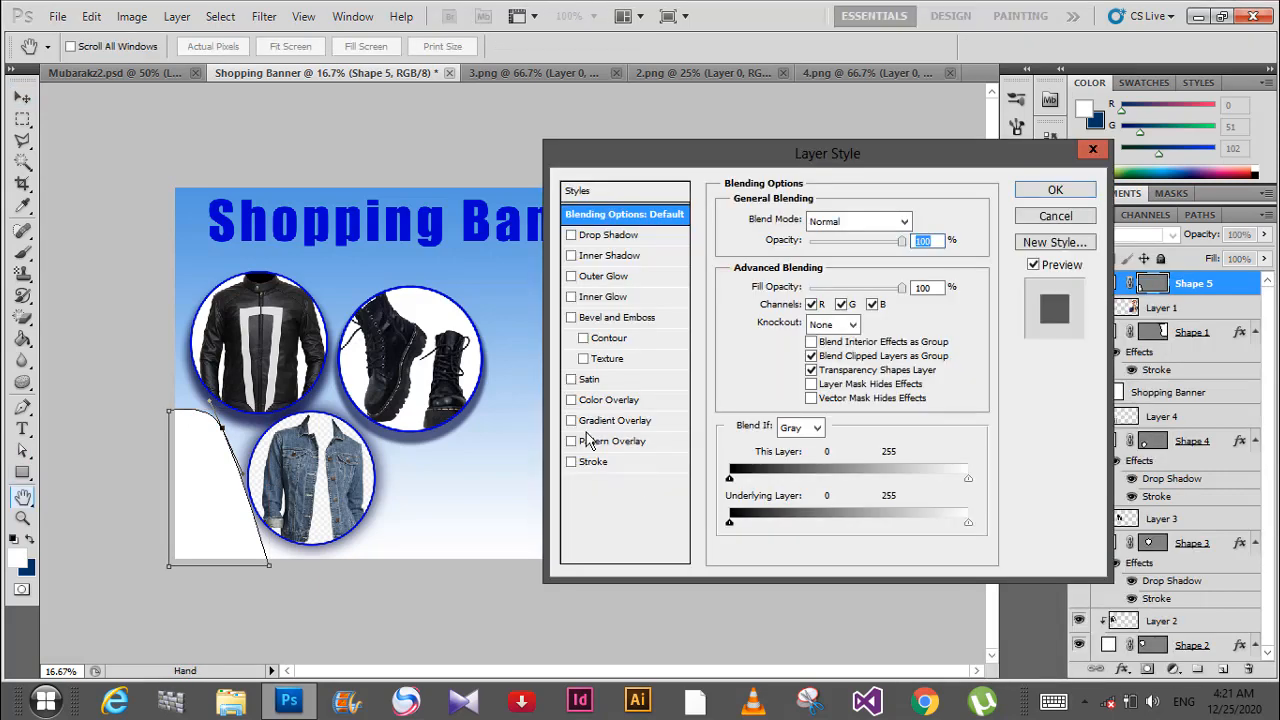
click(572, 400)
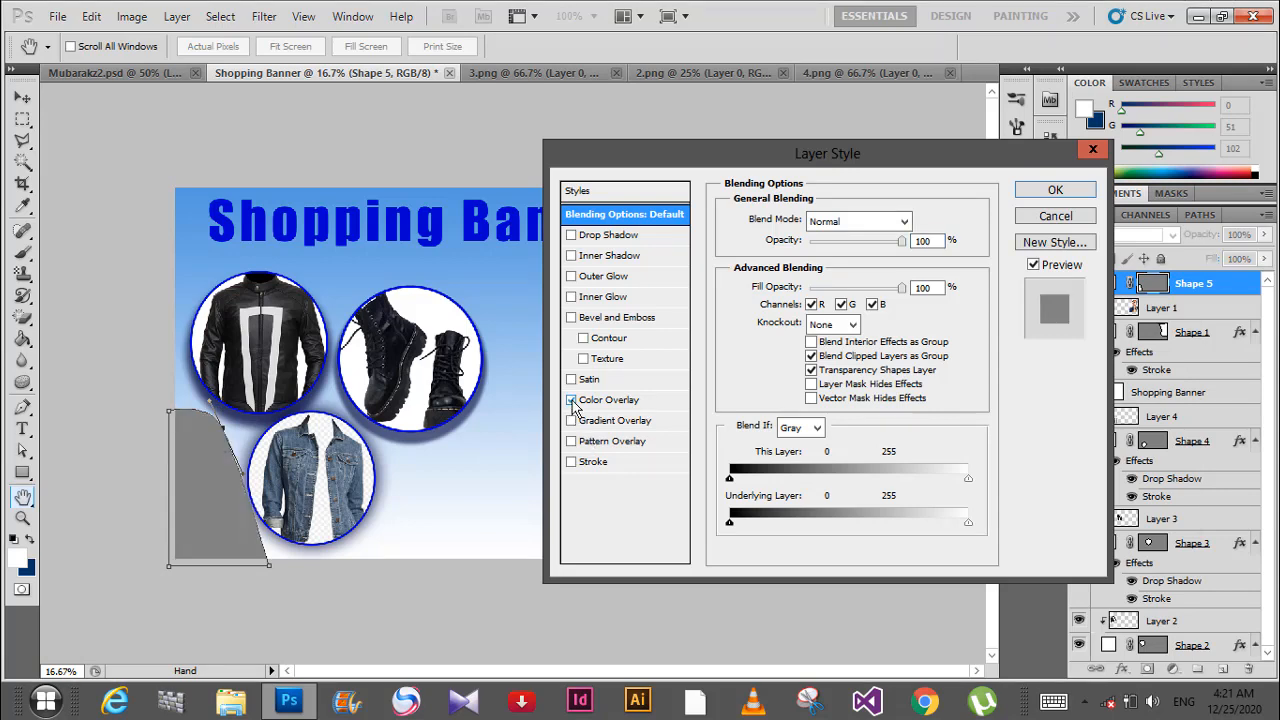
click(572, 400)
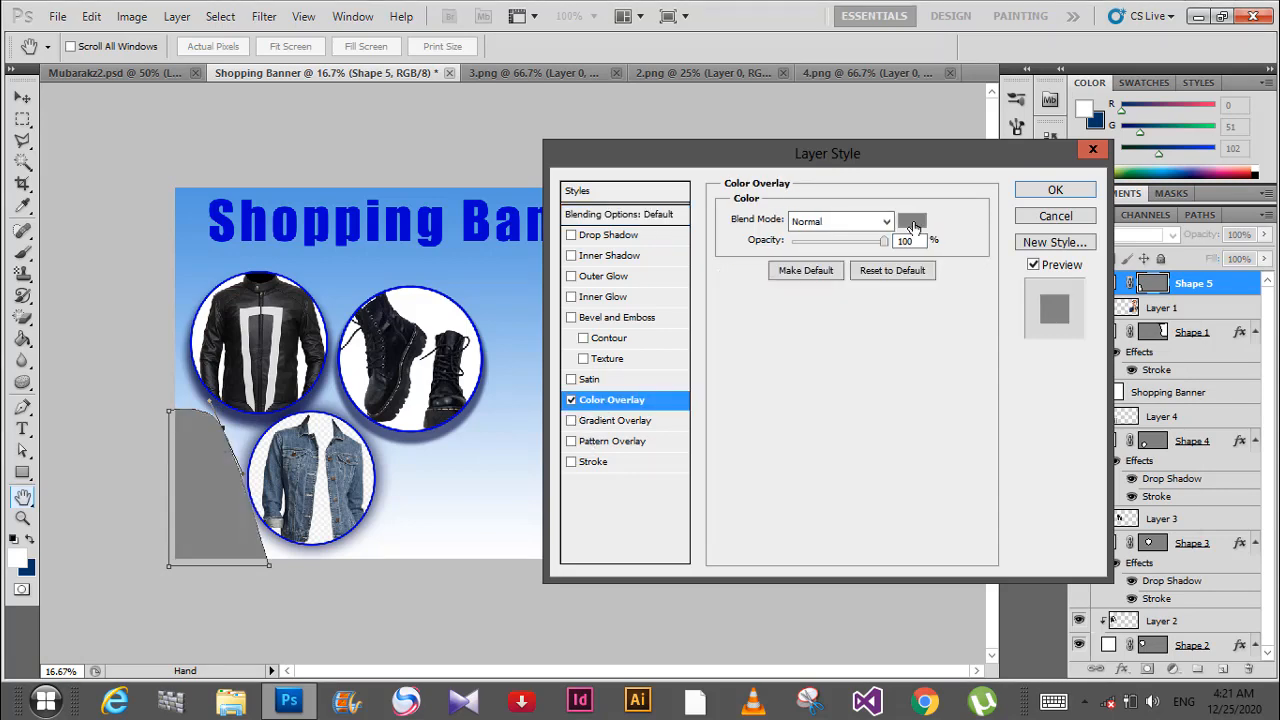
click(912, 220)
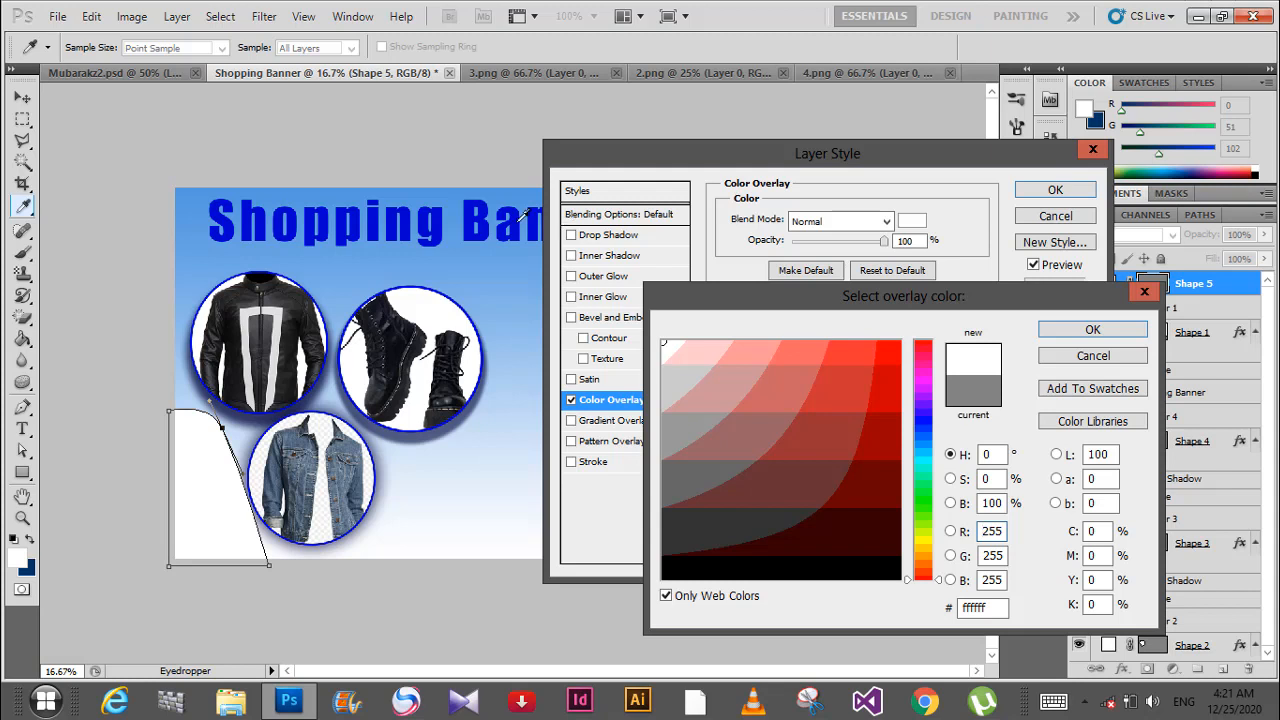
click(790, 374)
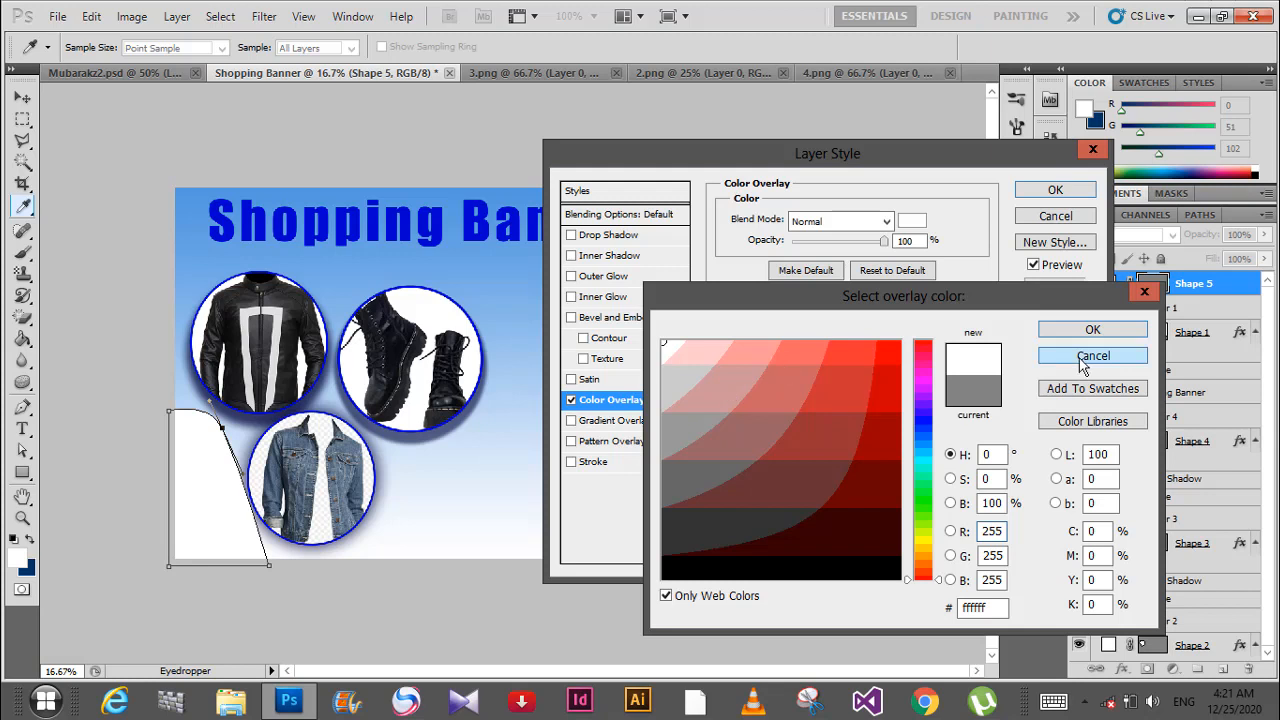
click(1092, 356)
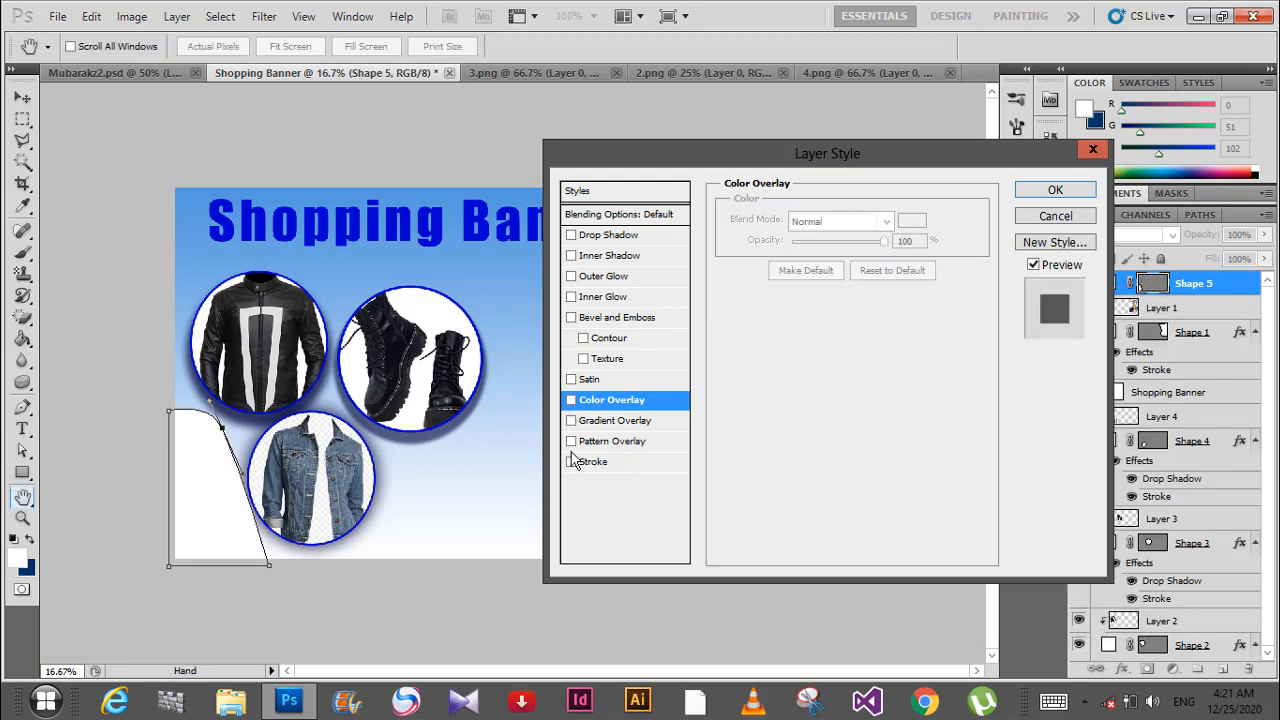
Give the lower-left shape a blue Stroke outline with adjusted thickness and apply it
click(592, 460)
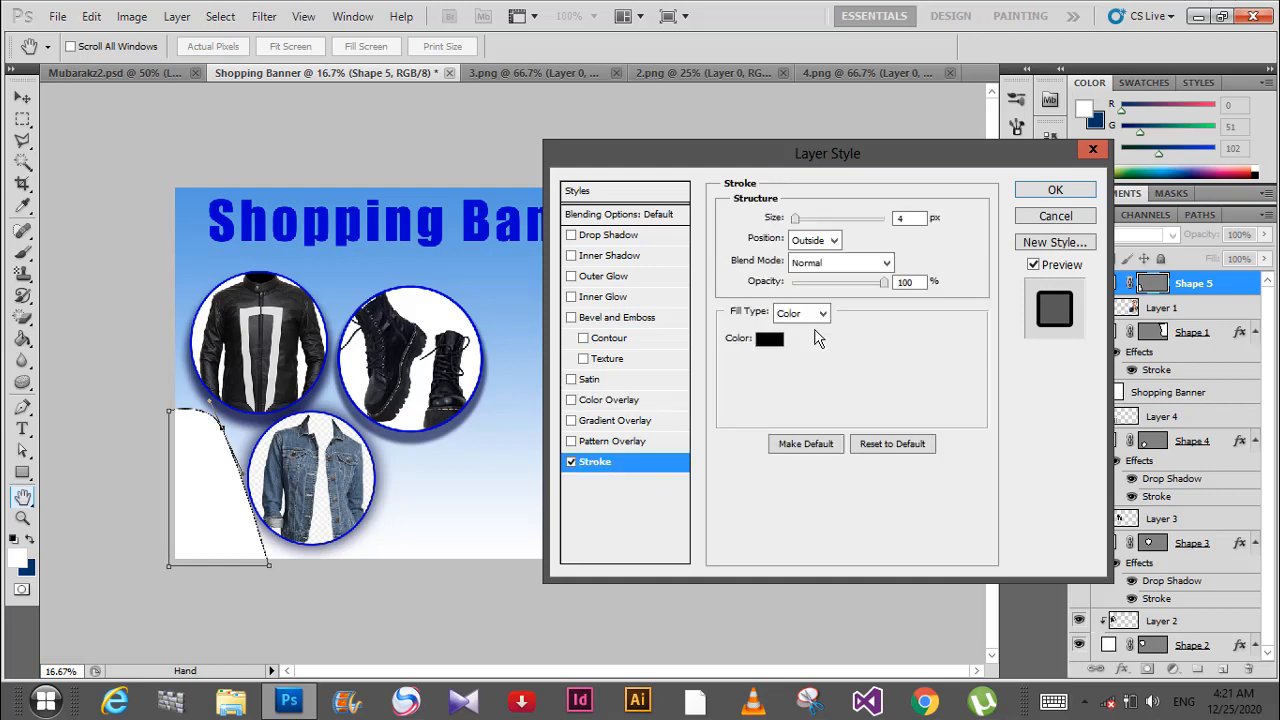
click(768, 338)
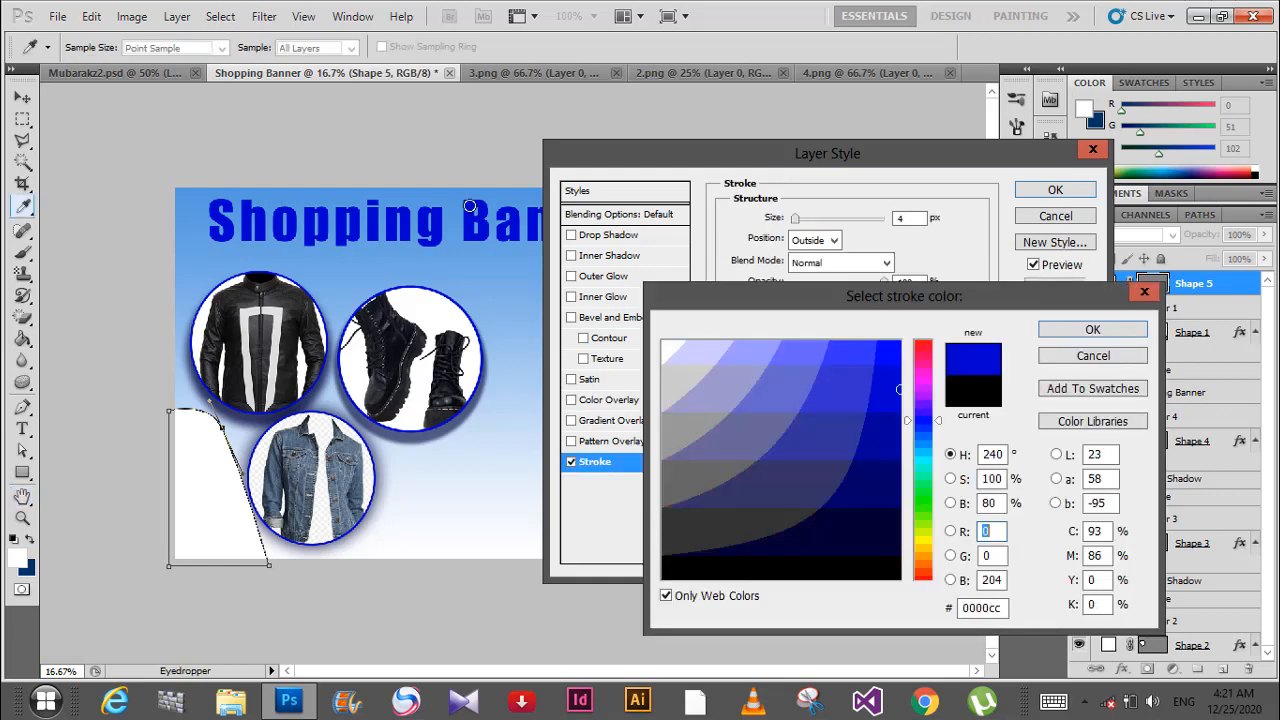
click(1092, 328)
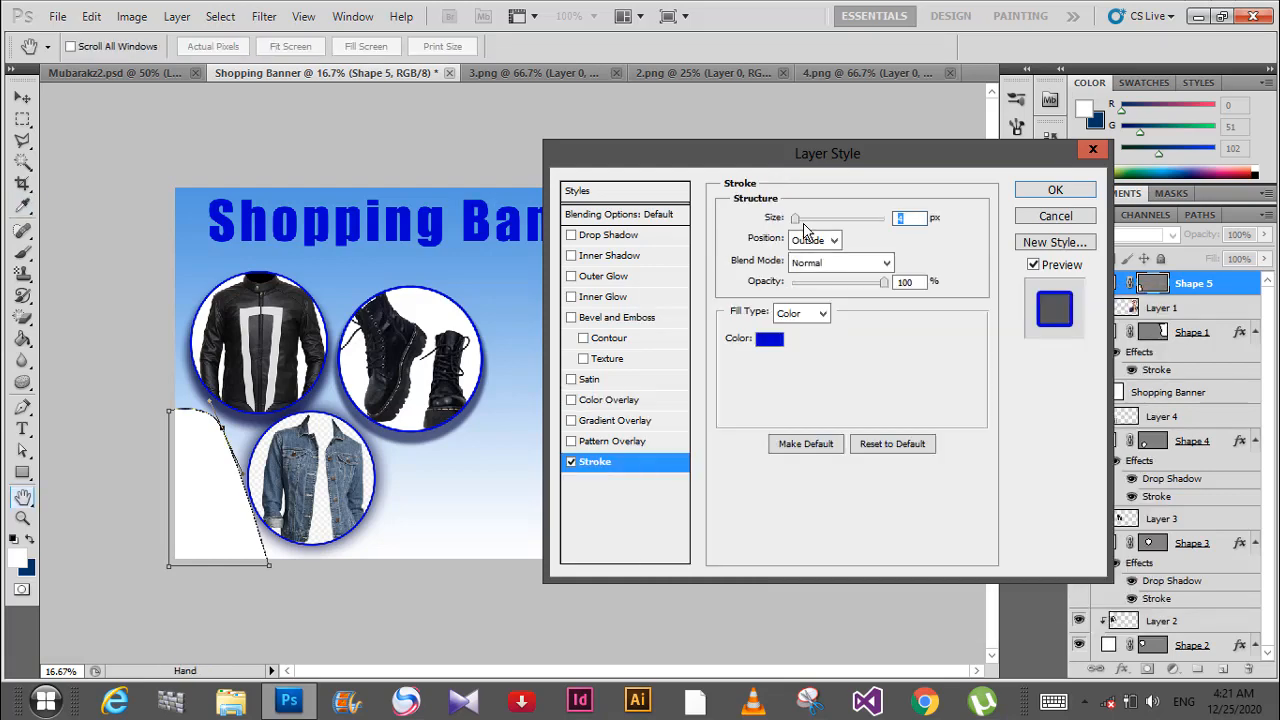
drag(796, 218, 804, 218)
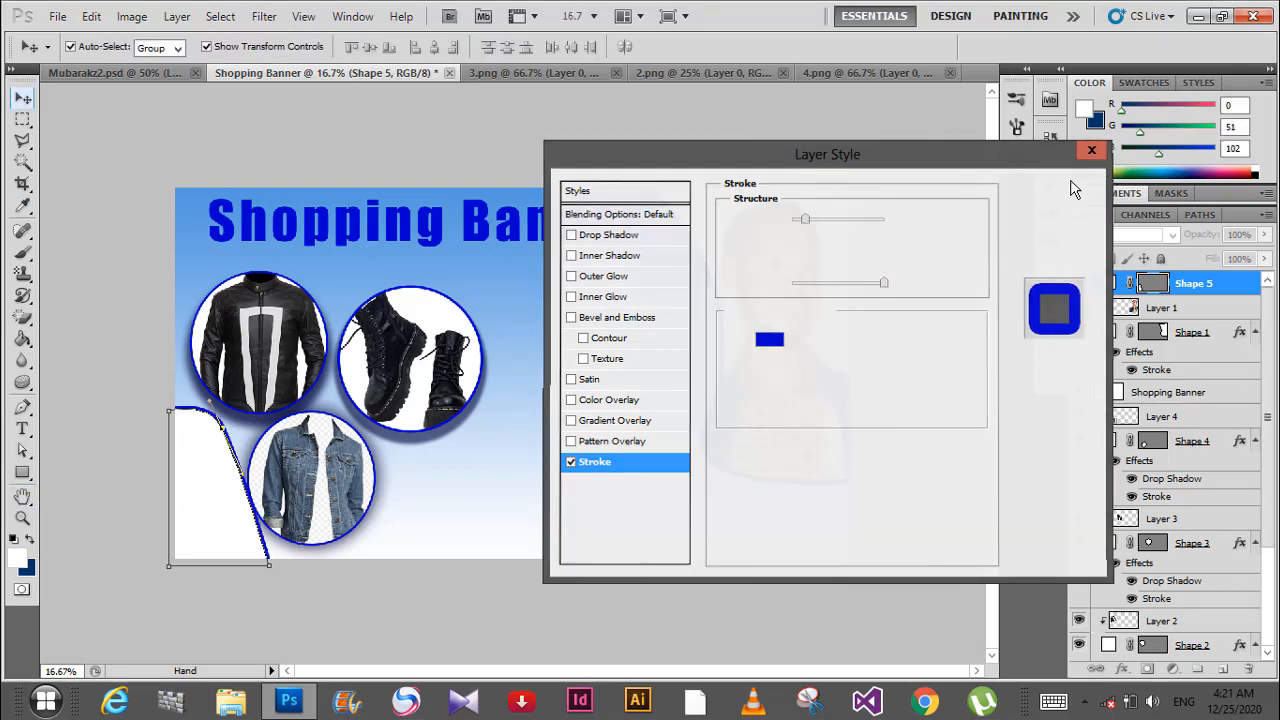
click(1092, 150)
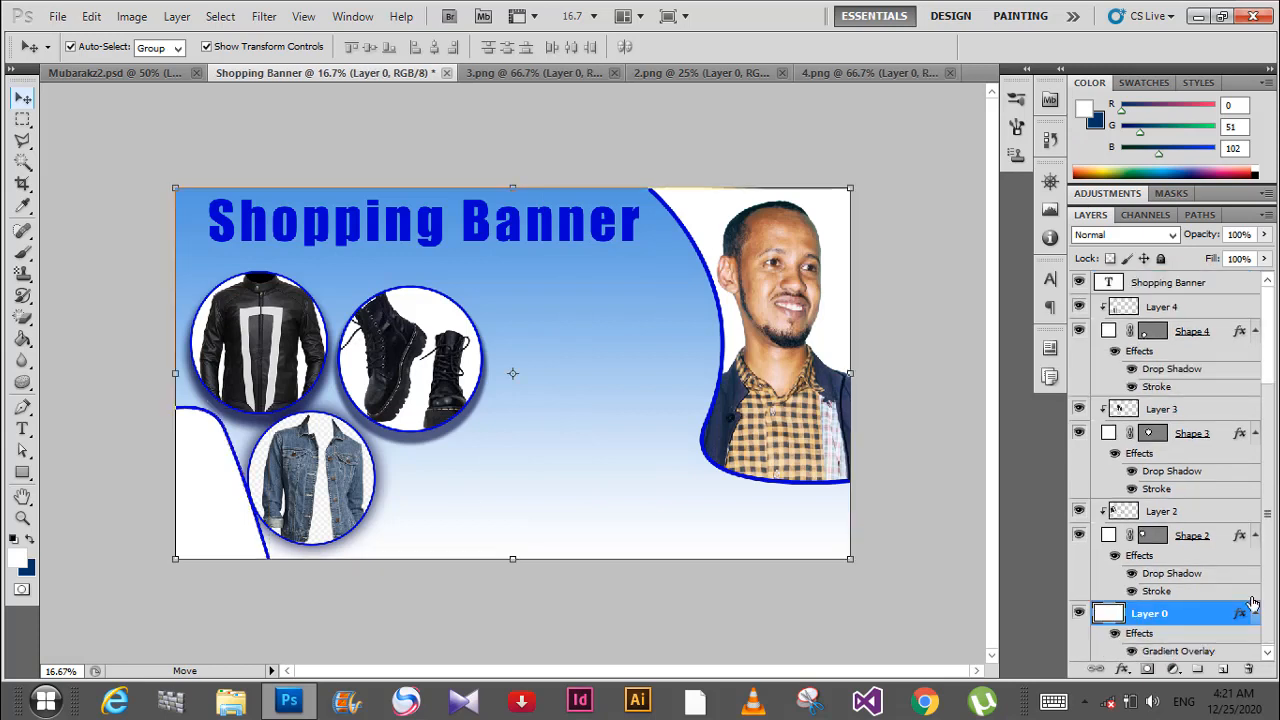
Draw a wide rectangle across the banner's lower section
click(22, 472)
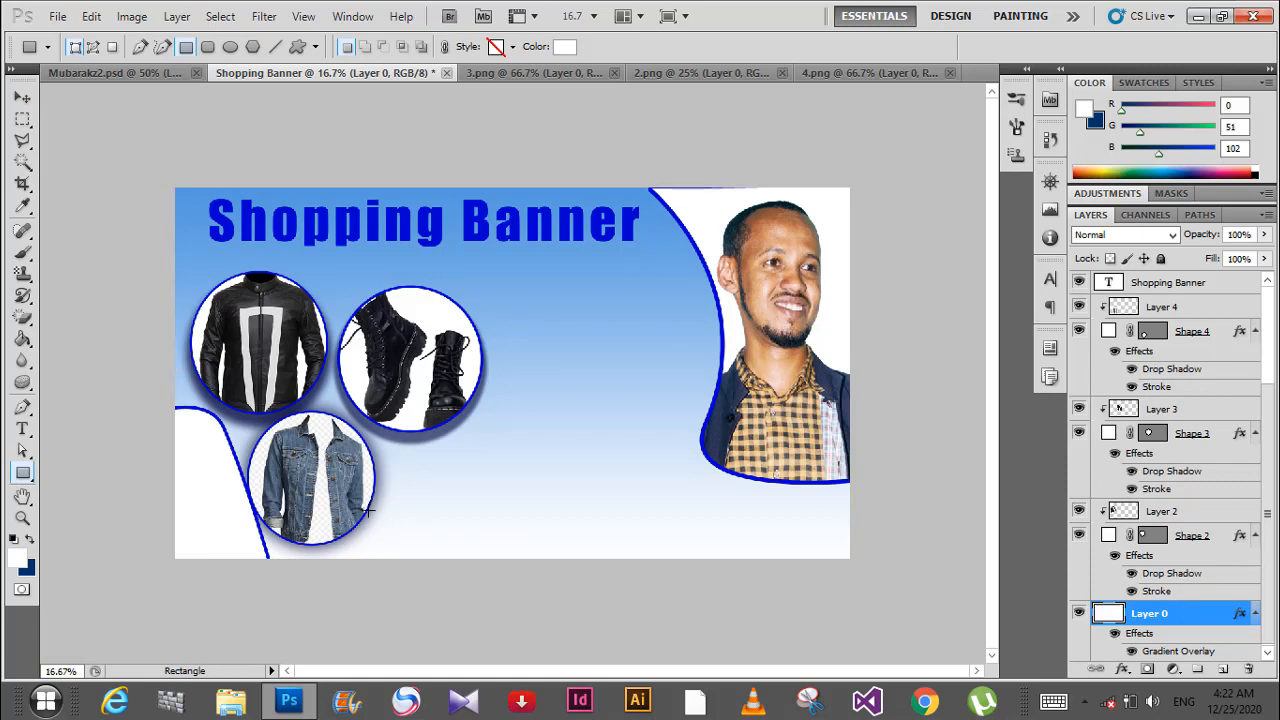
drag(368, 510, 818, 560)
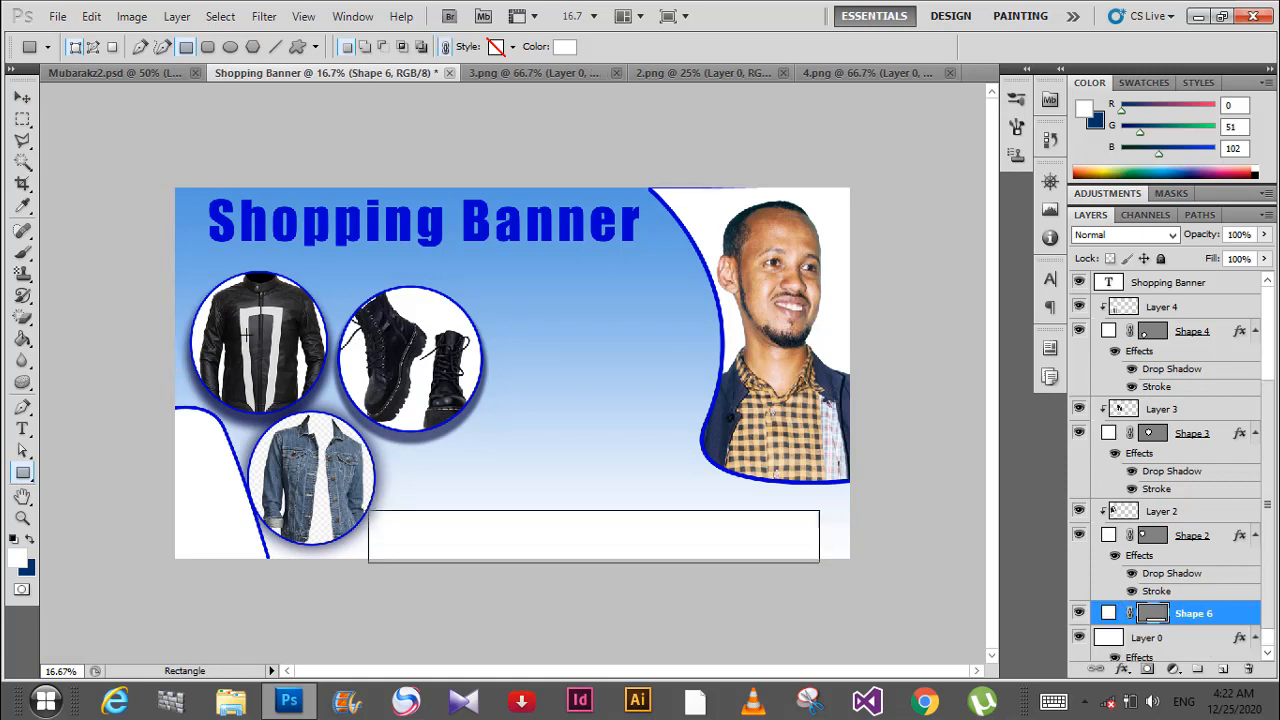
click(22, 96)
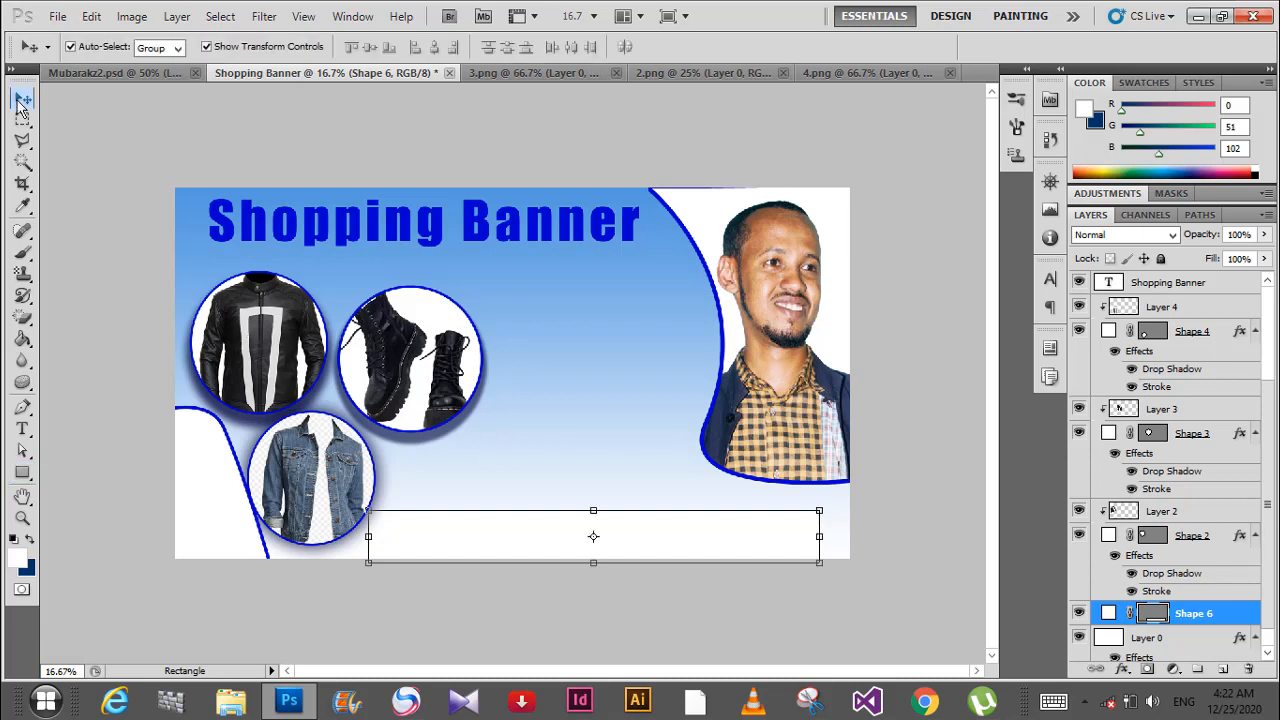
Fill the bar with a solid blue Color Overlay via Blending Options
right_click(1192, 612)
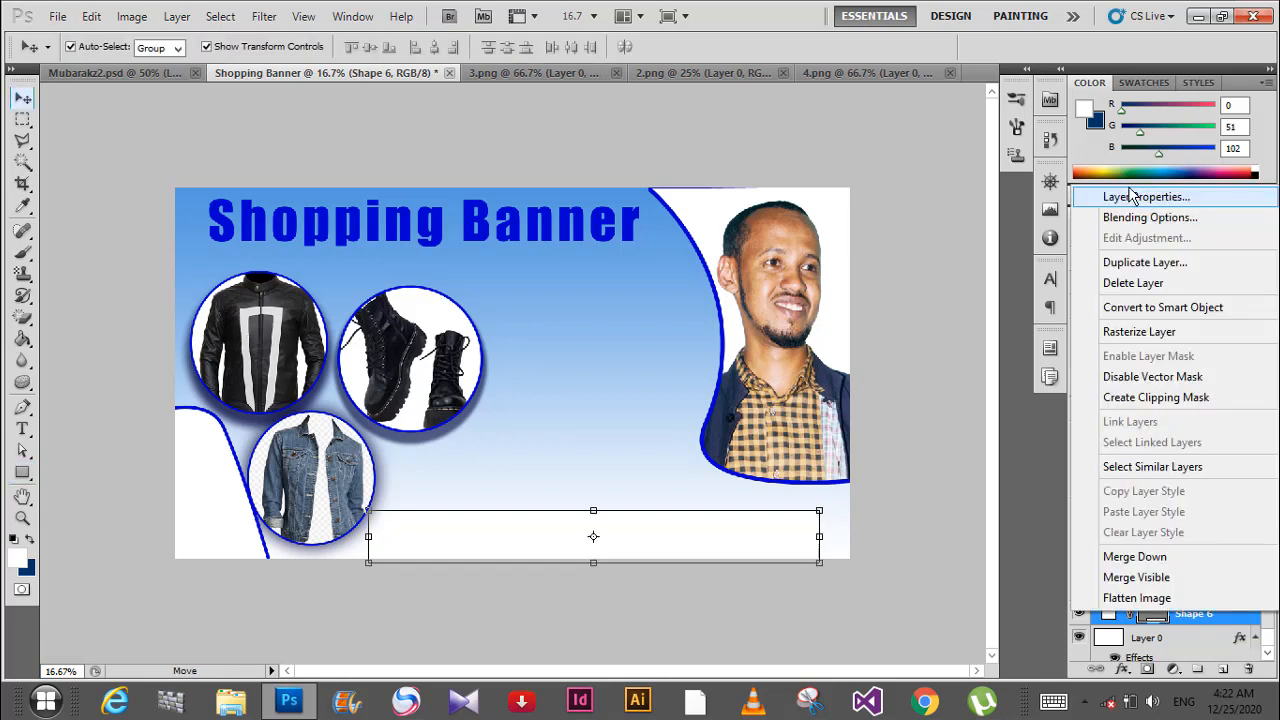
click(1148, 216)
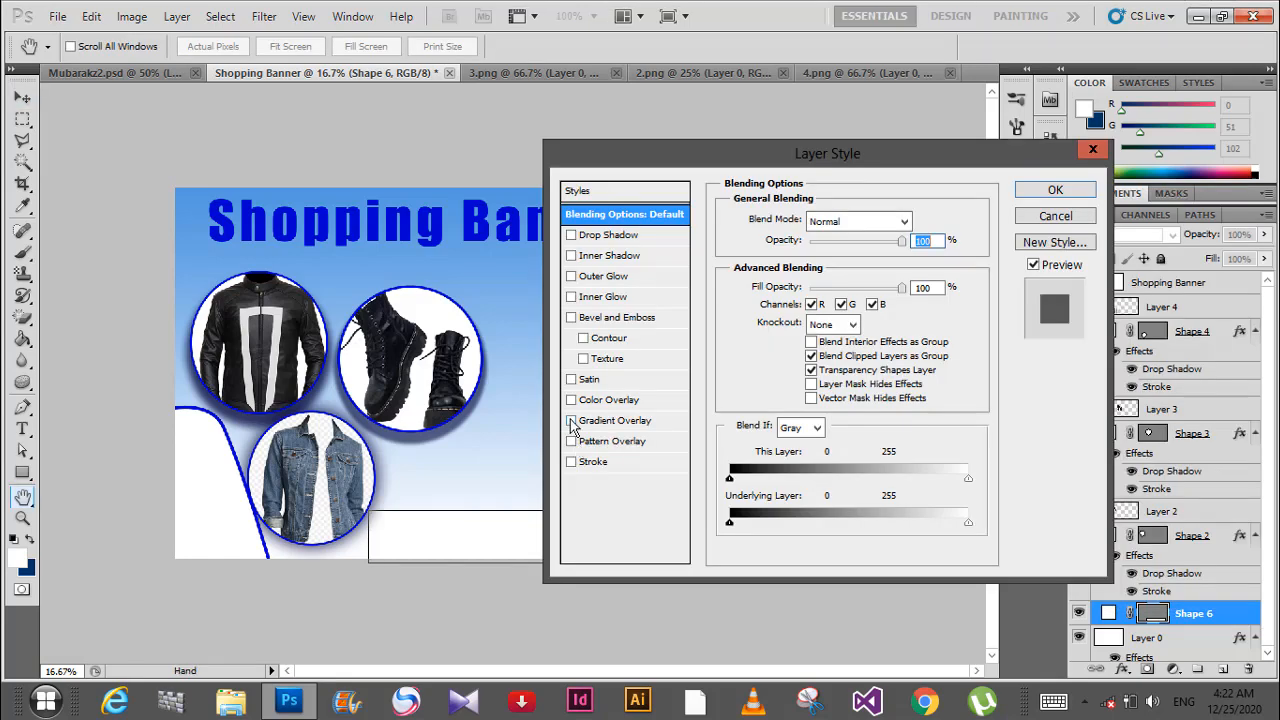
mouse_move(572, 404)
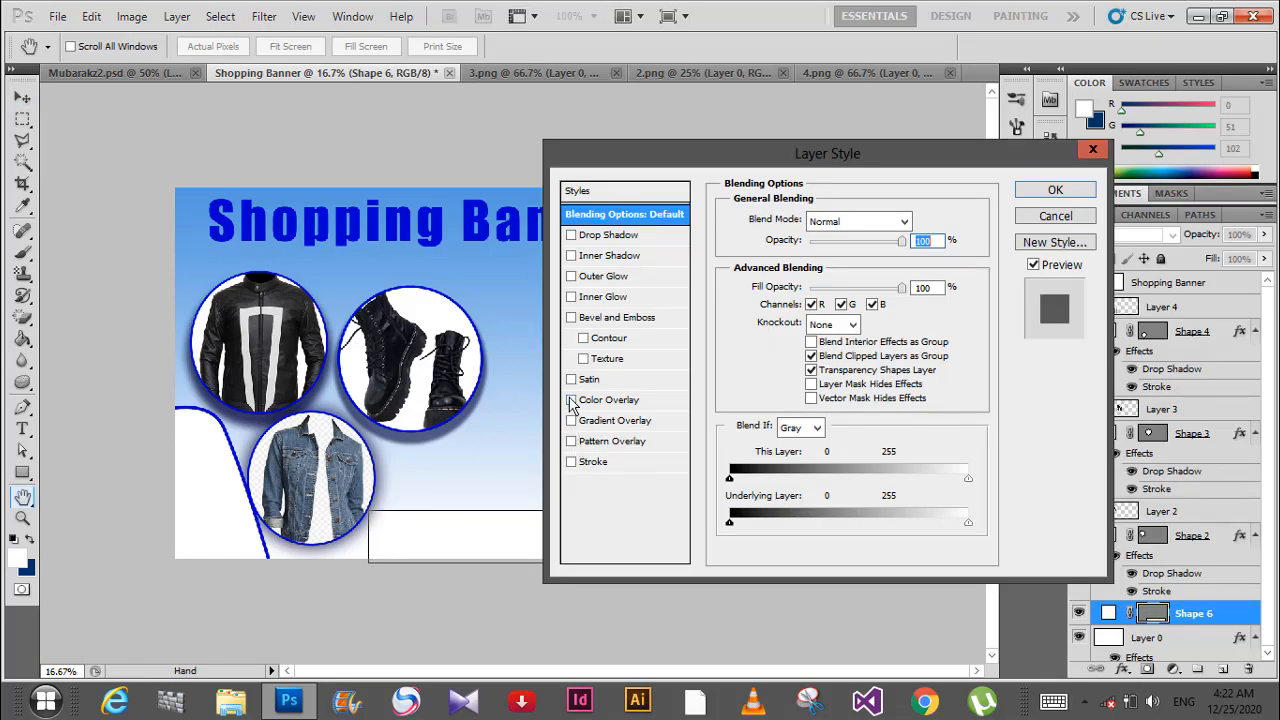
click(572, 400)
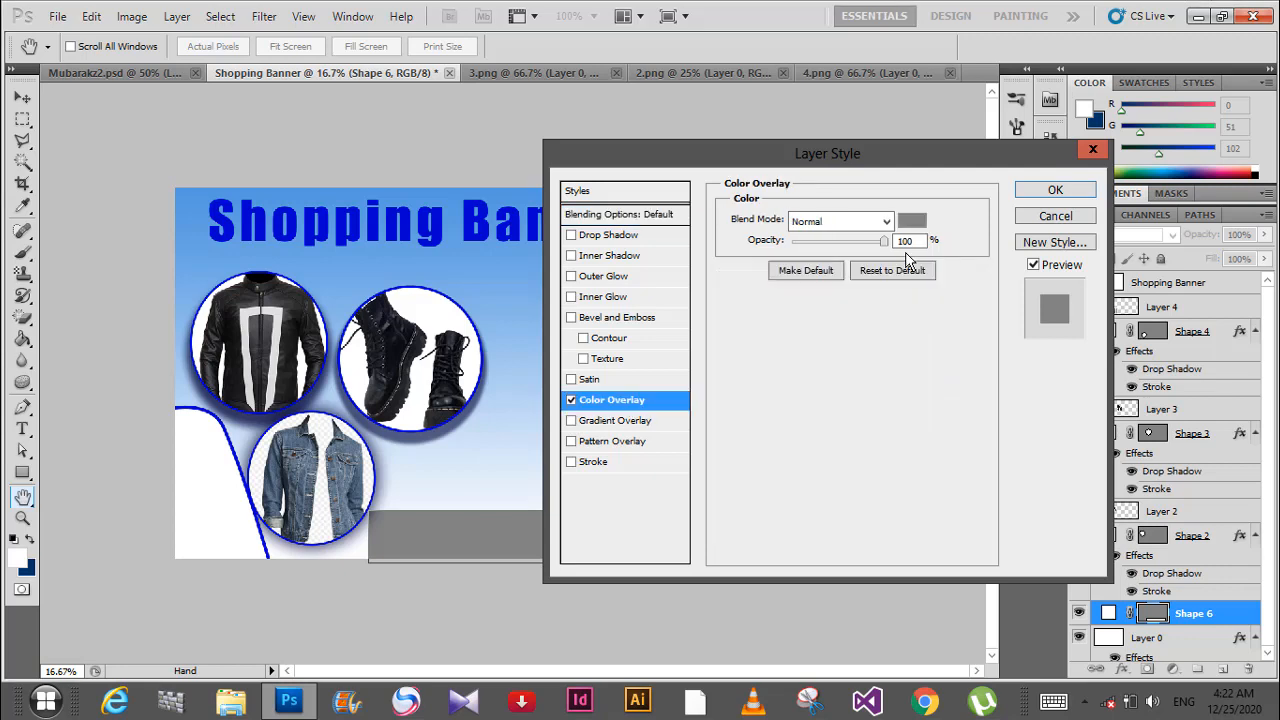
click(912, 220)
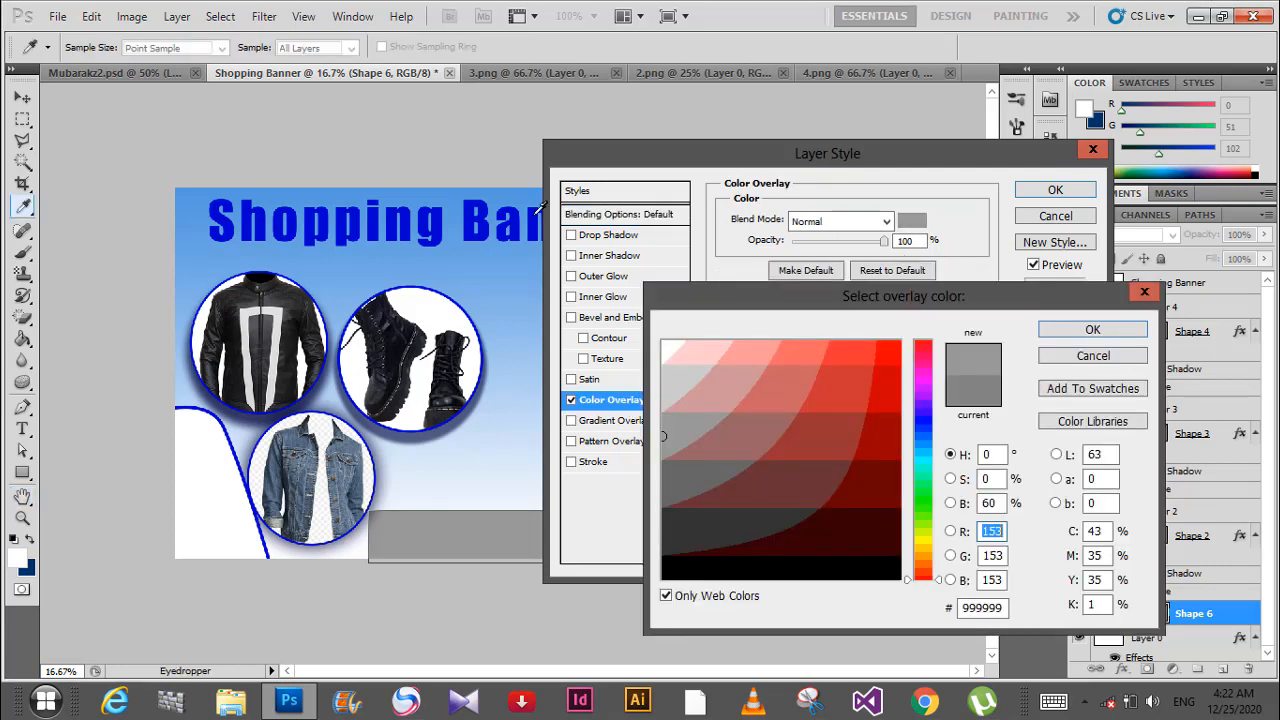
click(1092, 328)
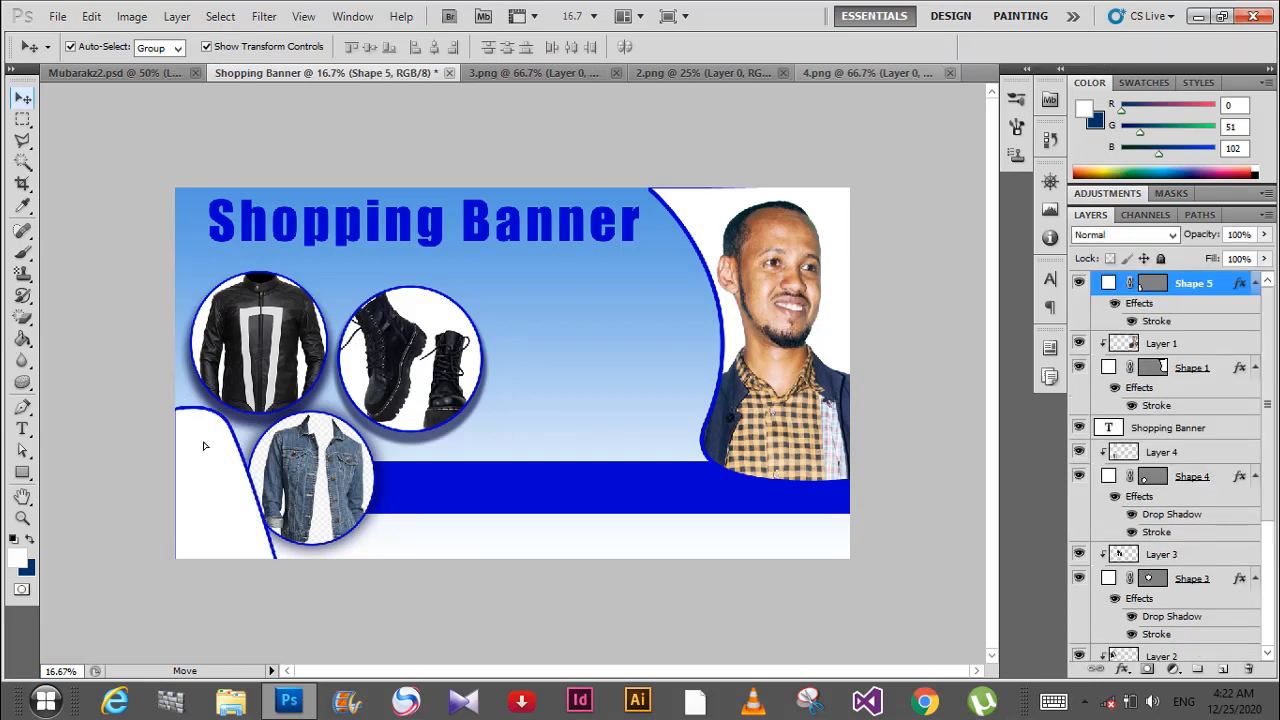
Select the Shopping Banner title text layer ready to duplicate onto the blue bar
click(204, 446)
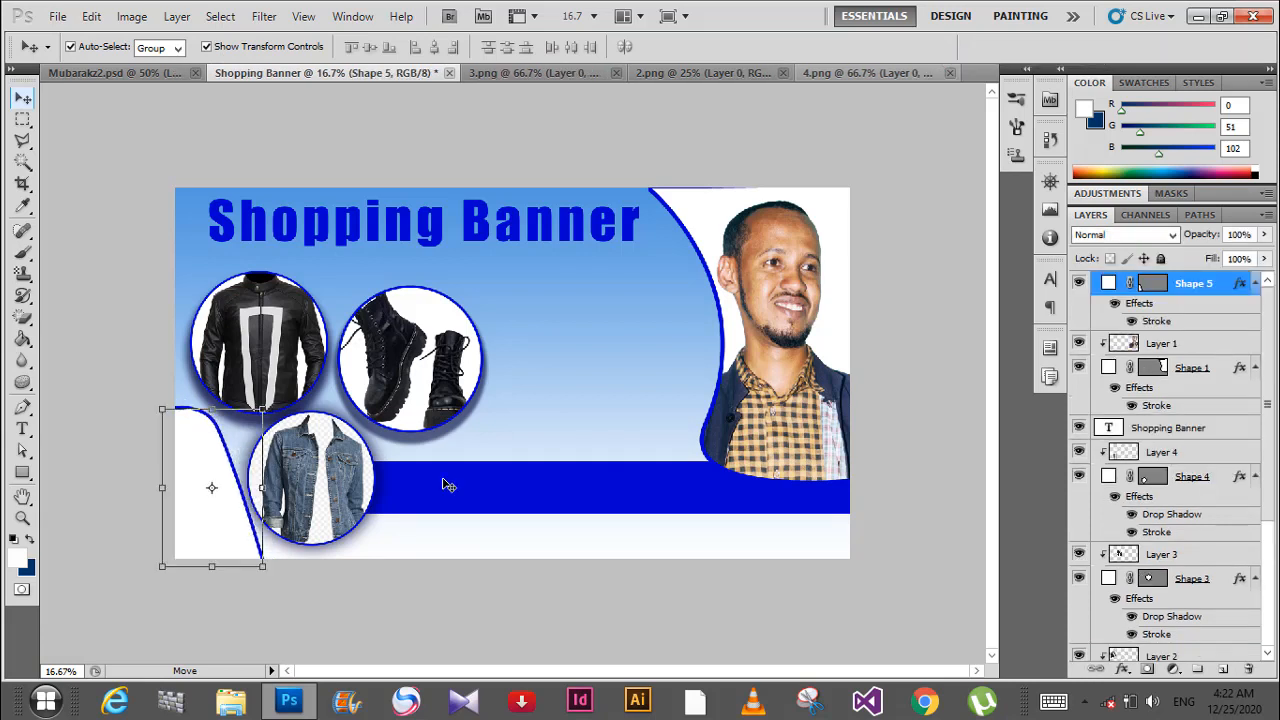
click(1192, 612)
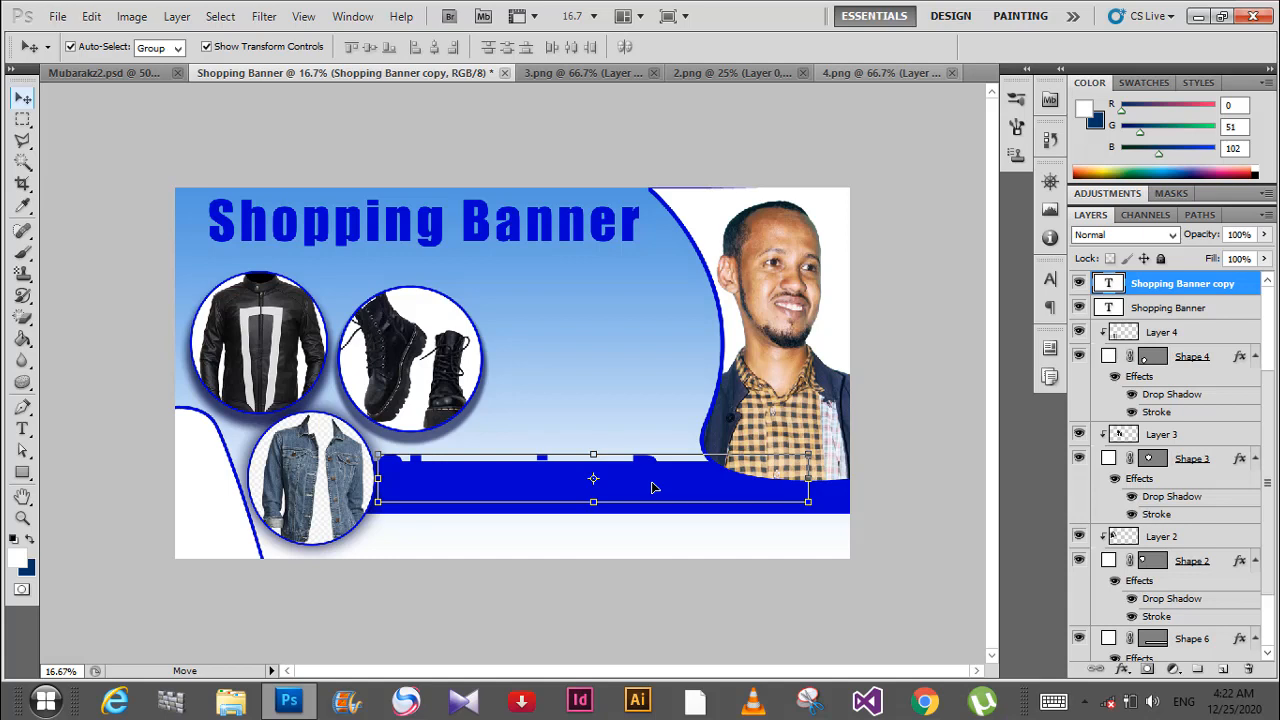
Select the copied title text and recolour it white
click(22, 428)
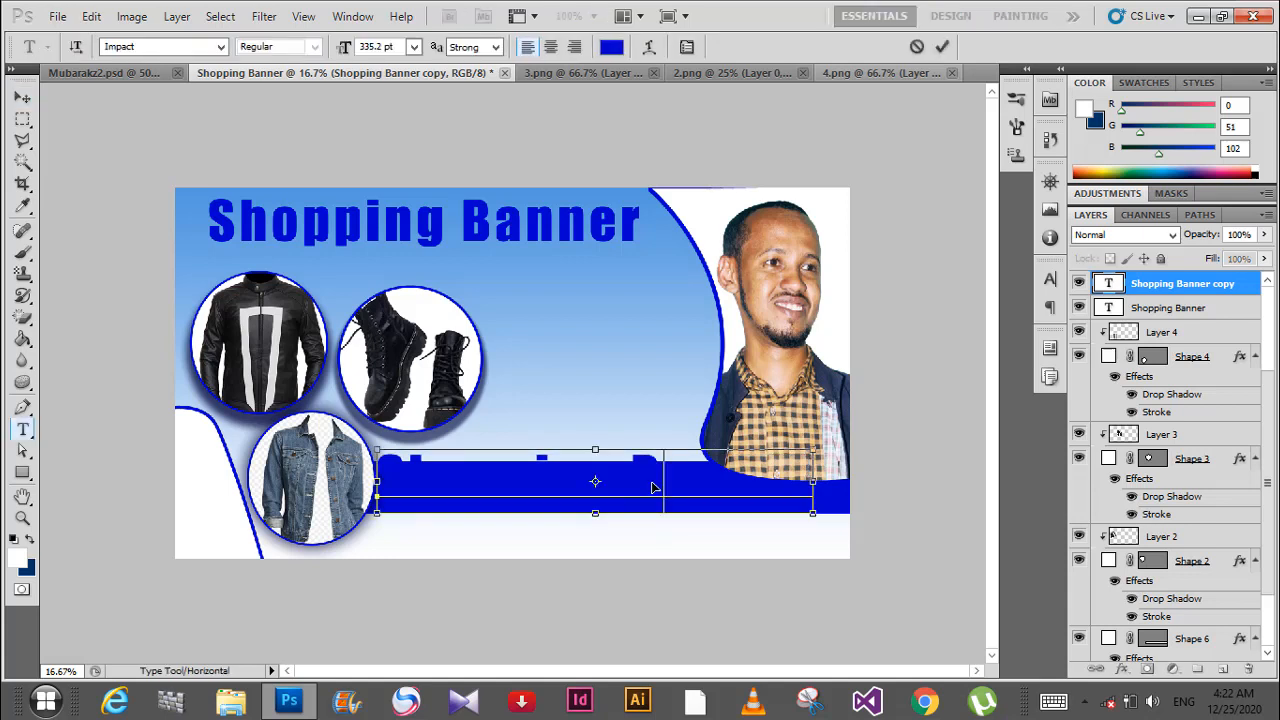
click(612, 46)
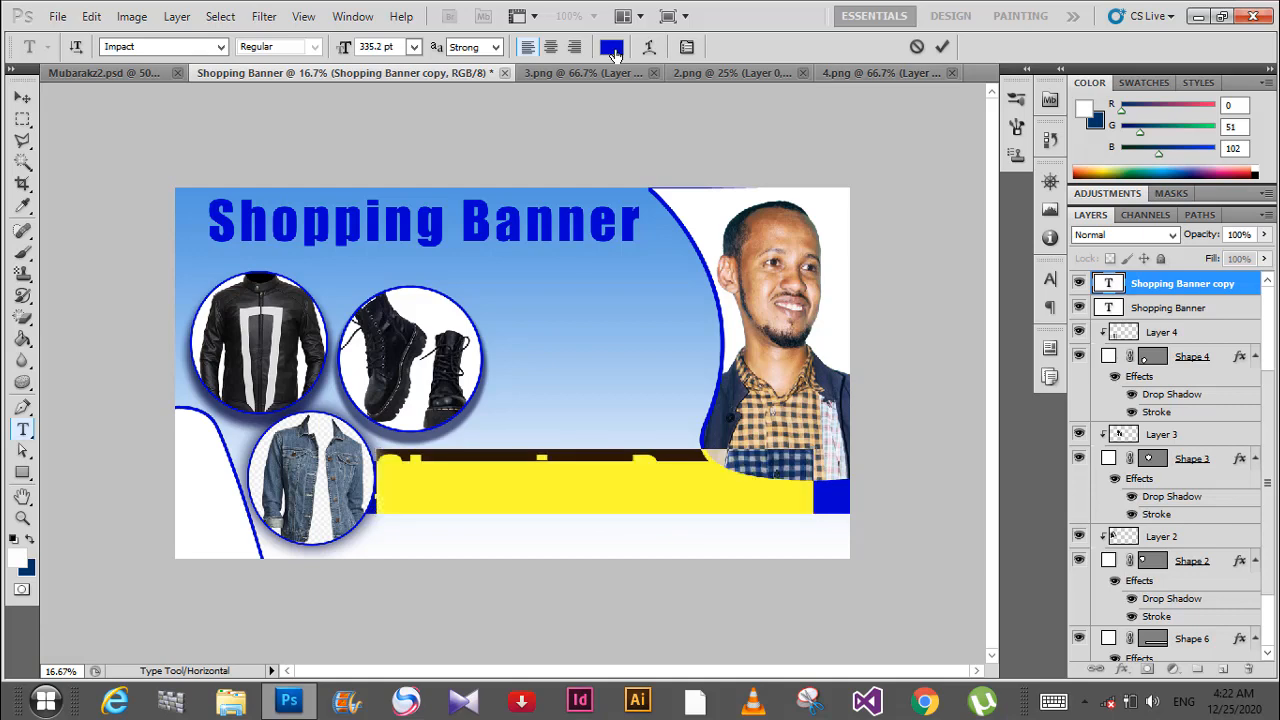
click(612, 48)
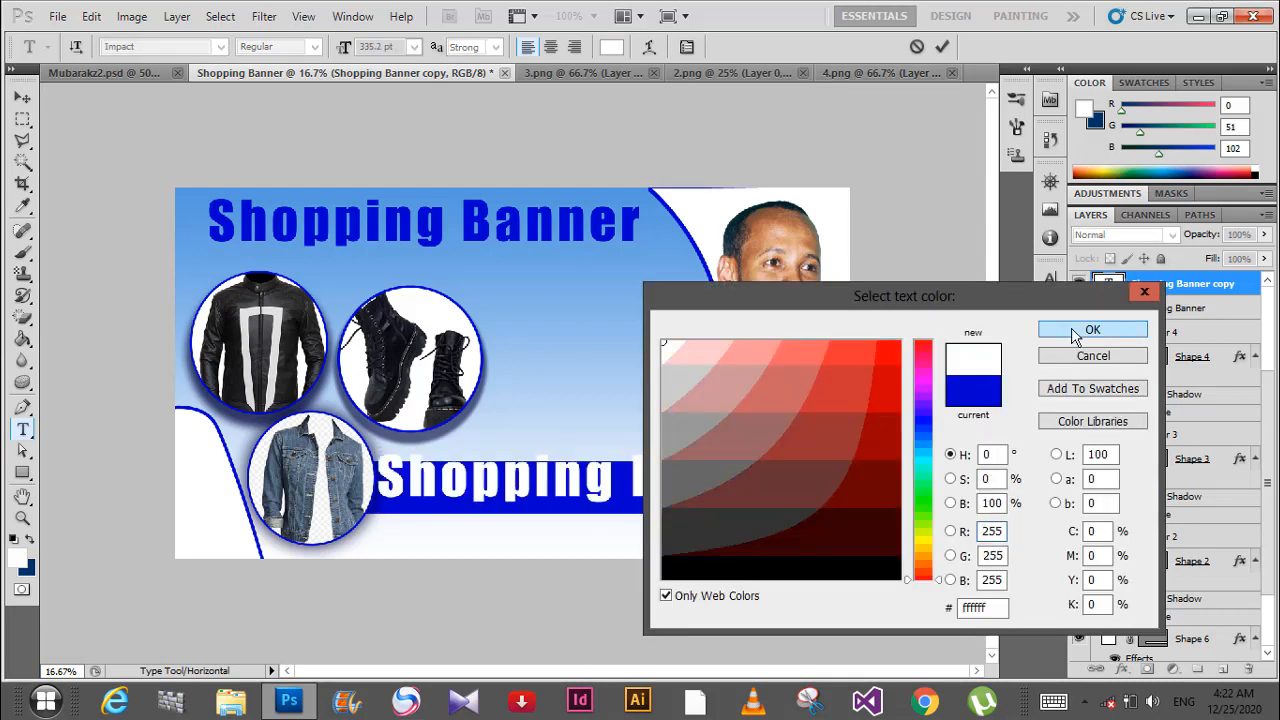
click(1092, 330)
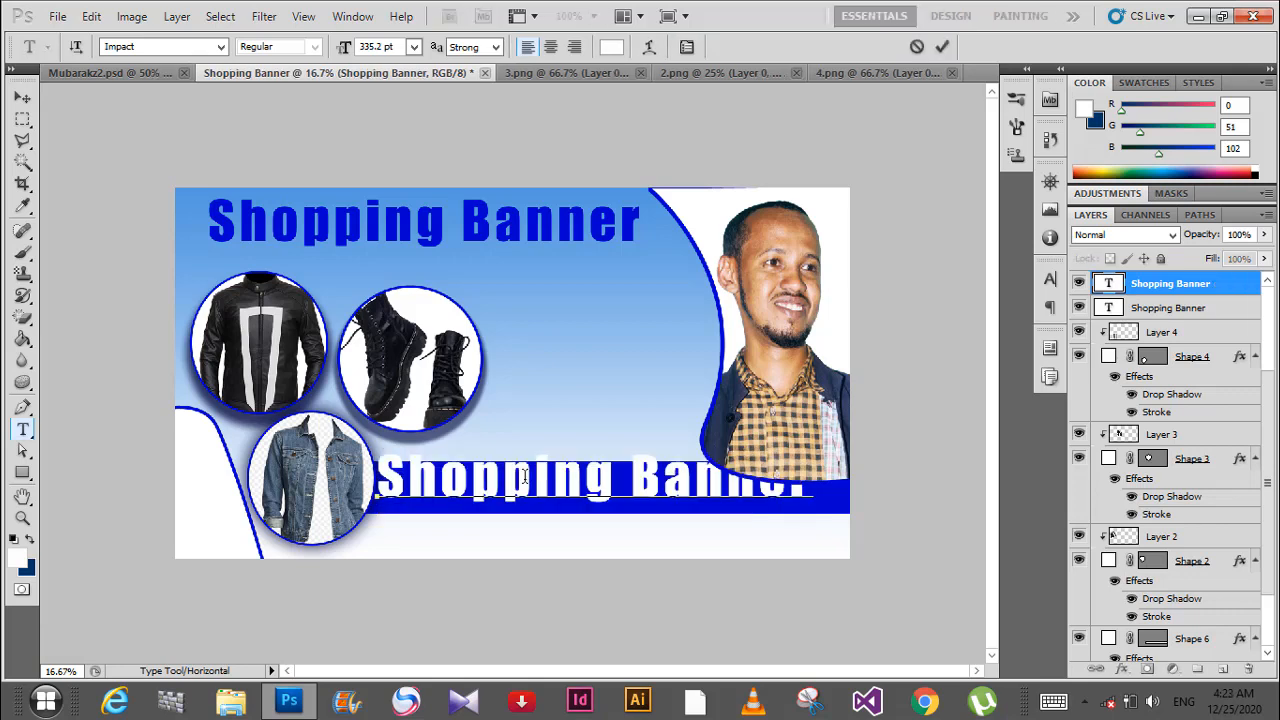
Replace it with 'Tel:+252615+++++' and stretch it taller to fill the blue bar
text(A)
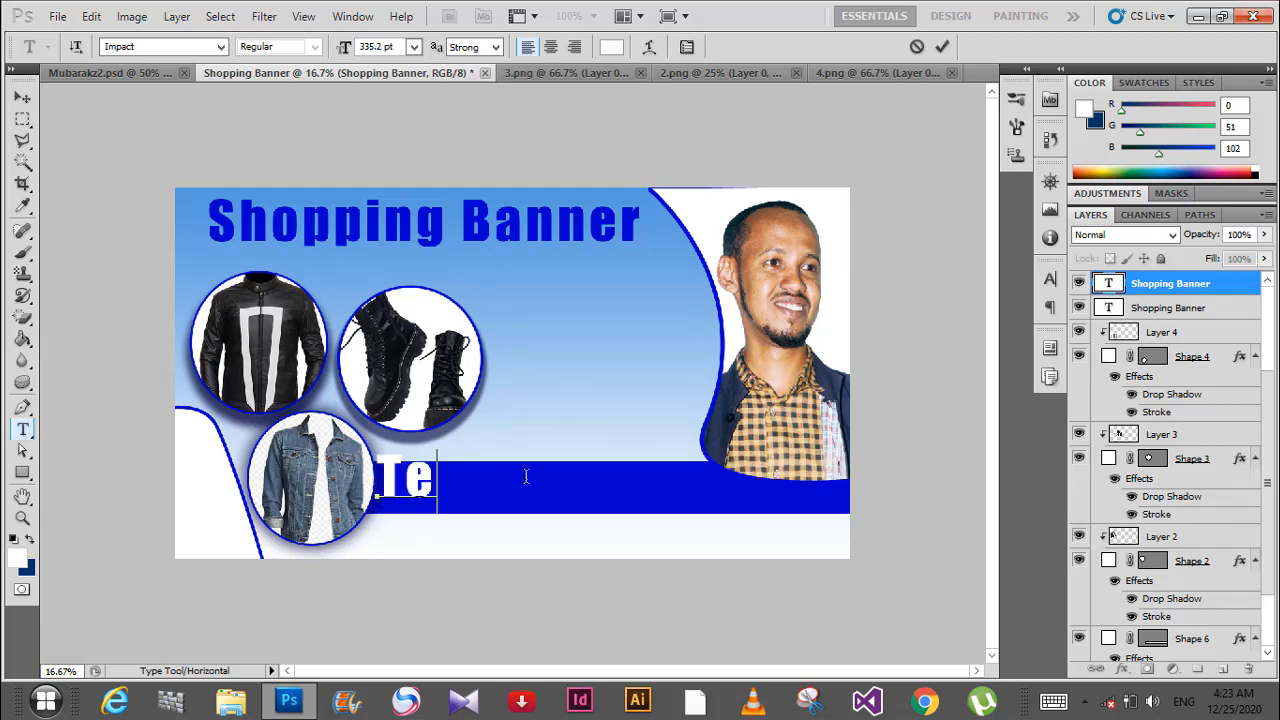
text(l)
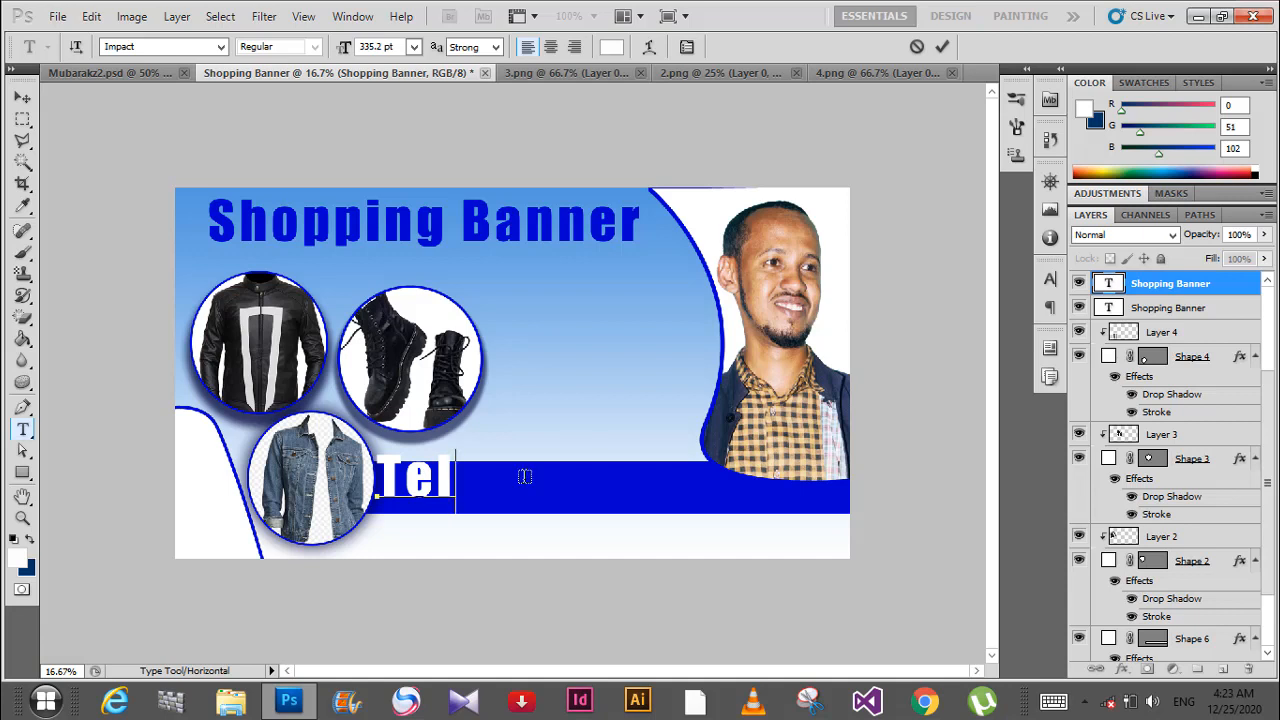
text(:06)
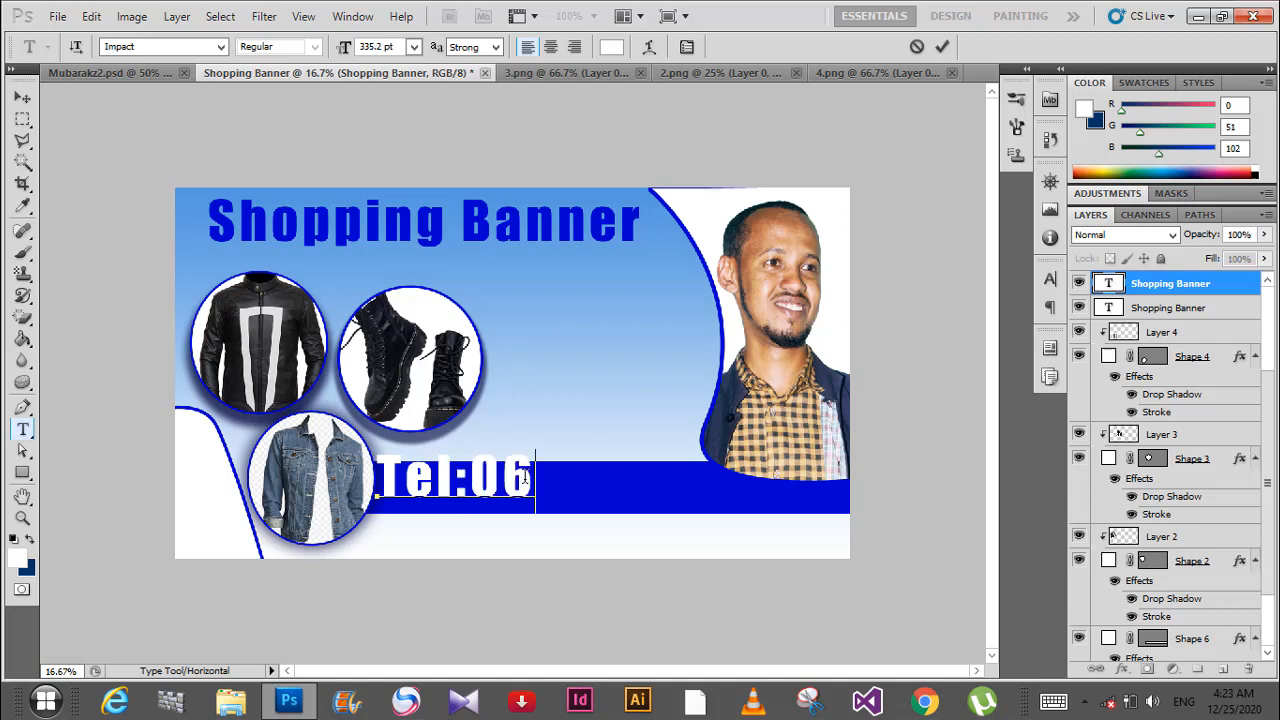
text(1)
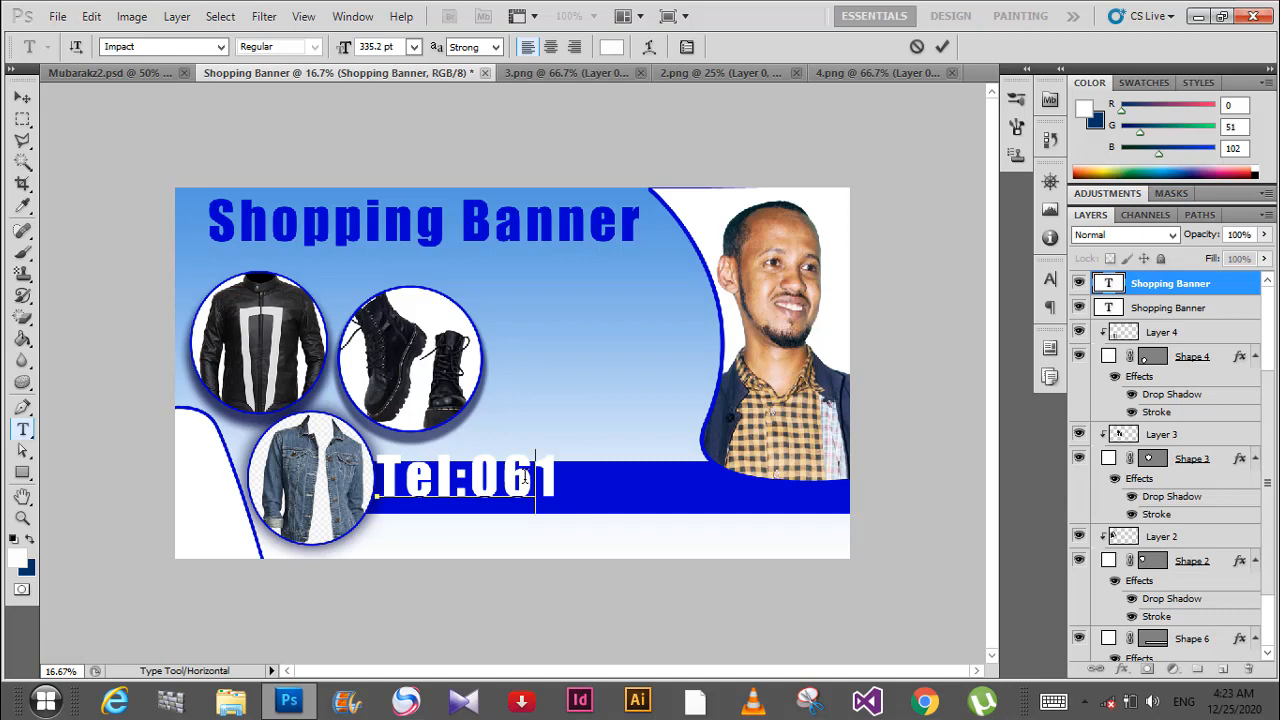
text(+)
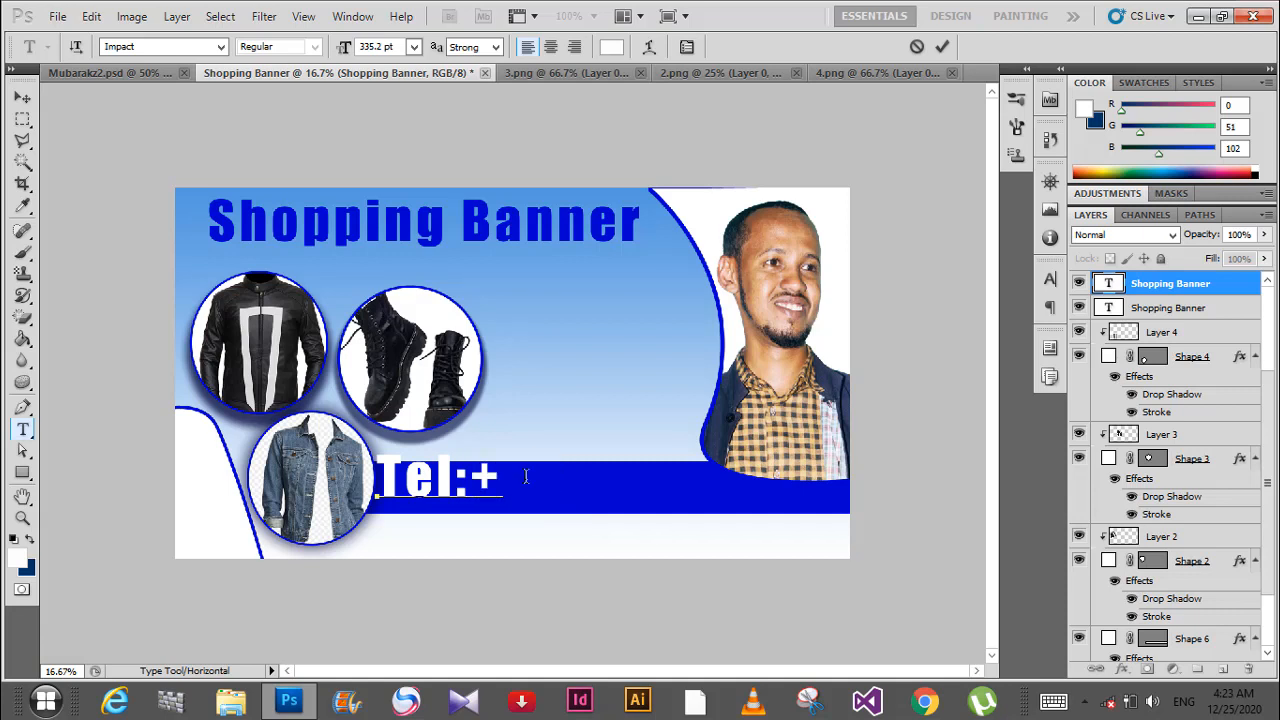
text(25261)
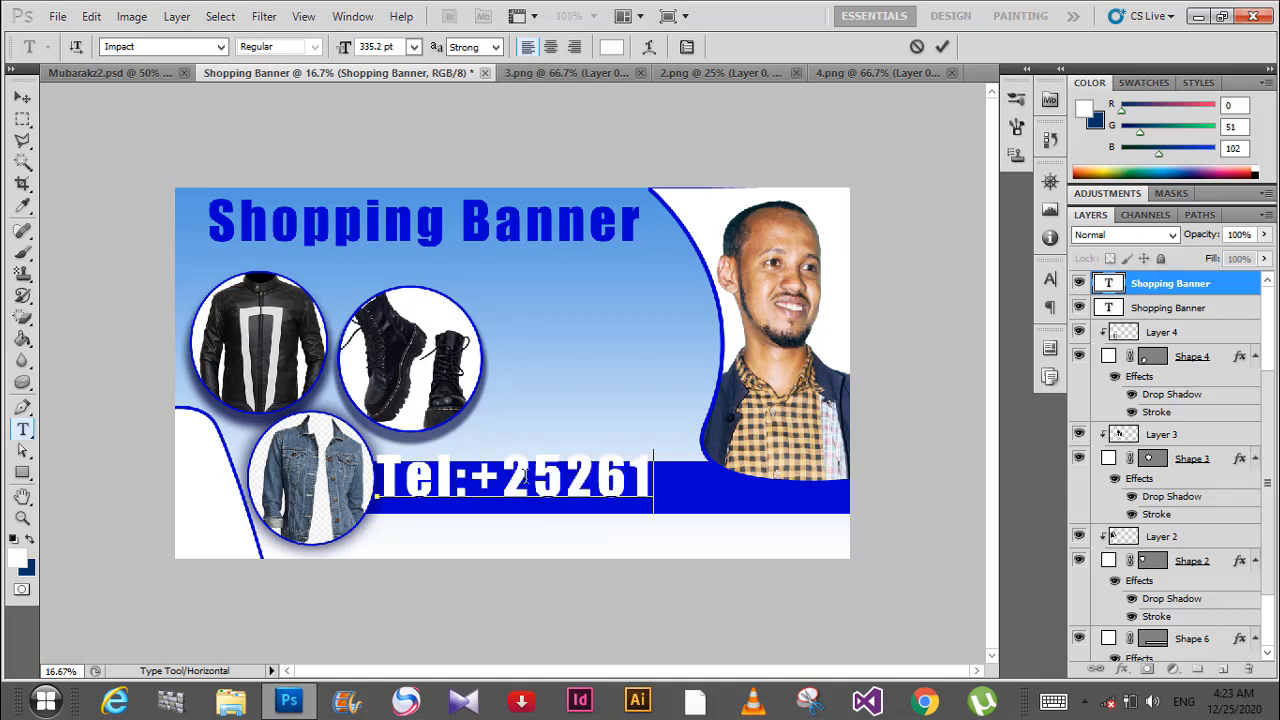
text(5+++++)
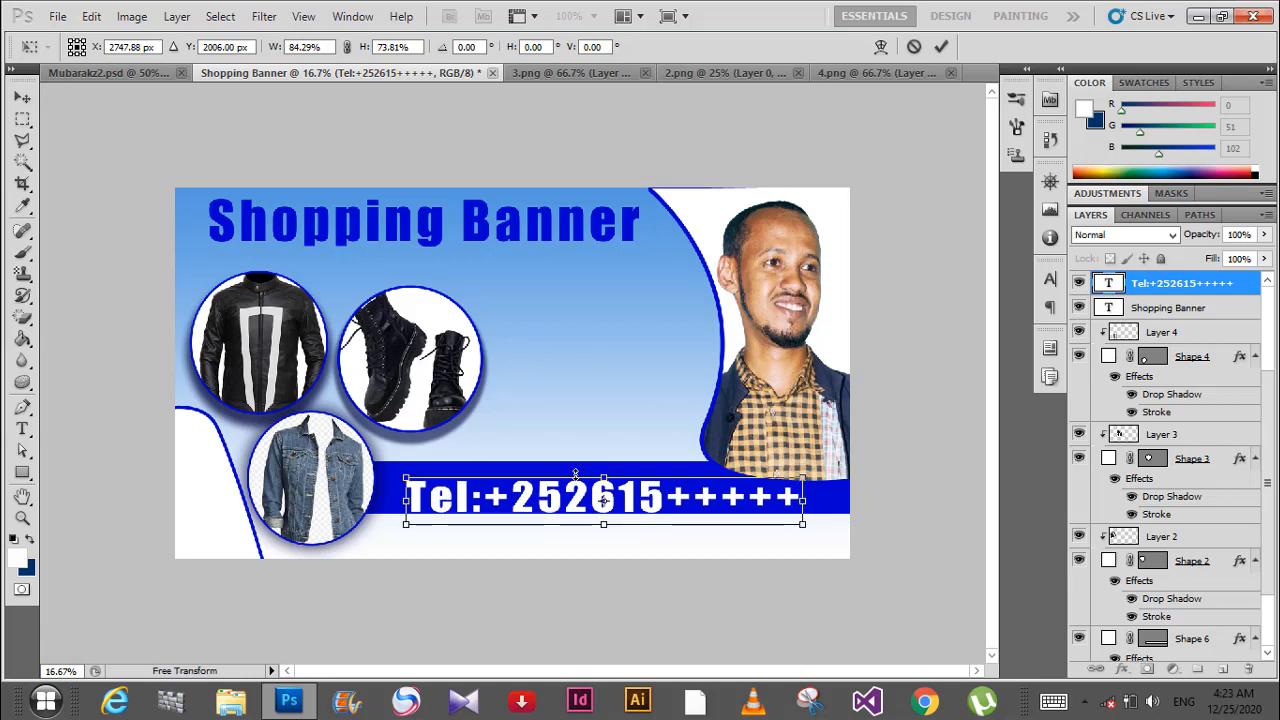
drag(604, 474, 604, 468)
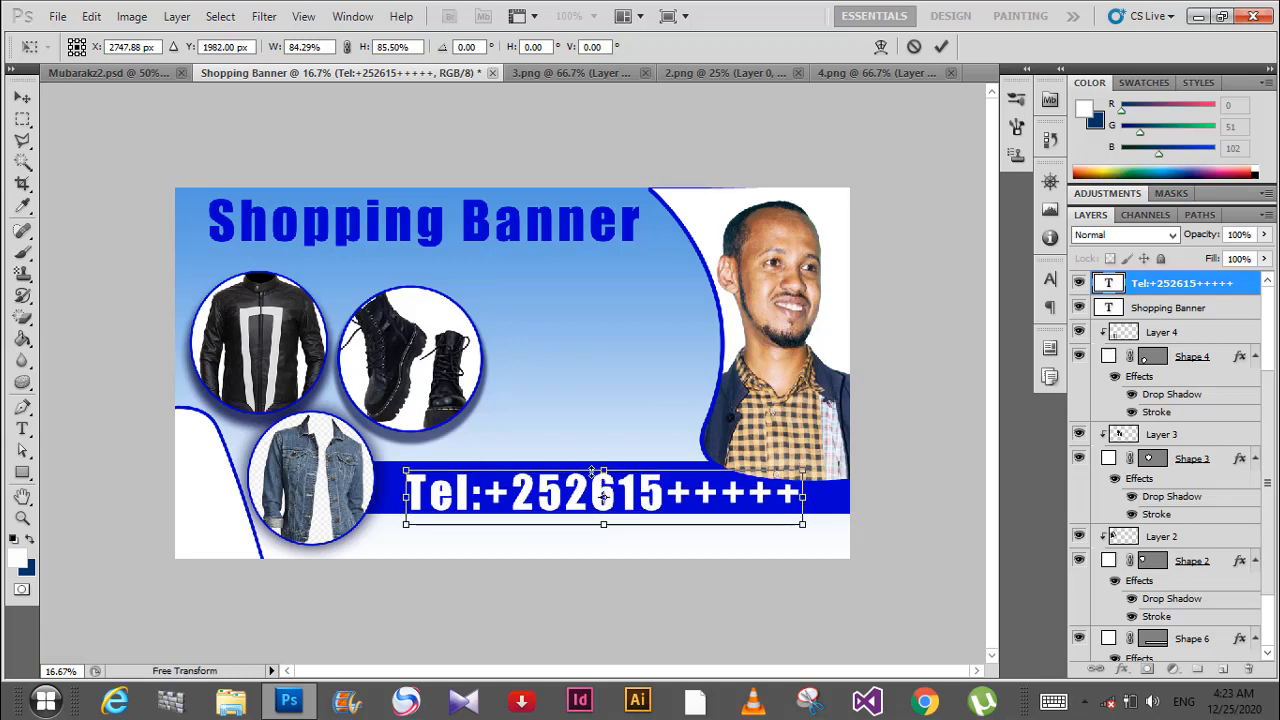